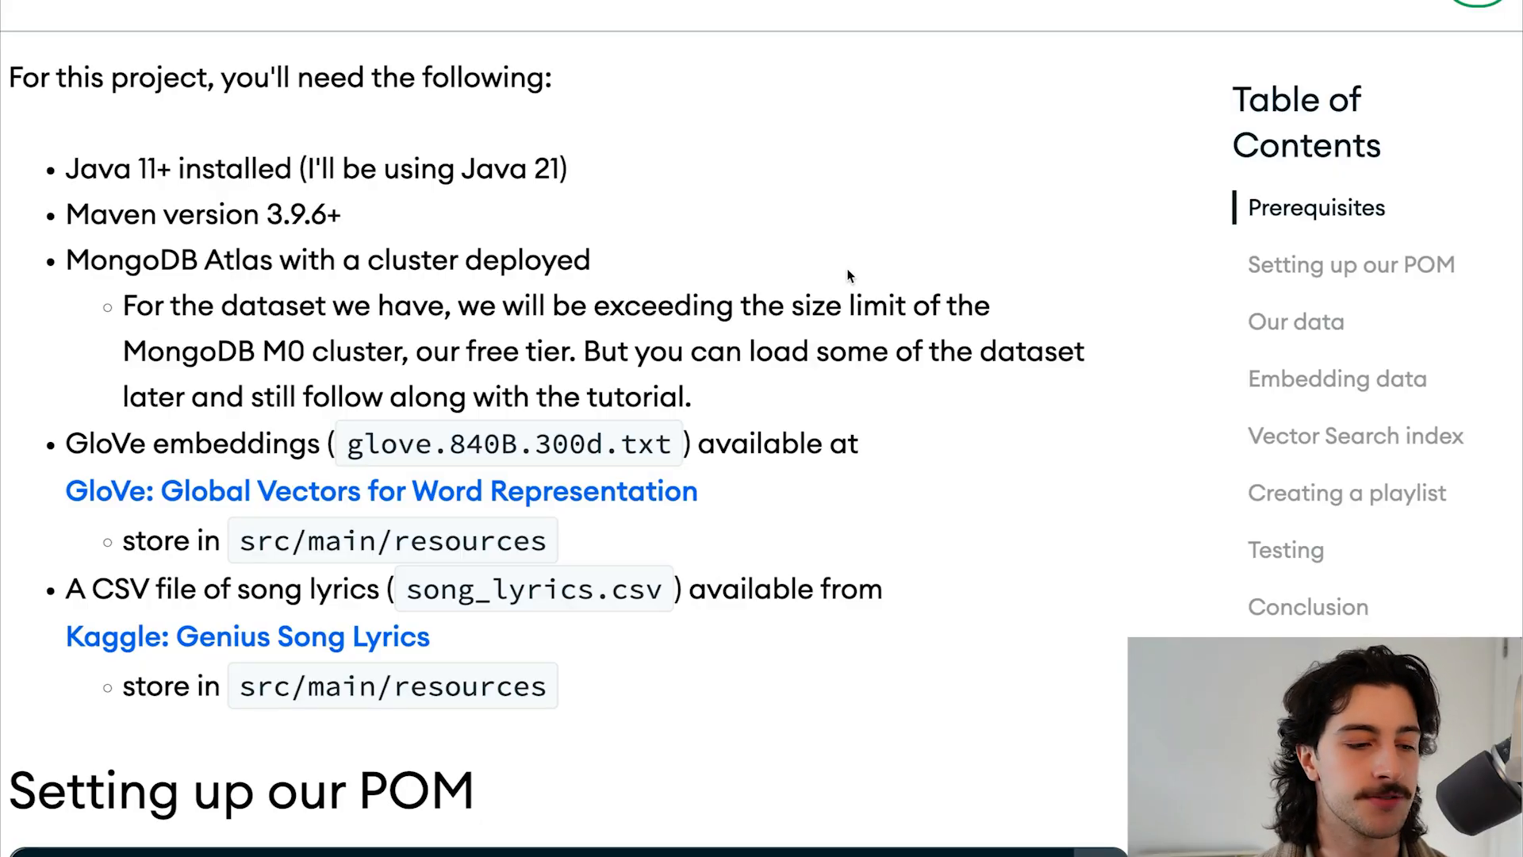
mouse_move(328, 180)
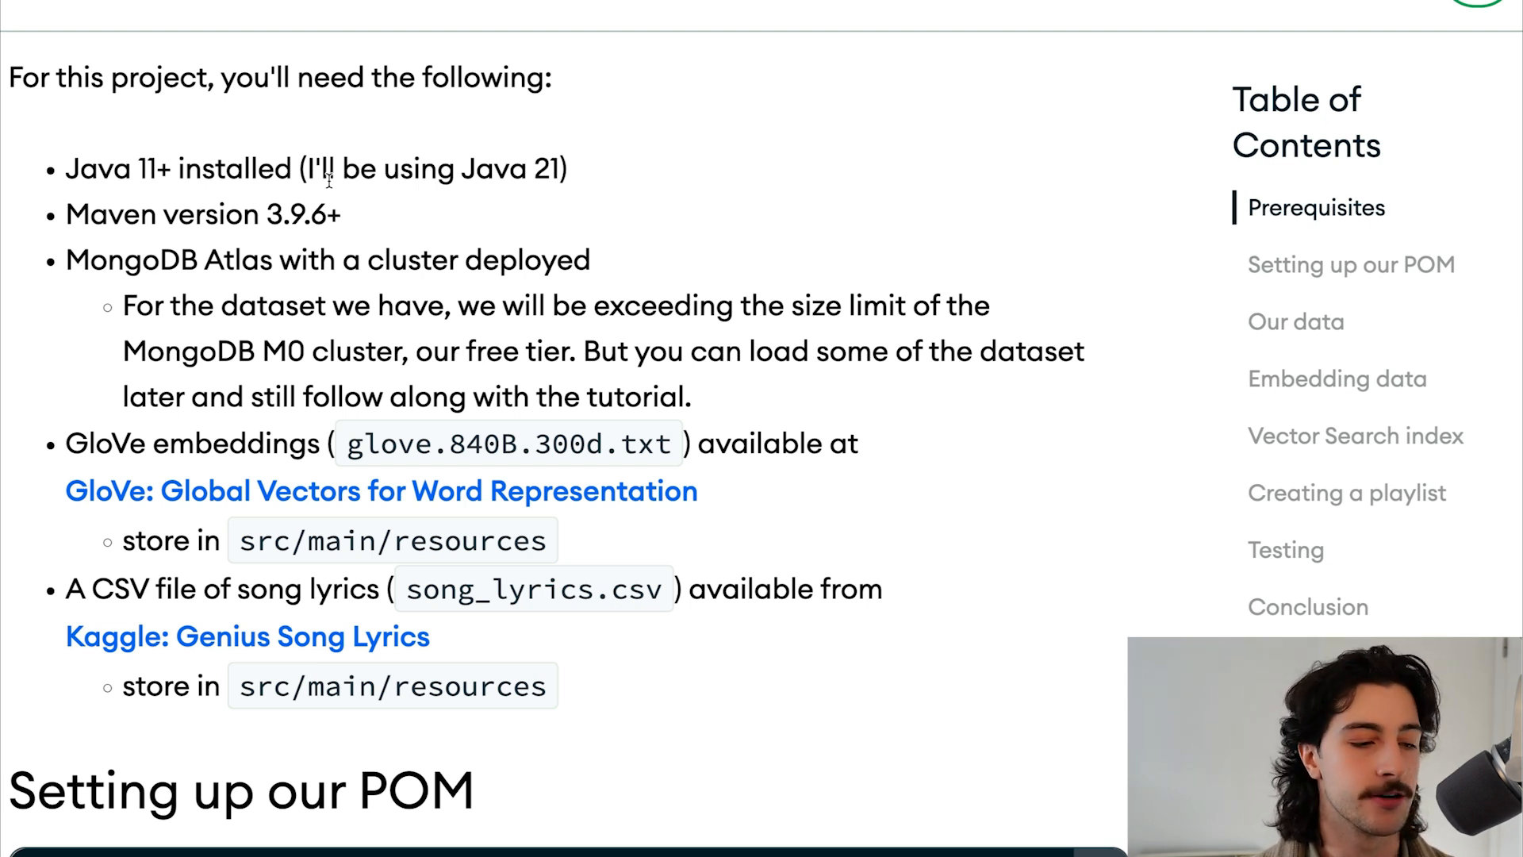
mouse_move(502, 273)
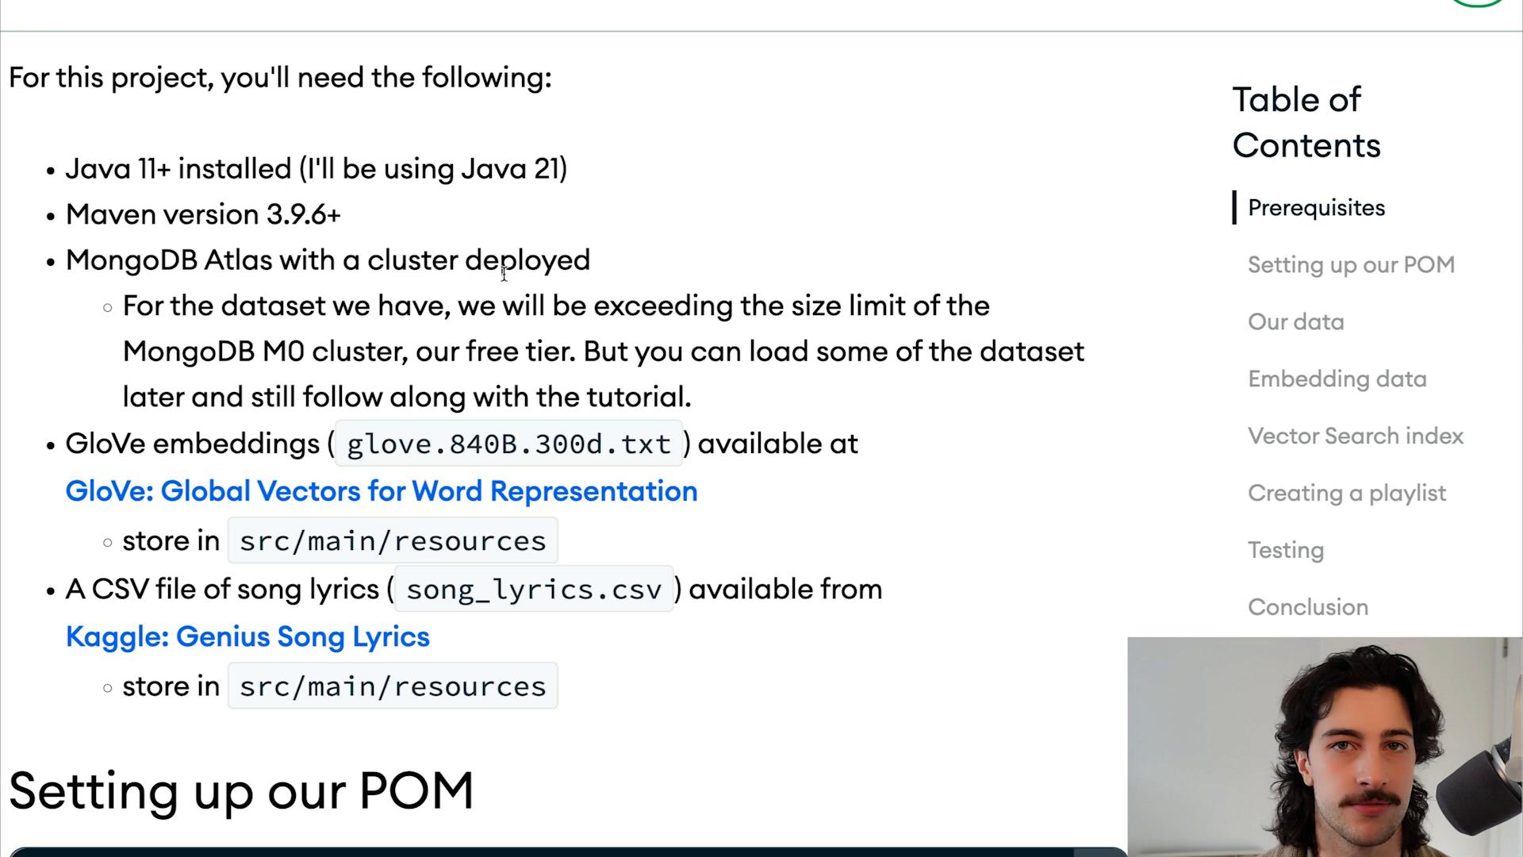
mouse_move(260, 464)
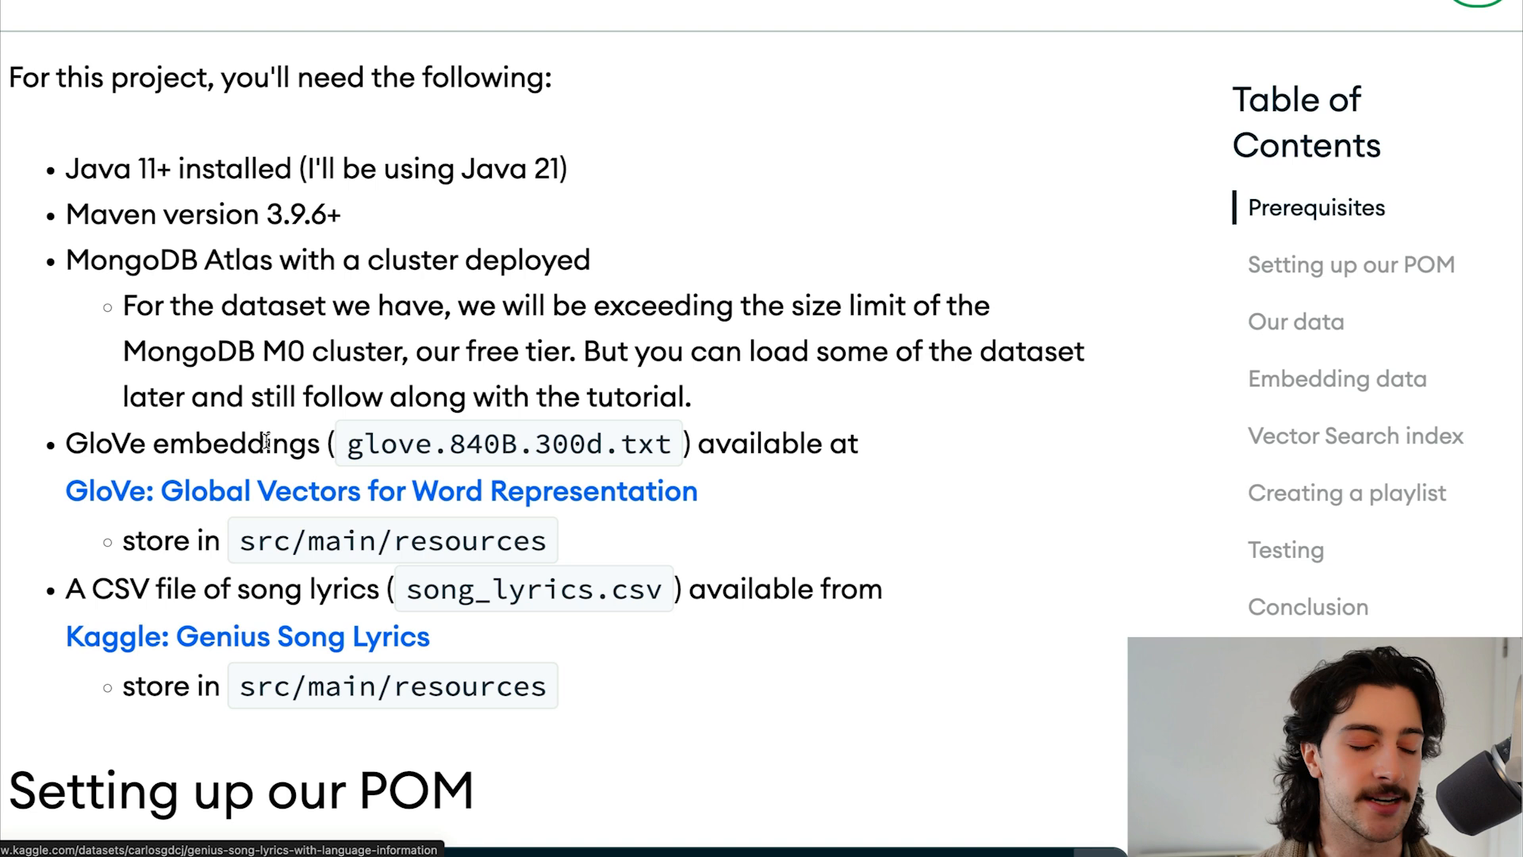
mouse_move(282, 418)
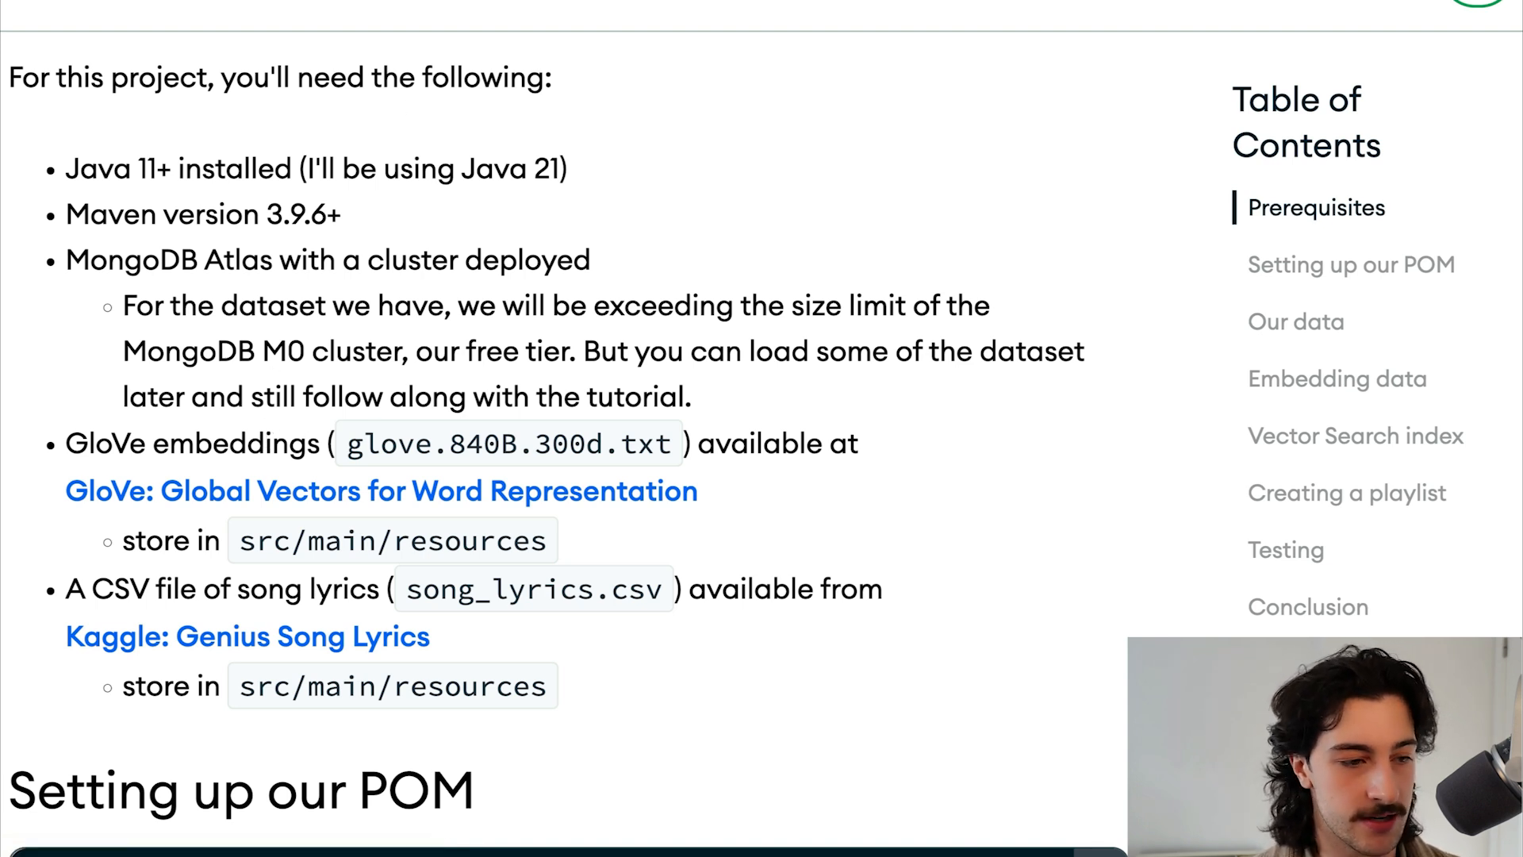
- Open the Kaggle Genius Song Lyrics dataset and scroll down to the song_lyrics.csv section
click(381, 490)
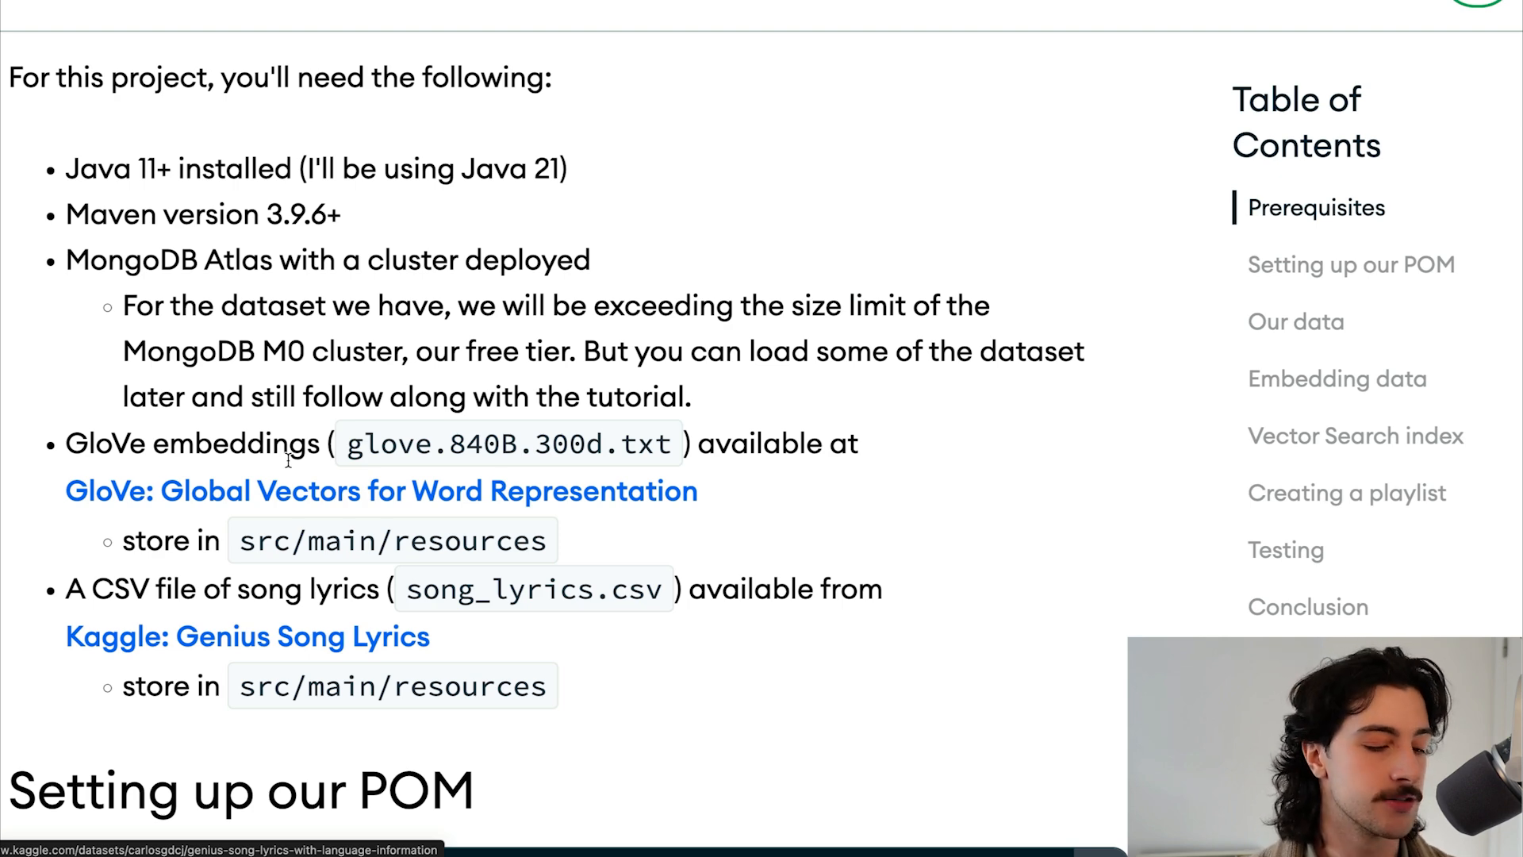
mouse_move(458, 37)
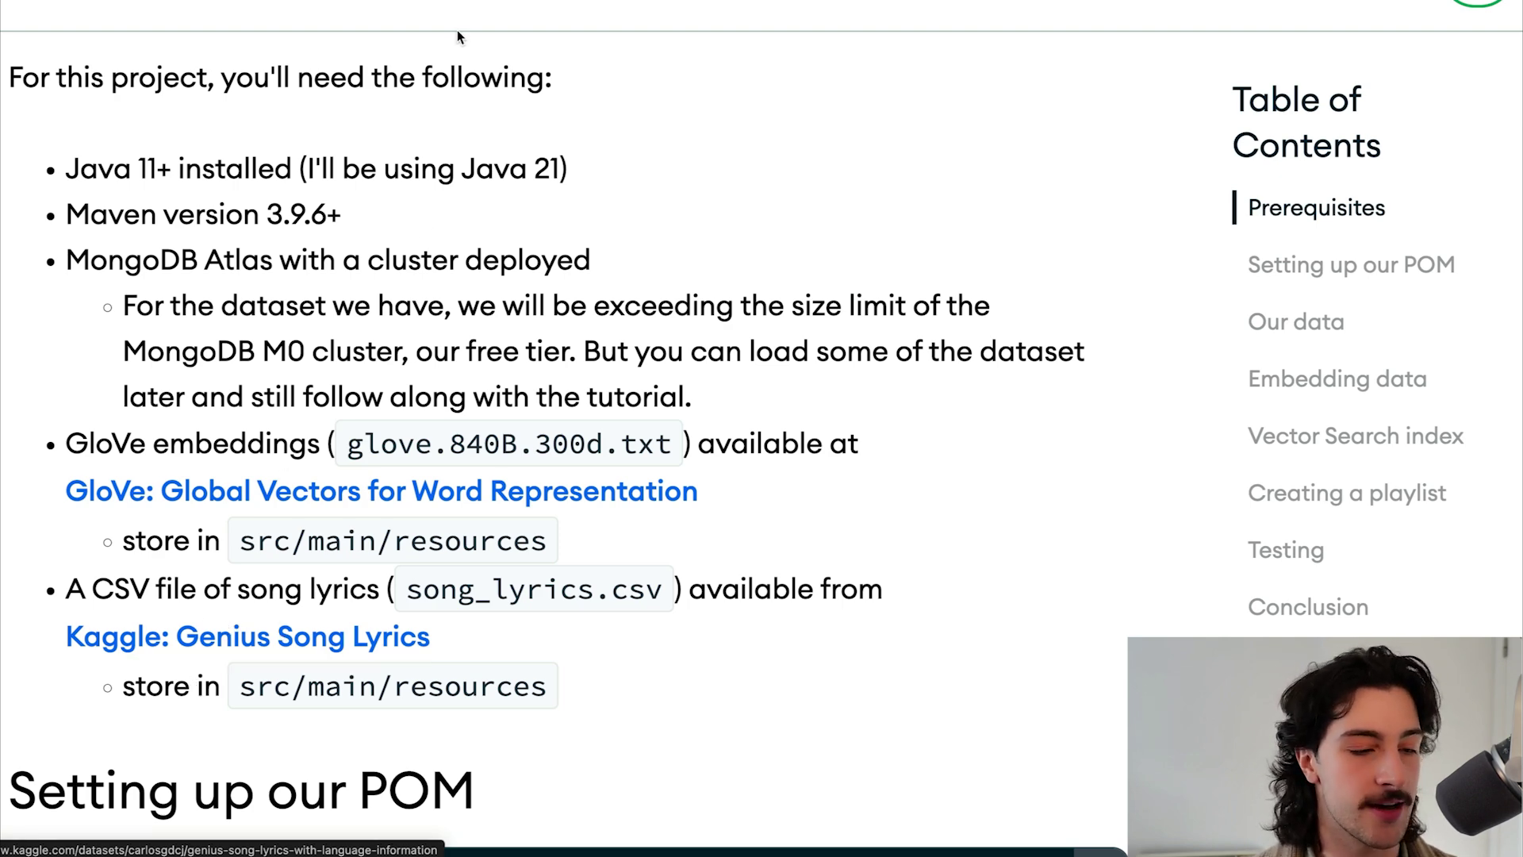
click(245, 637)
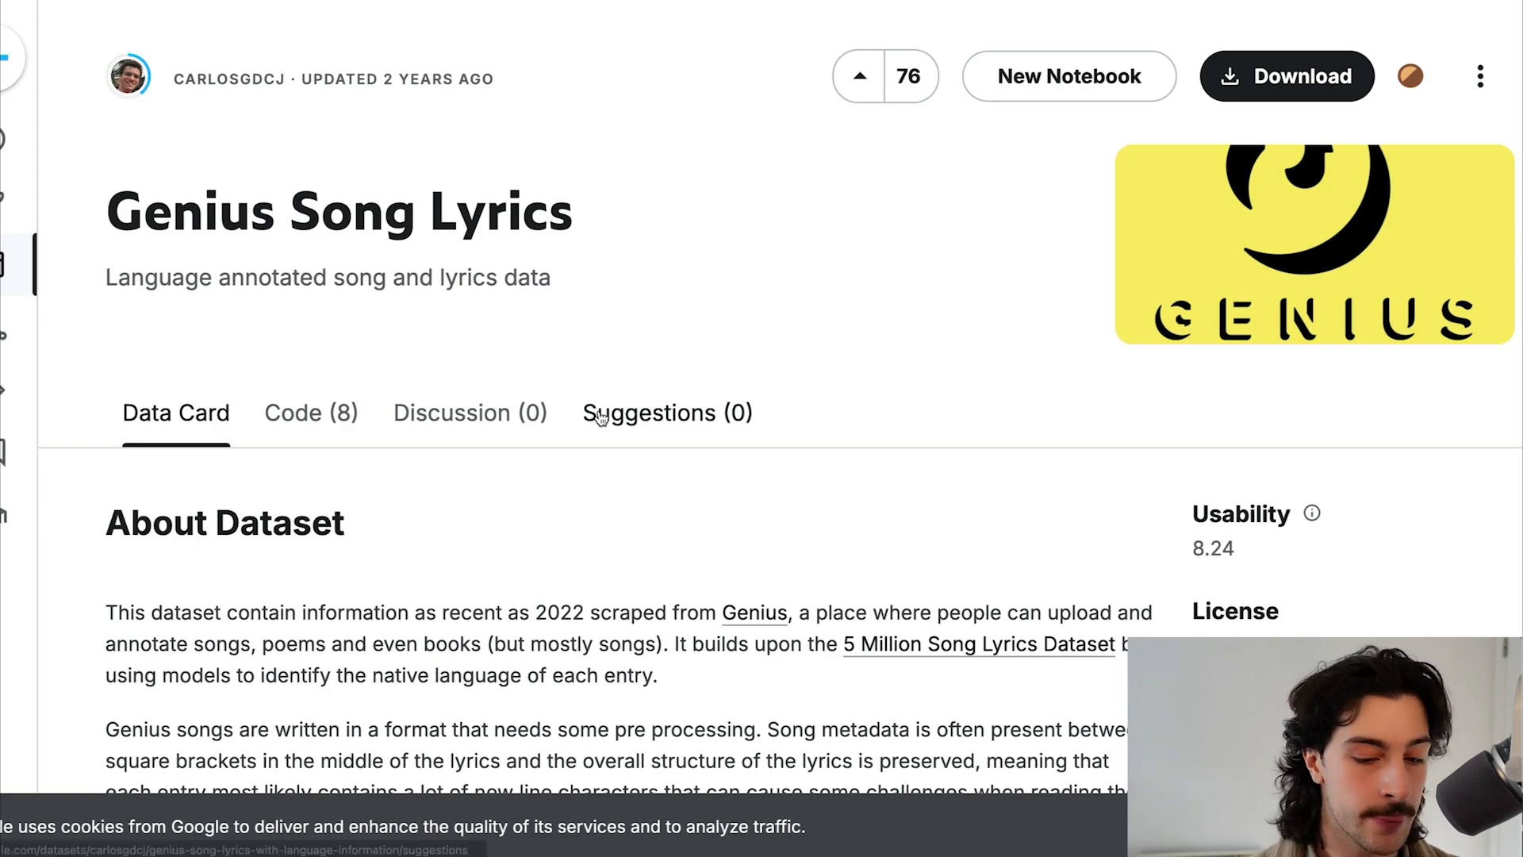
scroll(down, 3)
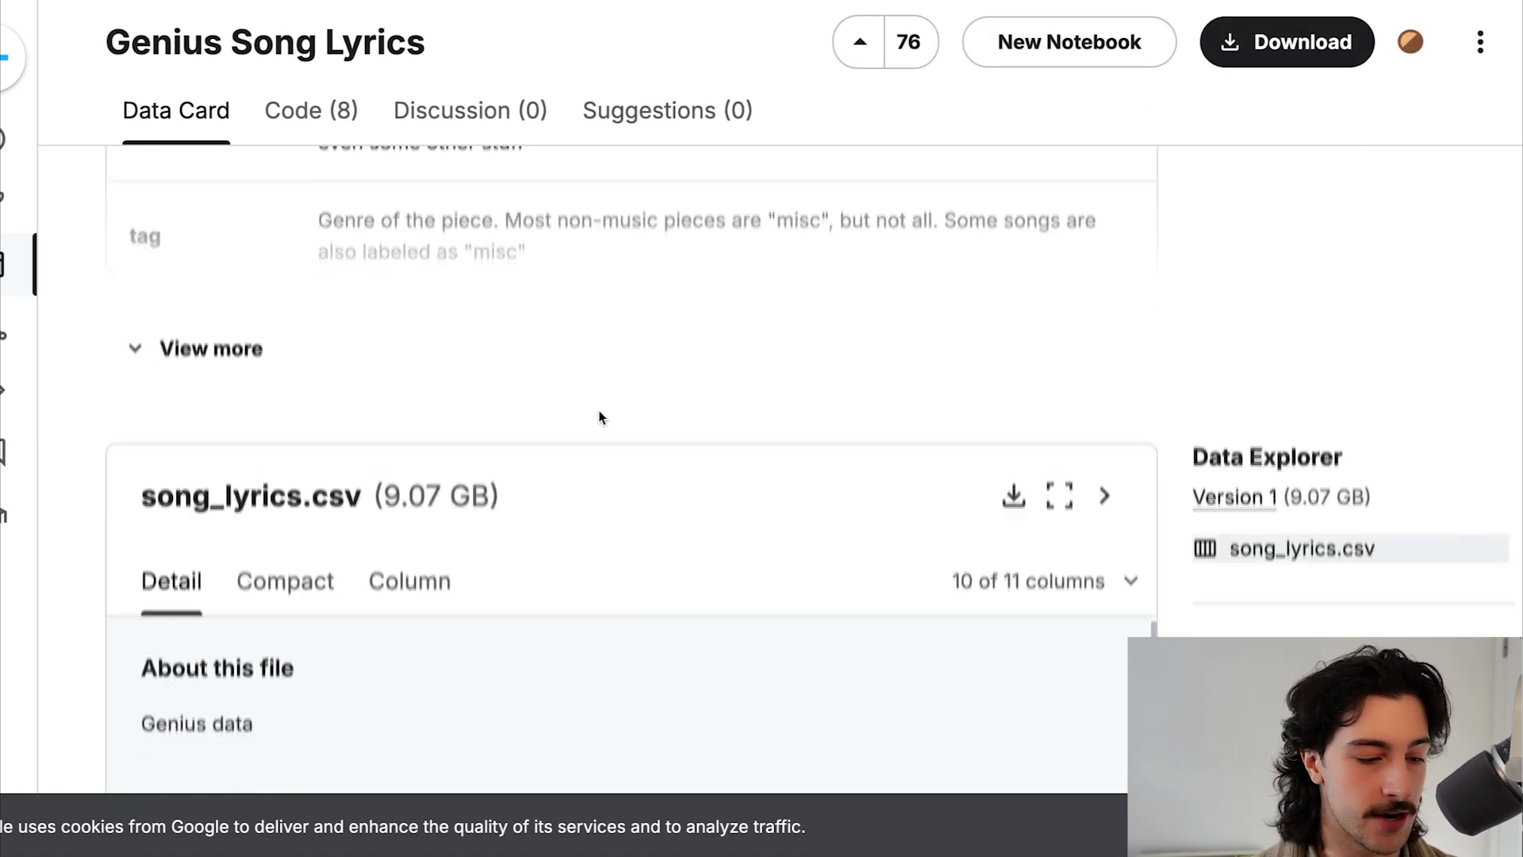
scroll(down, 3)
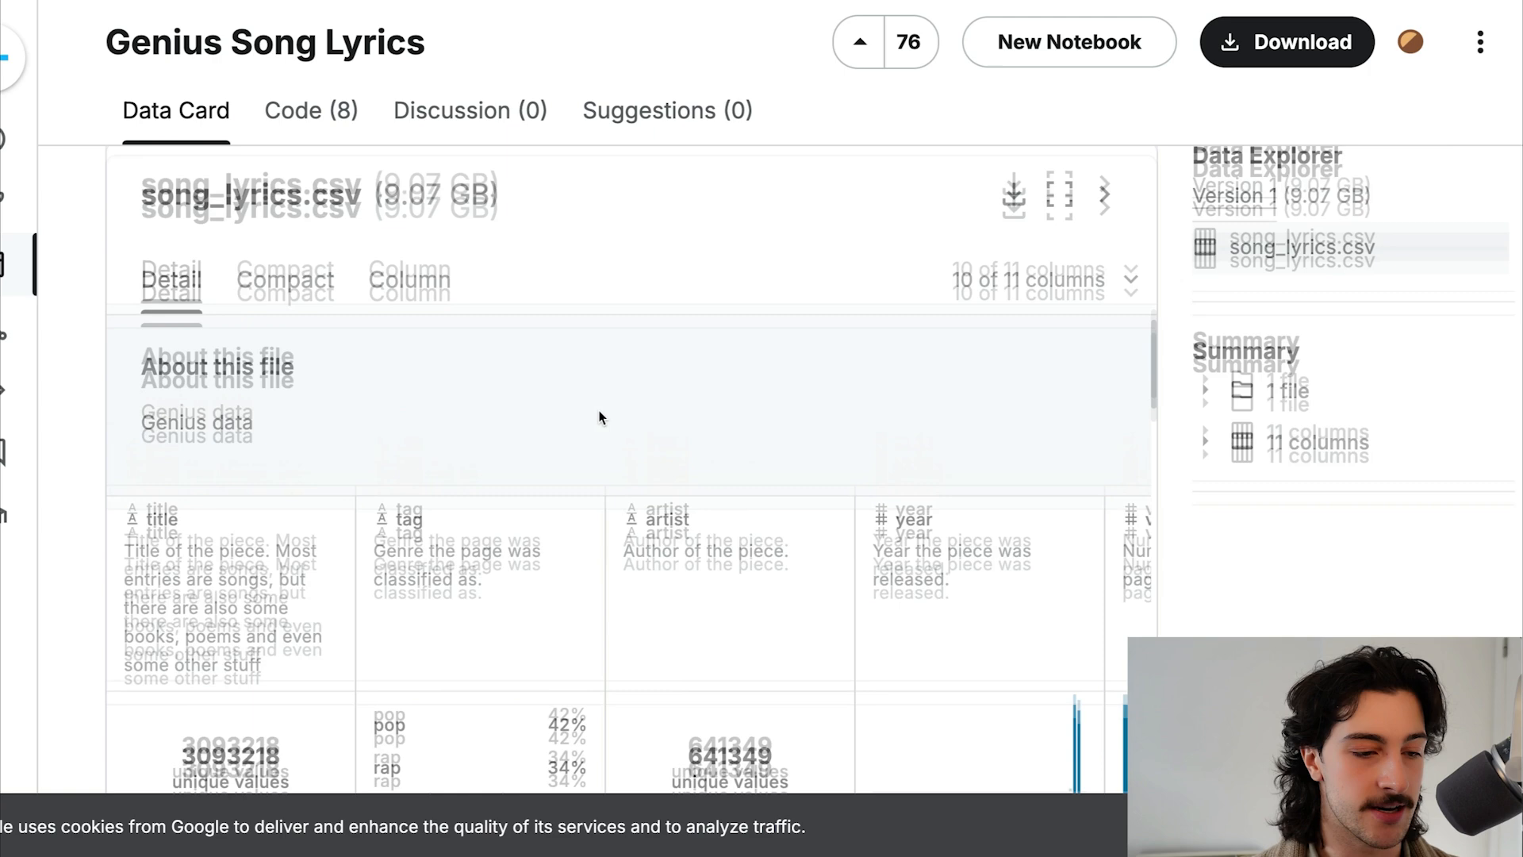
scroll(down, 3)
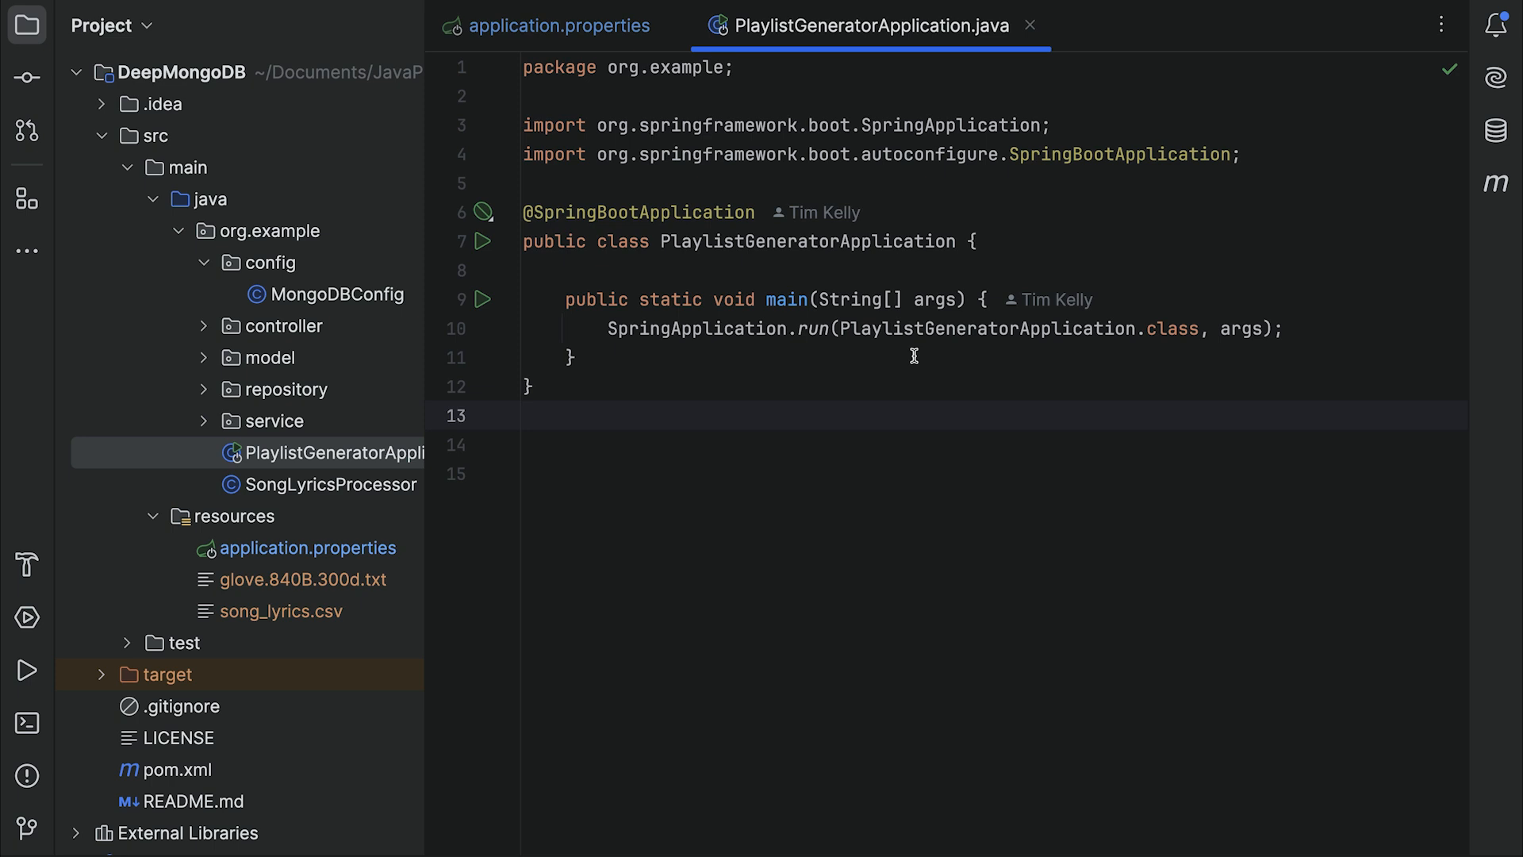
- Bring up PlaylistGeneratorApplication.java and the resources folder in the DeepMongoDB project
click(524, 415)
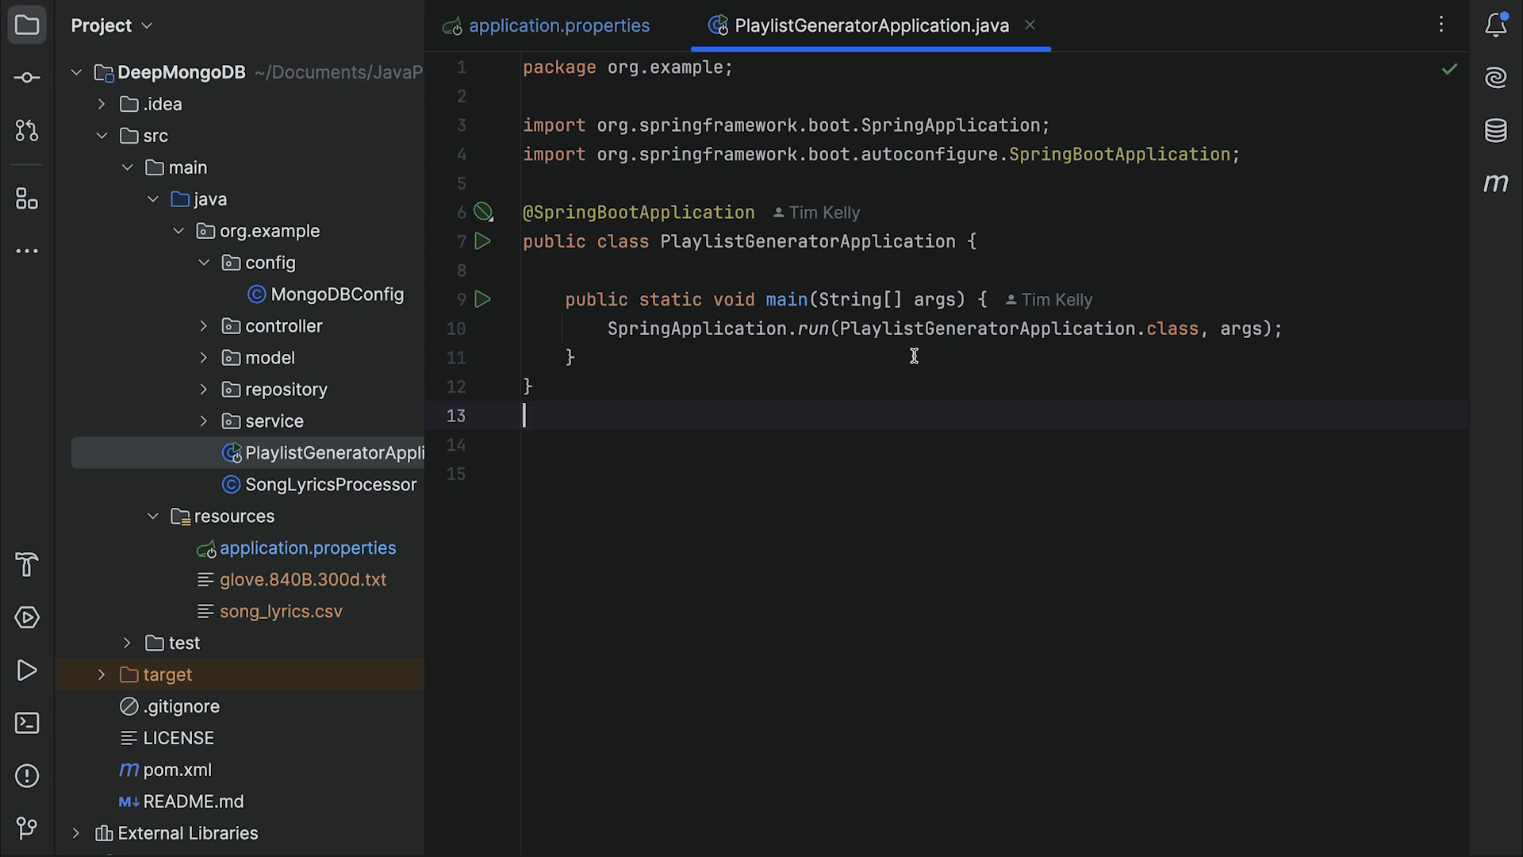
mouse_move(659, 401)
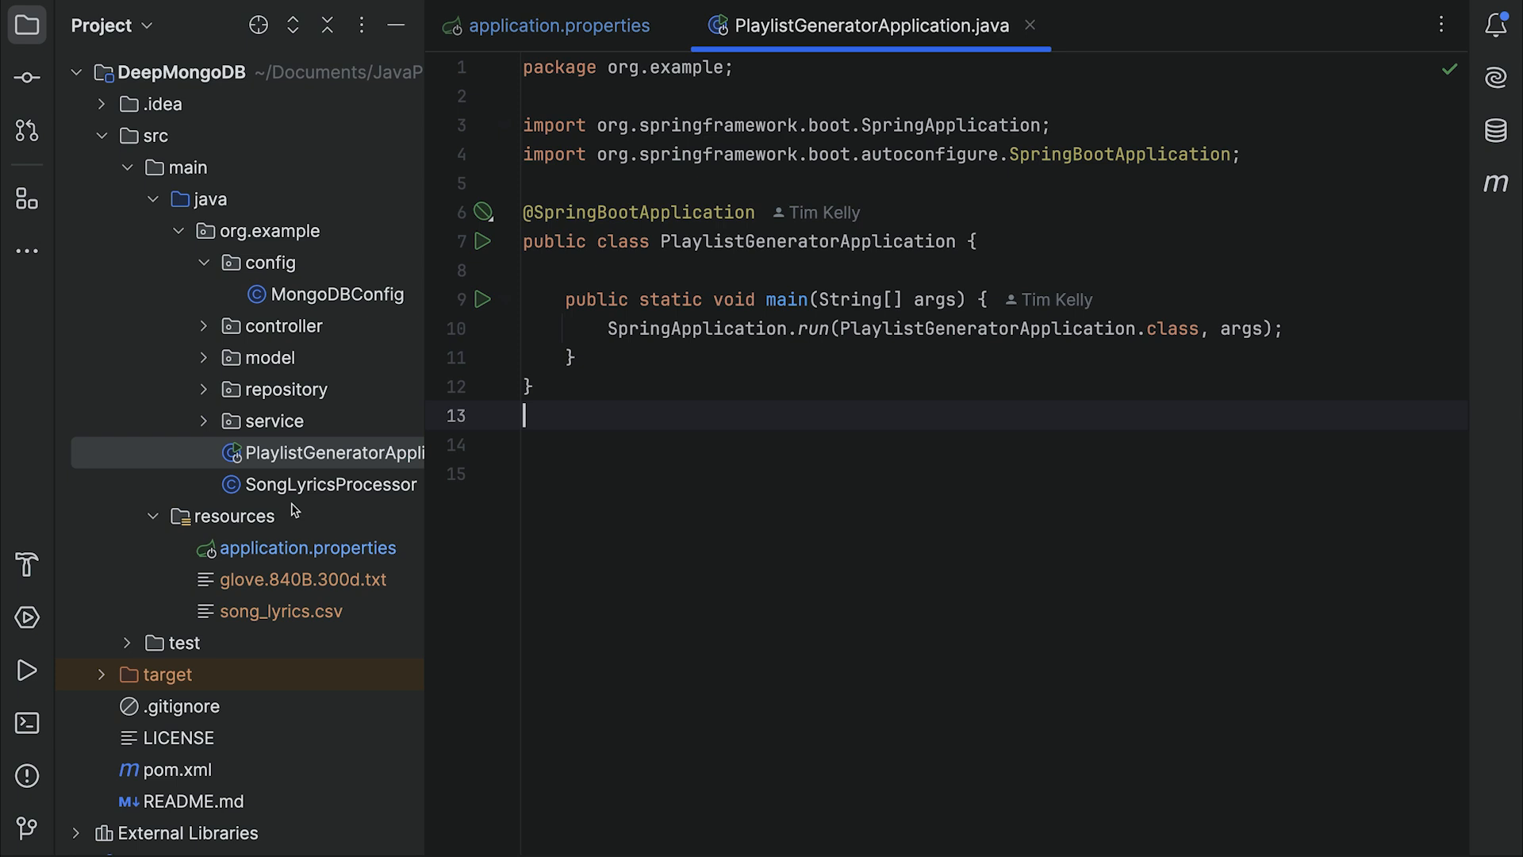
mouse_move(281, 583)
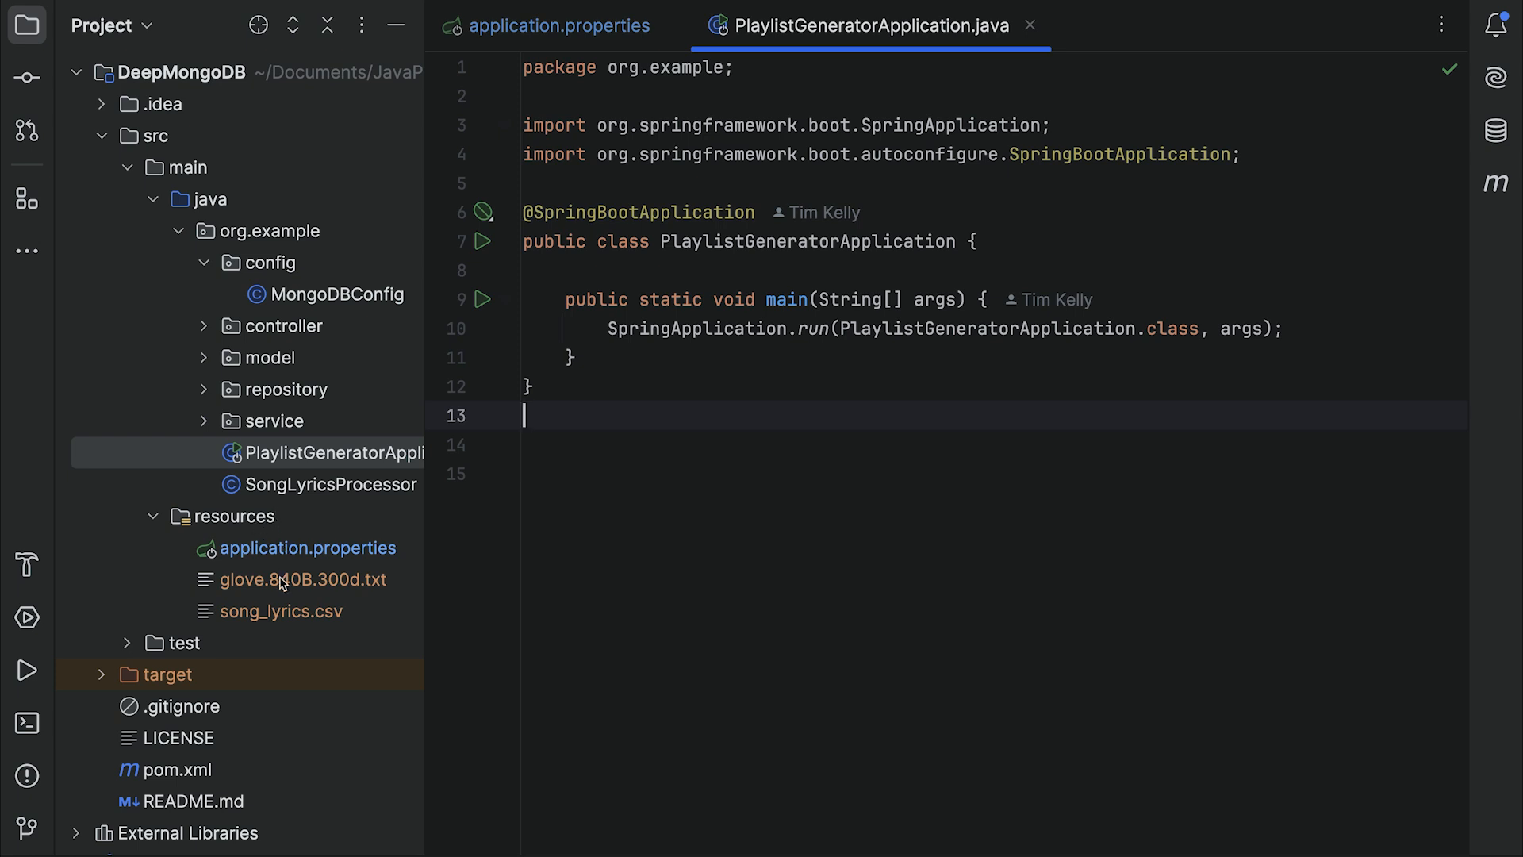
mouse_move(289, 622)
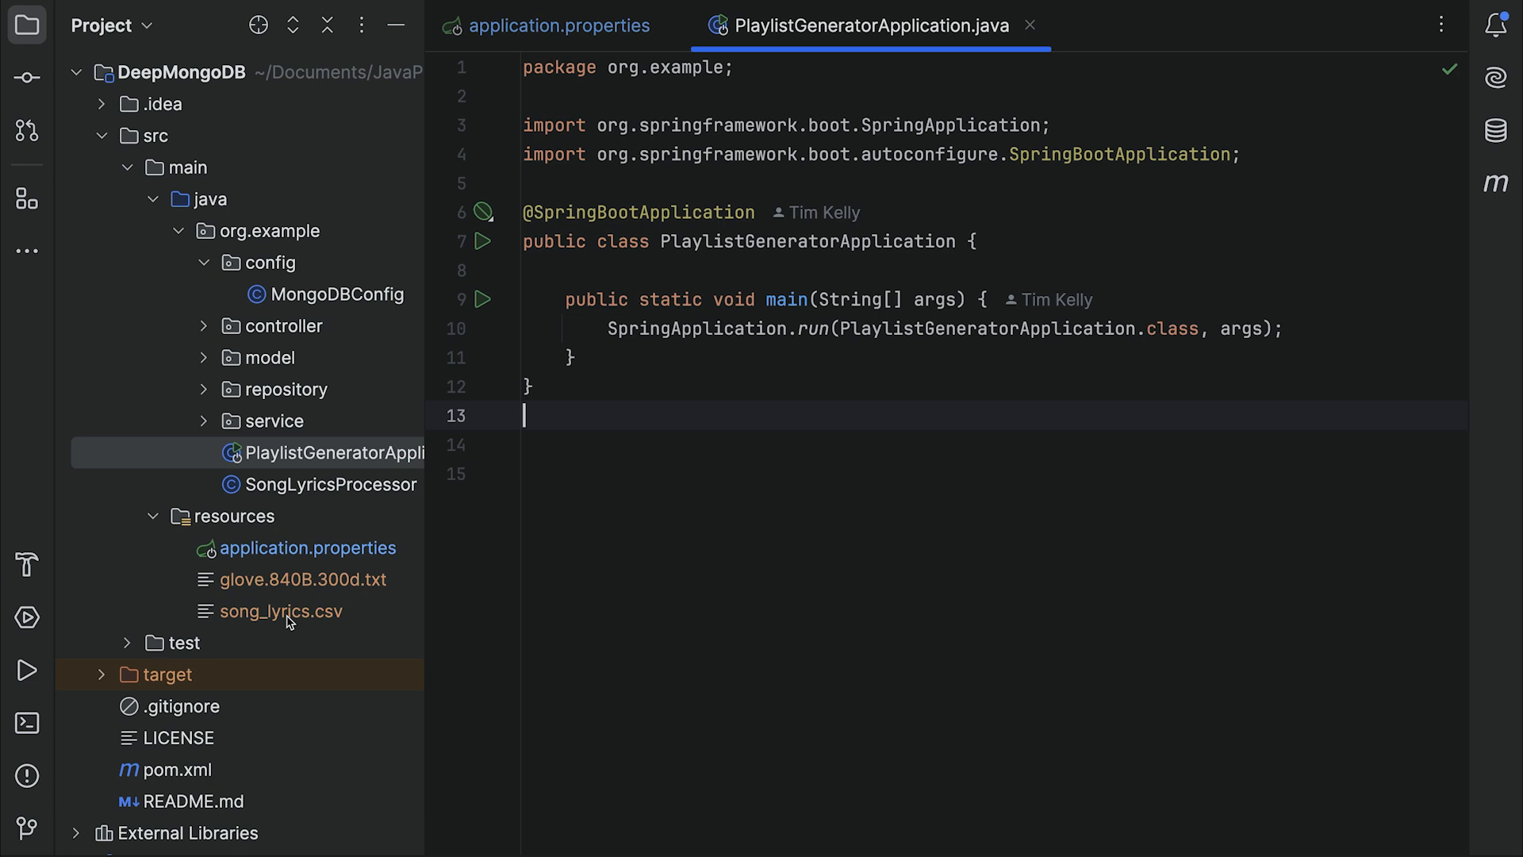
mouse_move(313, 593)
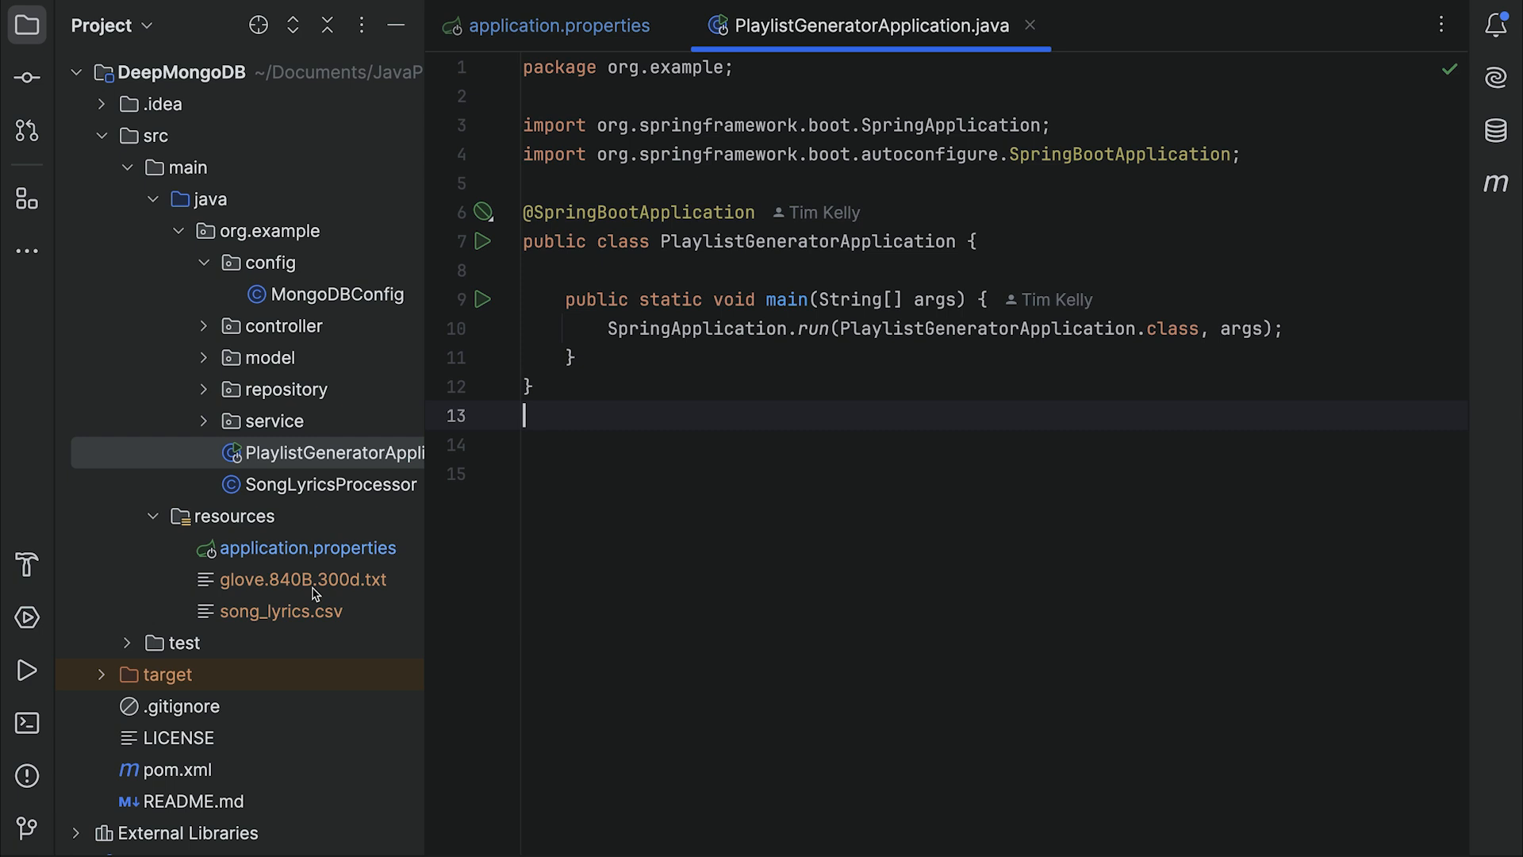
mouse_move(323, 562)
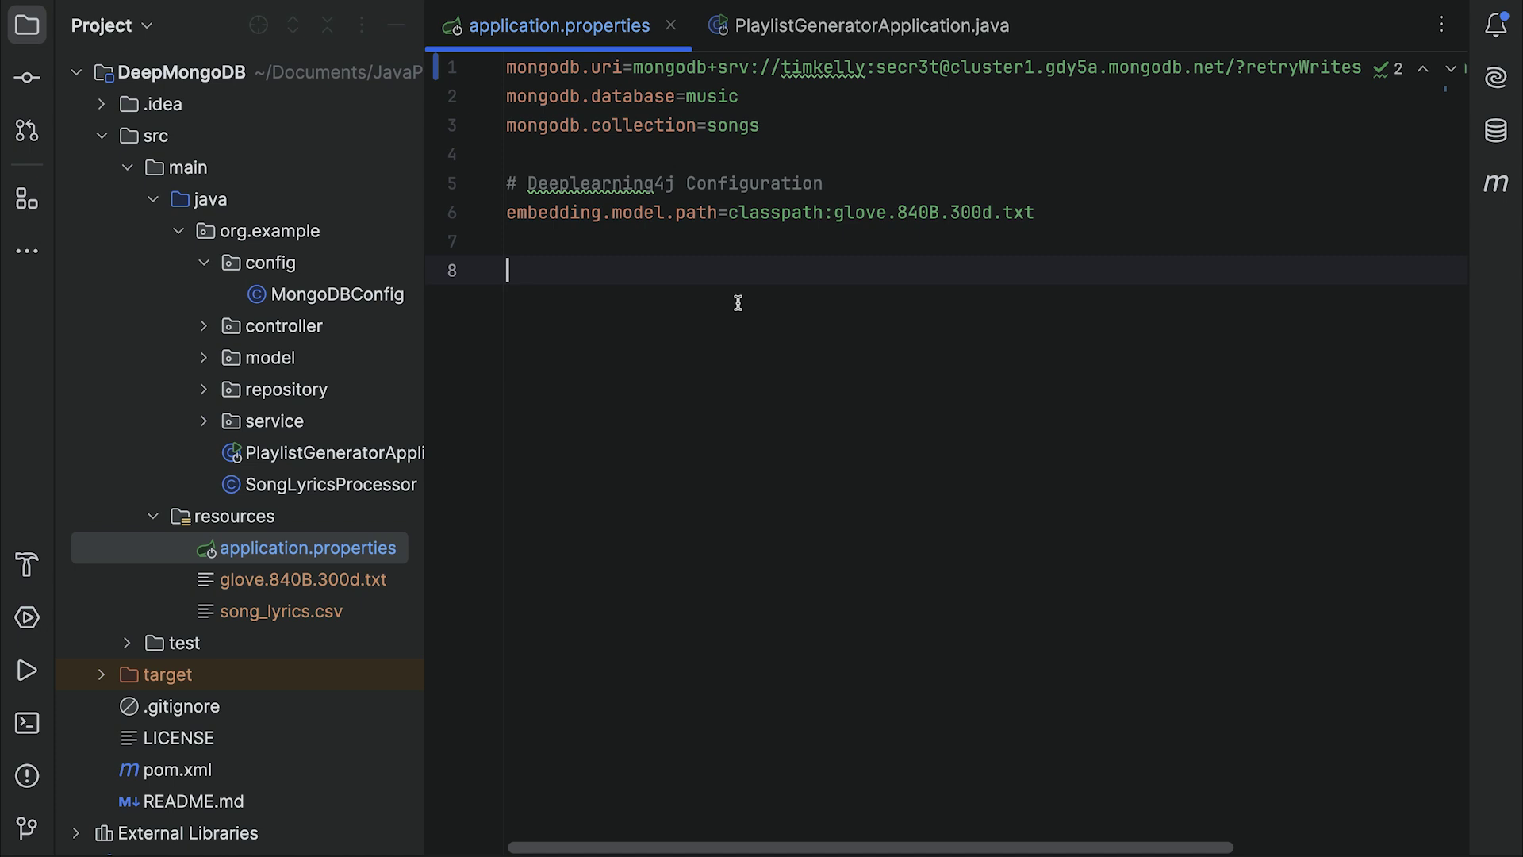
mouse_move(632, 68)
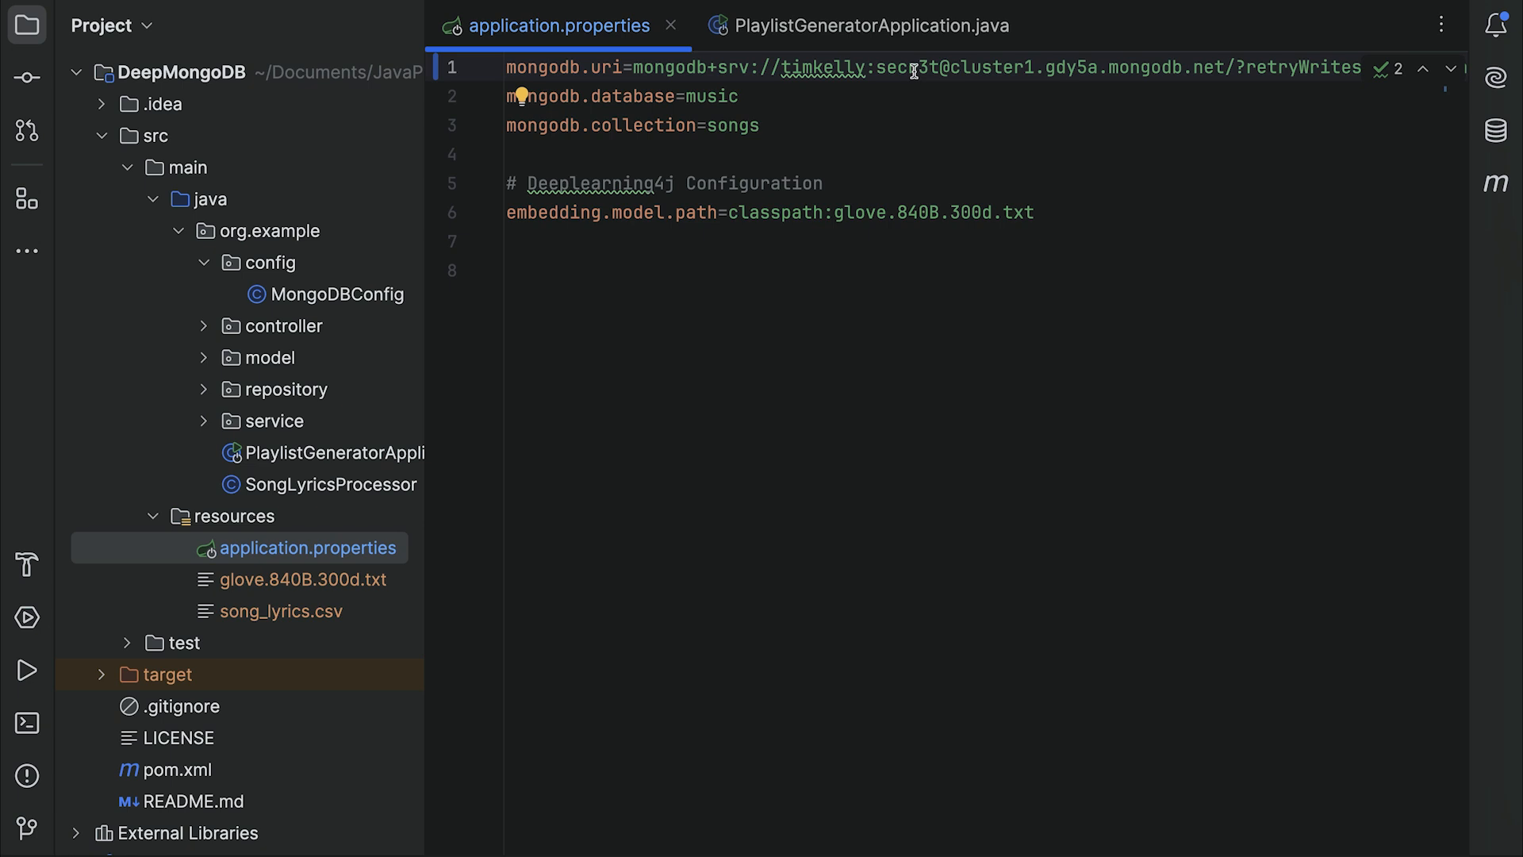
- Scroll application.properties sideways to review the full MongoDB connection string
scroll(right, 3)
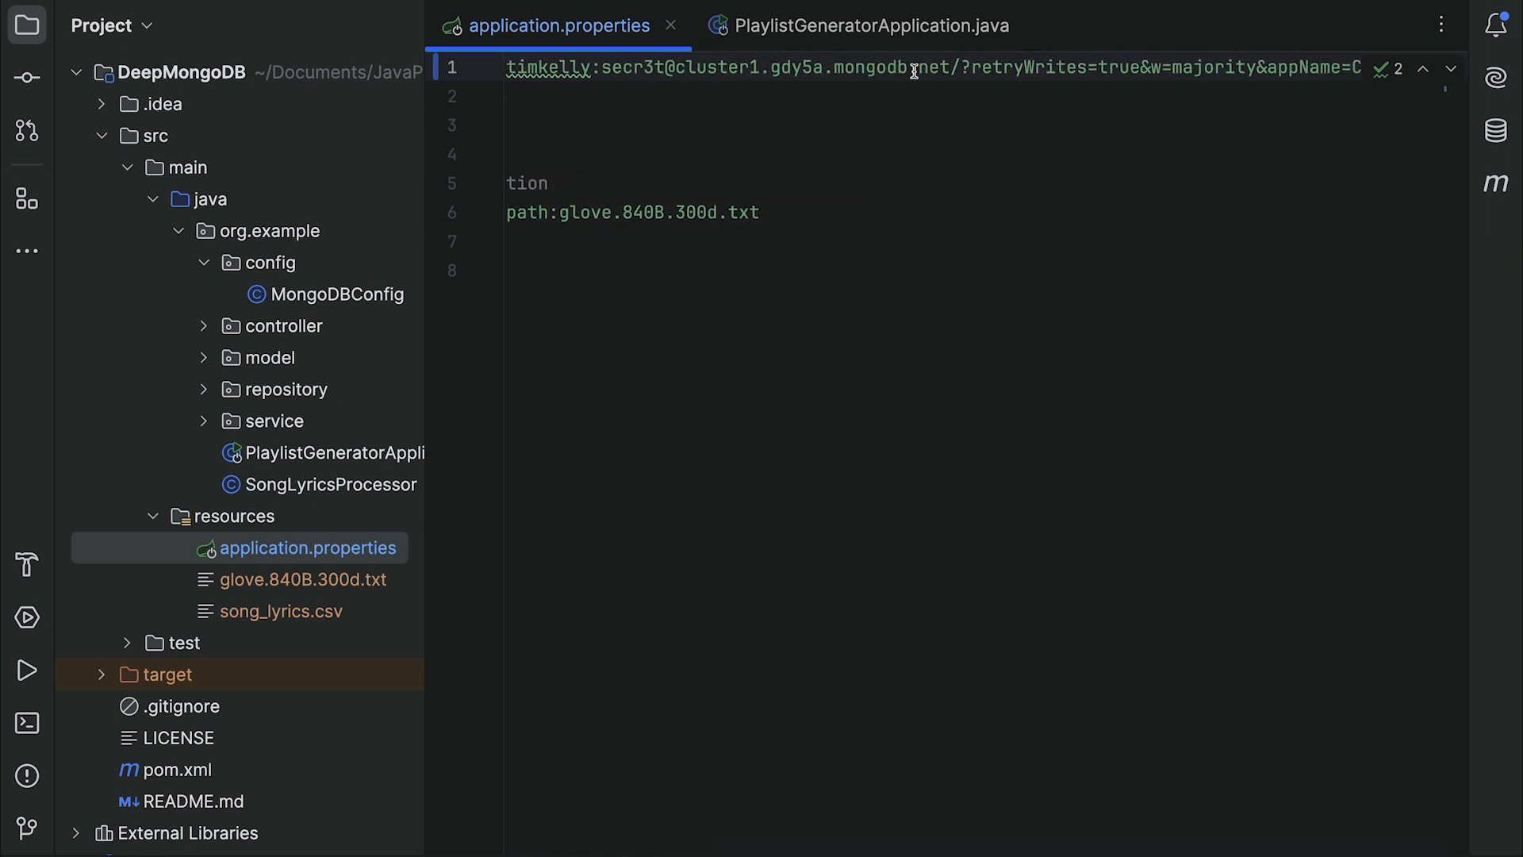
scroll(left, 3)
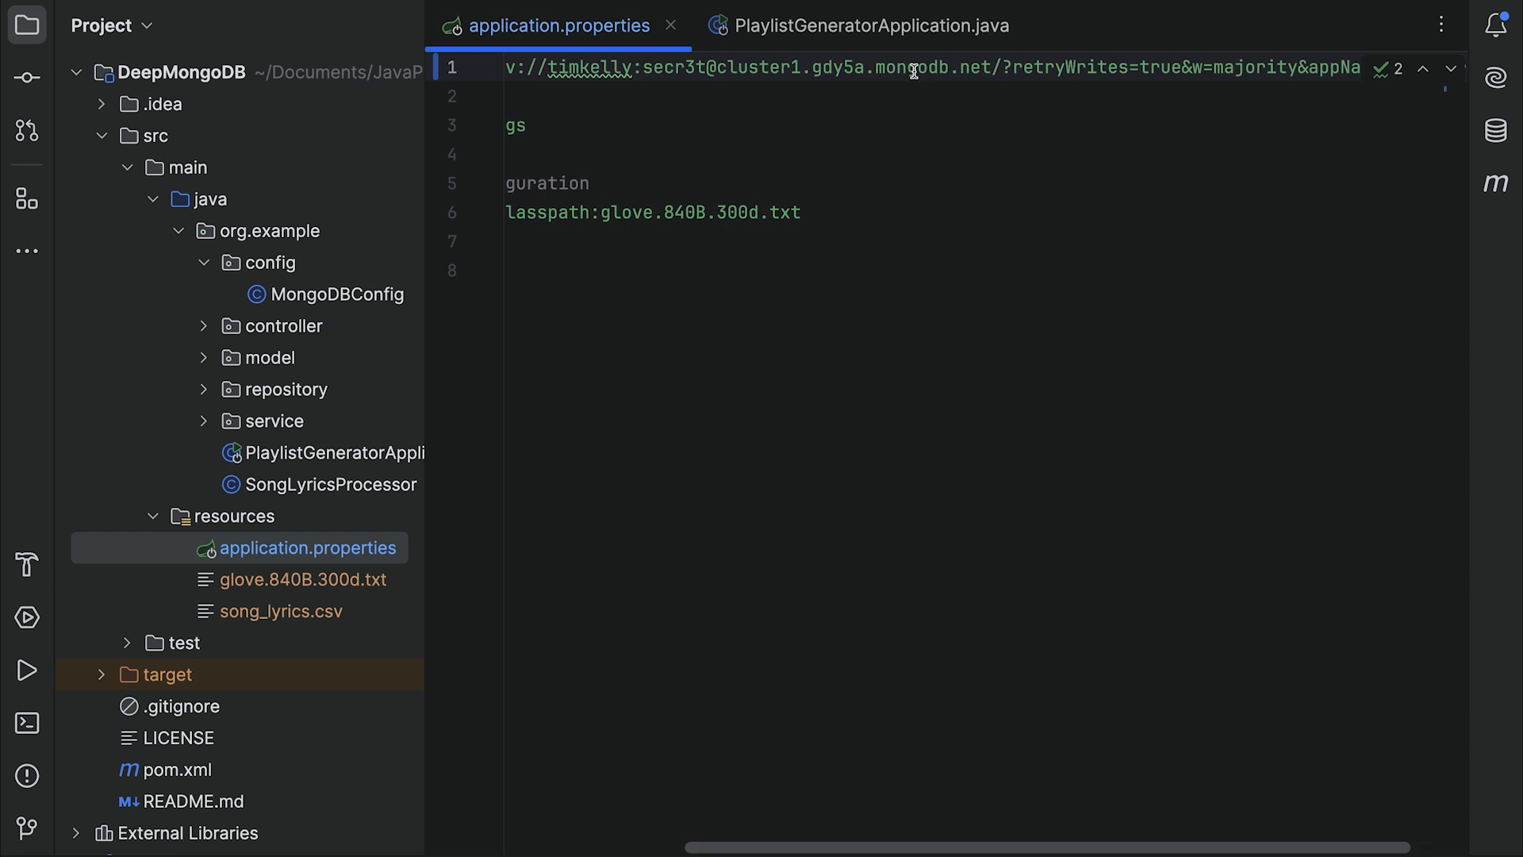
scroll(left, 3)
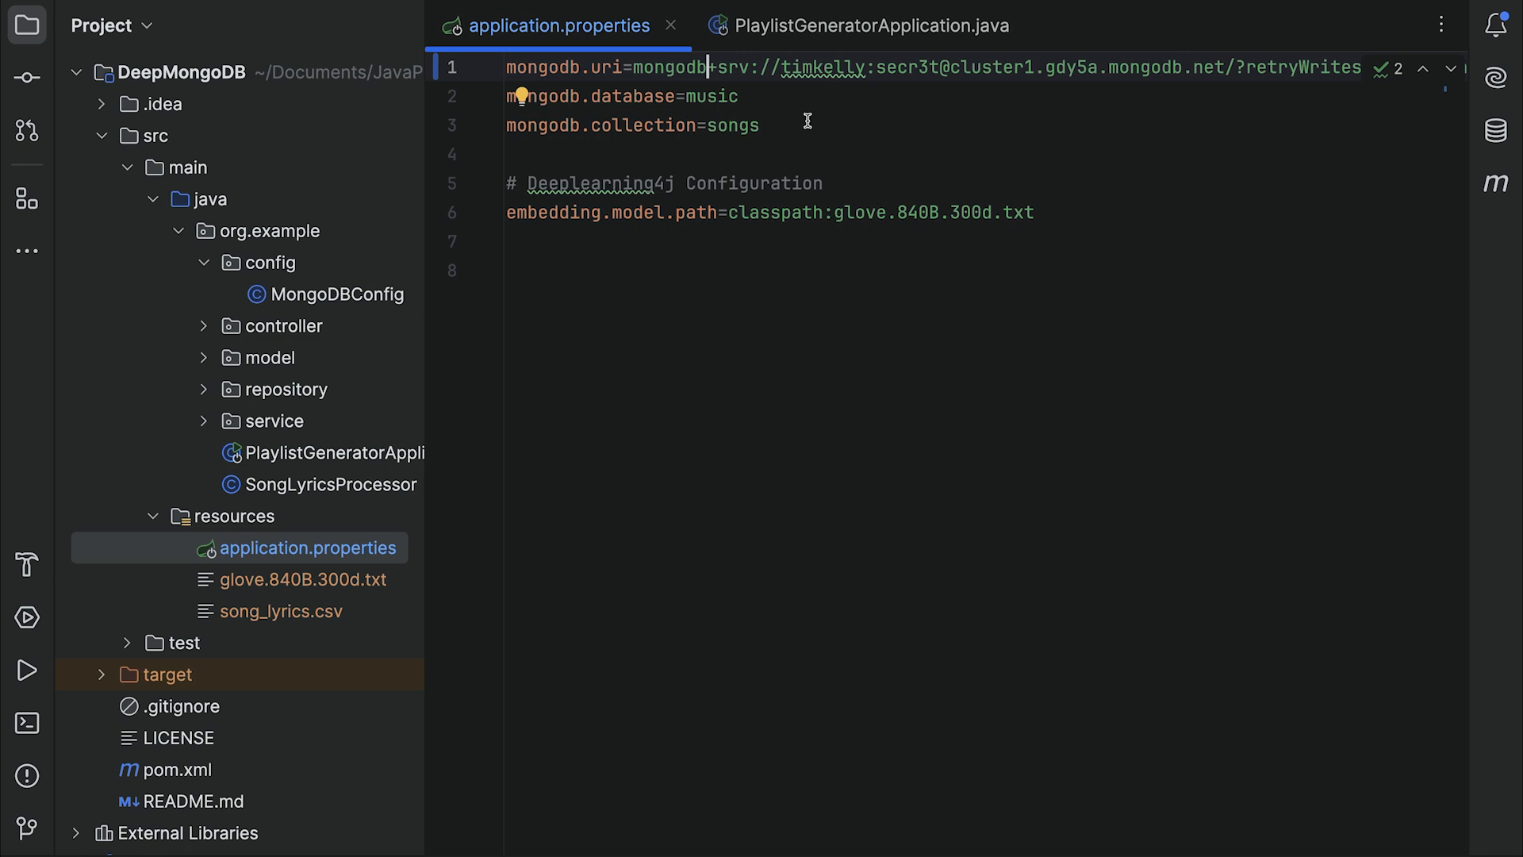
mouse_move(717, 157)
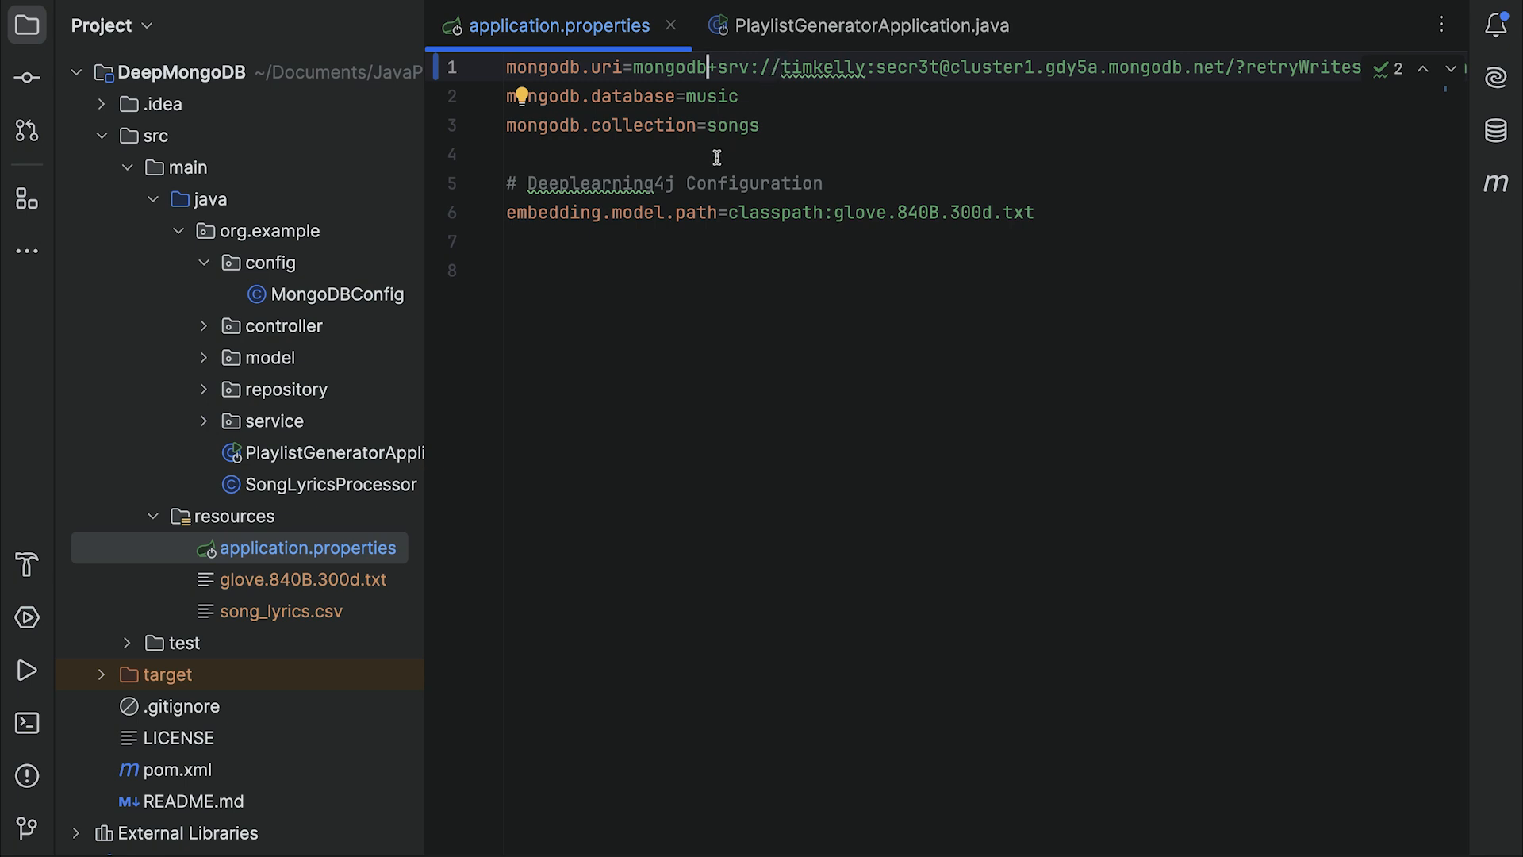
mouse_move(418, 626)
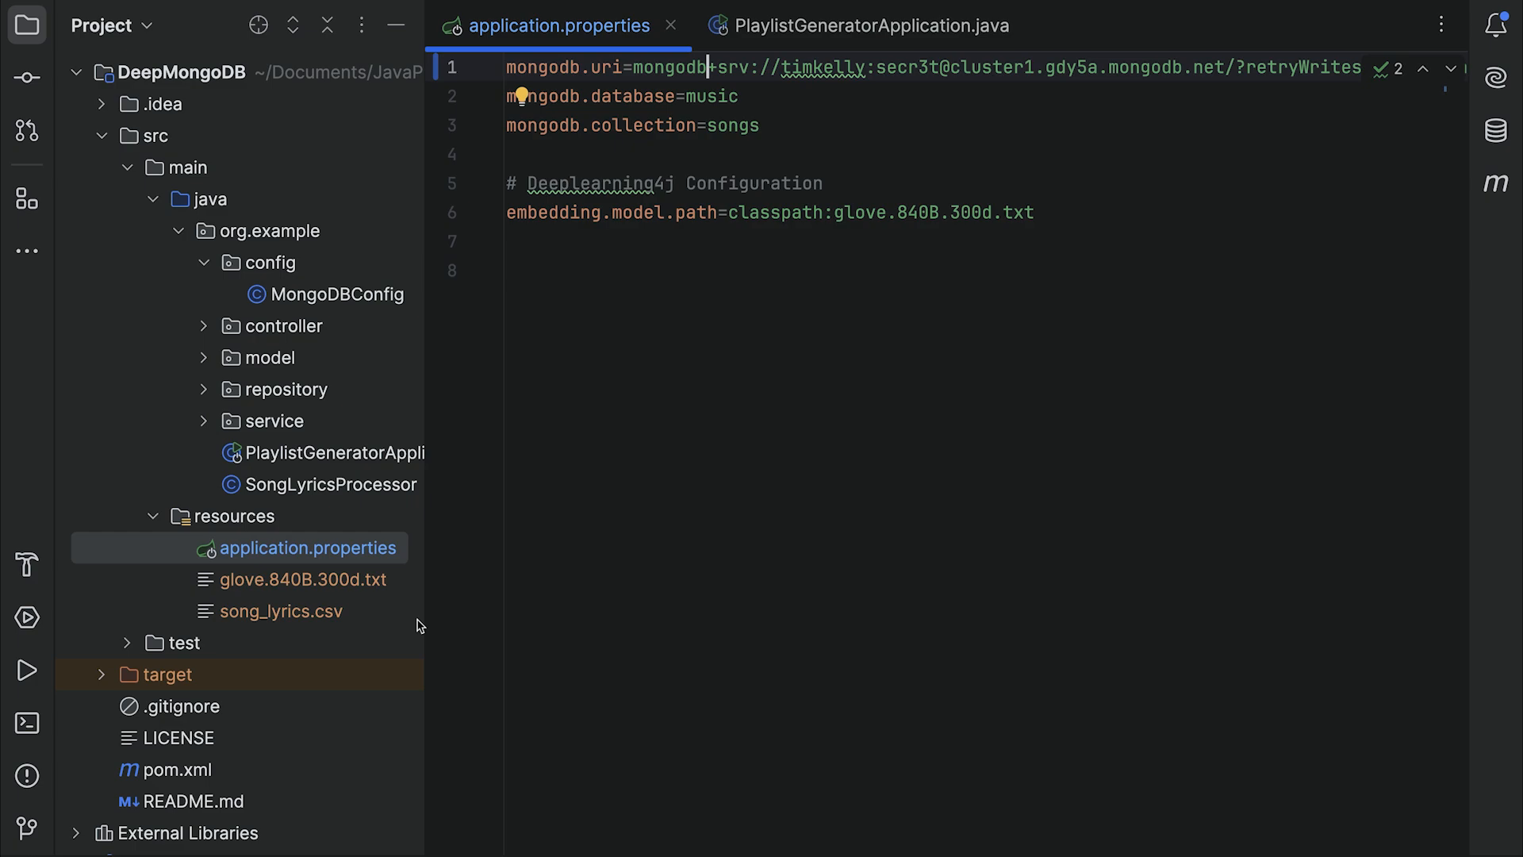
mouse_move(192, 779)
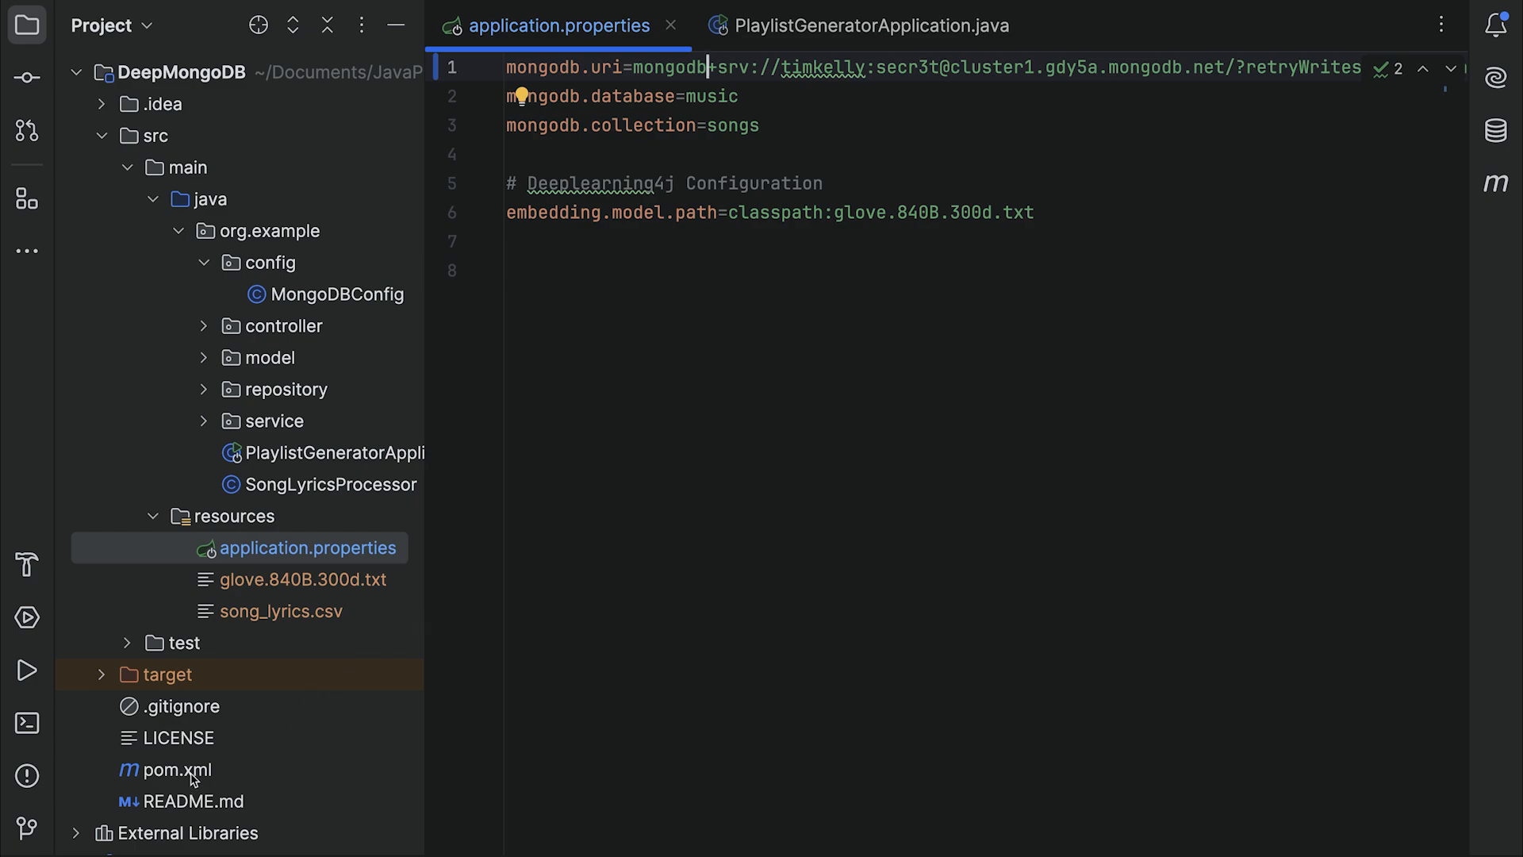
double_click(178, 769)
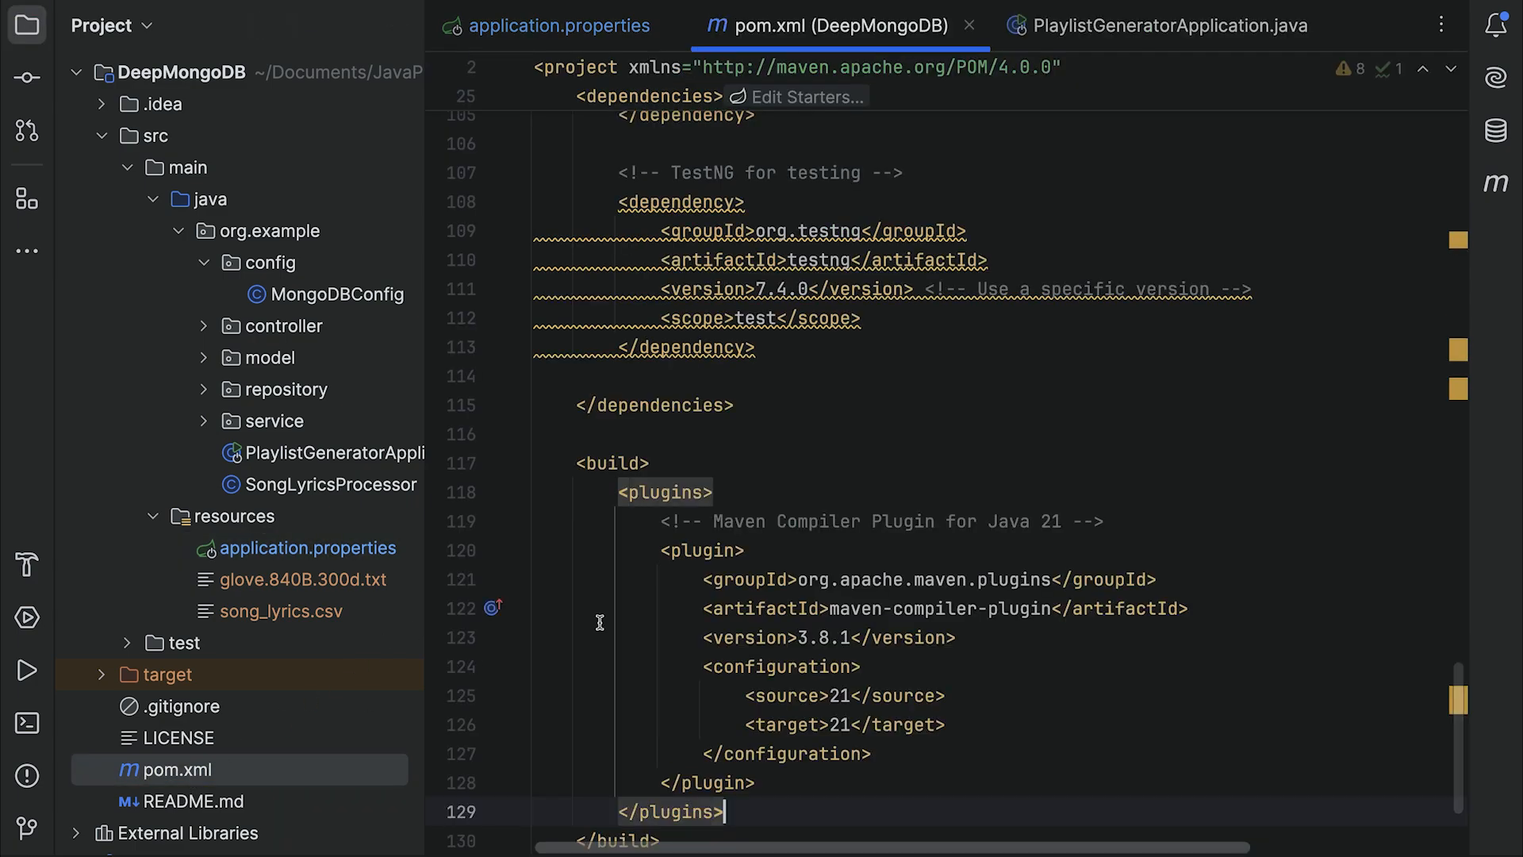
scroll(up, 3)
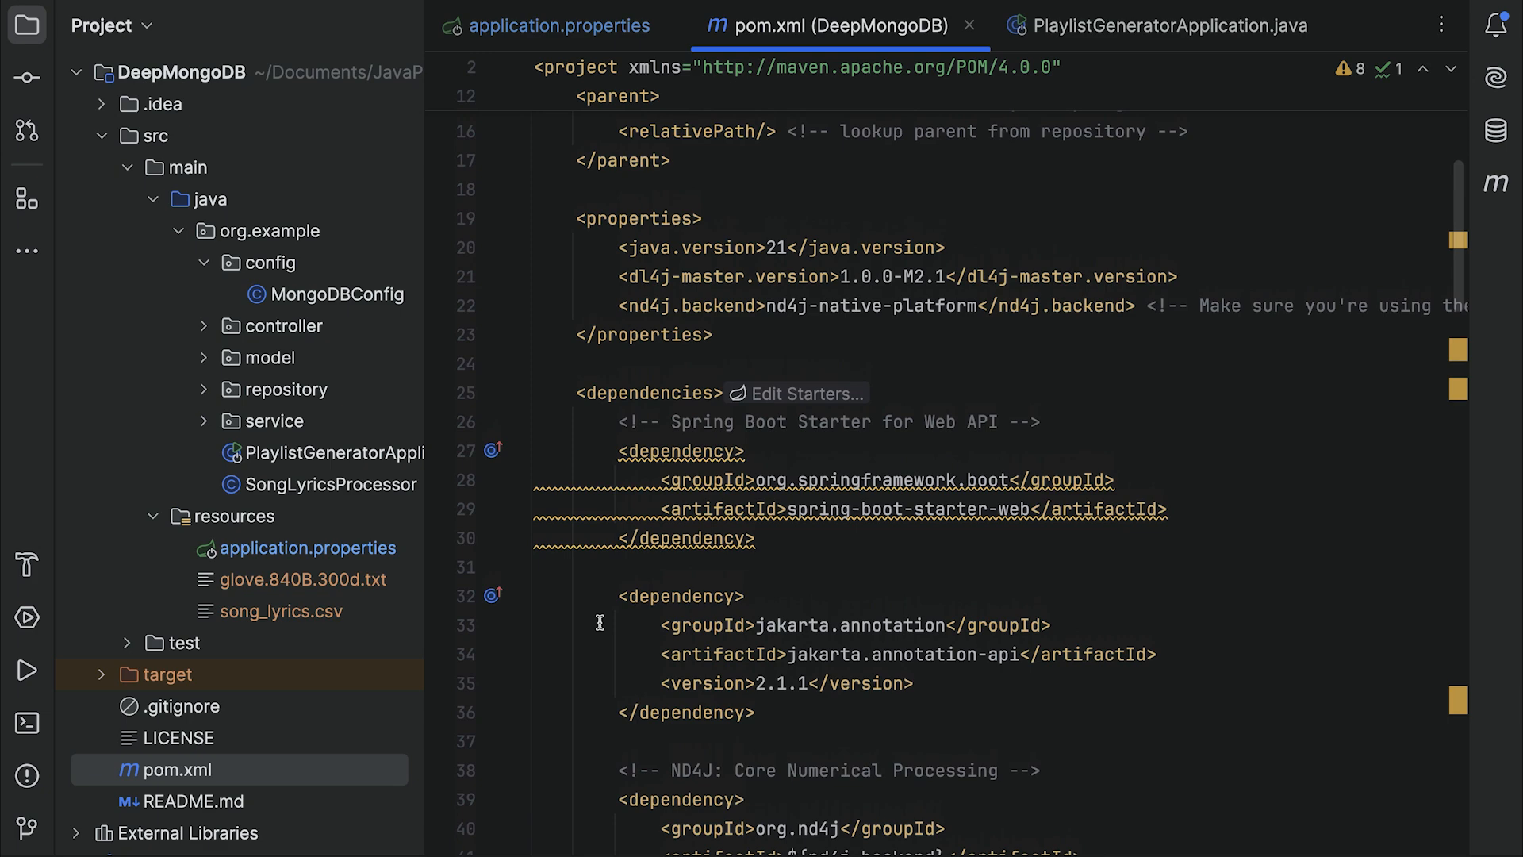
scroll(up, 3)
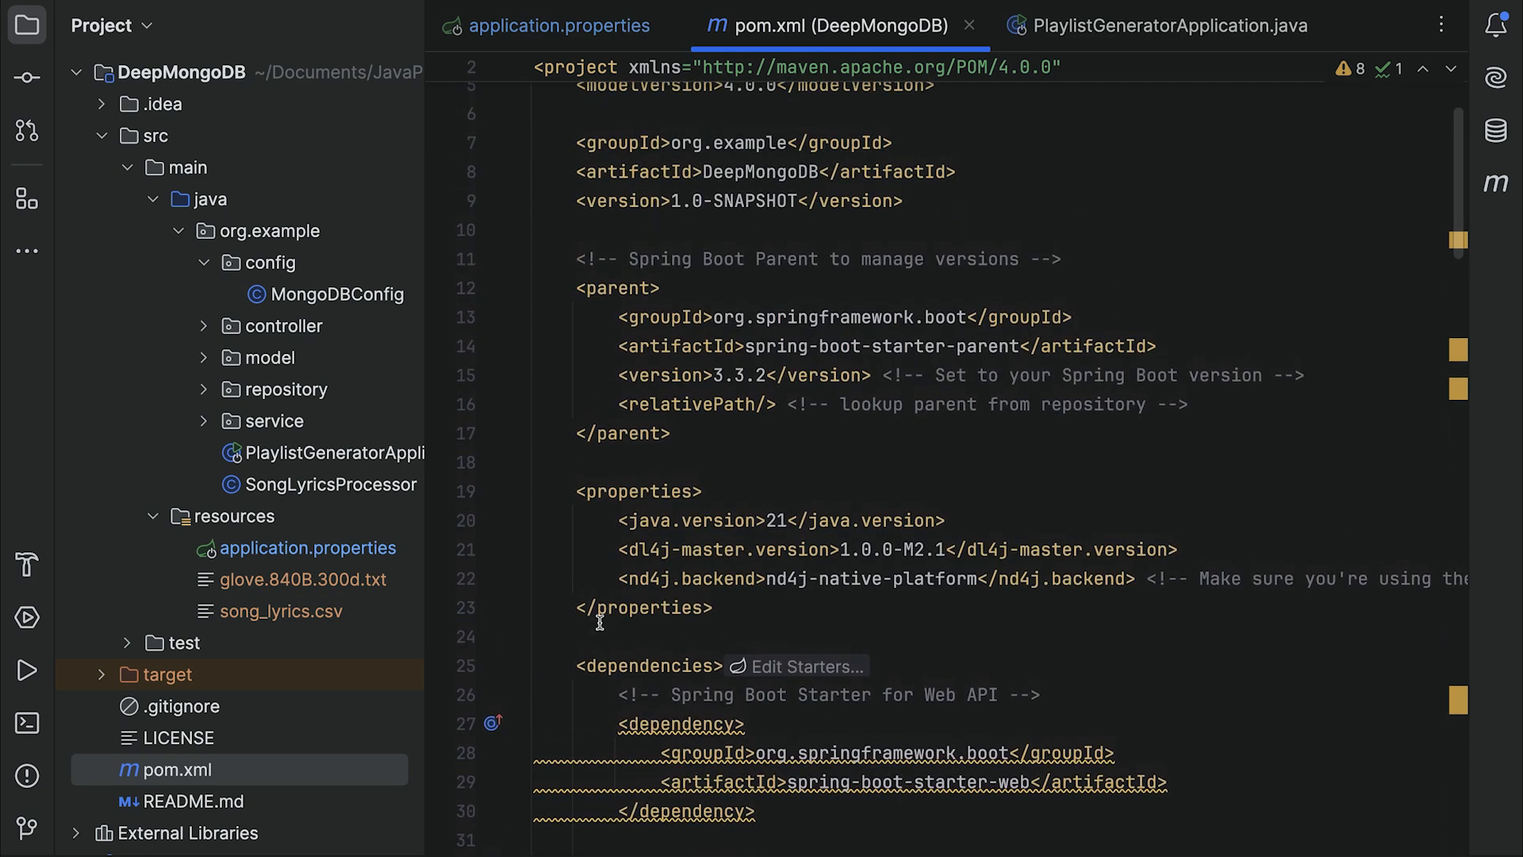
scroll(up, 3)
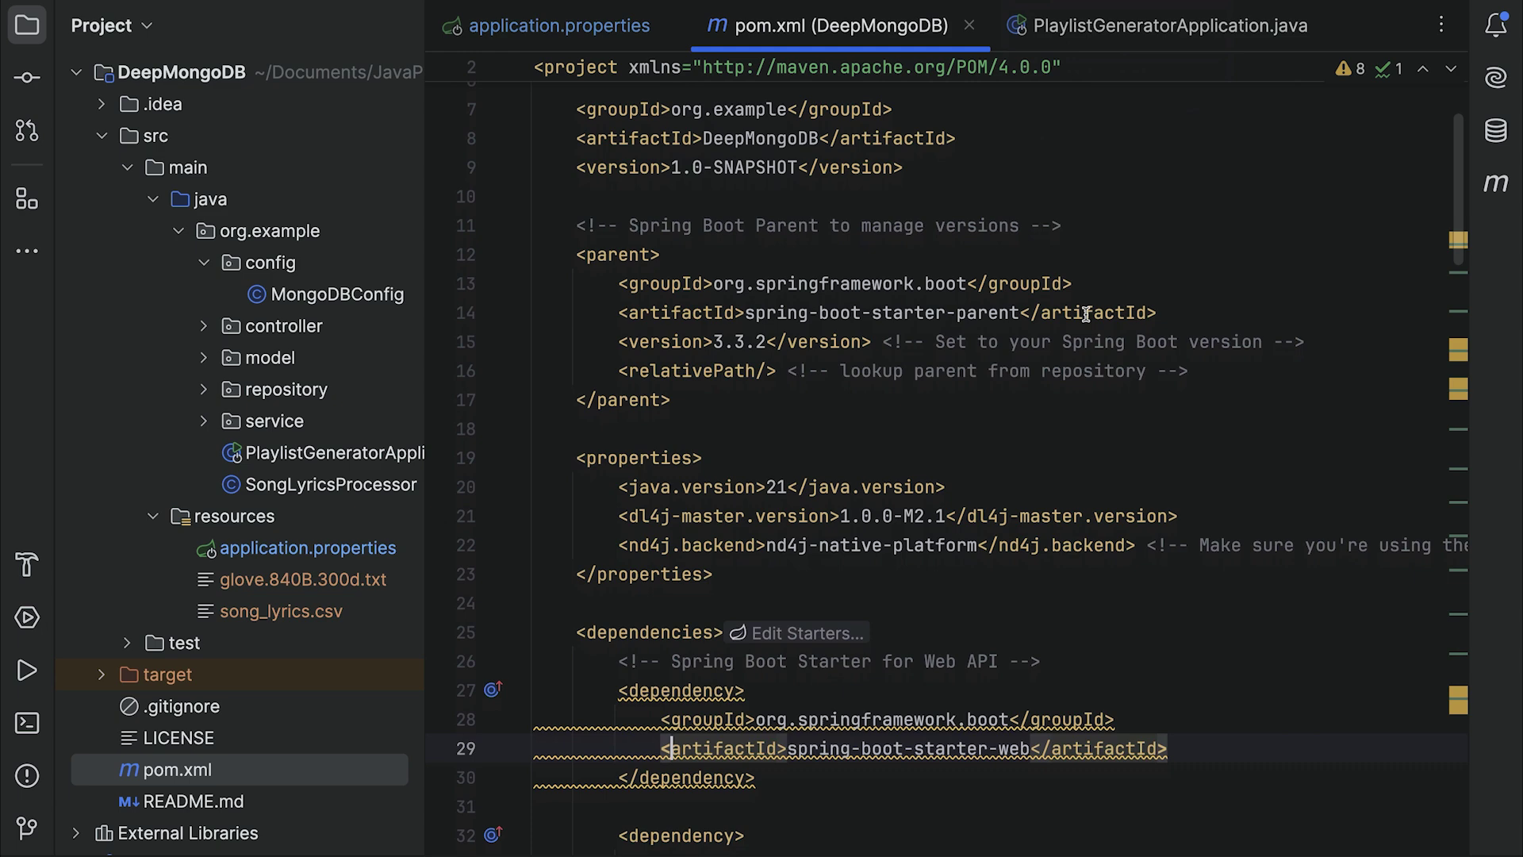
scroll(down, 3)
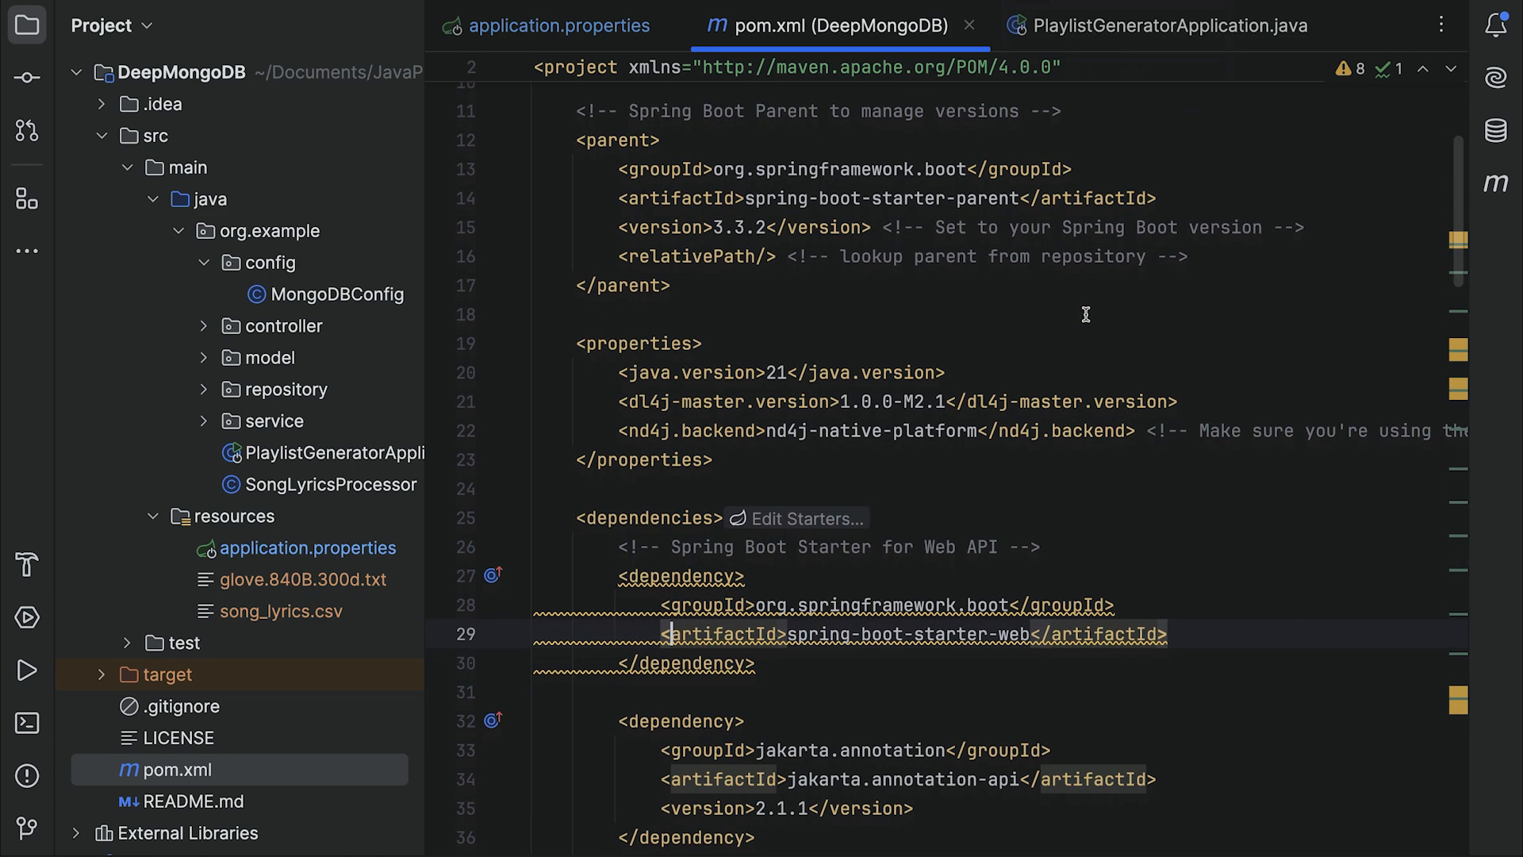
scroll(down, 3)
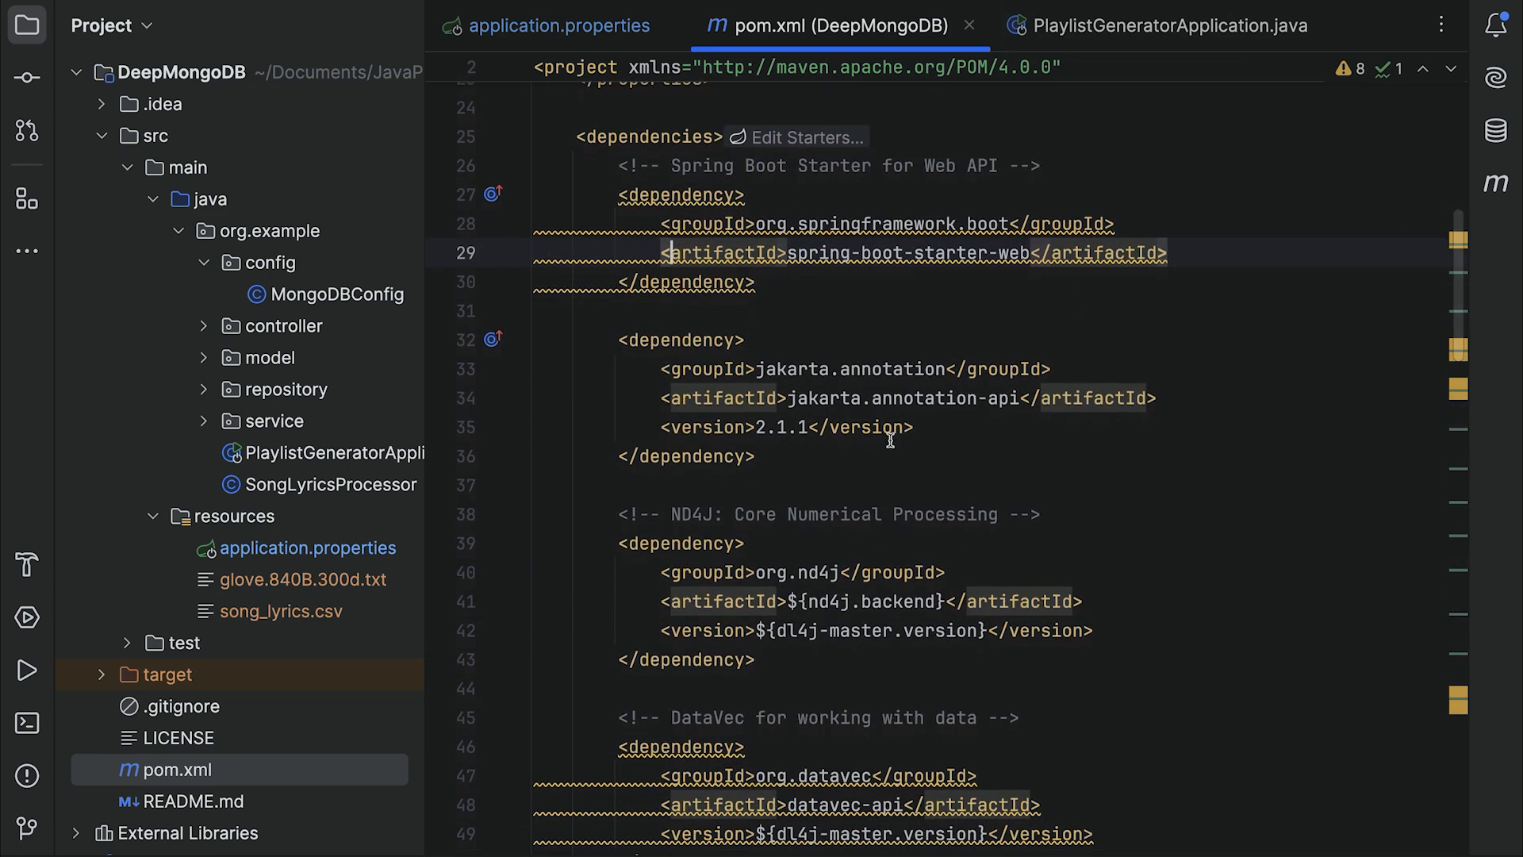
mouse_move(862, 453)
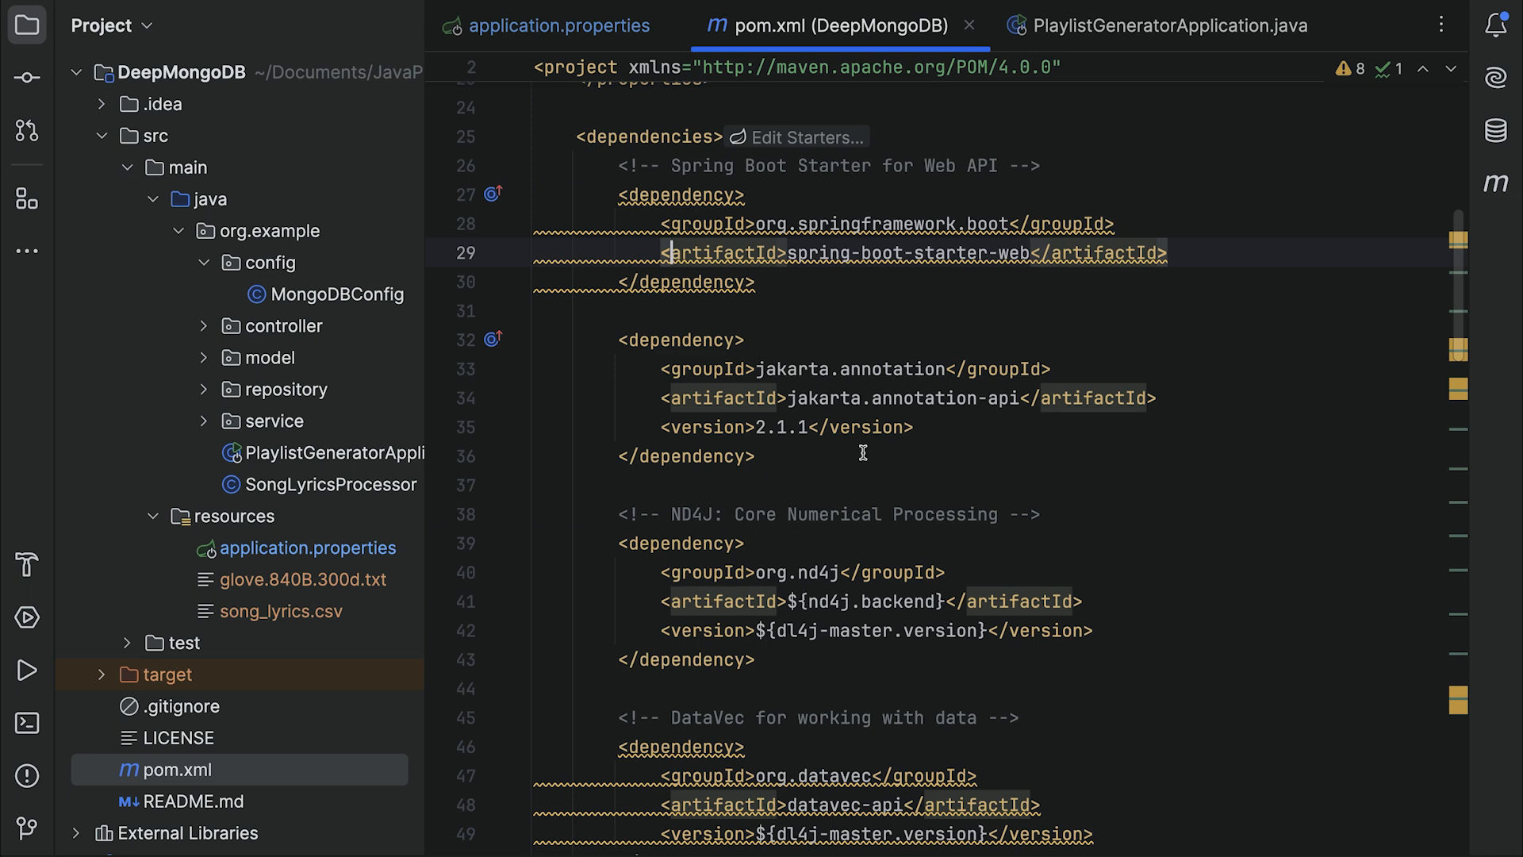
scroll(down, 3)
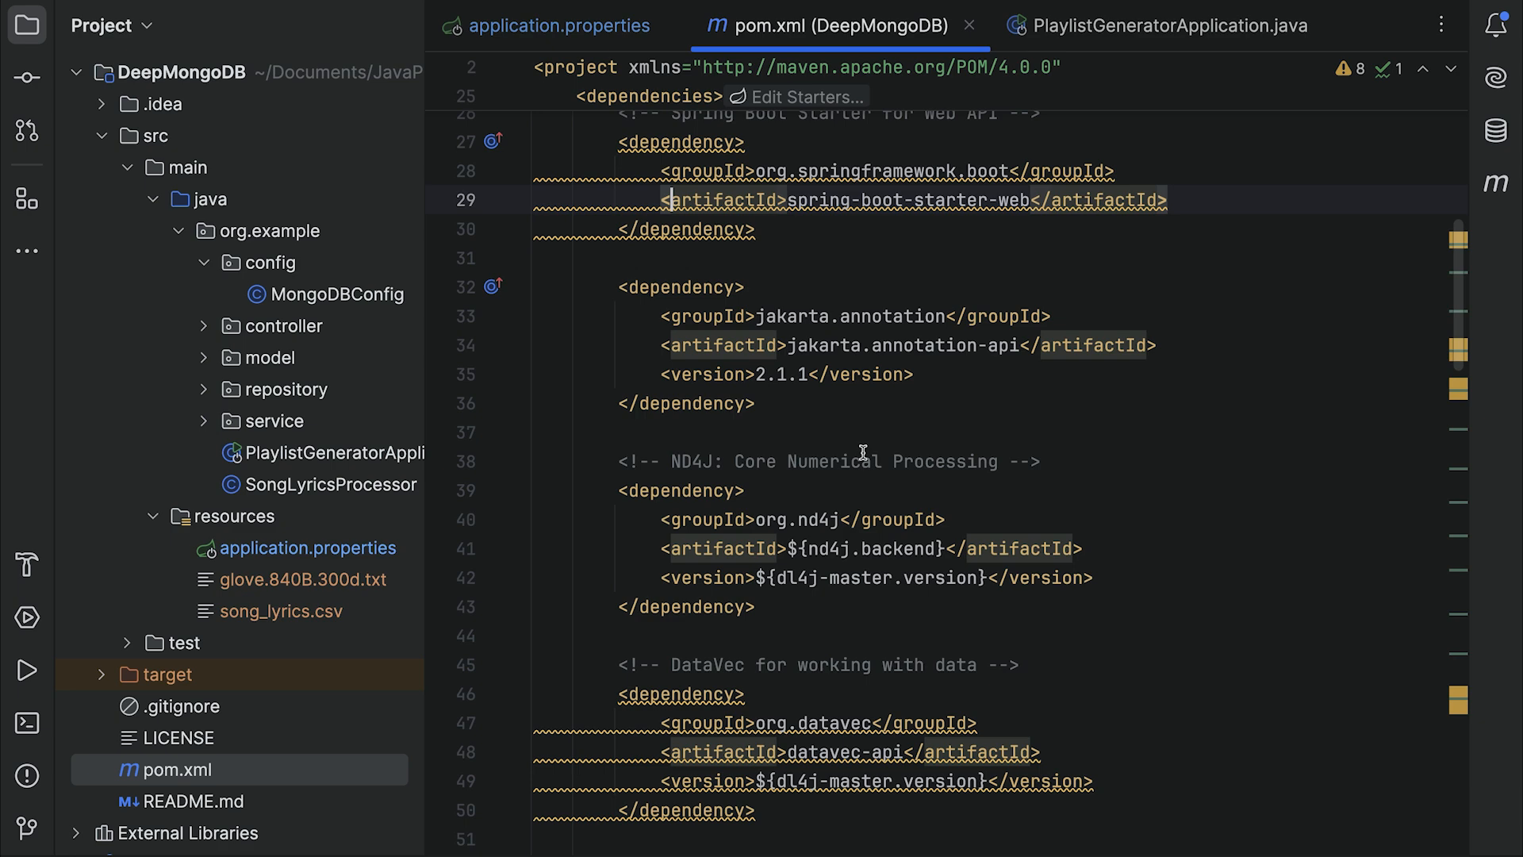
scroll(down, 3)
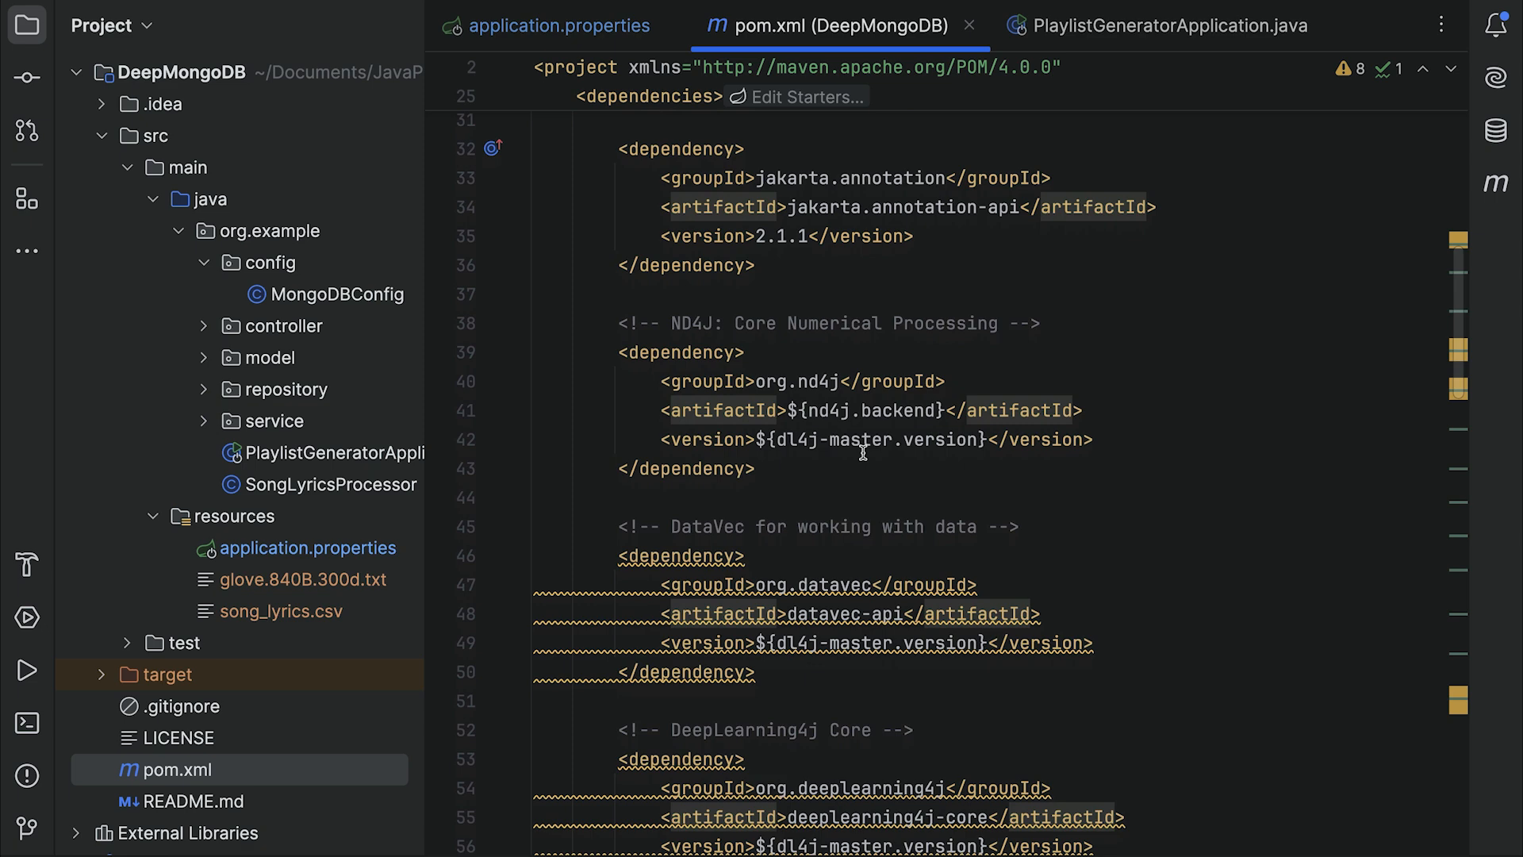
scroll(down, 3)
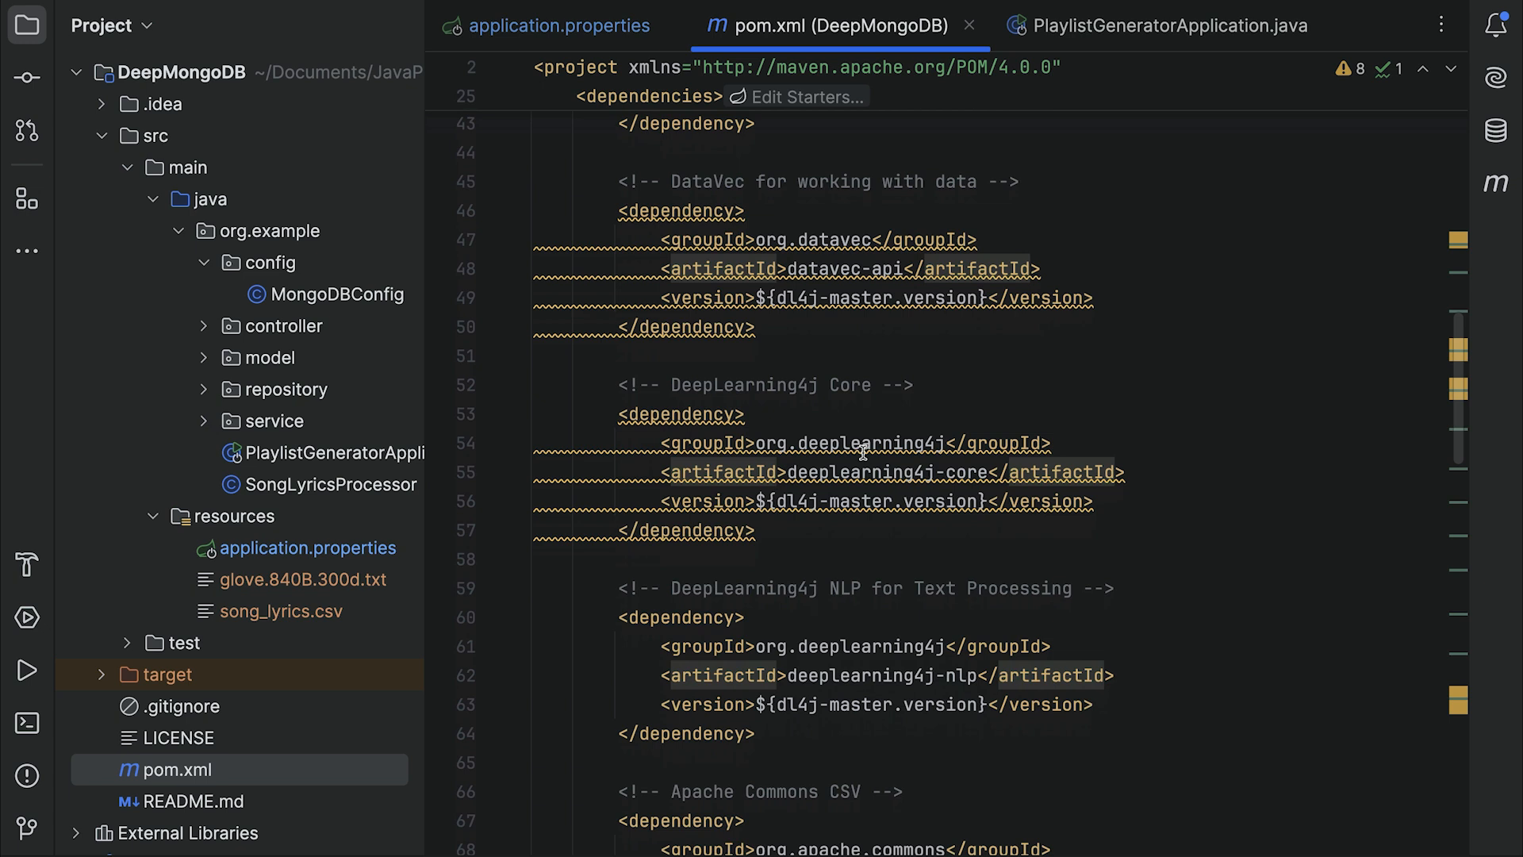
scroll(down, 3)
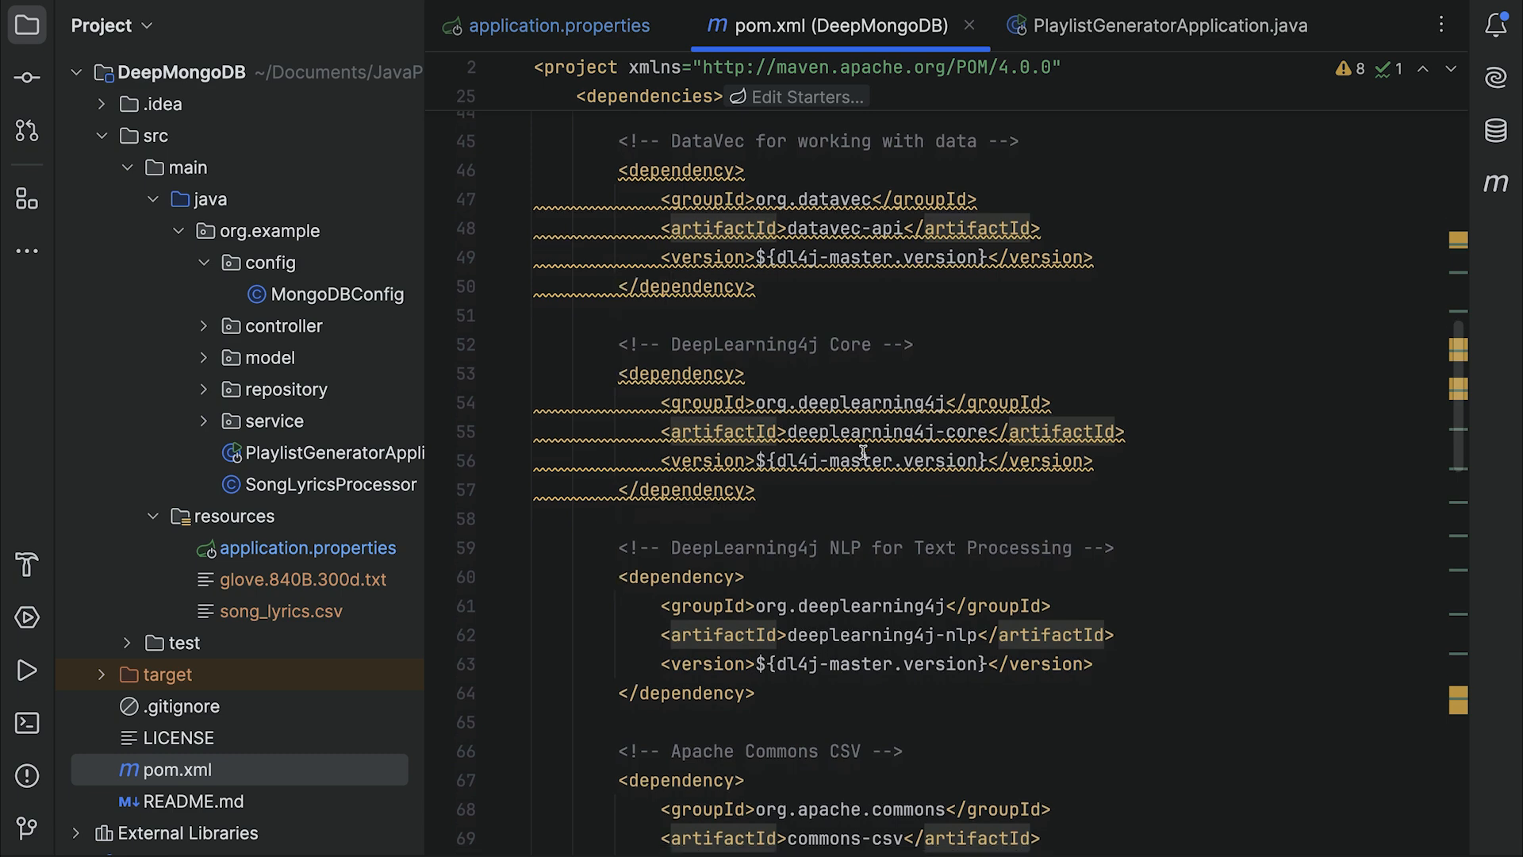
scroll(down, 3)
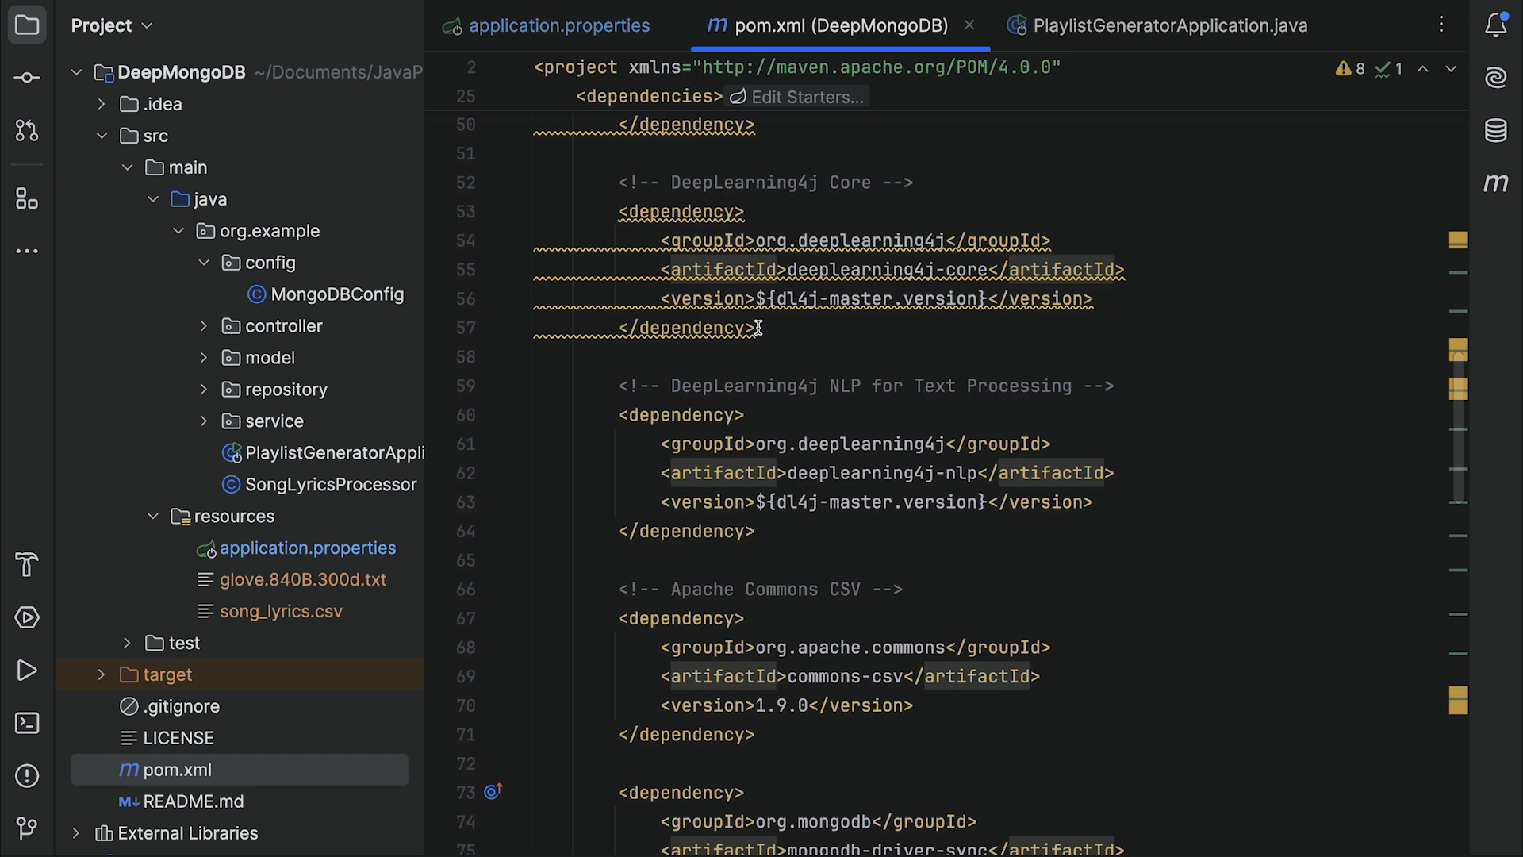
scroll(down, 3)
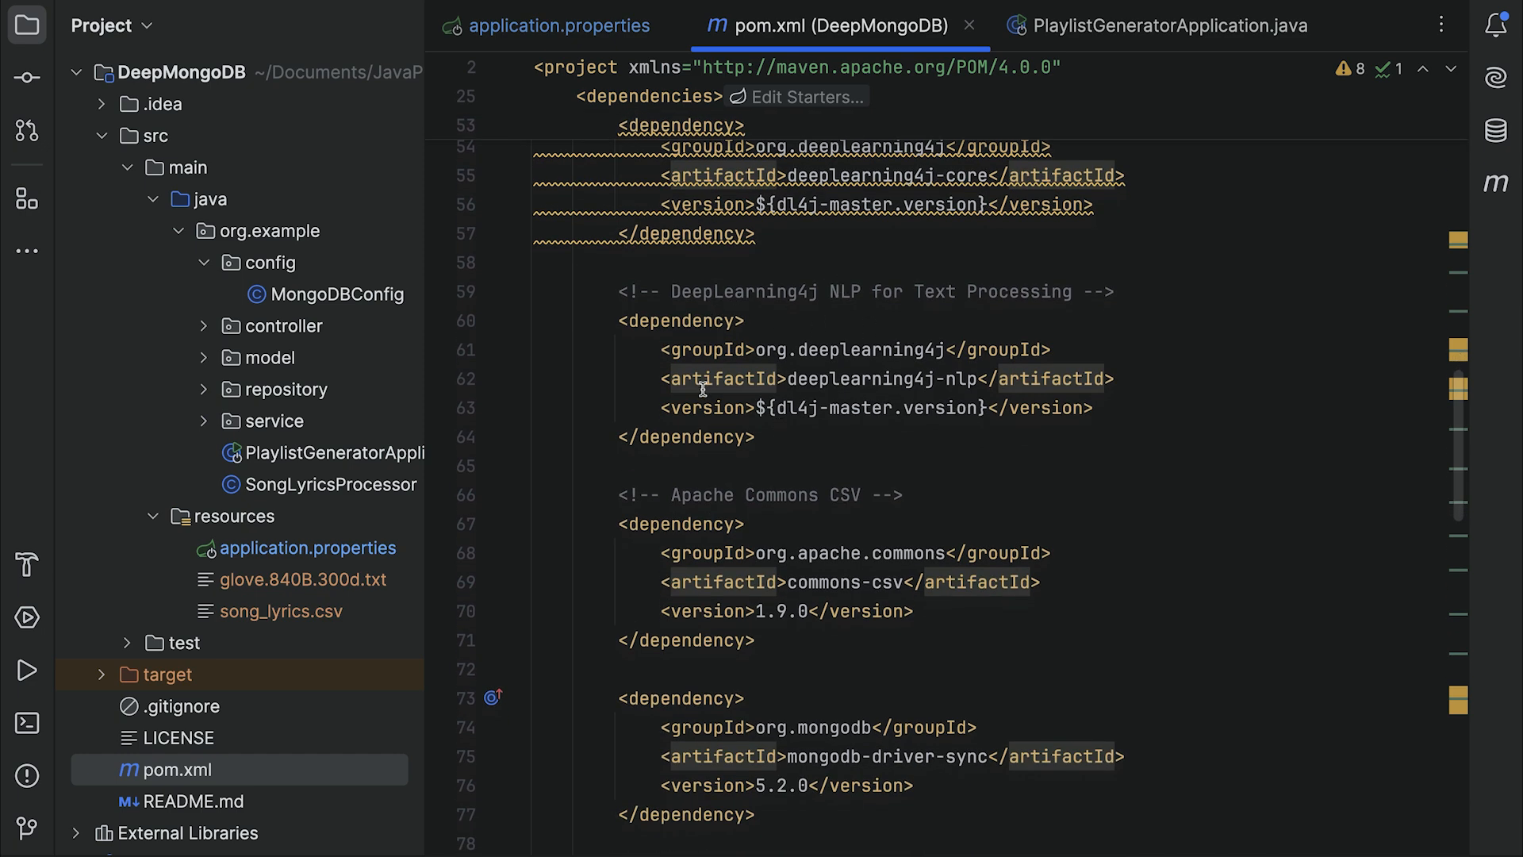
scroll(down, 3)
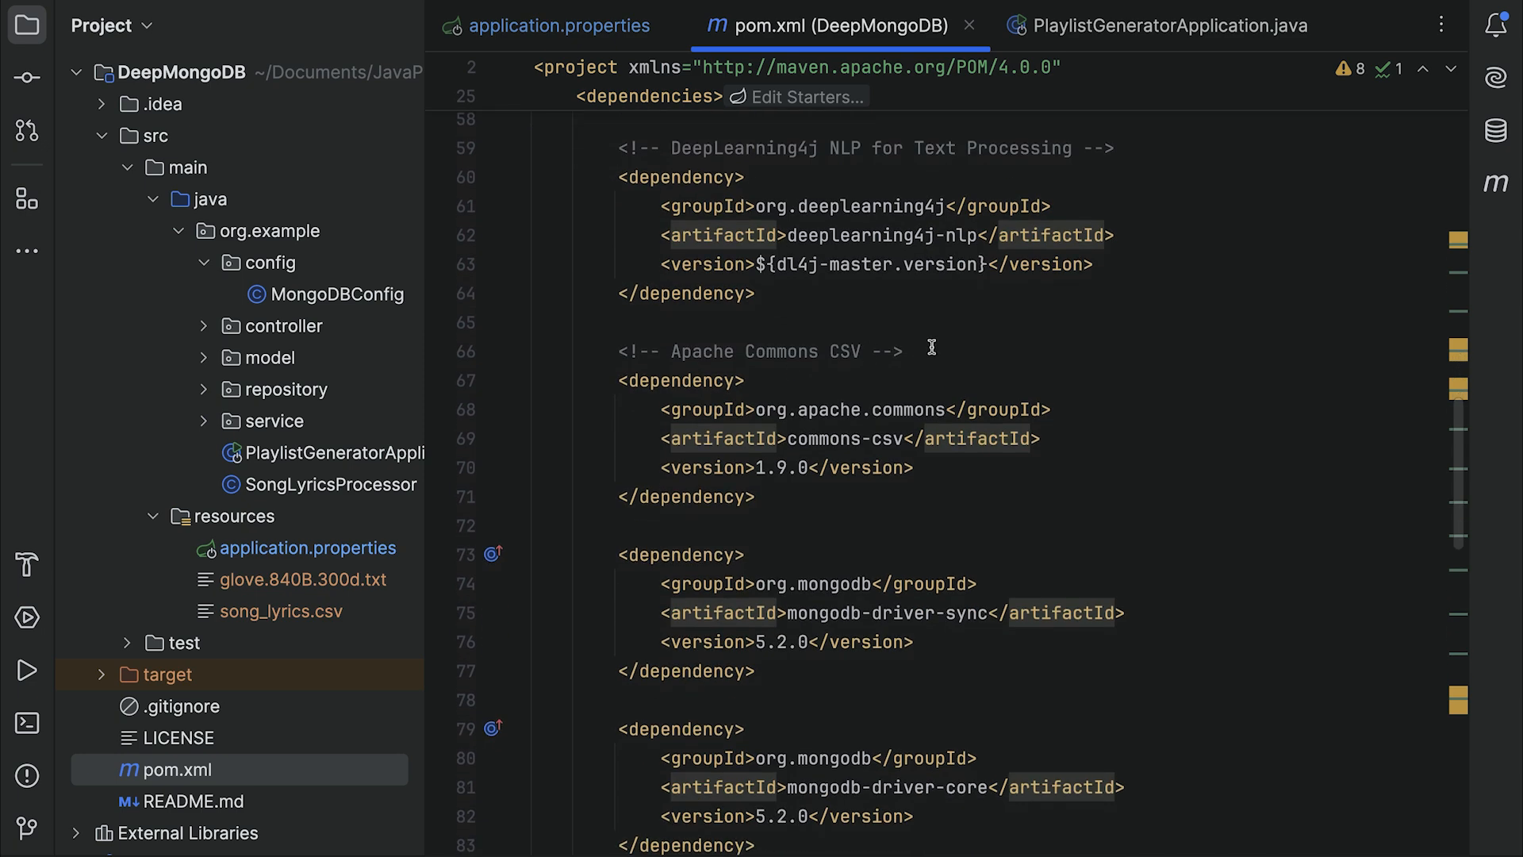
scroll(down, 3)
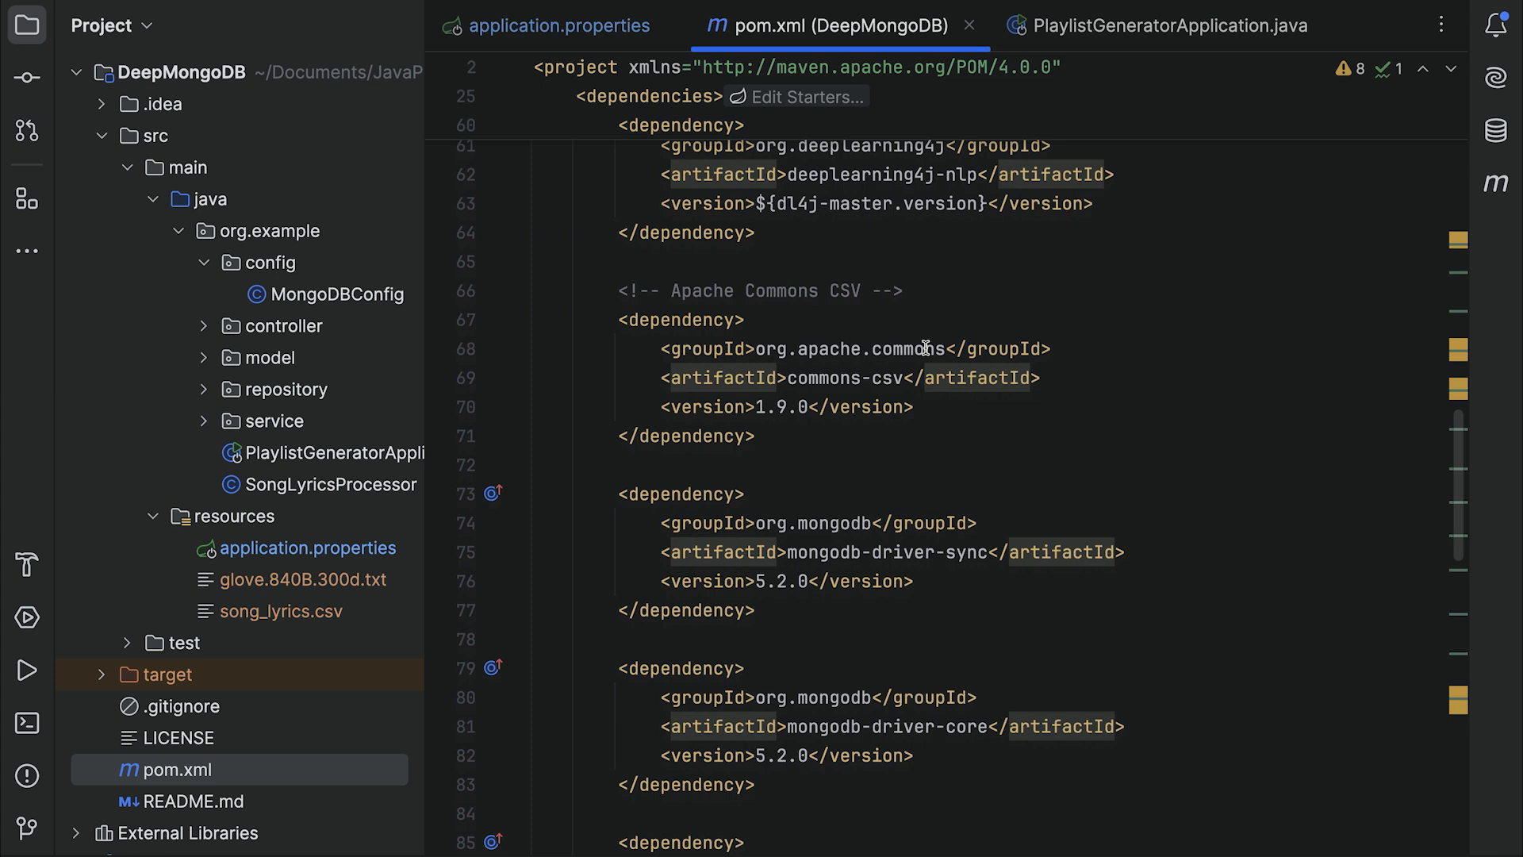
scroll(down, 3)
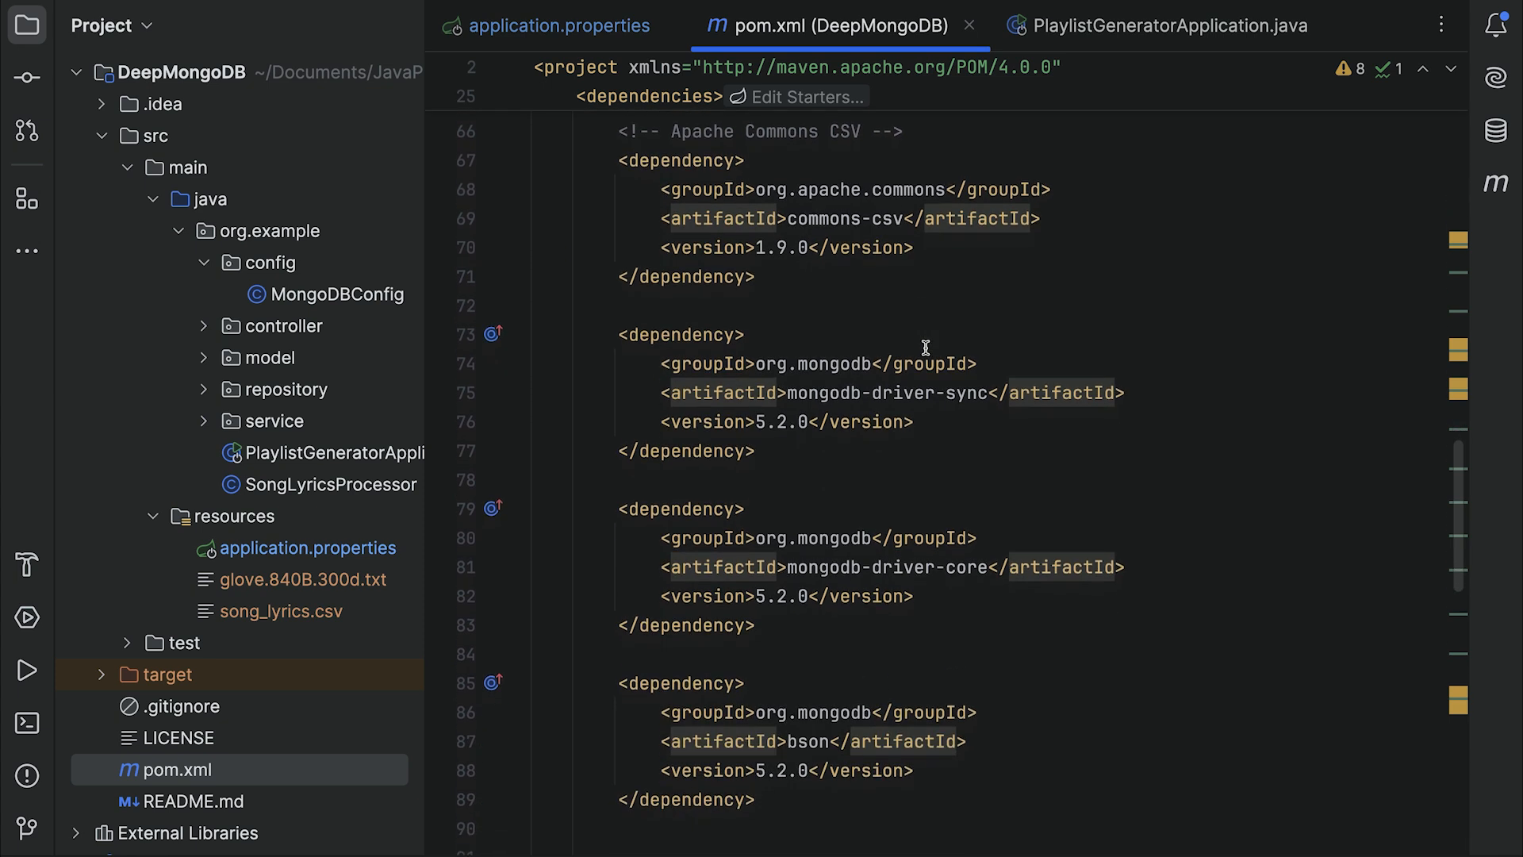
mouse_move(1082, 486)
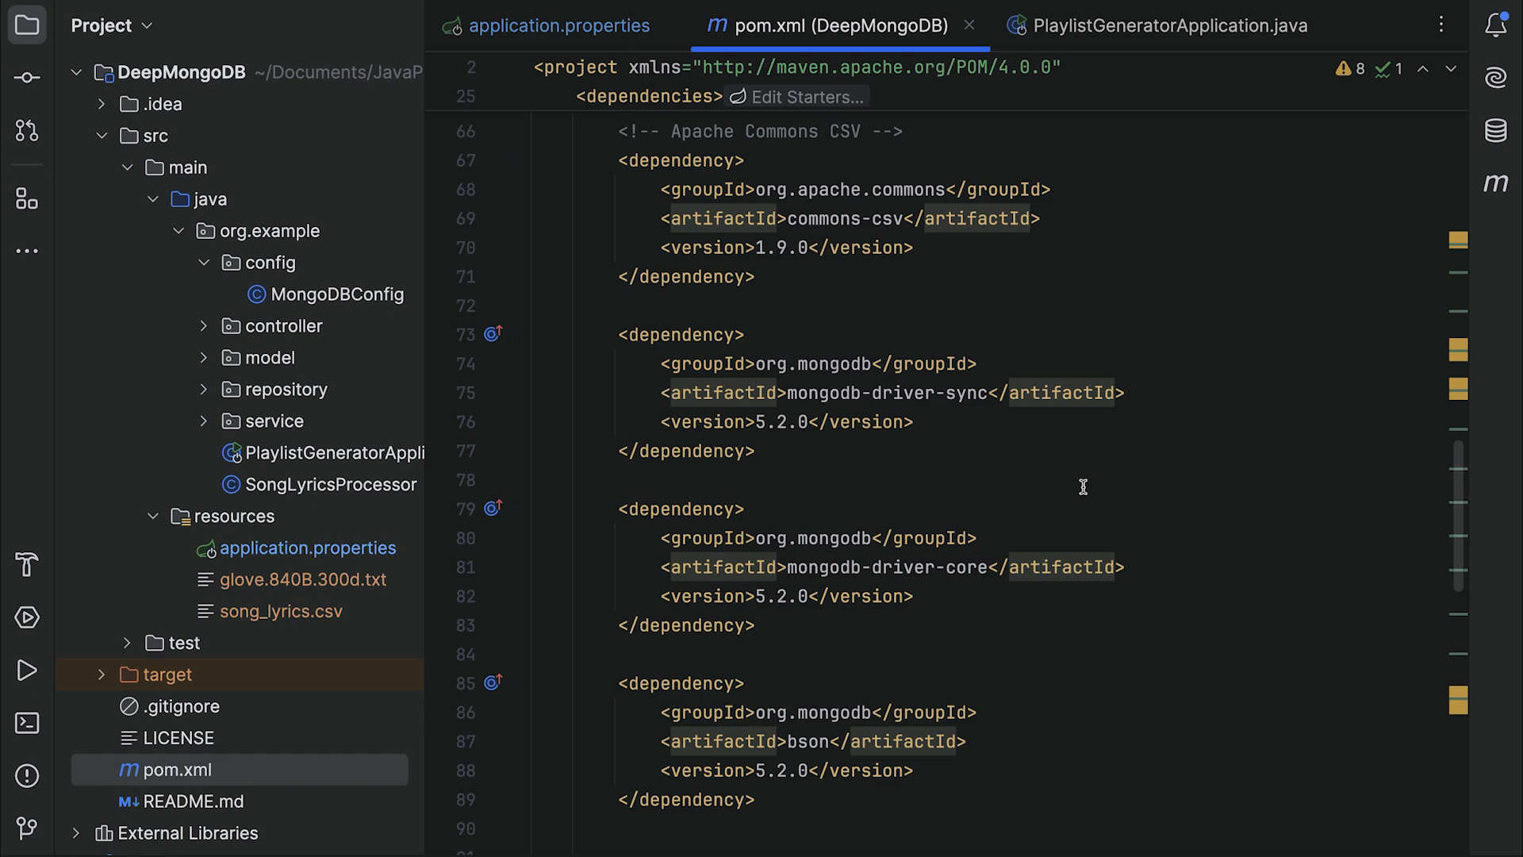
scroll(down, 3)
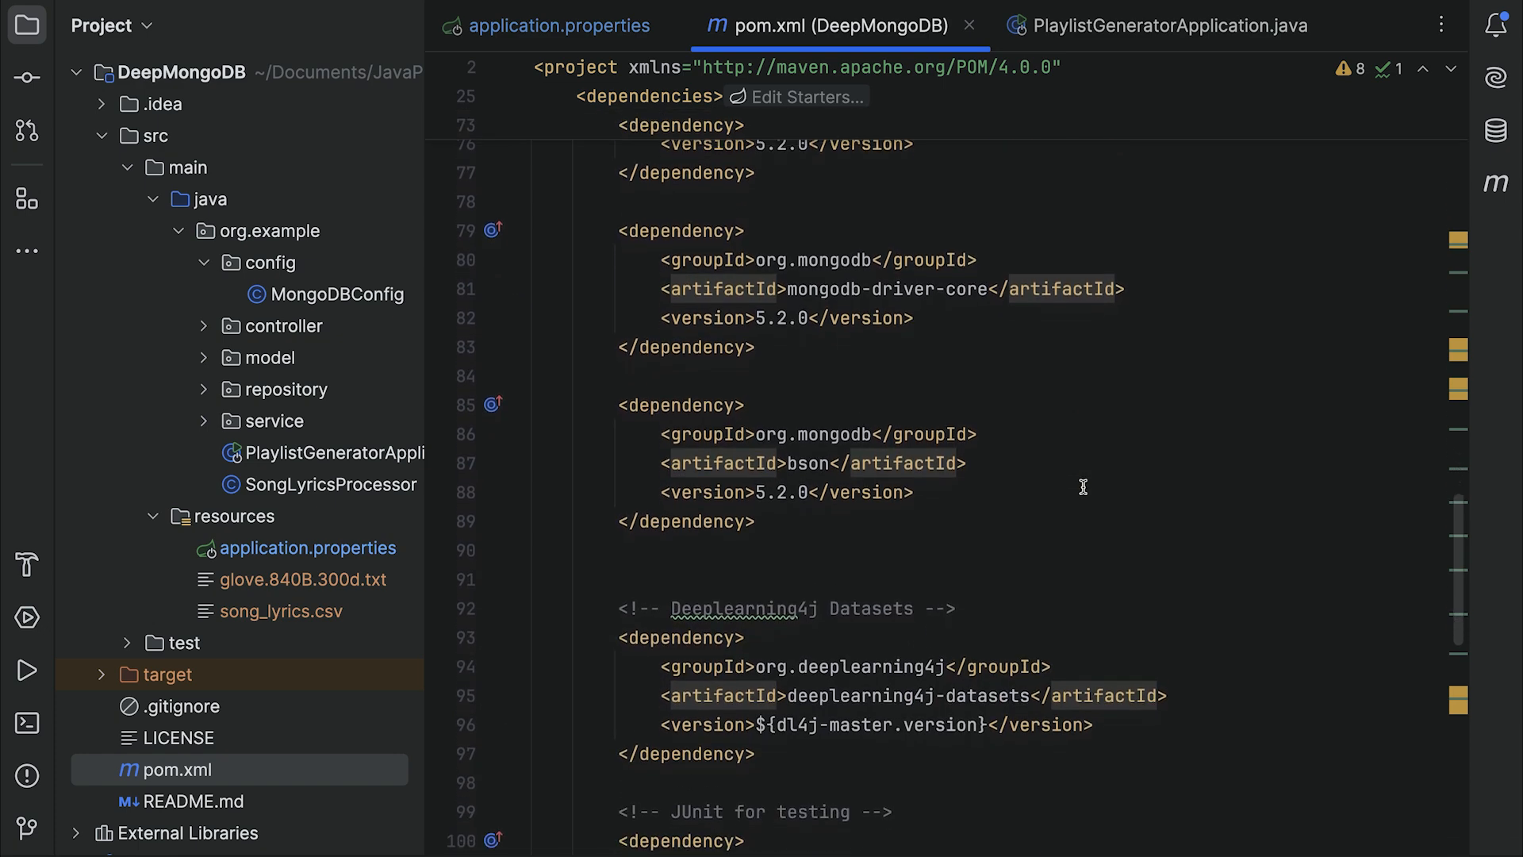
scroll(down, 3)
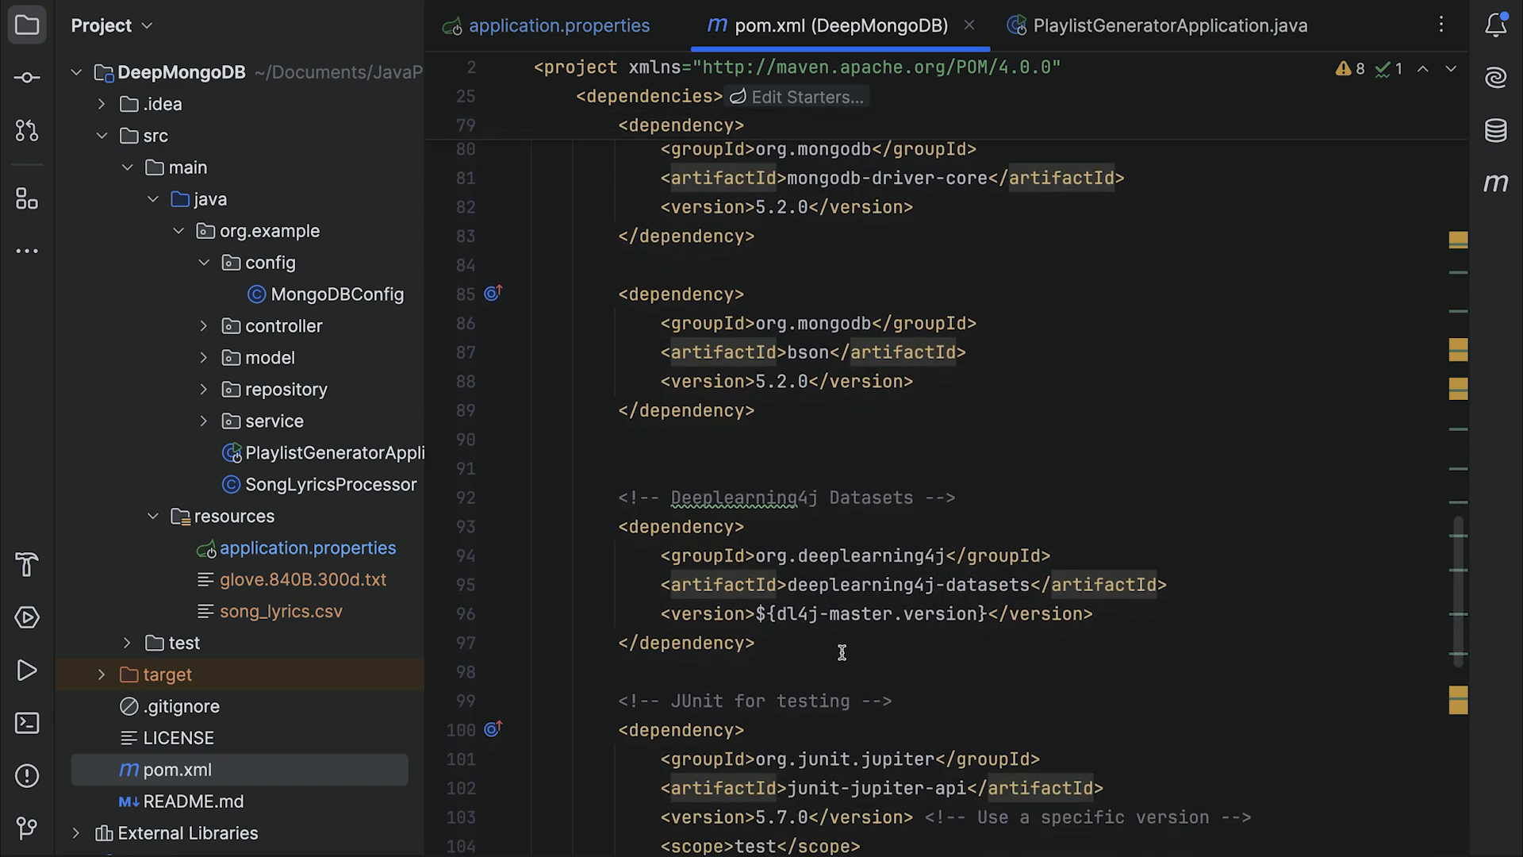
scroll(down, 3)
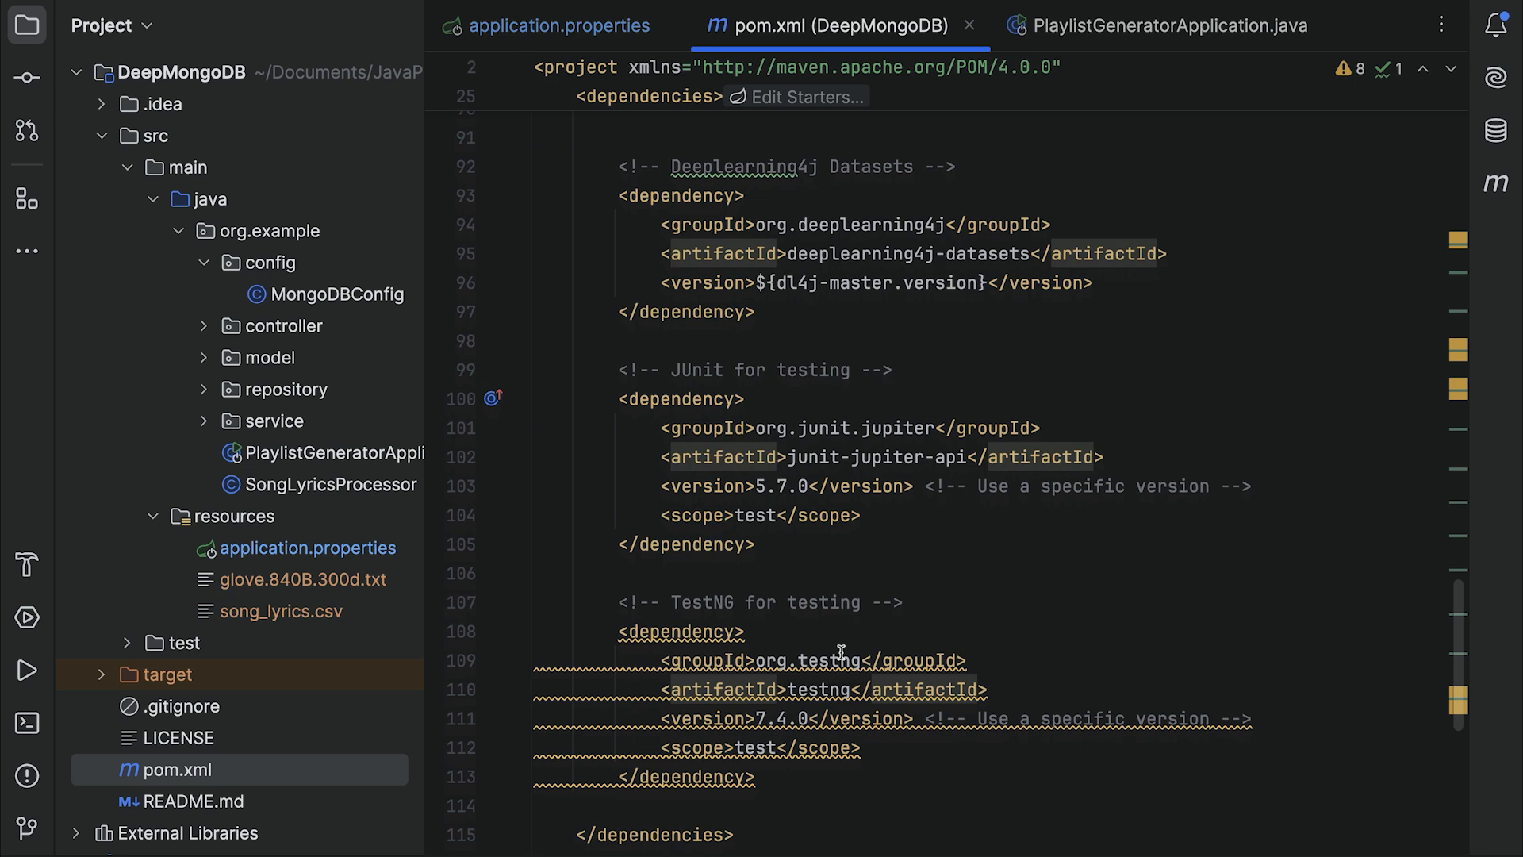
mouse_move(900, 568)
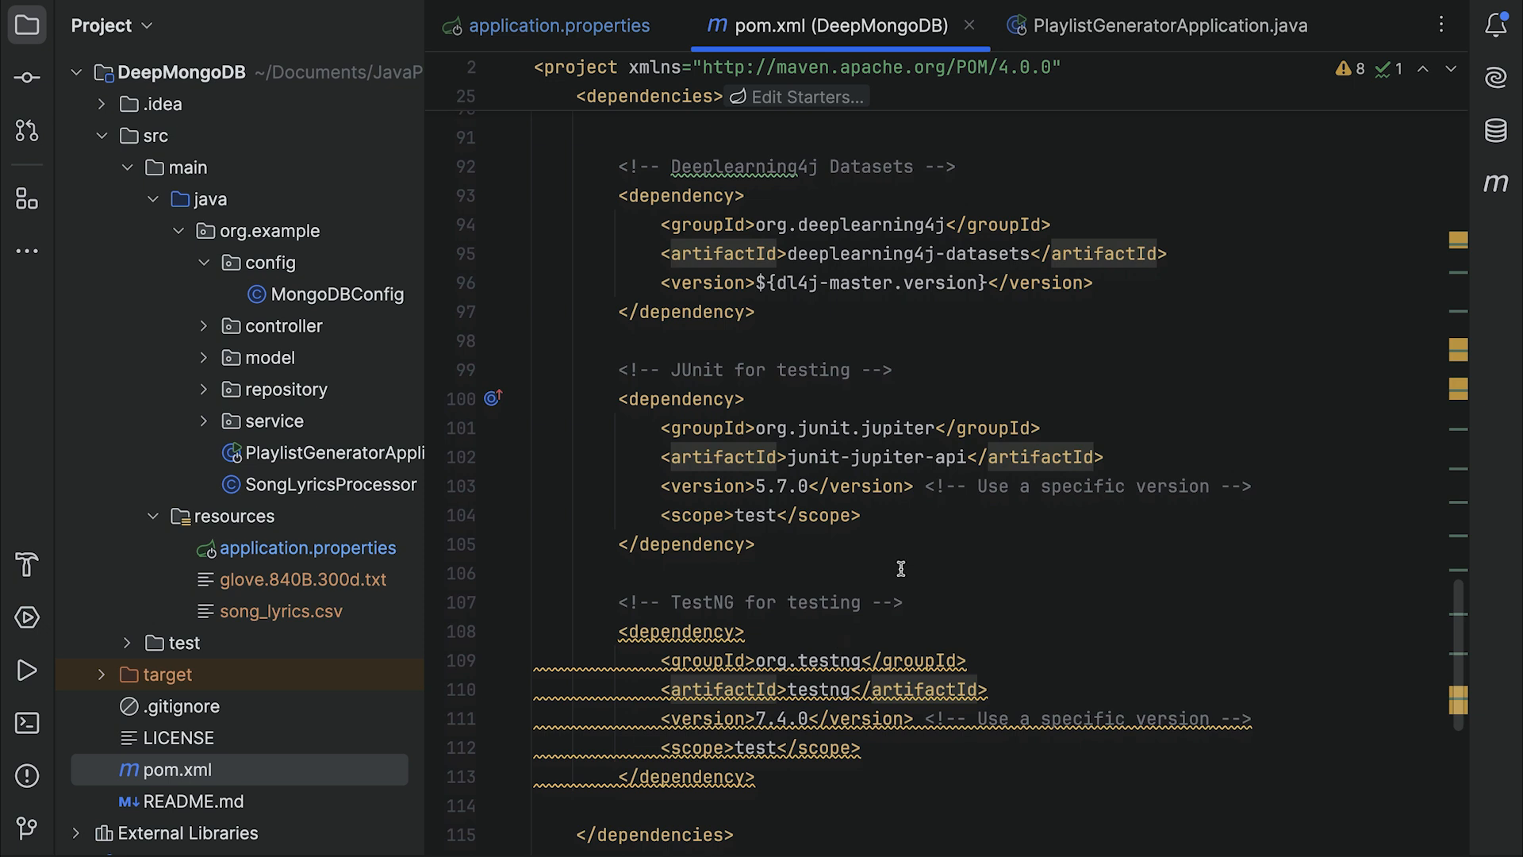
mouse_move(994, 433)
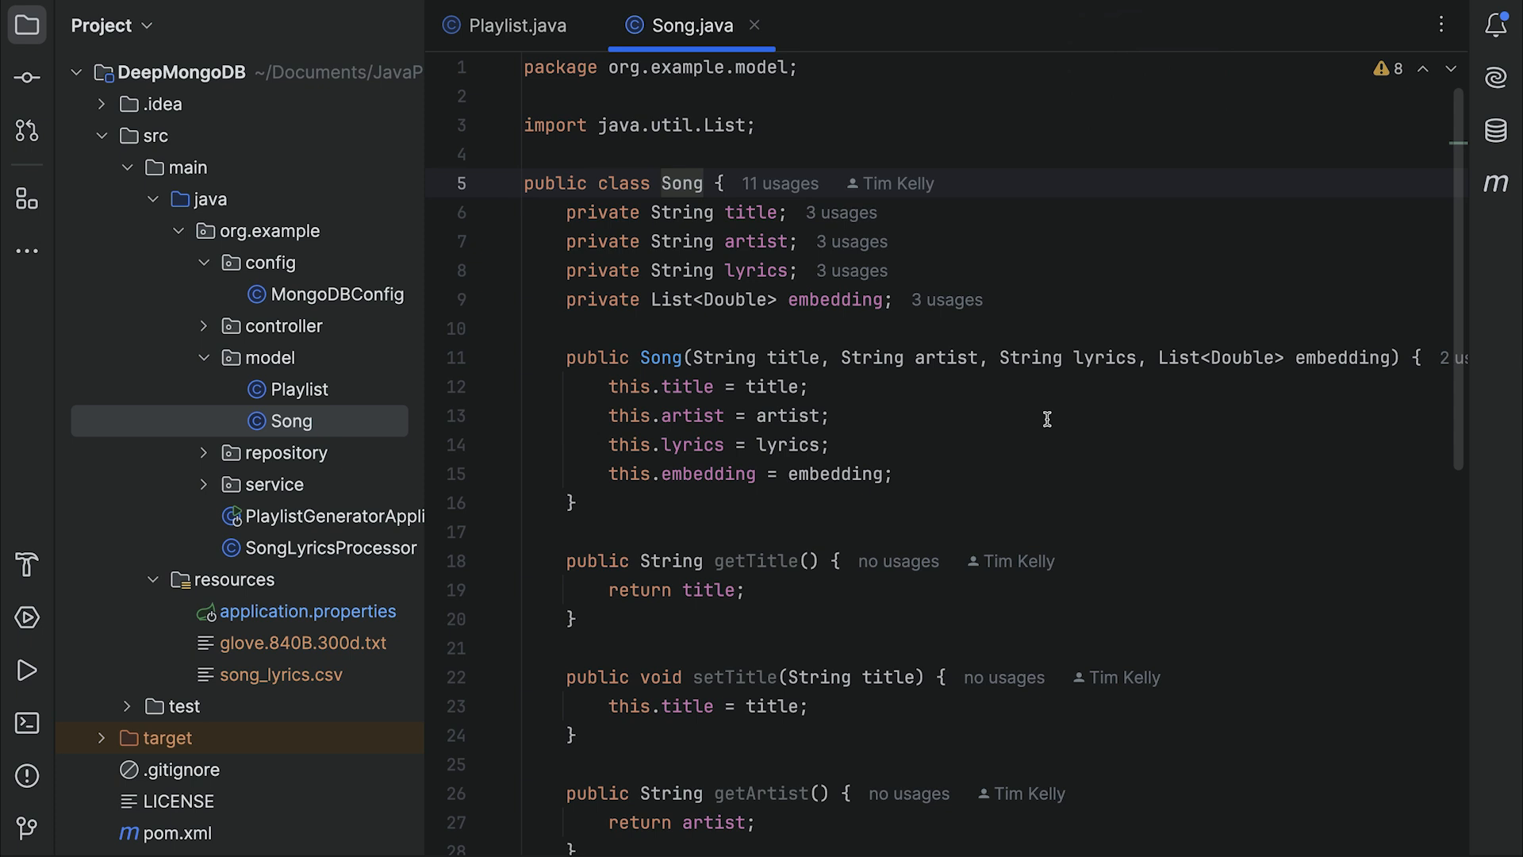
mouse_move(887, 446)
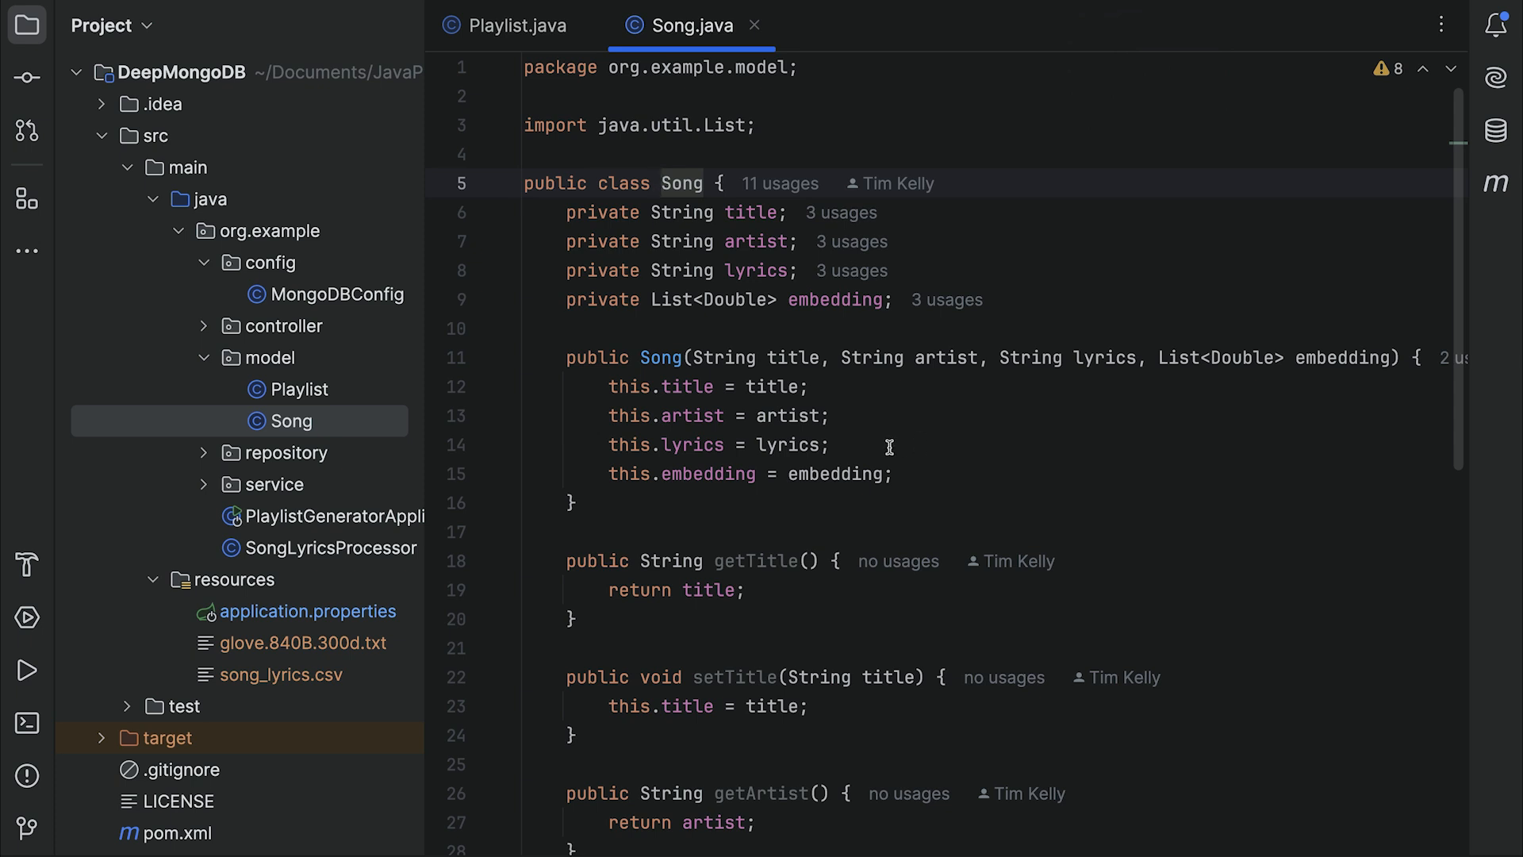
- Review Playlist.java, then return to Song.java with its title, artist, lyrics and embedding fields
click(301, 389)
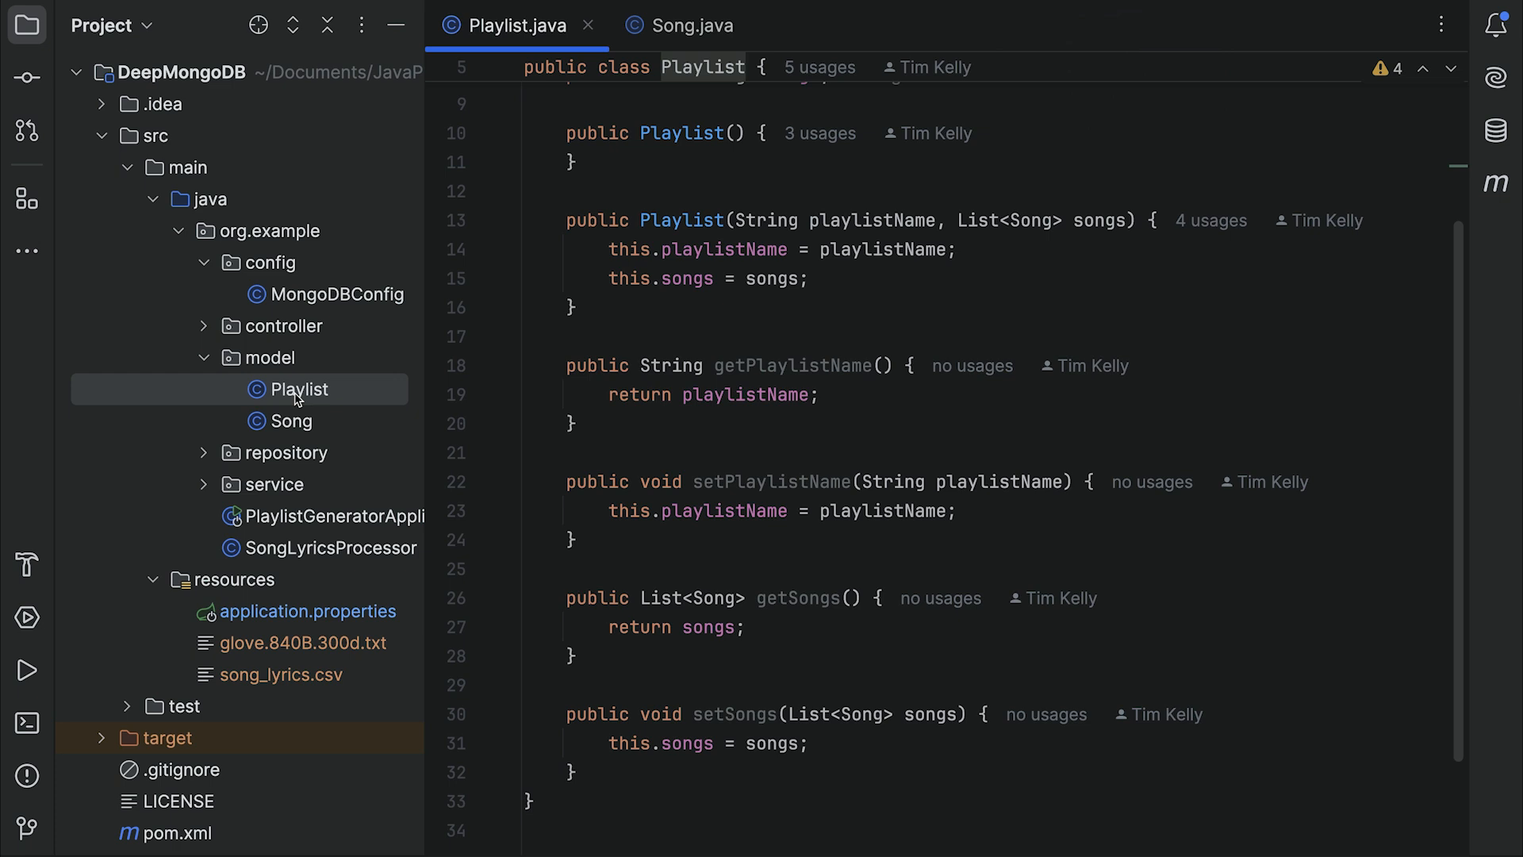
scroll(up, 3)
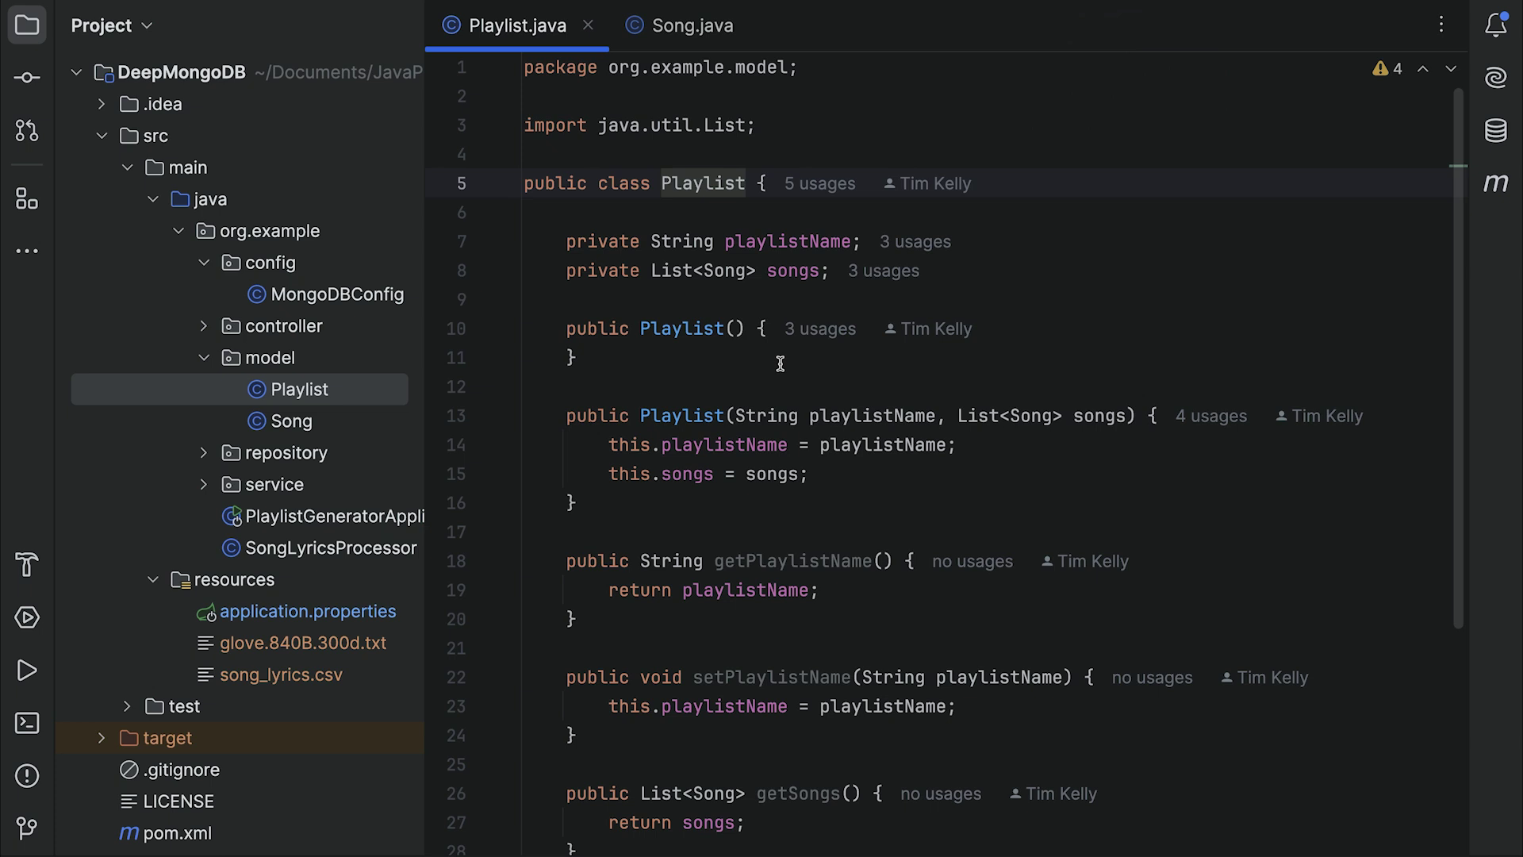
mouse_move(828, 304)
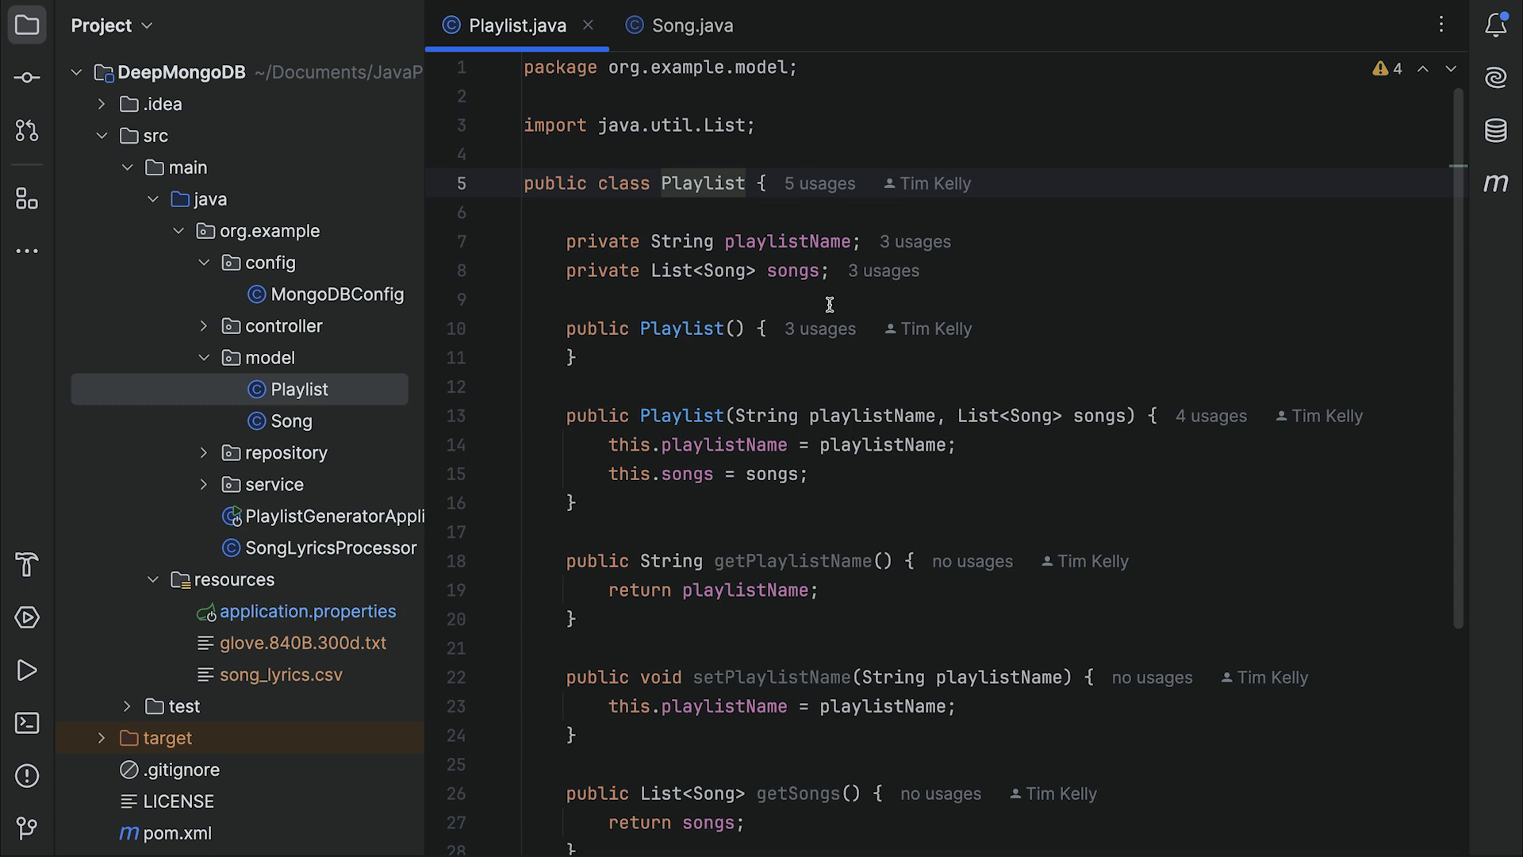
mouse_move(746, 324)
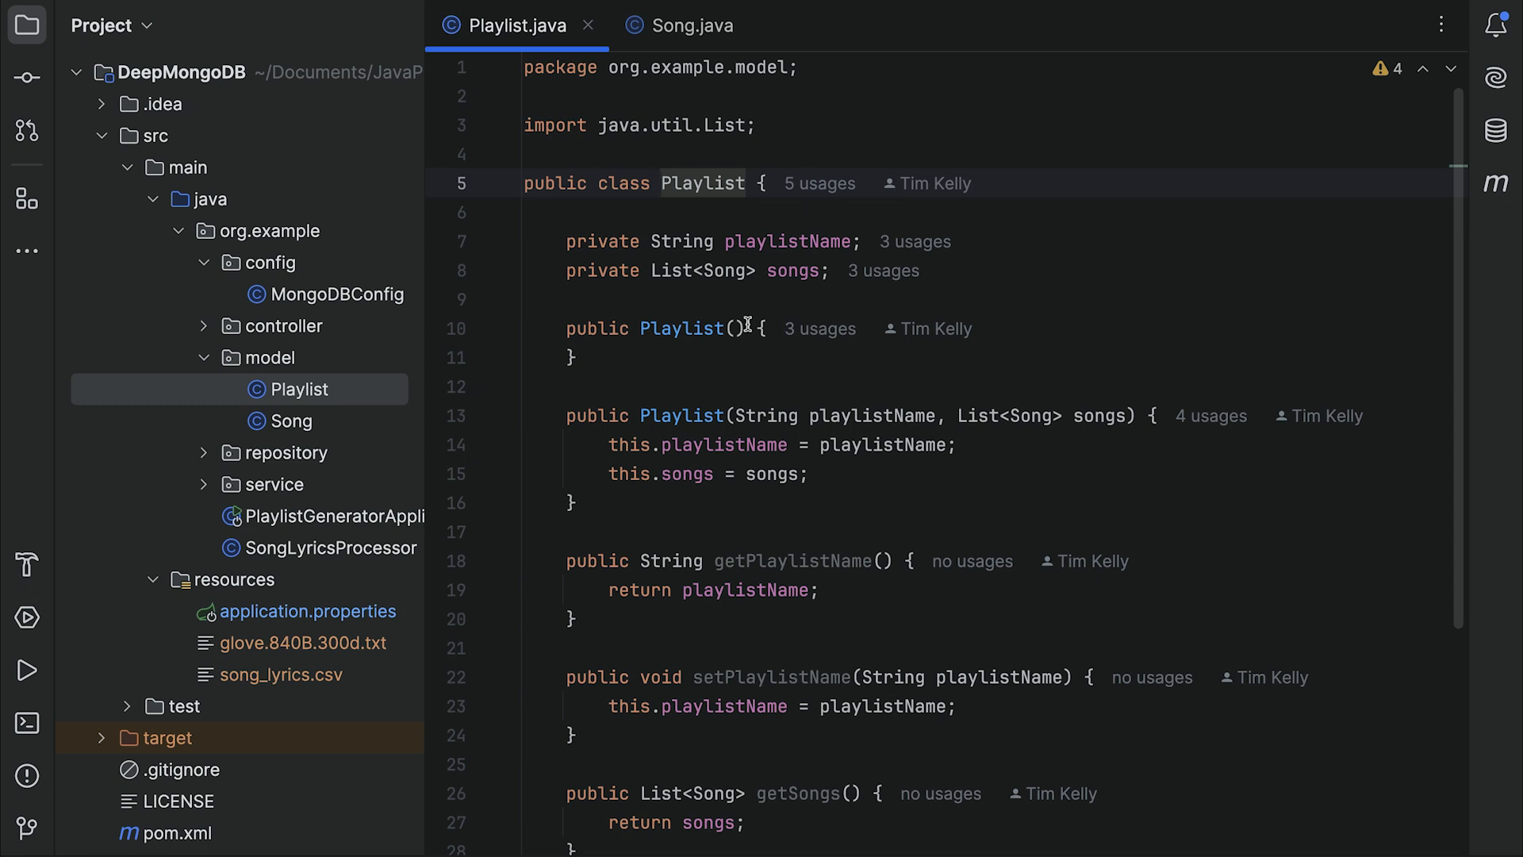
mouse_move(745, 321)
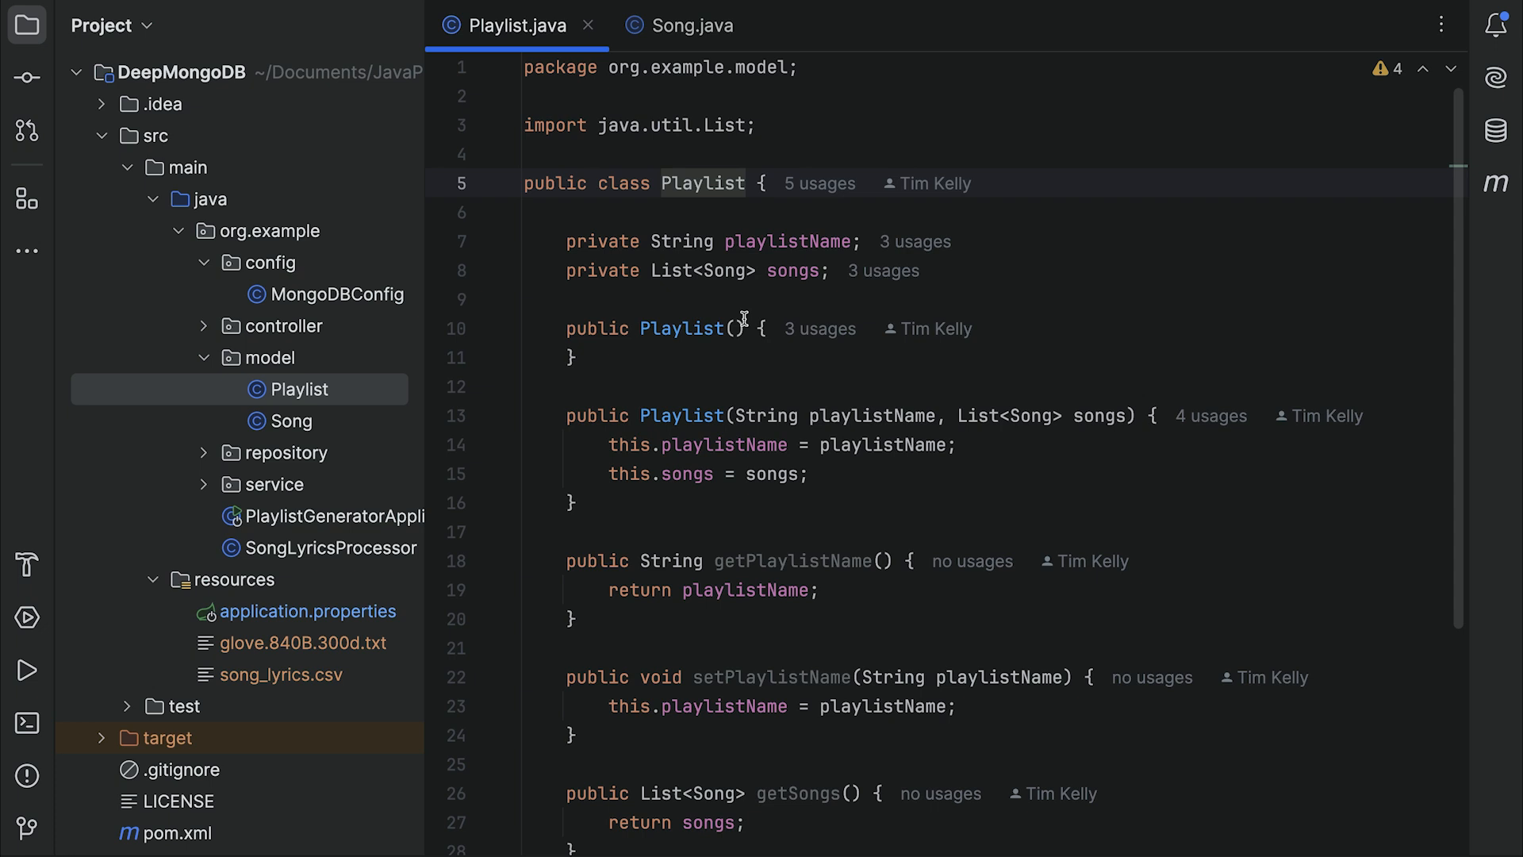
click(294, 420)
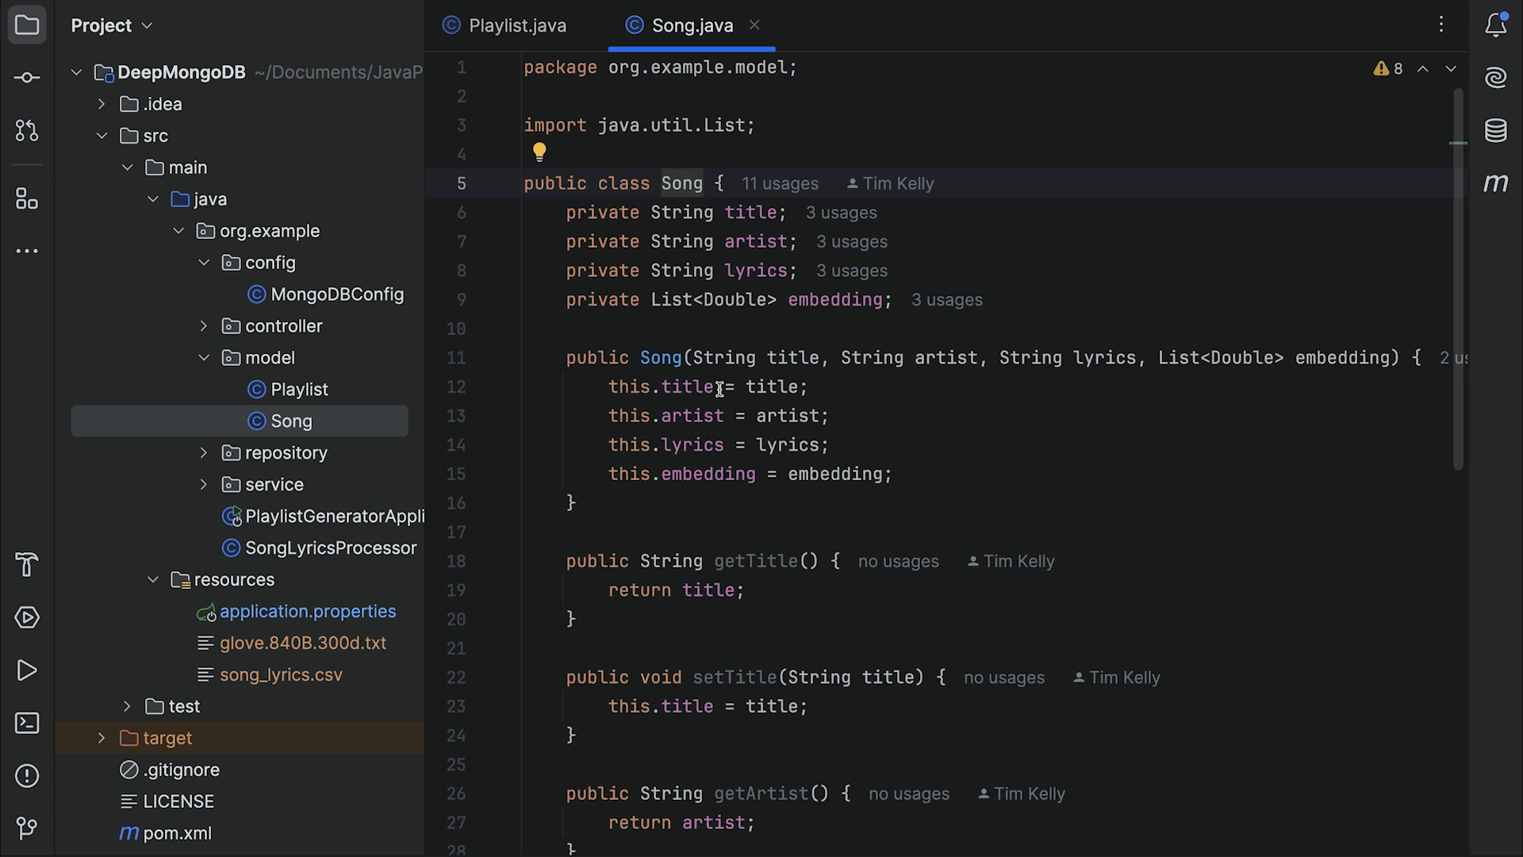
mouse_move(775, 386)
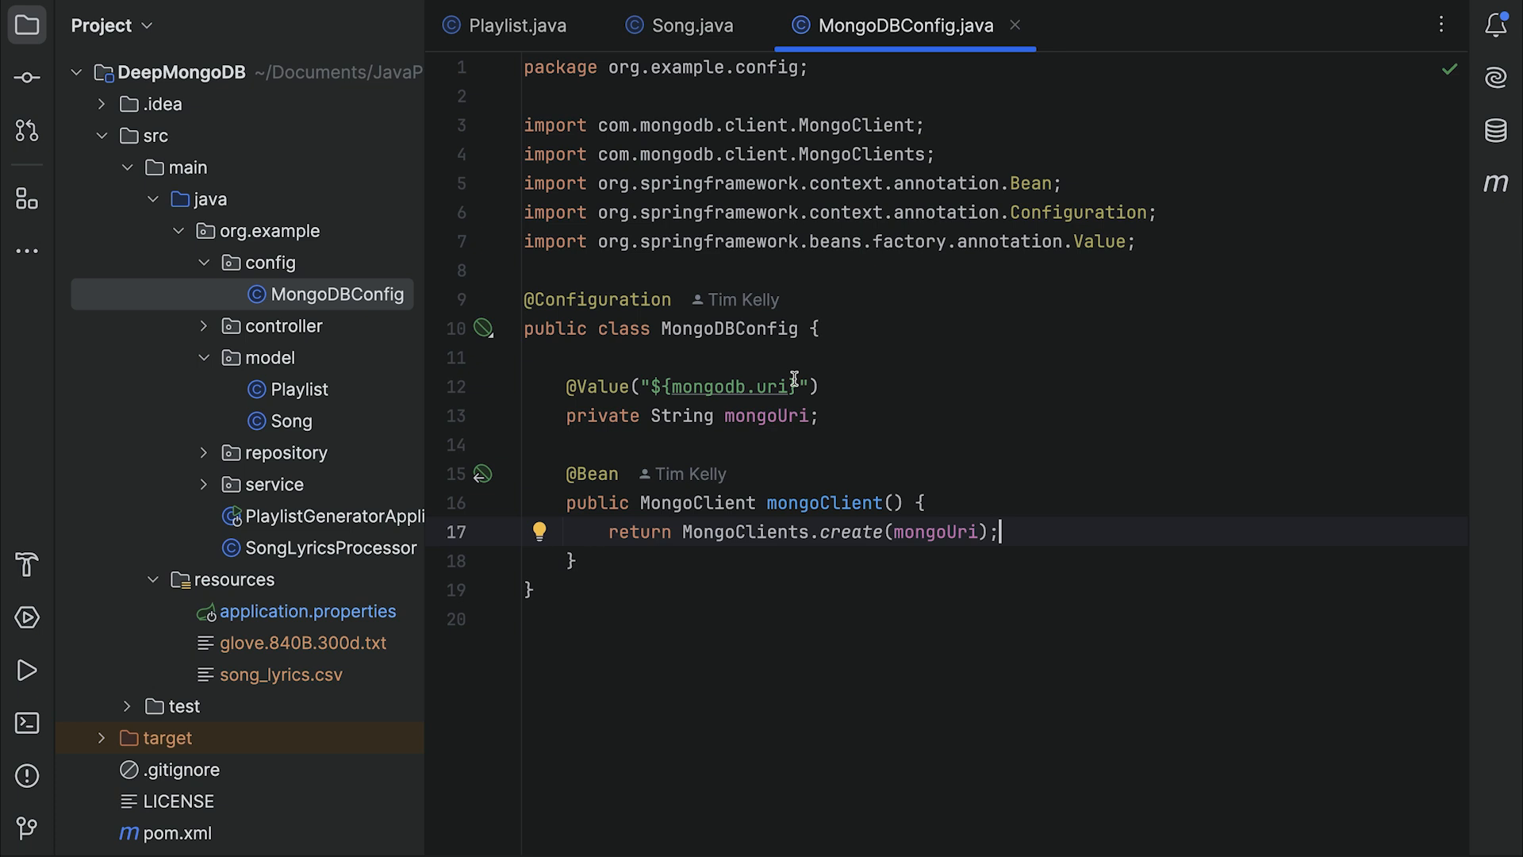
mouse_move(882, 406)
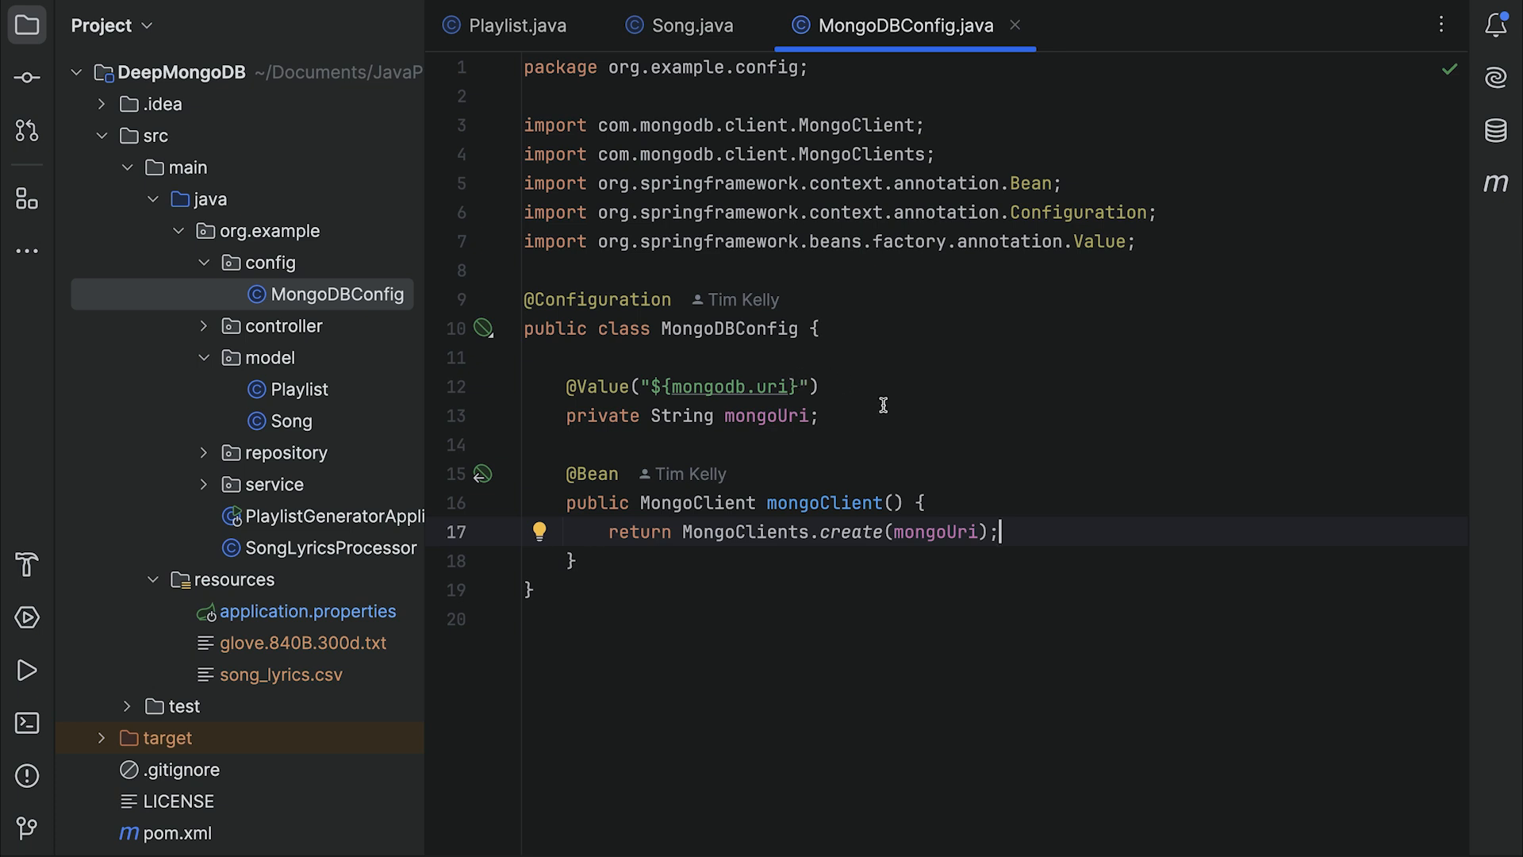
mouse_move(838, 520)
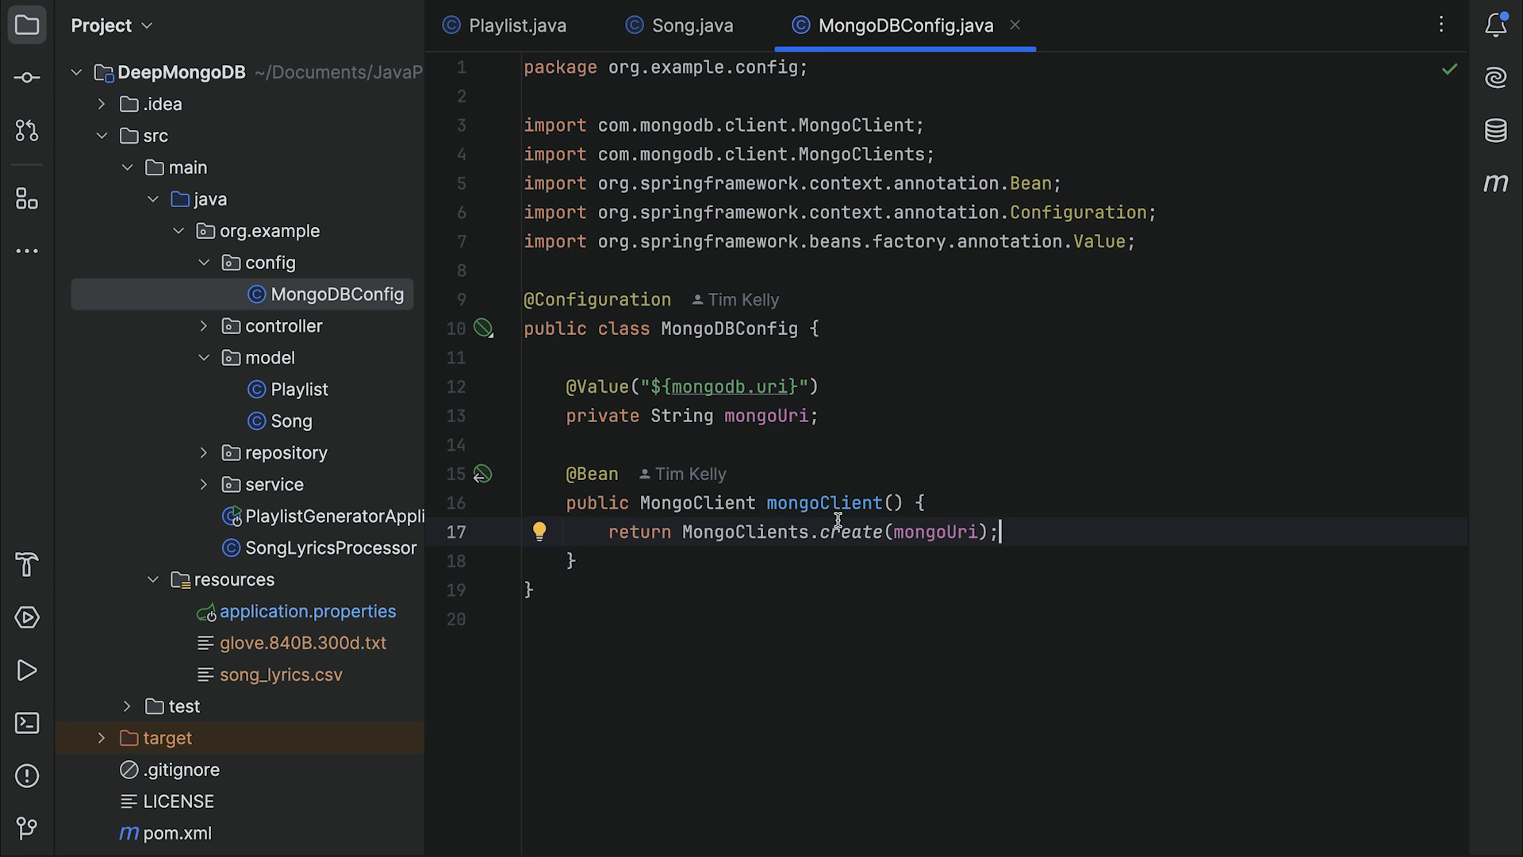
mouse_move(846, 421)
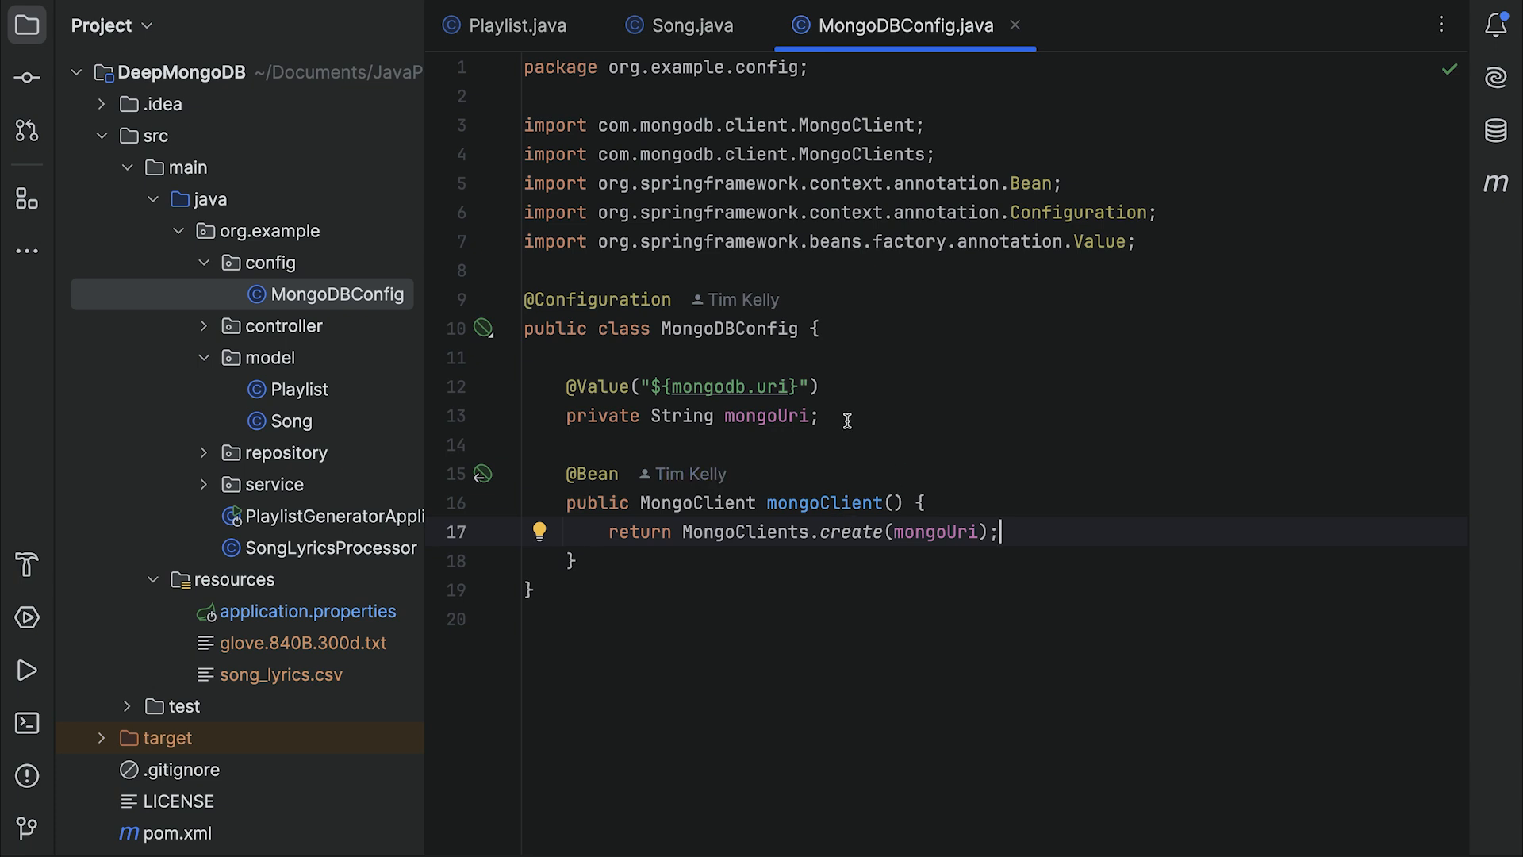
mouse_move(892, 354)
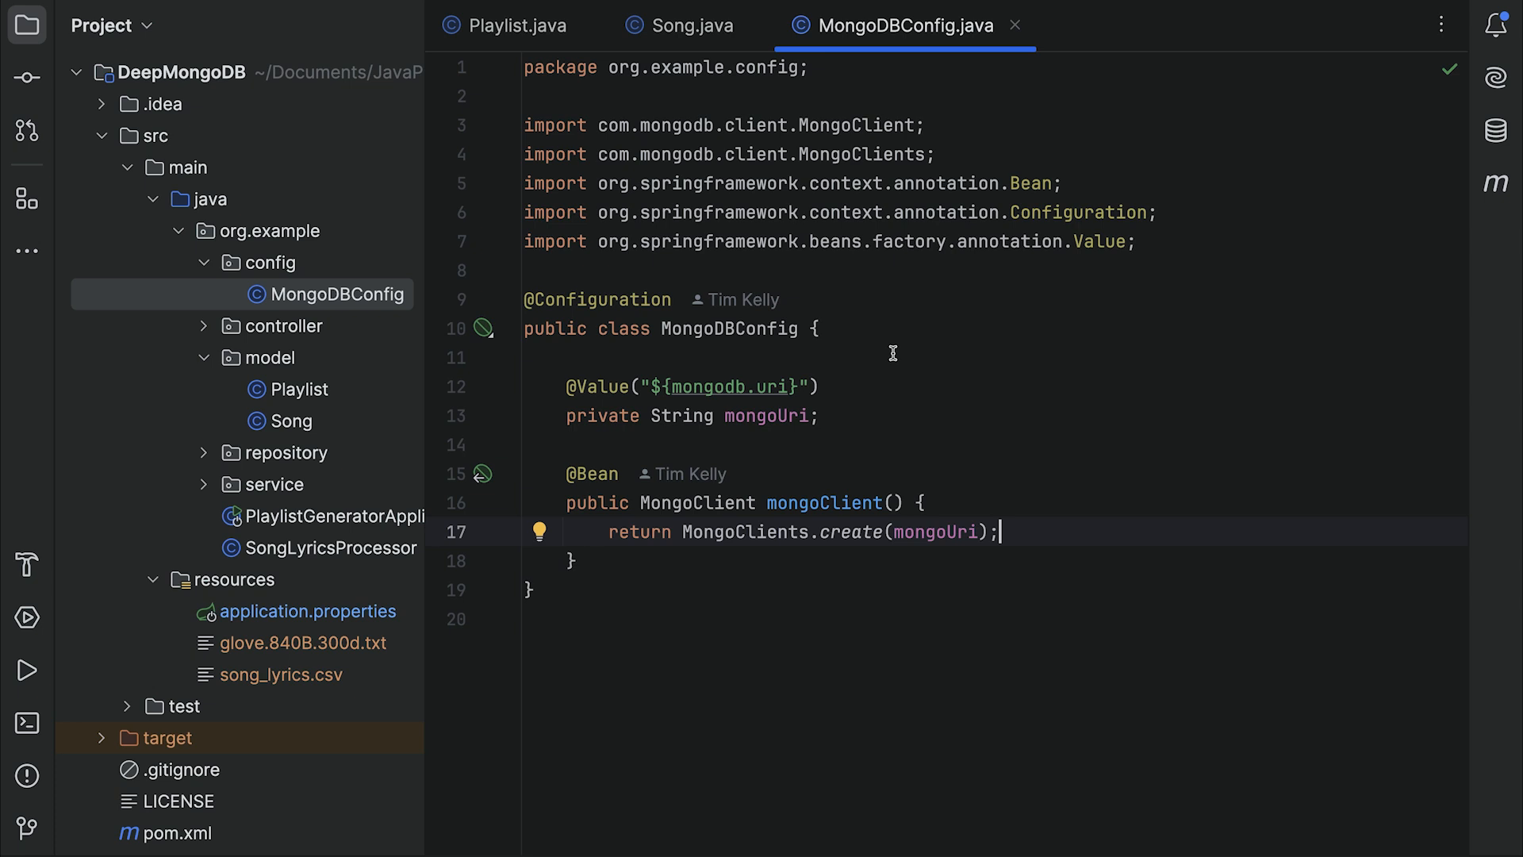
mouse_move(845, 551)
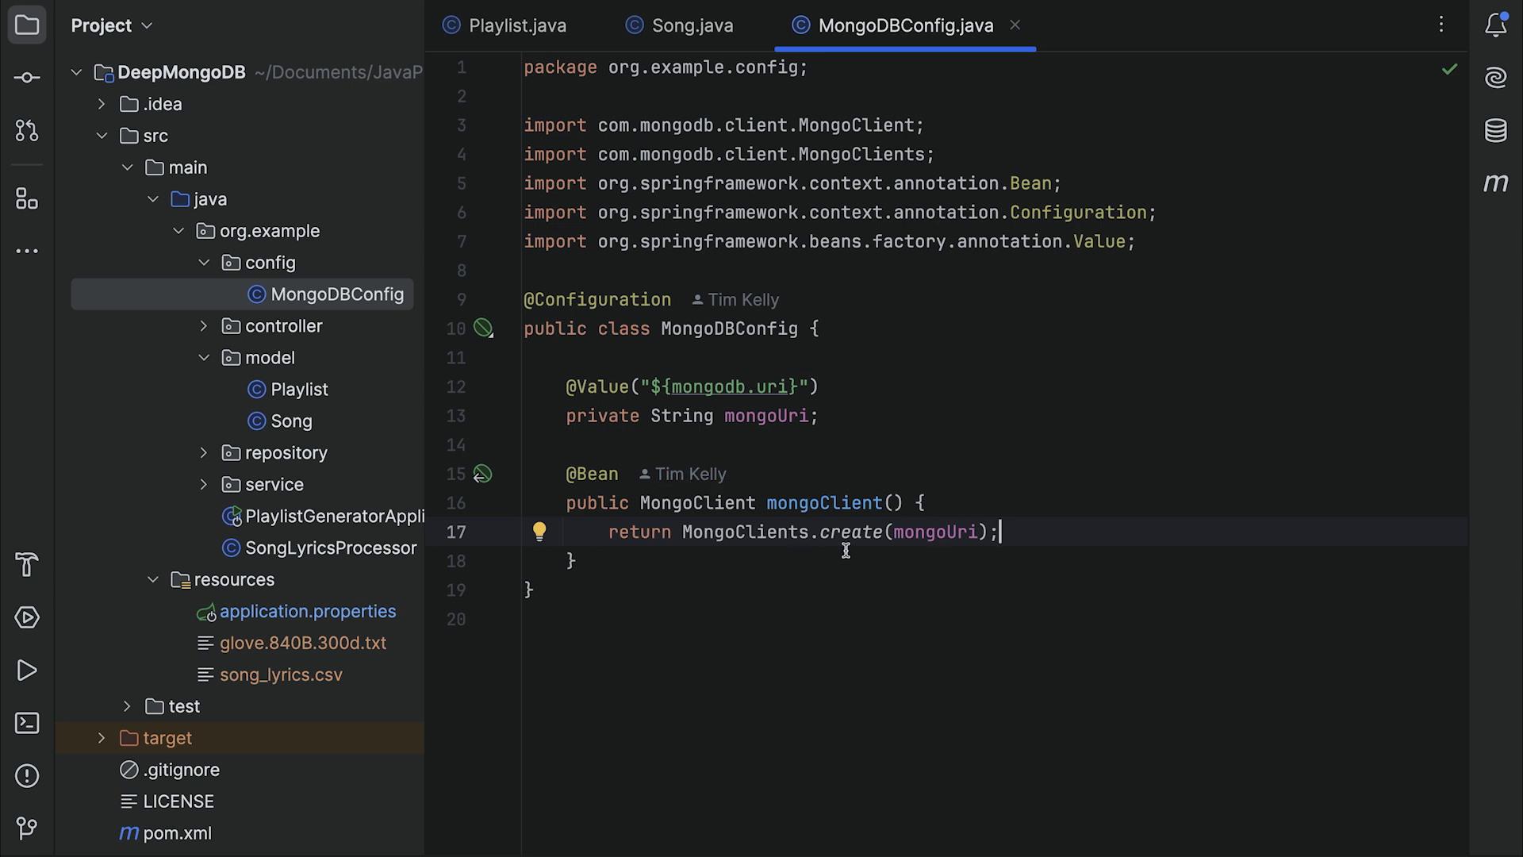
mouse_move(905, 566)
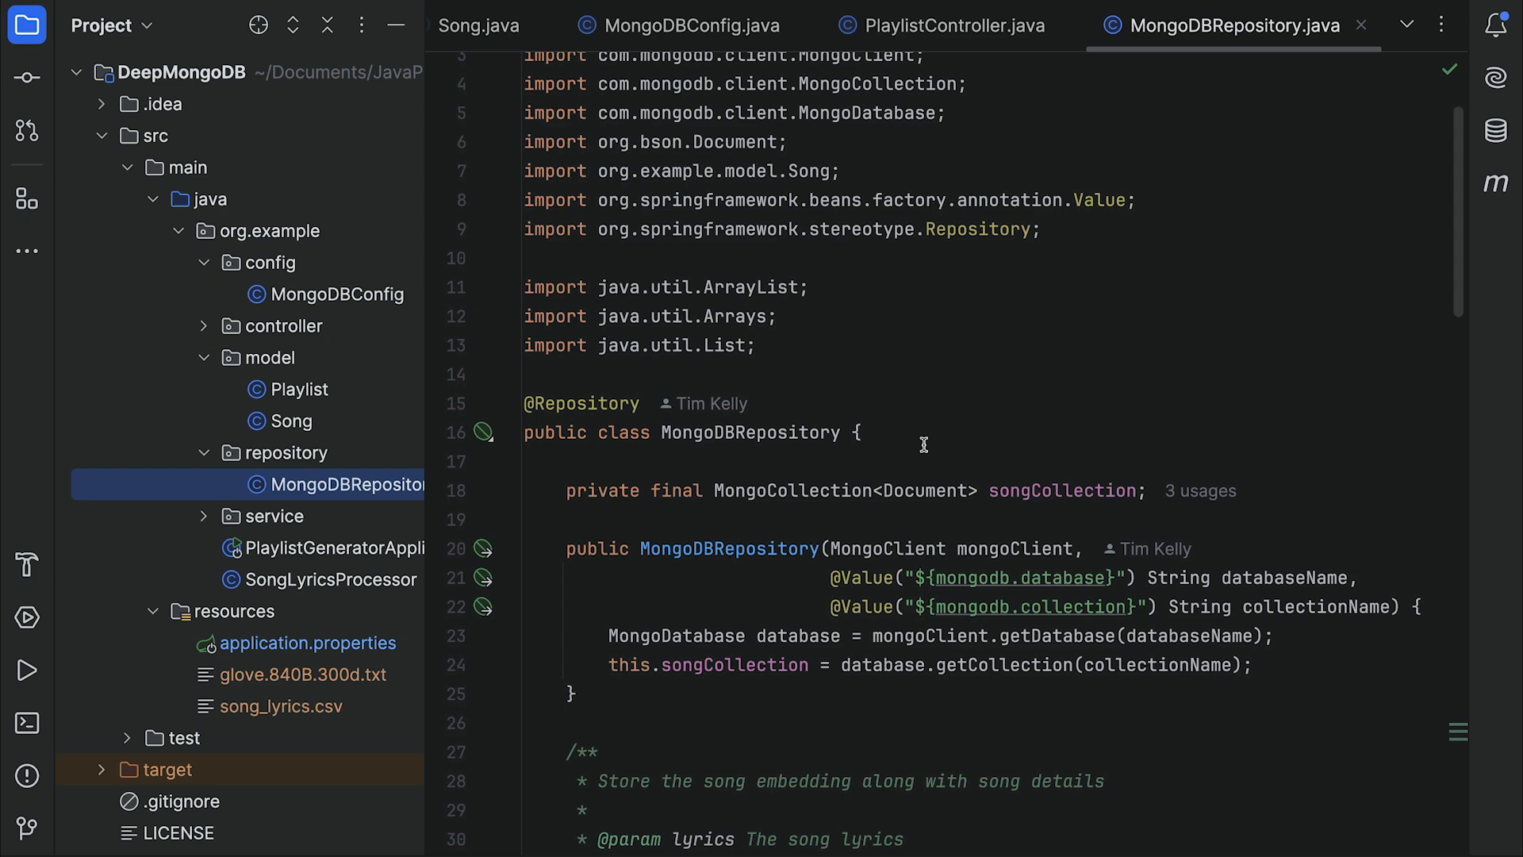
- Read through MongoDBRepository's constructor and storeEmbedding method down to getSimilarSongs
scroll(down, 3)
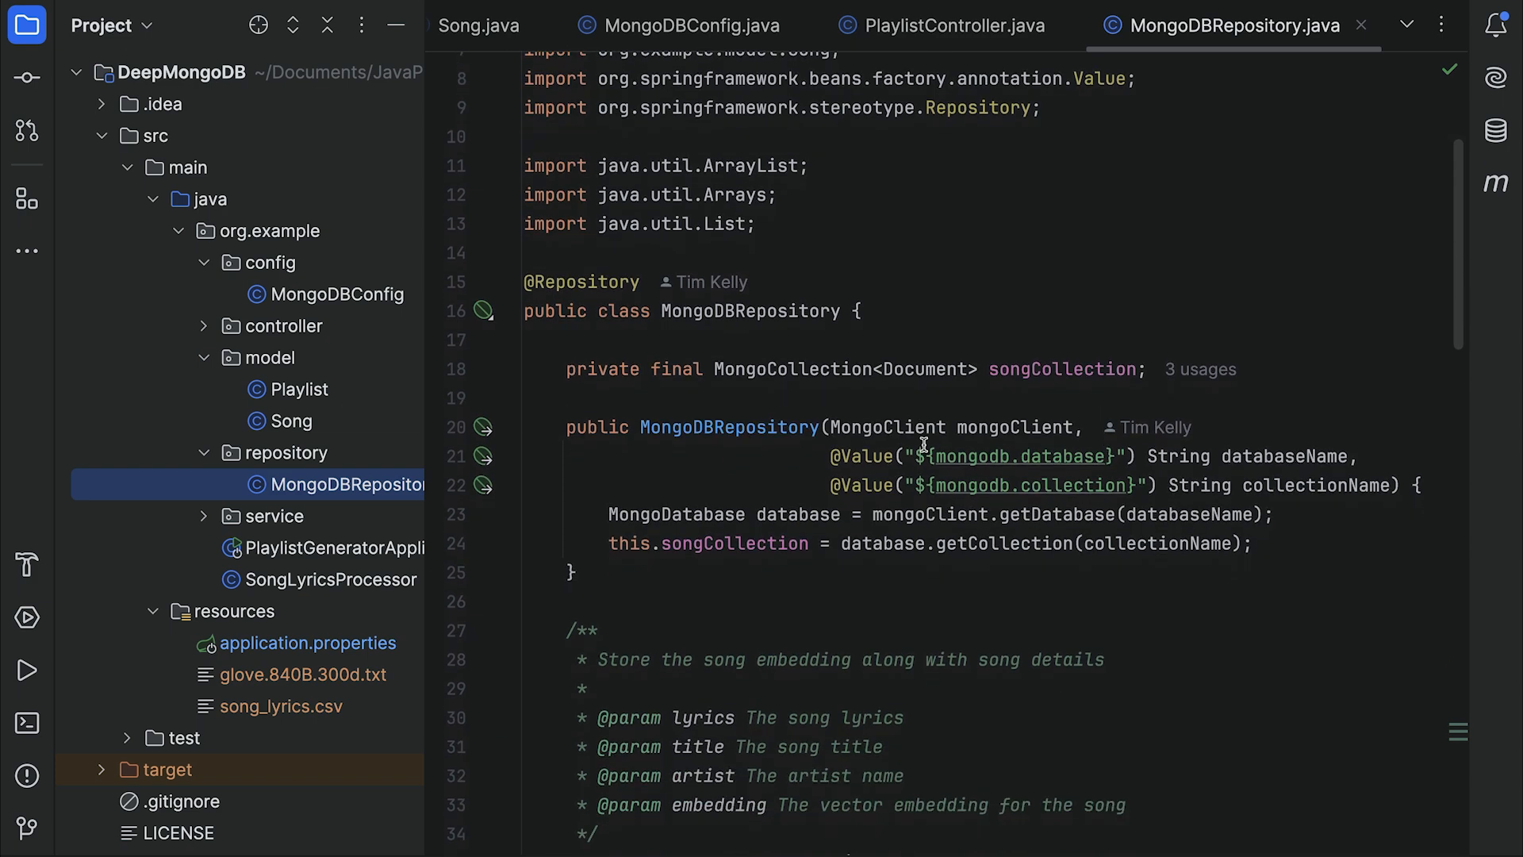
scroll(down, 3)
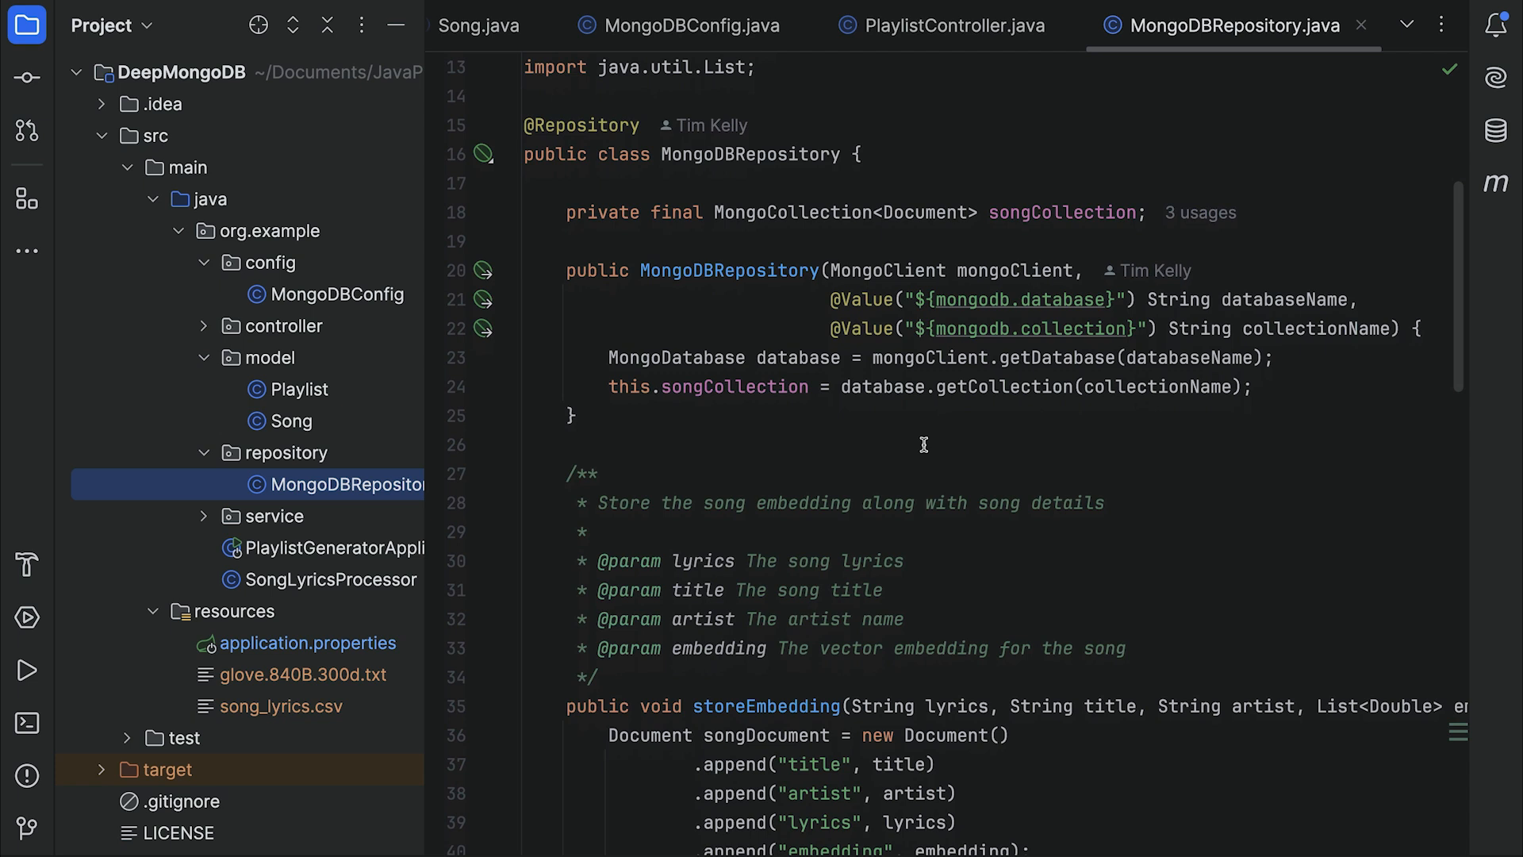
scroll(down, 3)
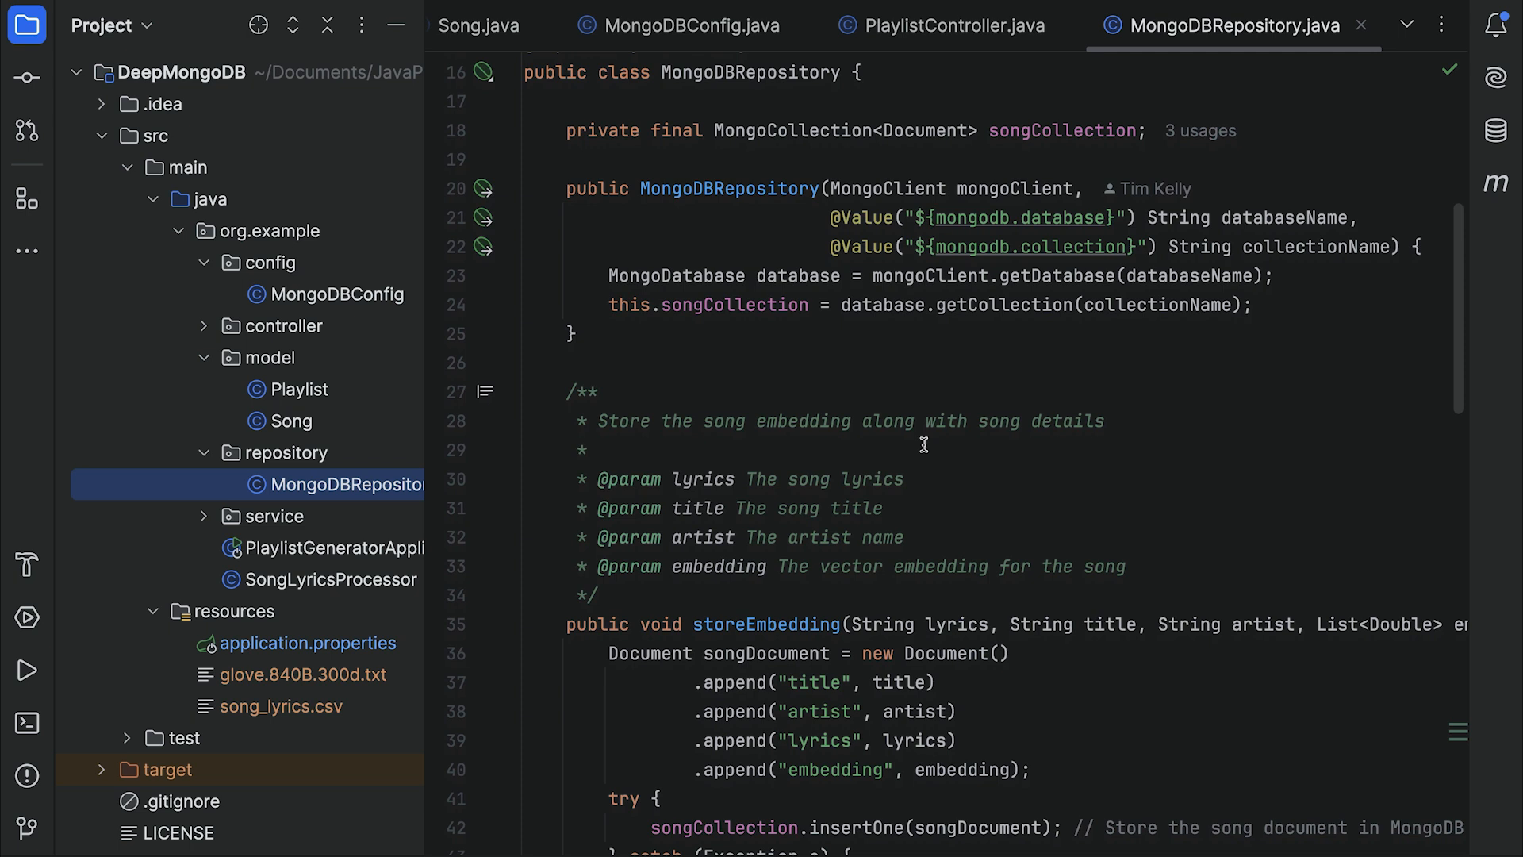
scroll(down, 3)
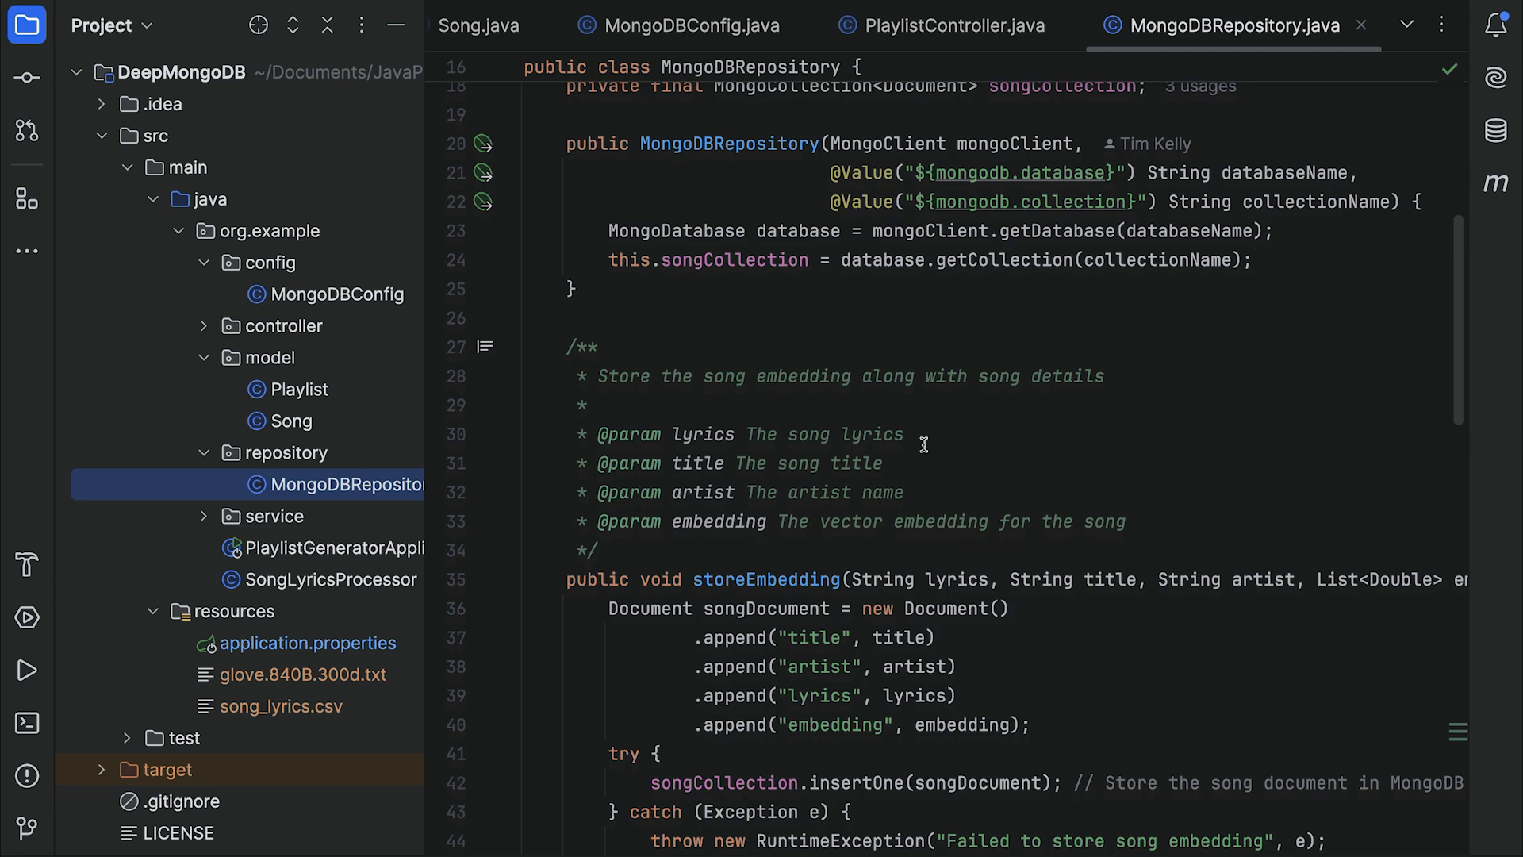
scroll(down, 3)
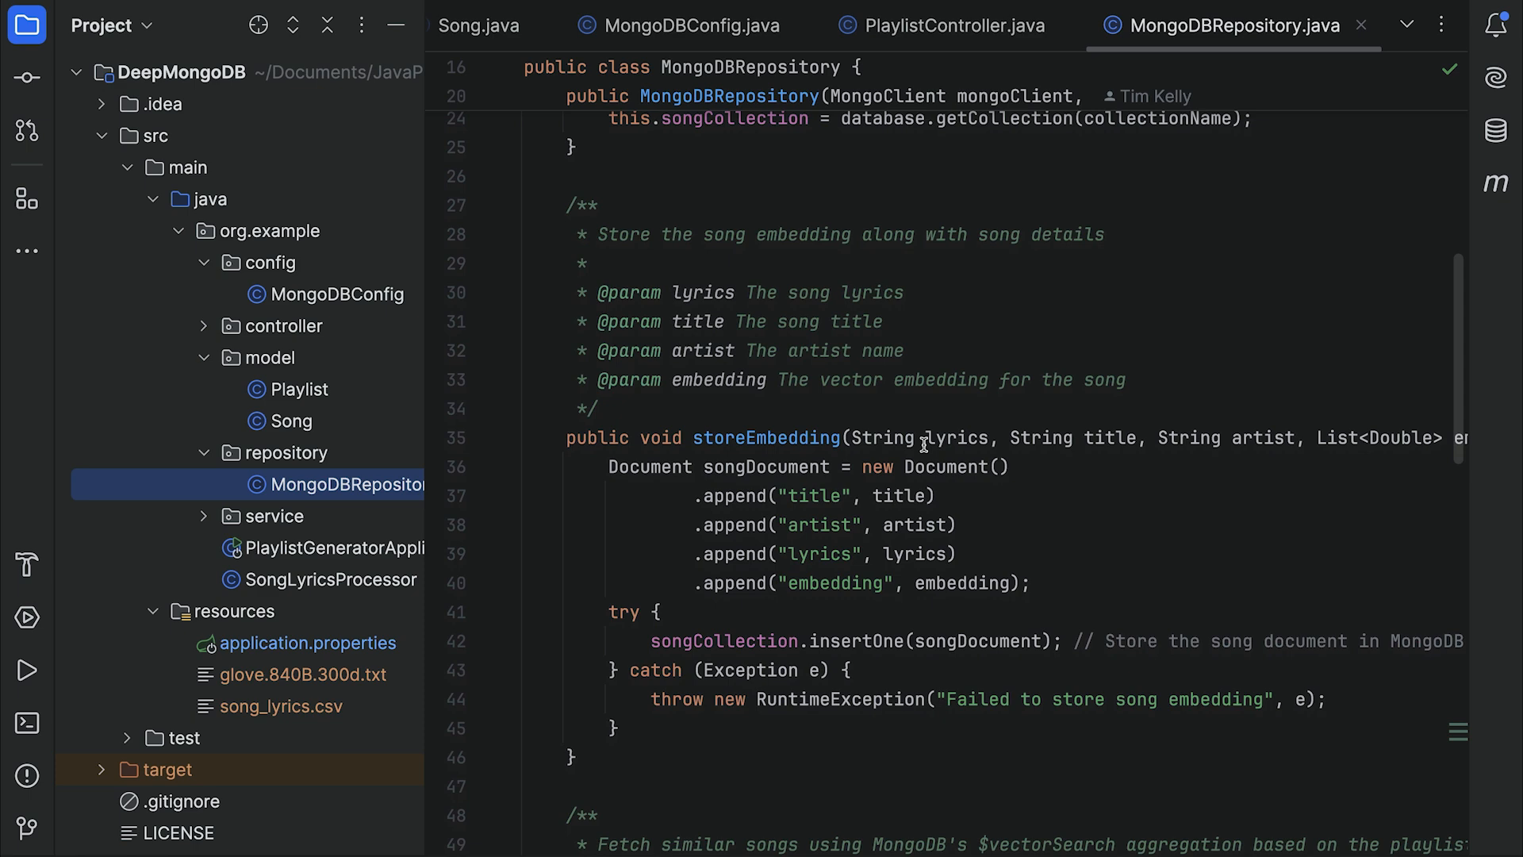
scroll(down, 3)
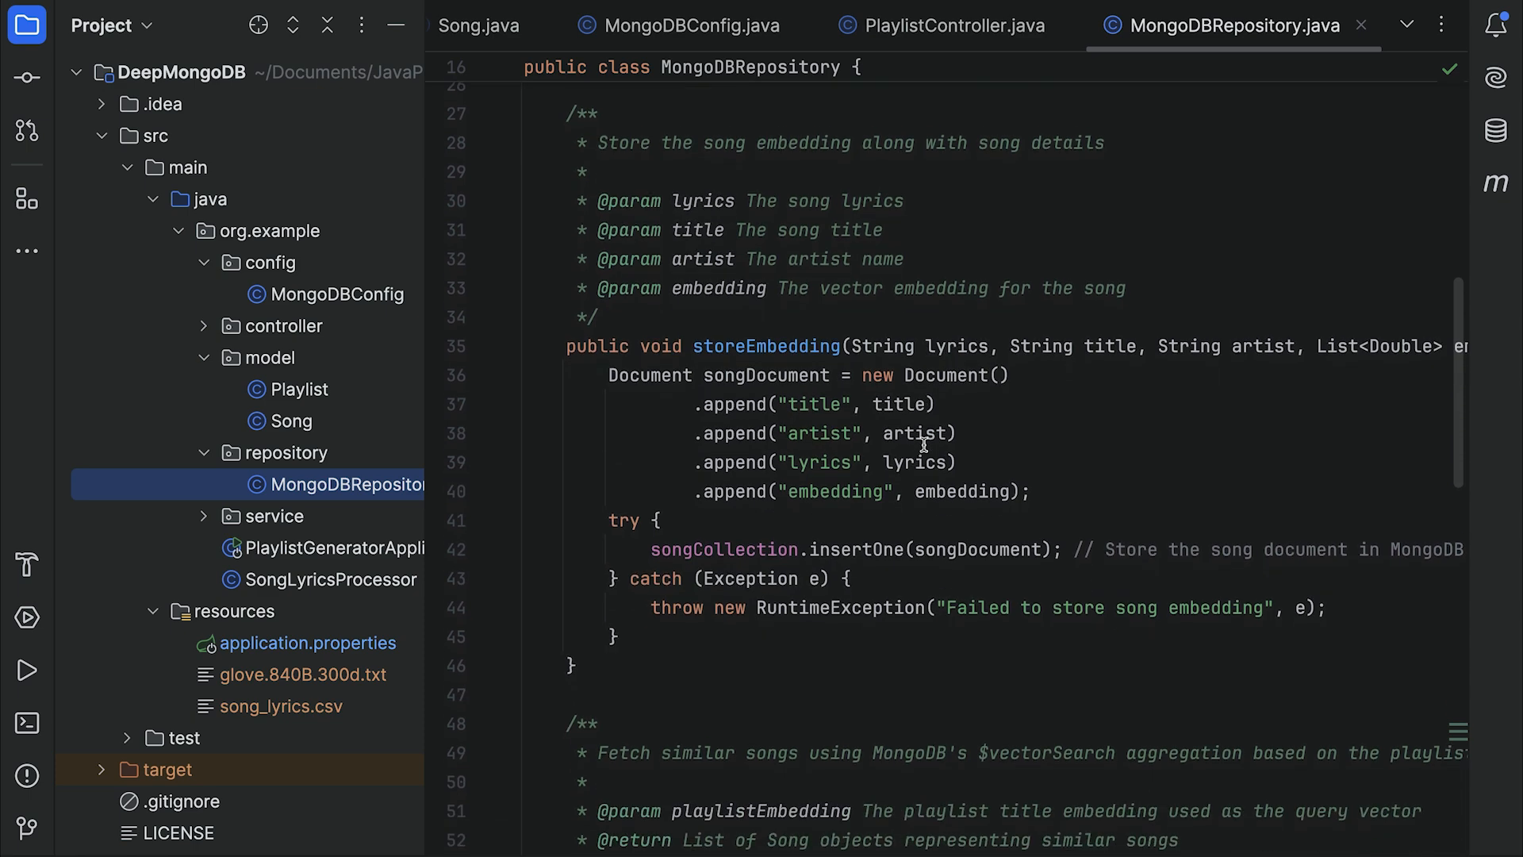
scroll(down, 3)
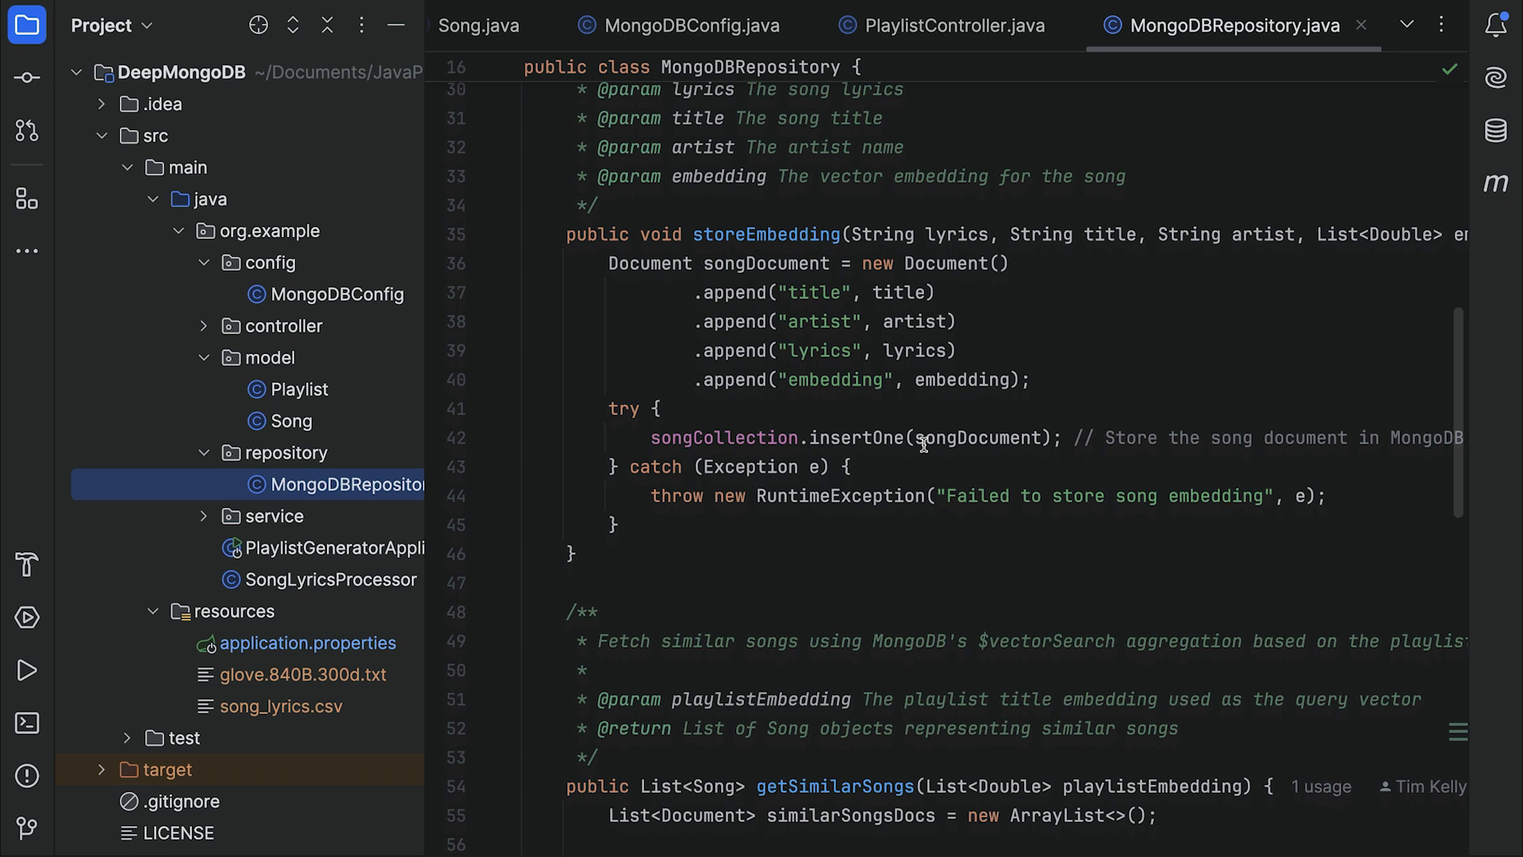
scroll(down, 3)
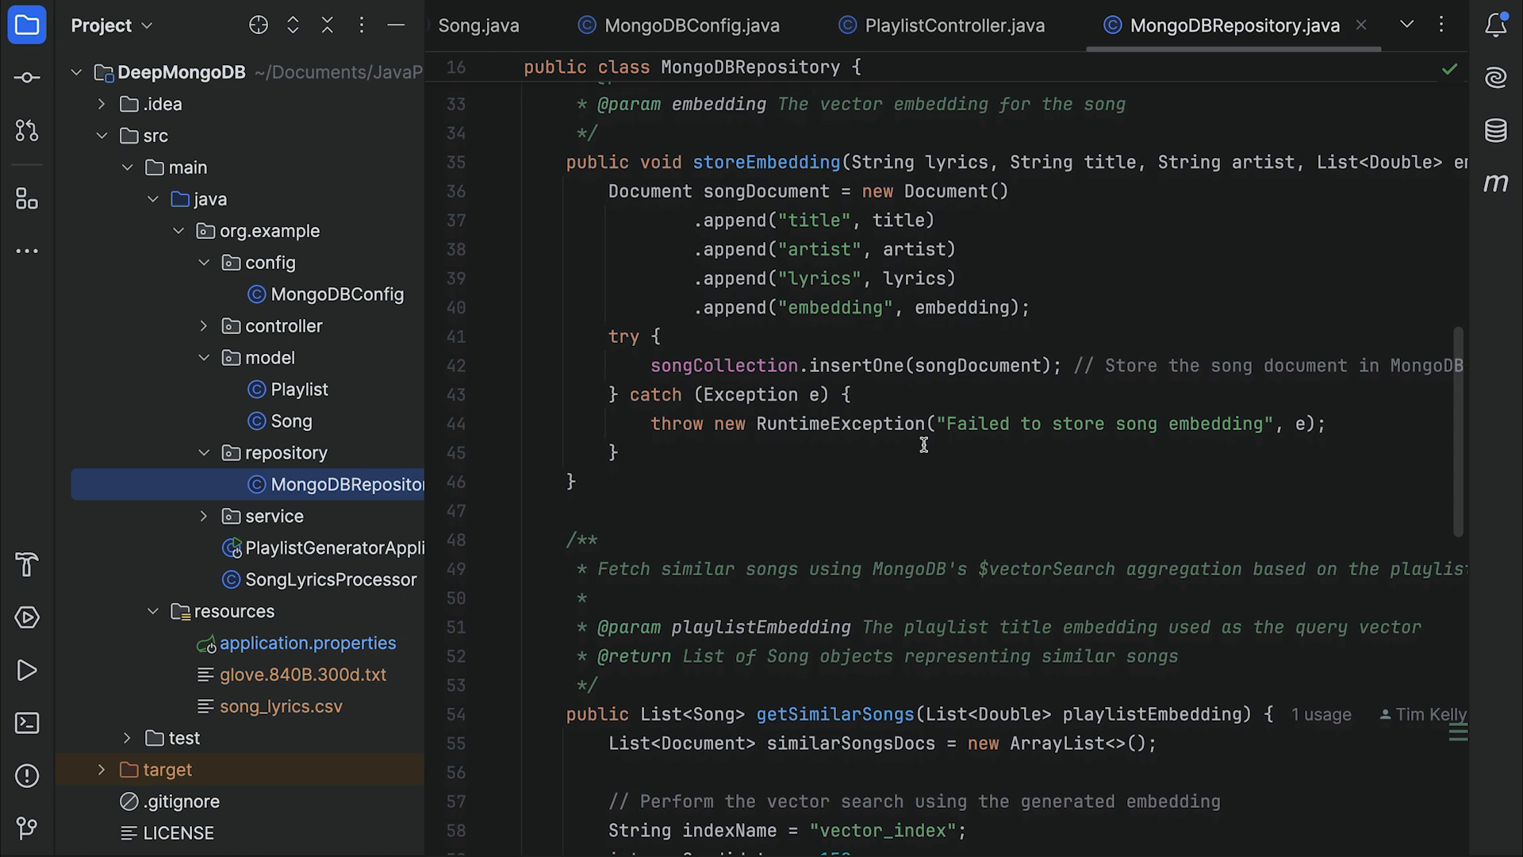
scroll(down, 3)
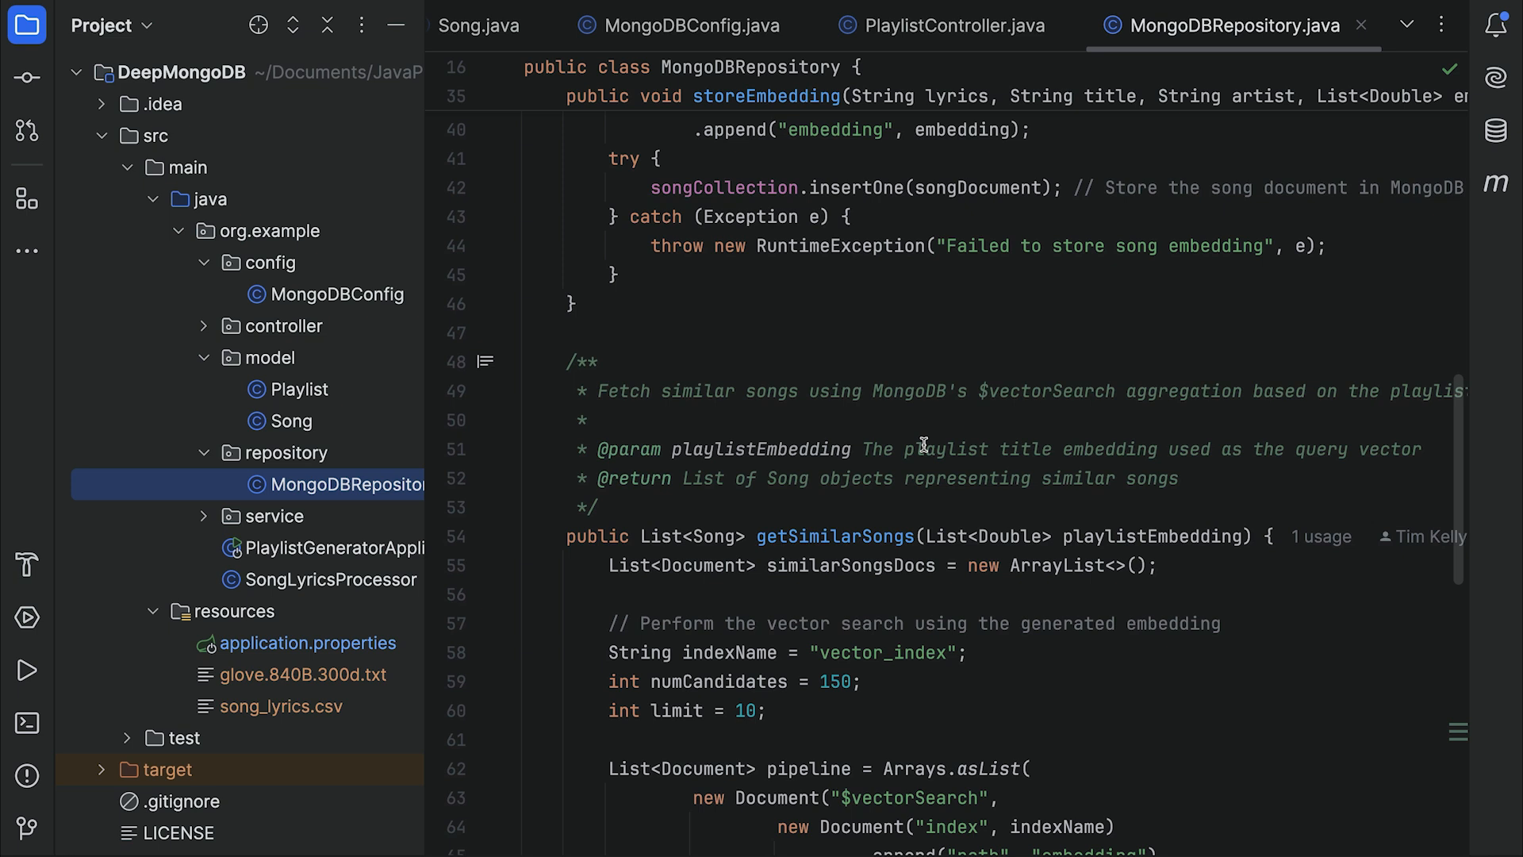
scroll(down, 3)
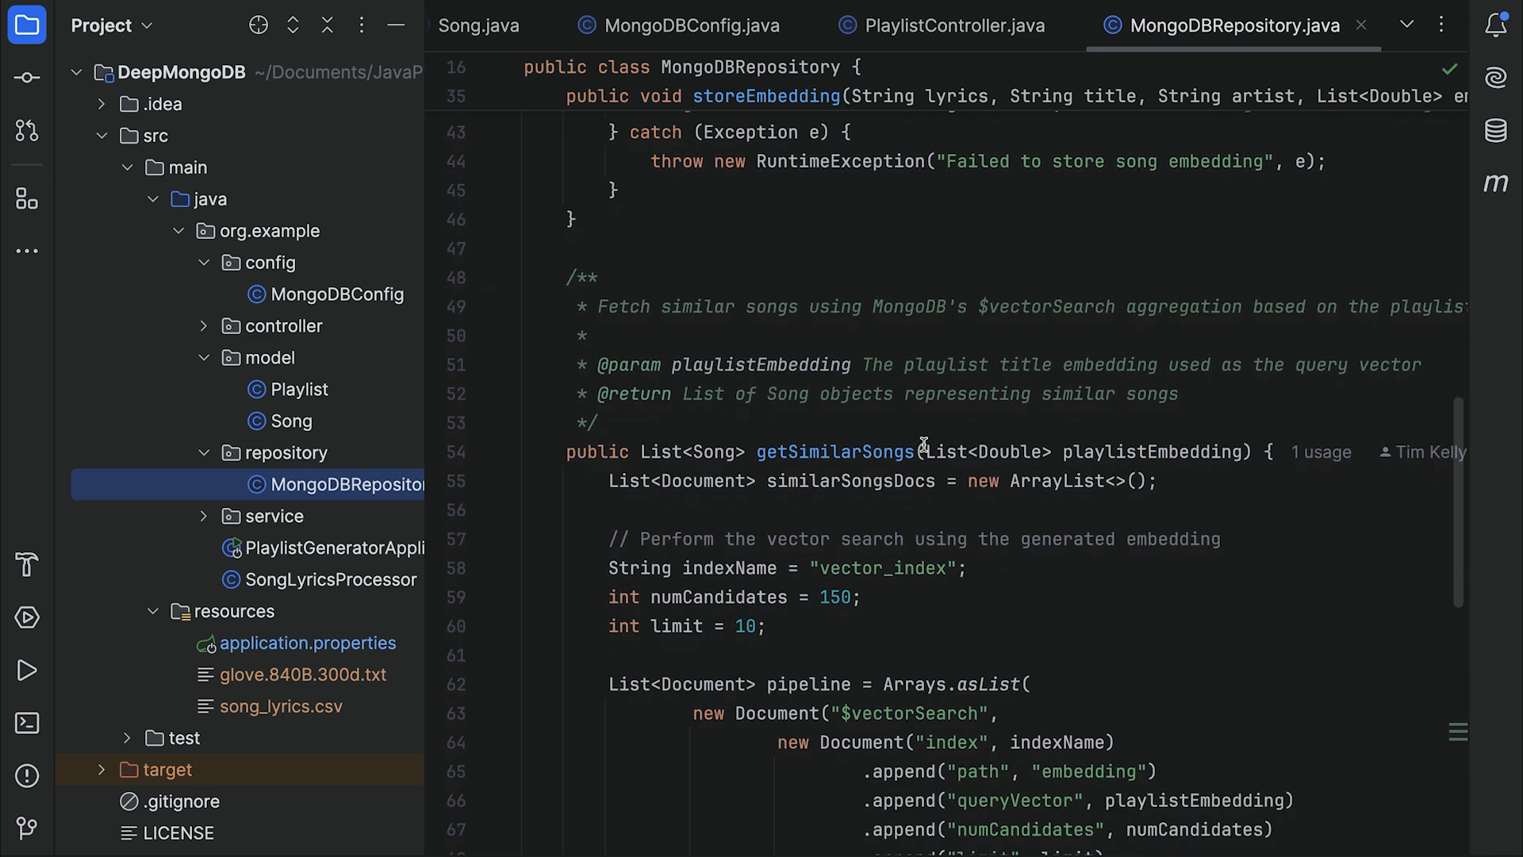
scroll(down, 3)
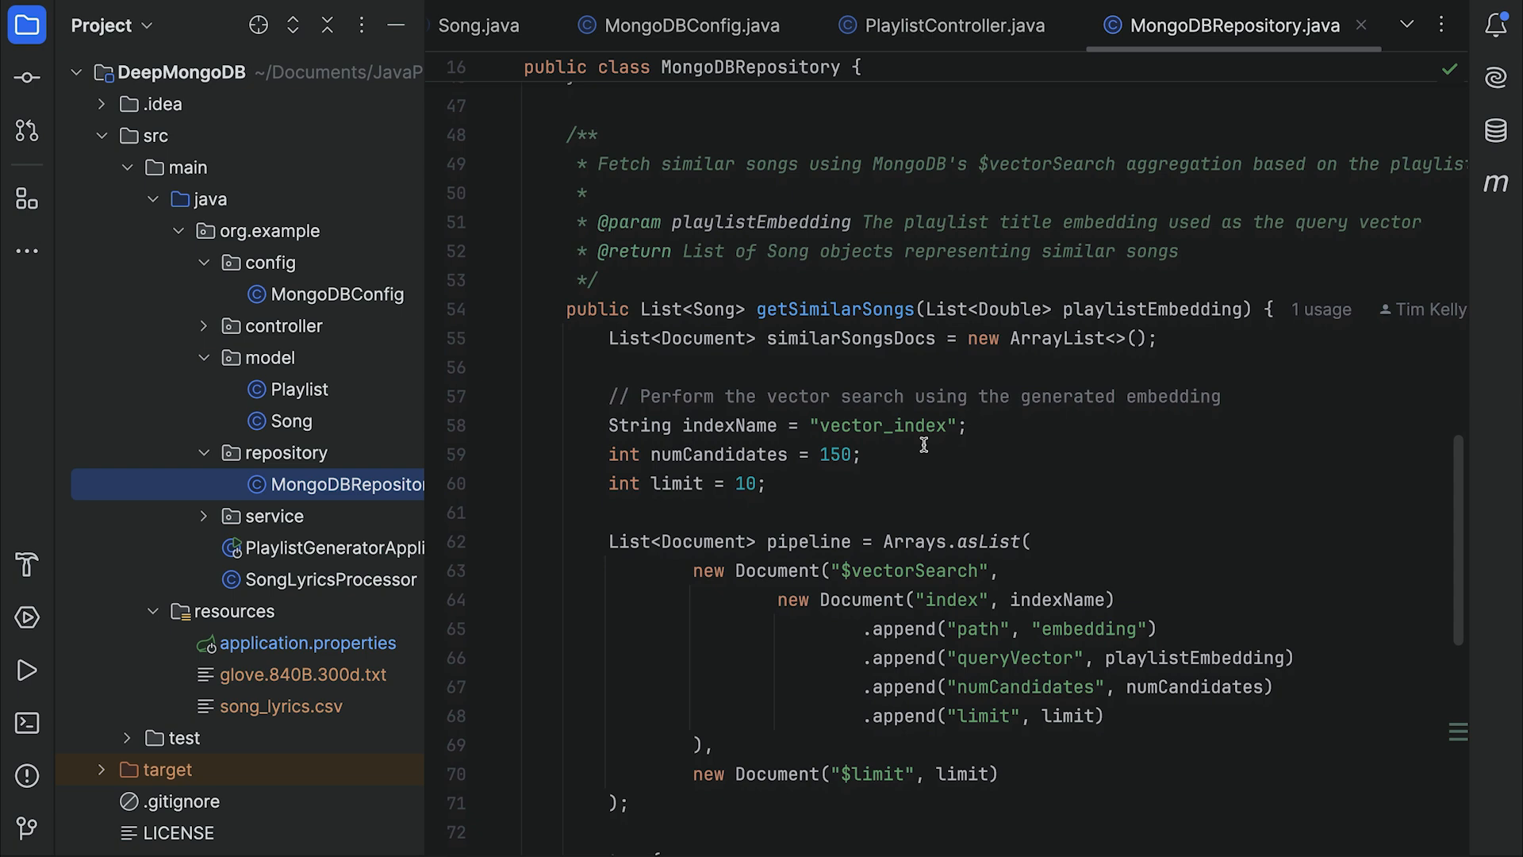
scroll(down, 3)
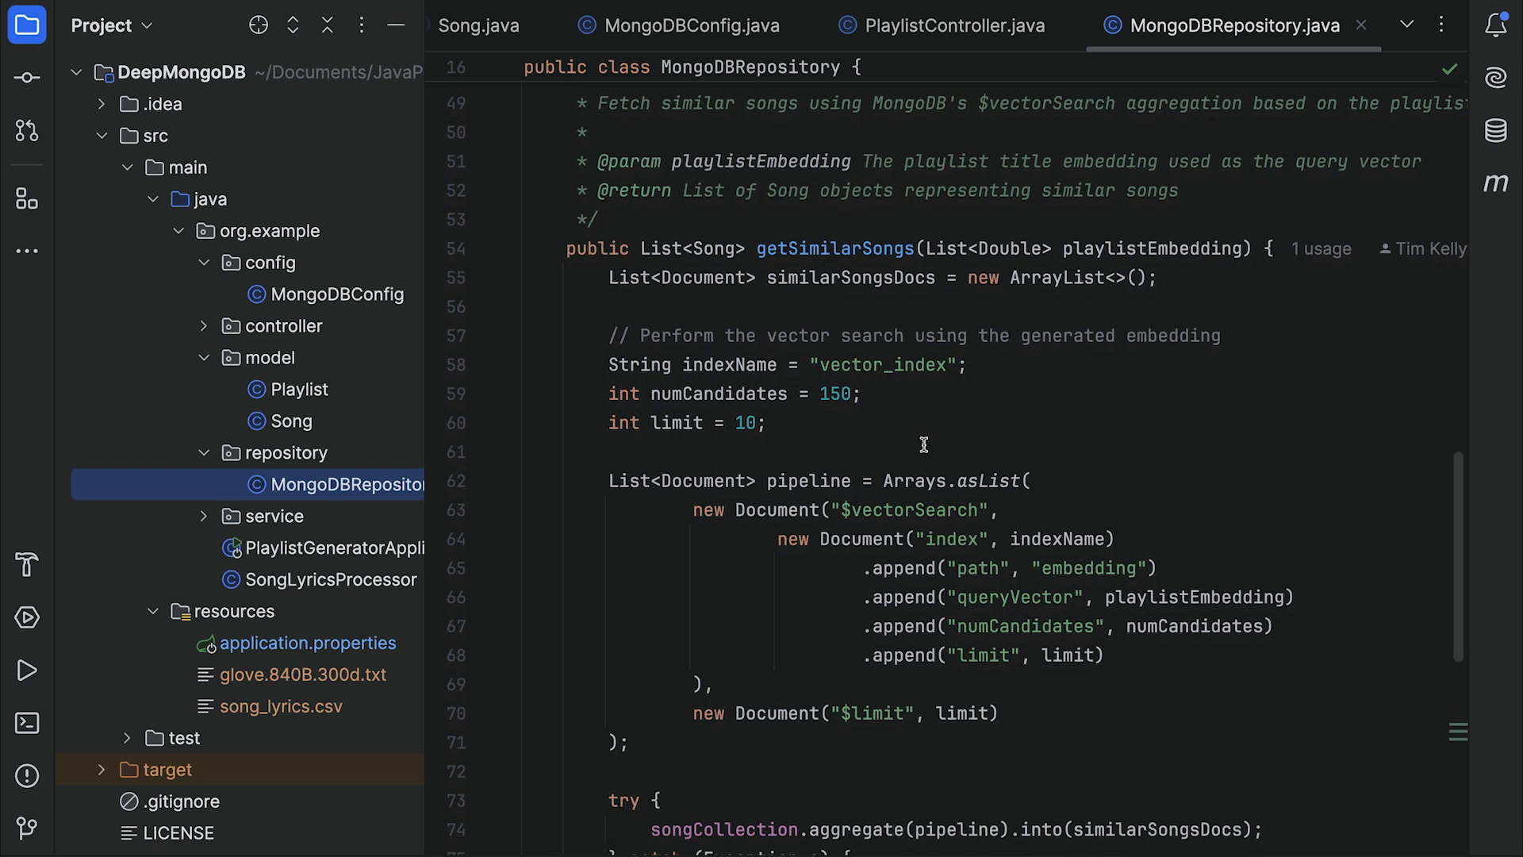
scroll(down, 3)
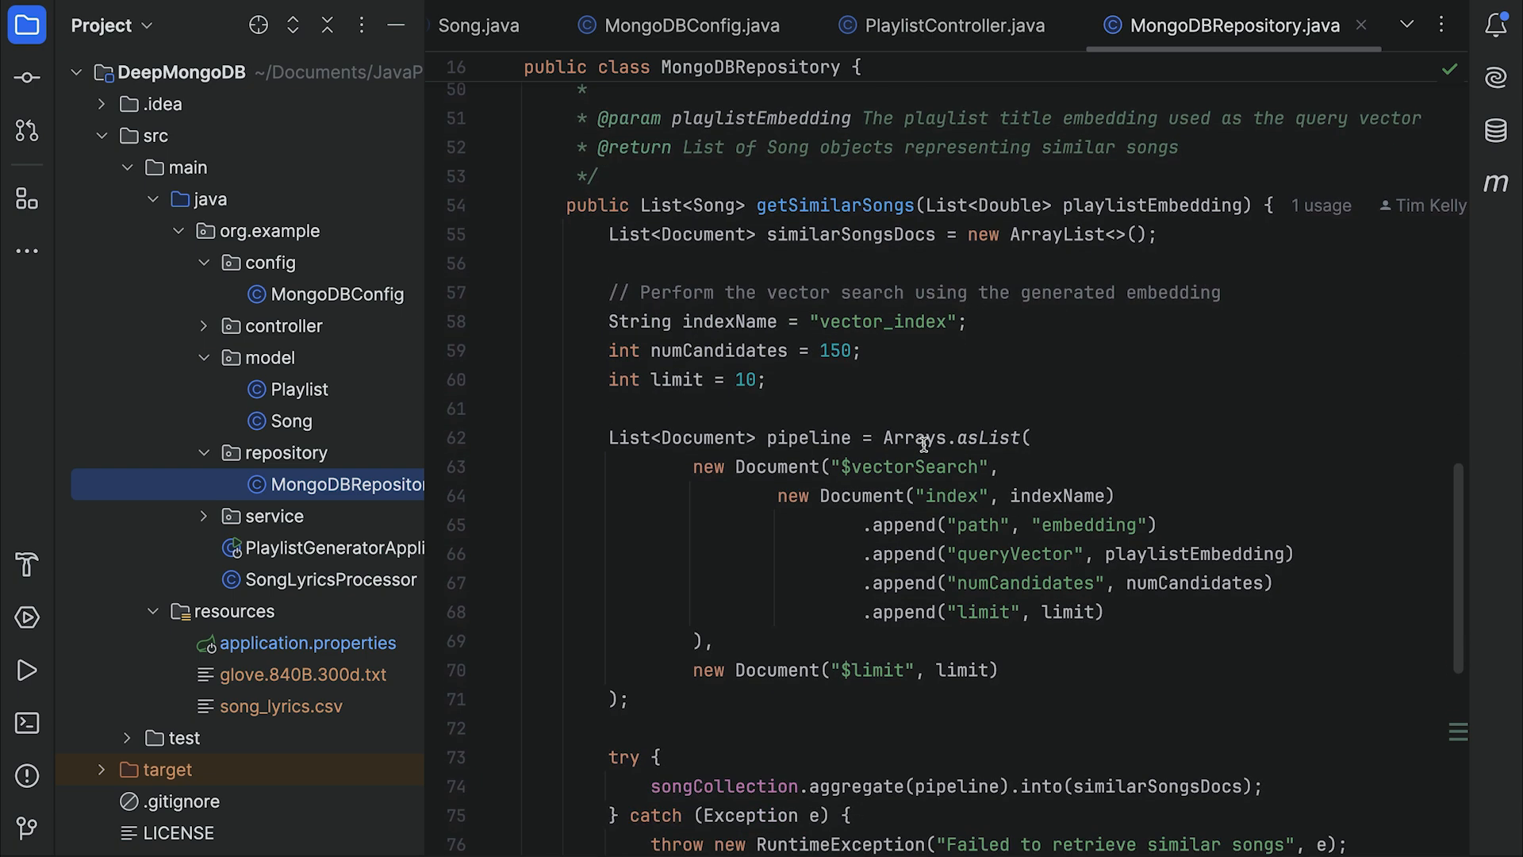
mouse_move(880, 373)
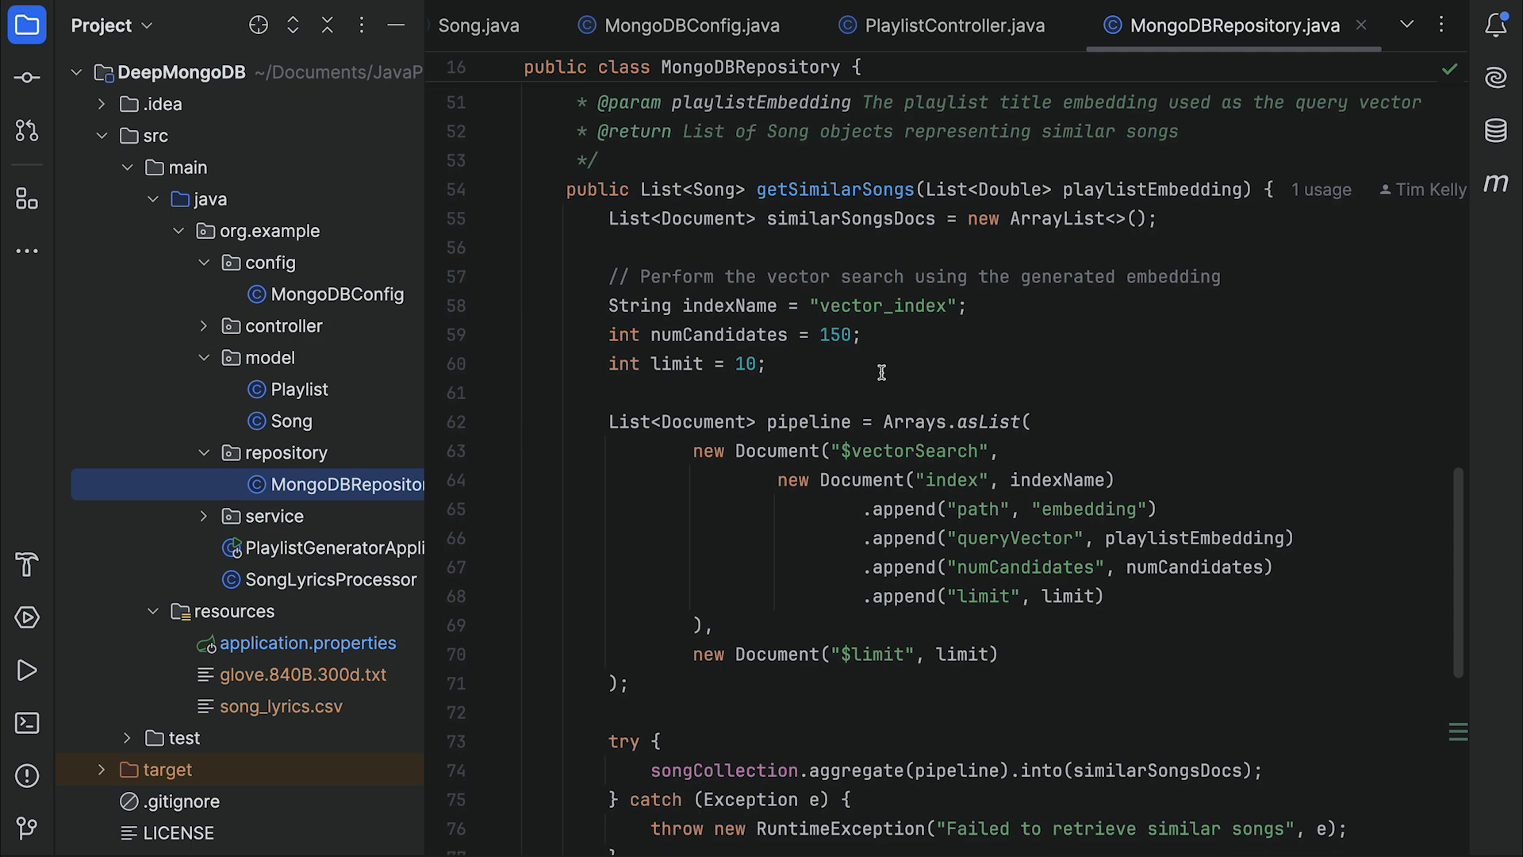
click(743, 363)
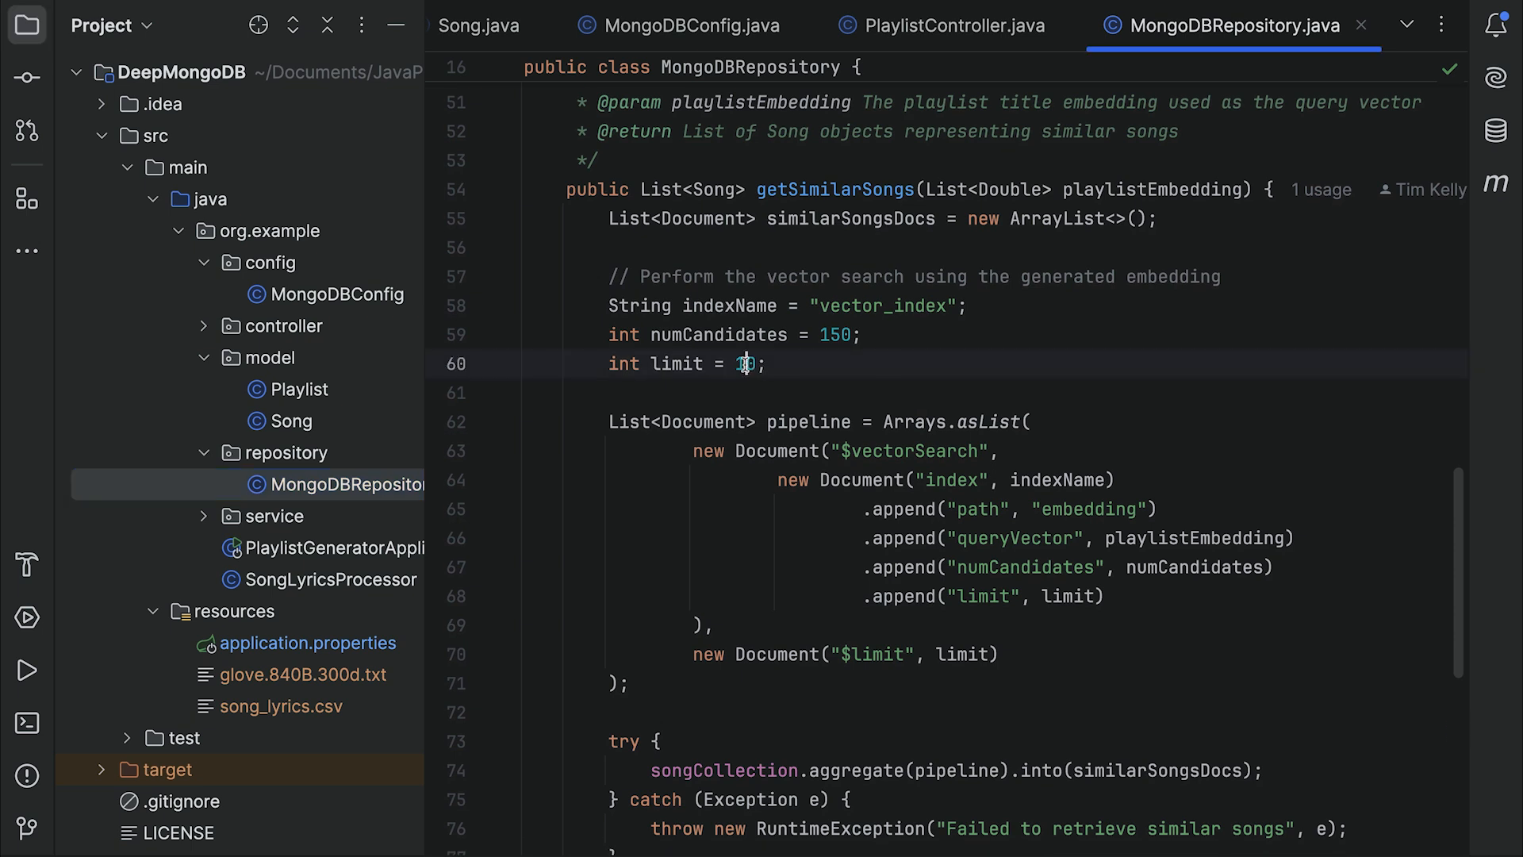
text(10)
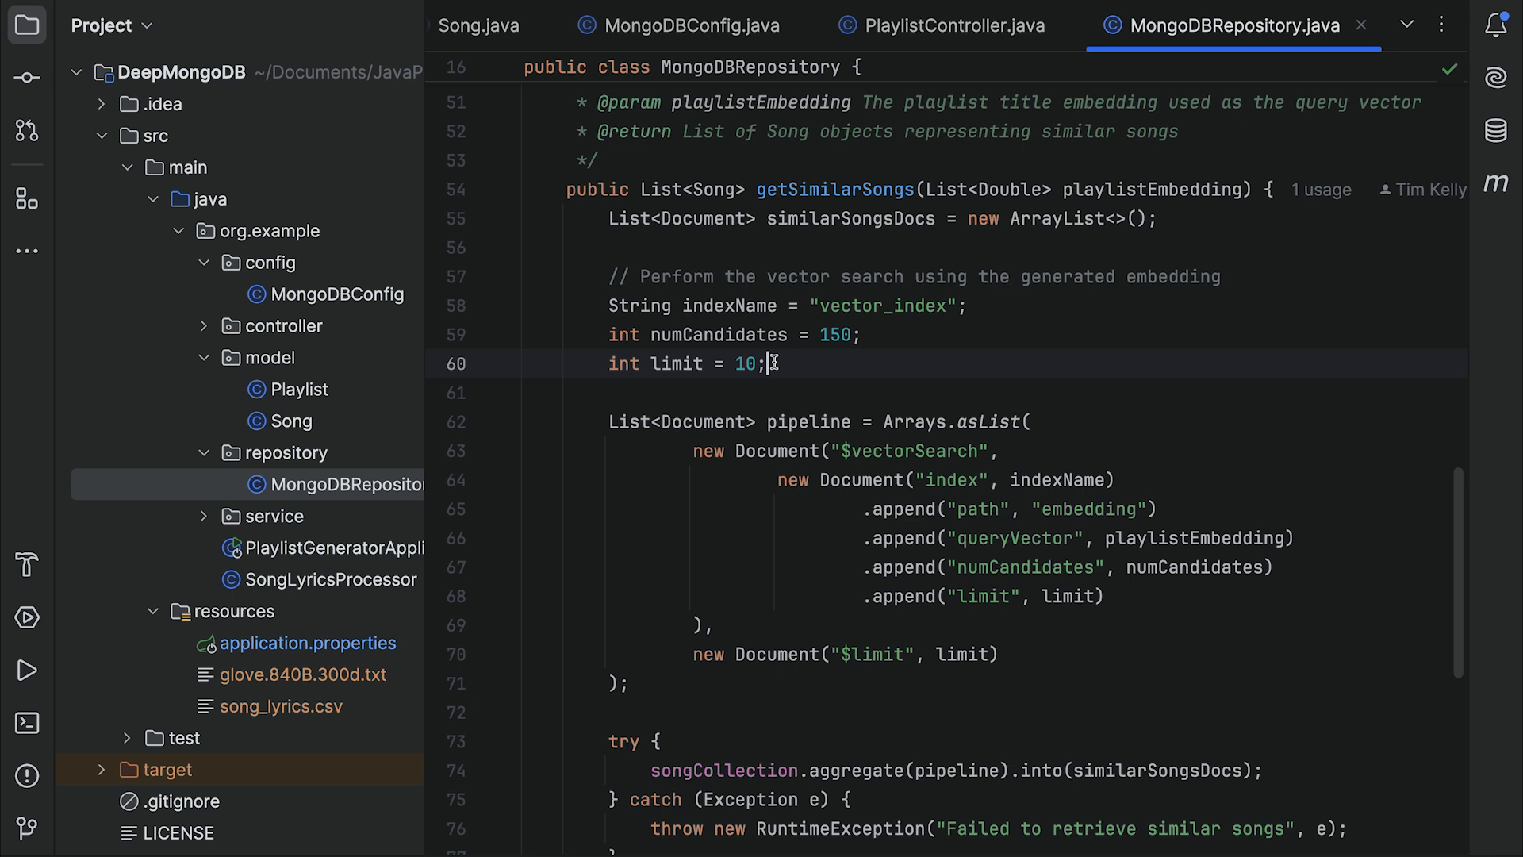
mouse_move(770, 363)
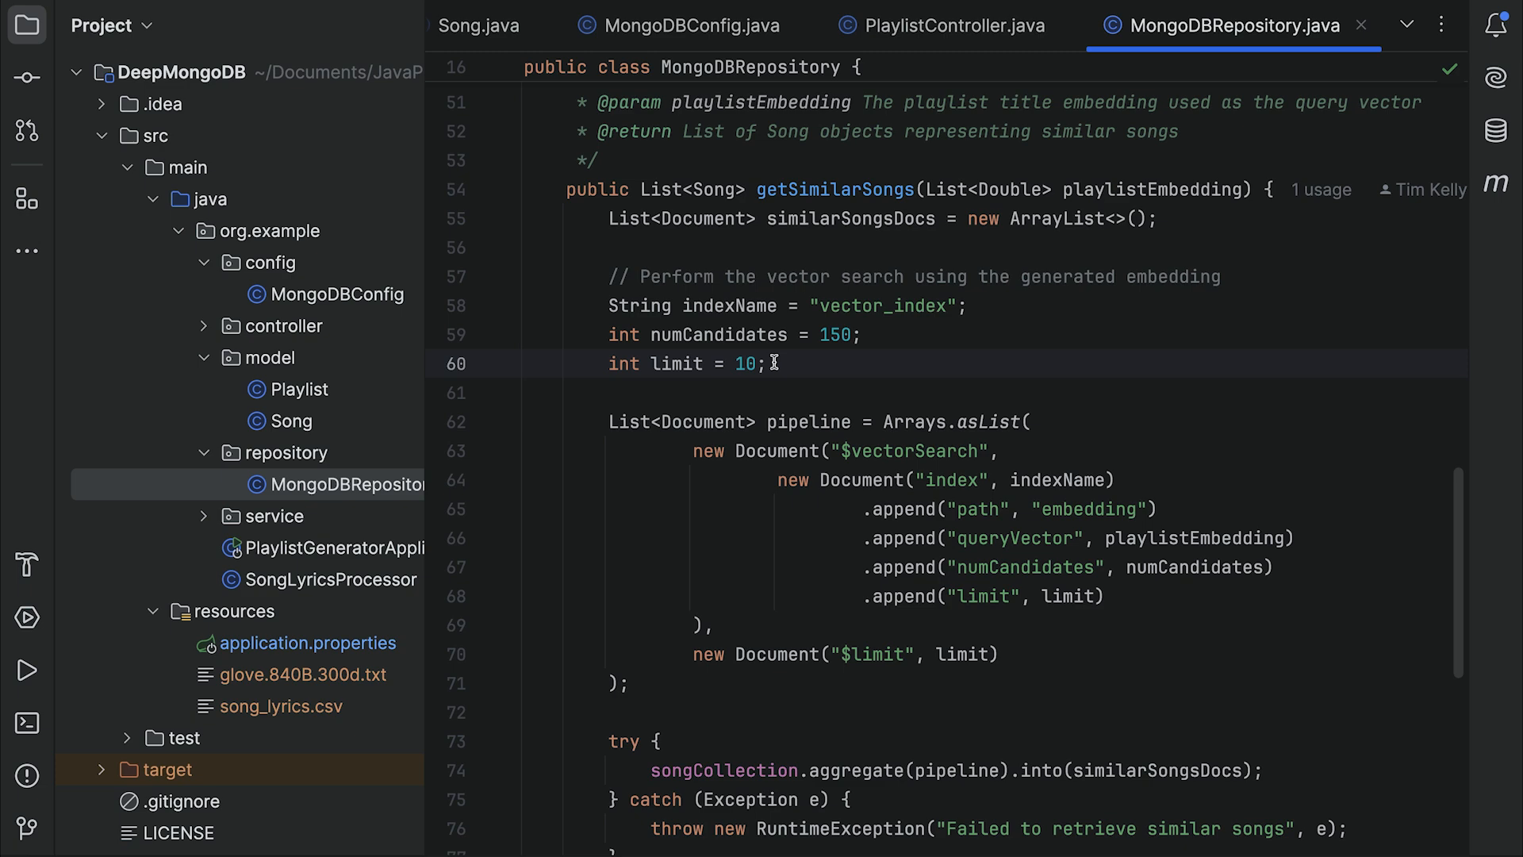
scroll(down, 3)
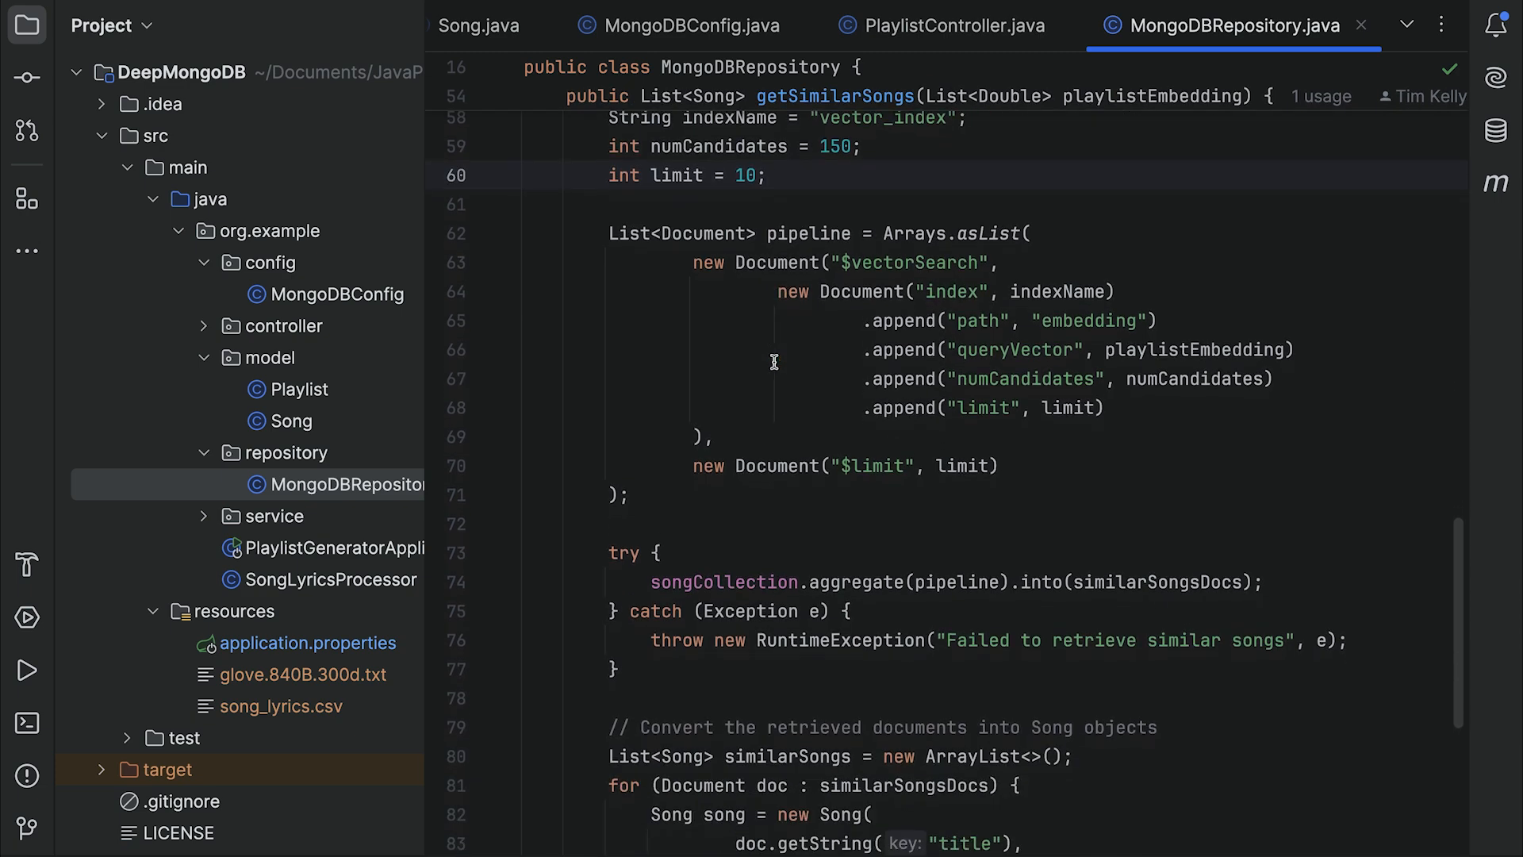
scroll(down, 3)
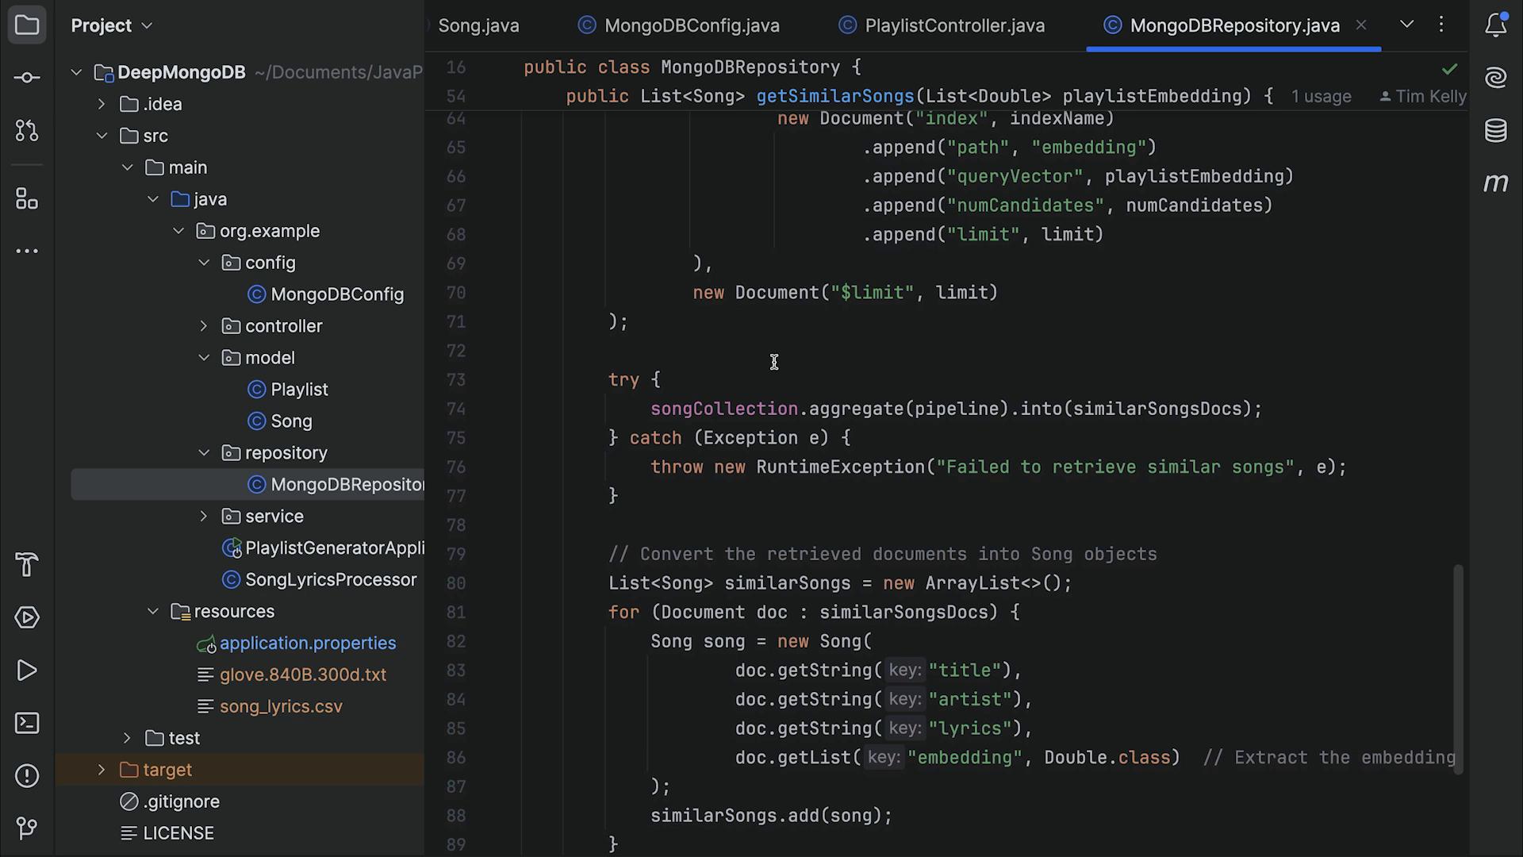
scroll(down, 3)
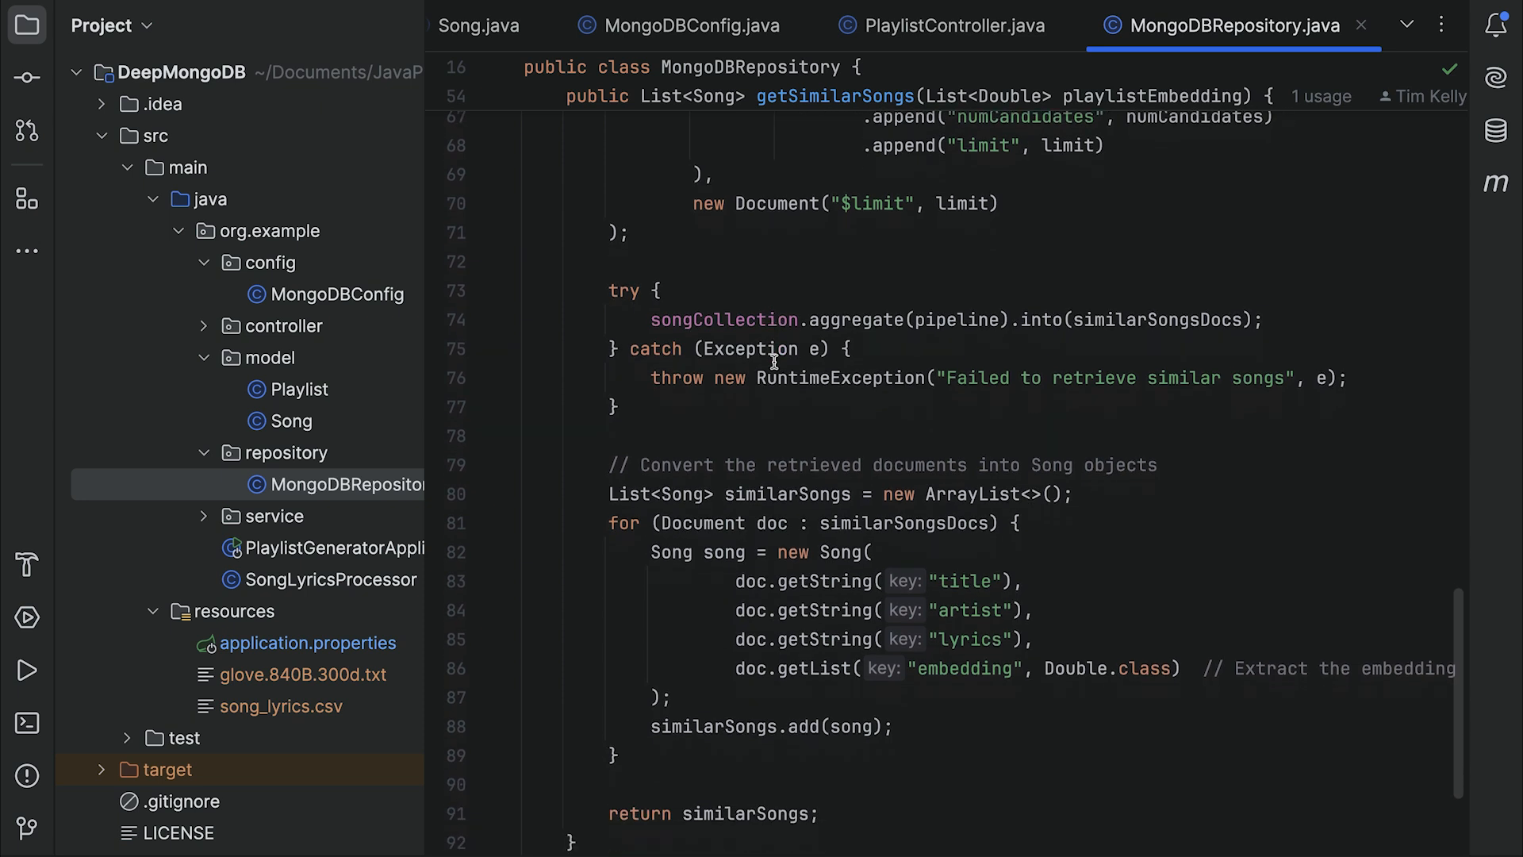
scroll(down, 3)
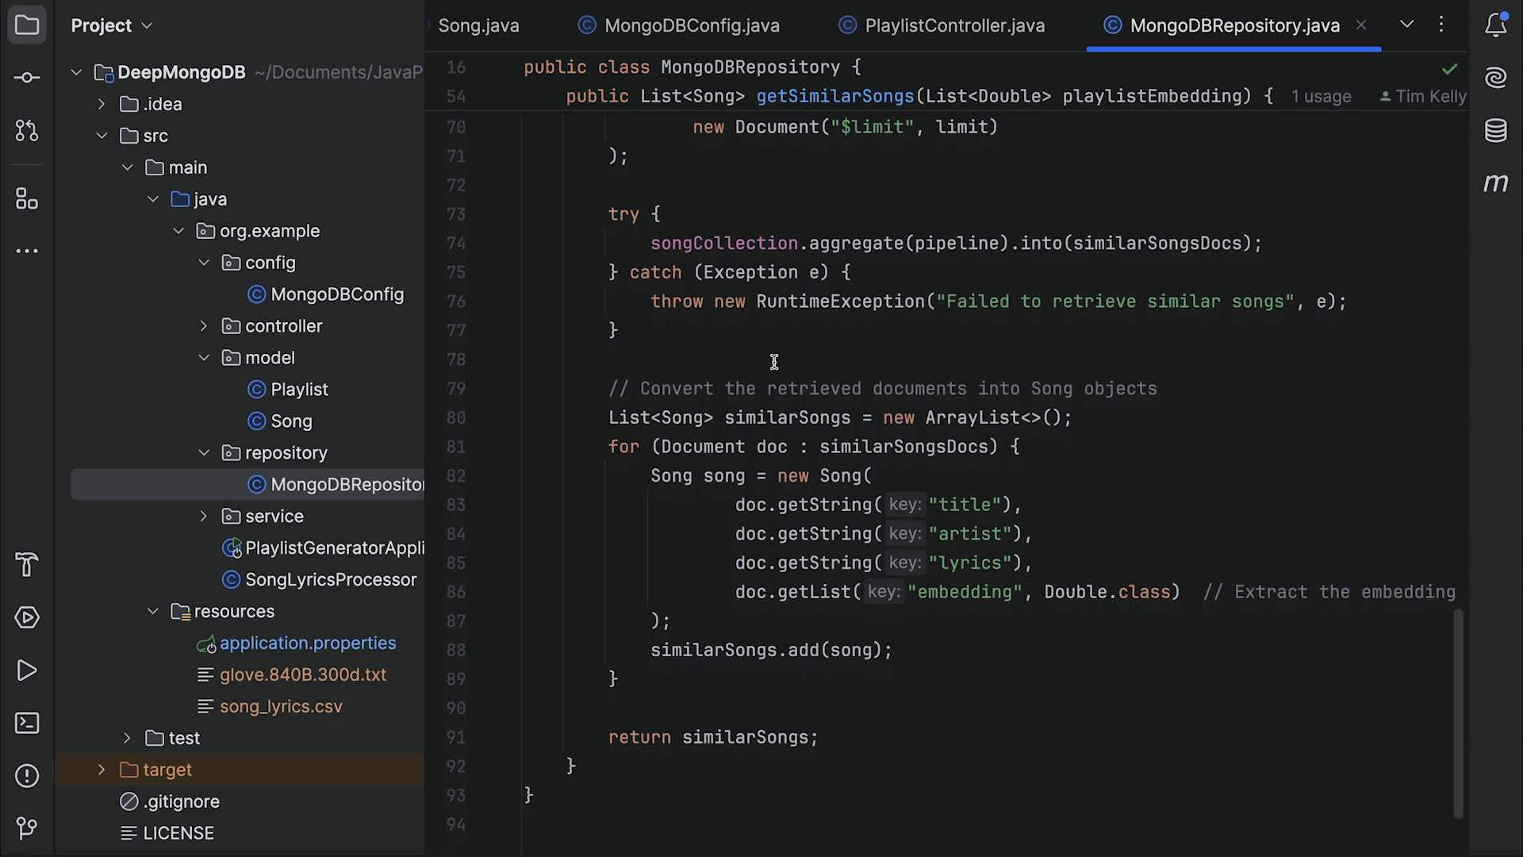
click(346, 421)
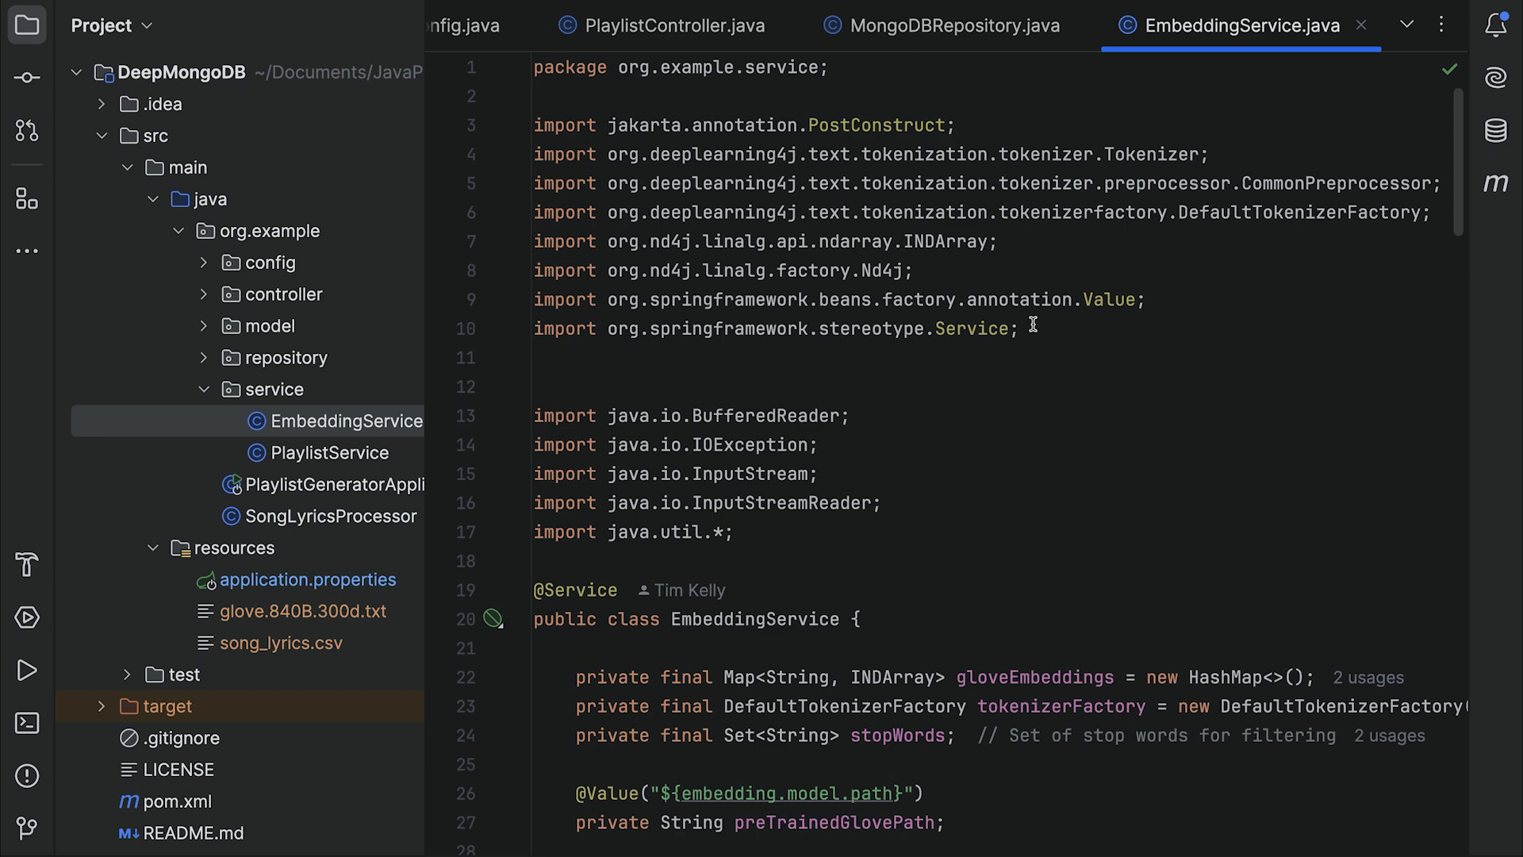
scroll(down, 3)
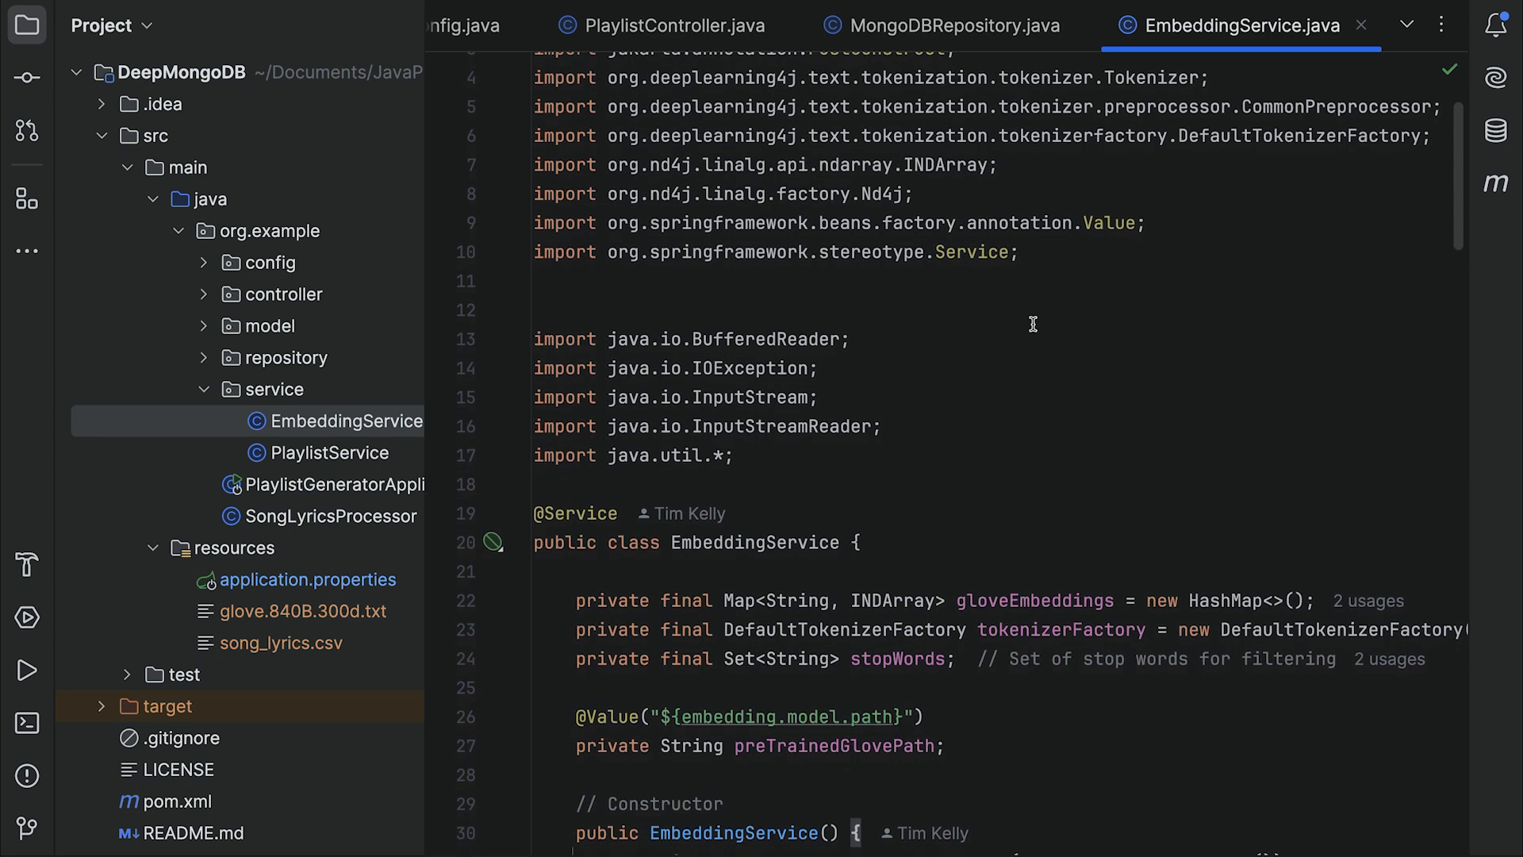
scroll(down, 3)
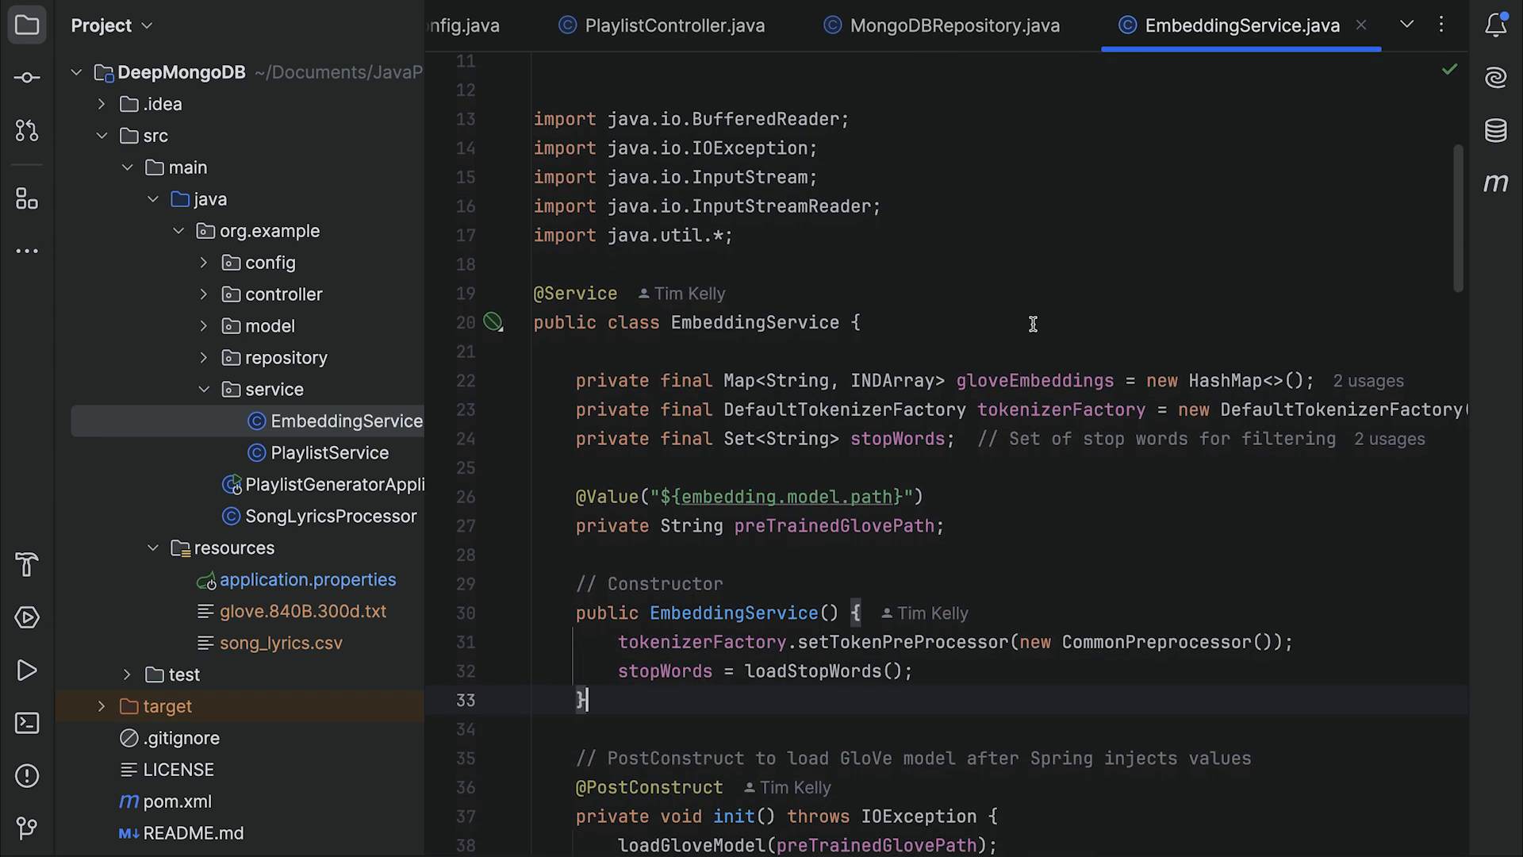
scroll(down, 3)
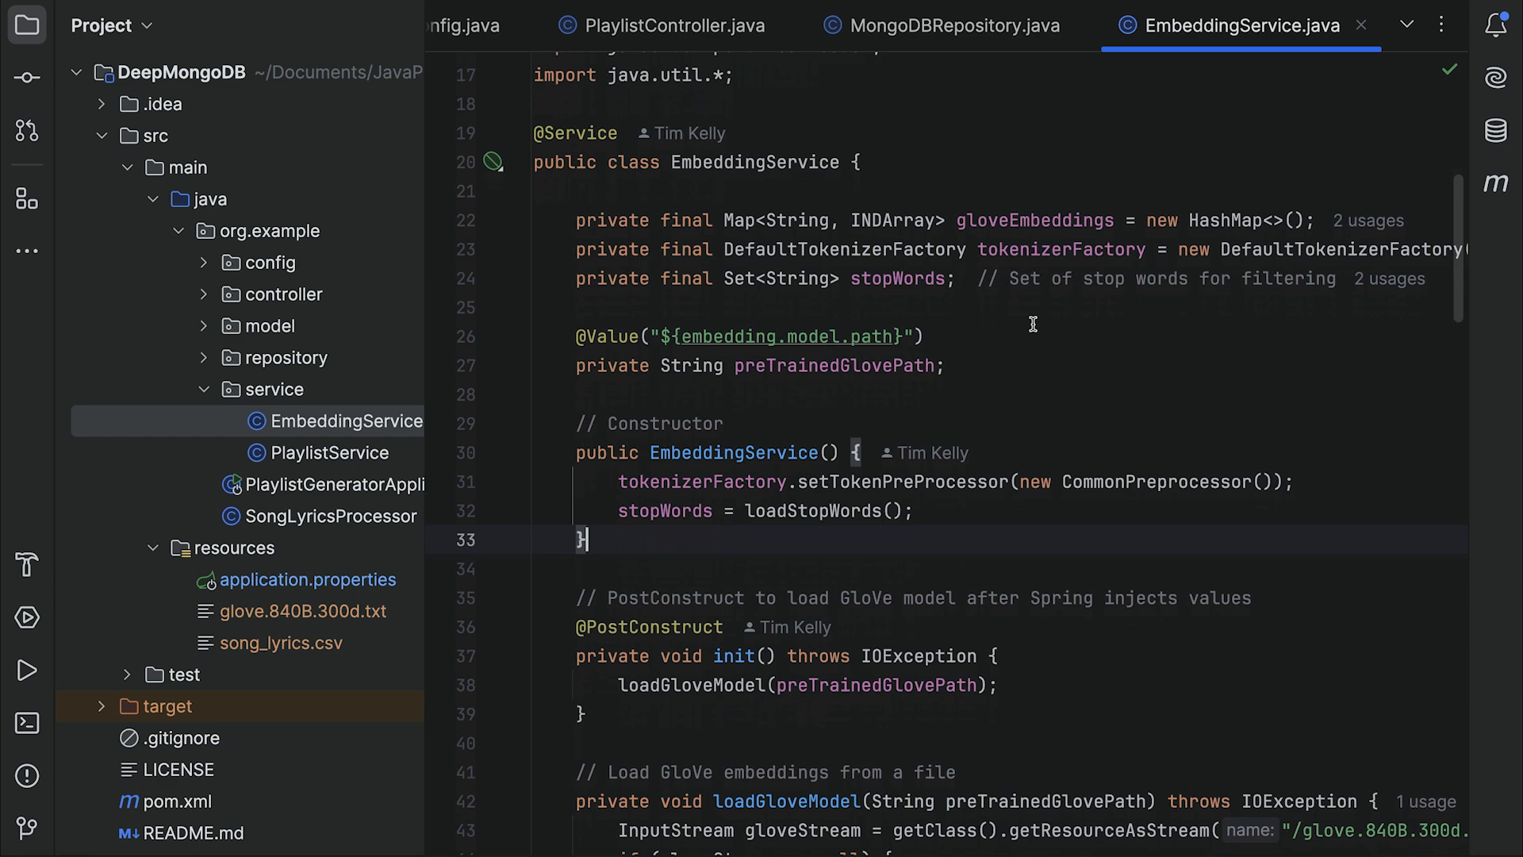
scroll(down, 3)
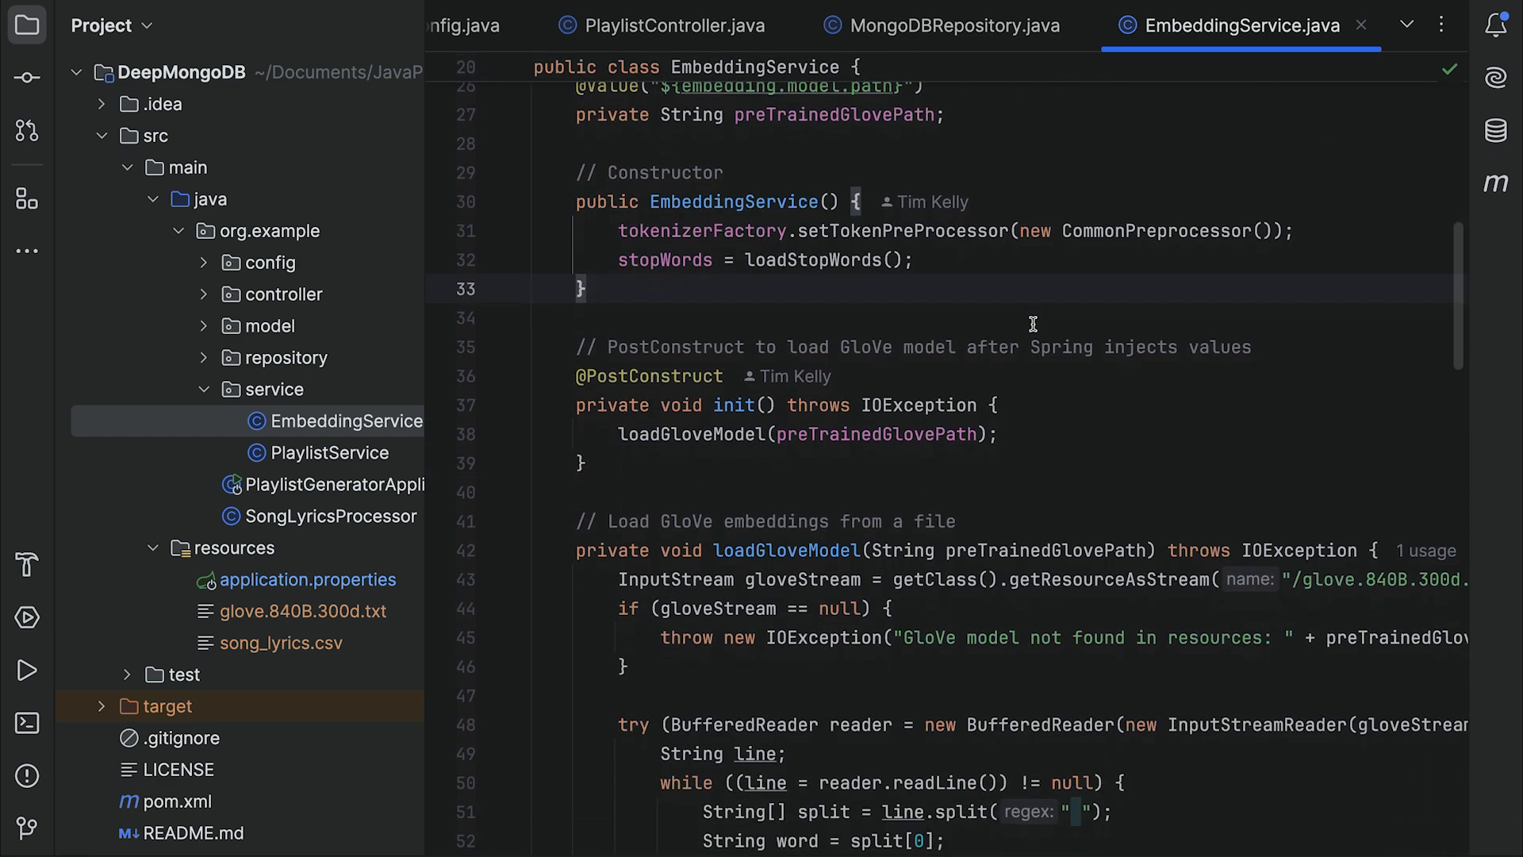
scroll(down, 3)
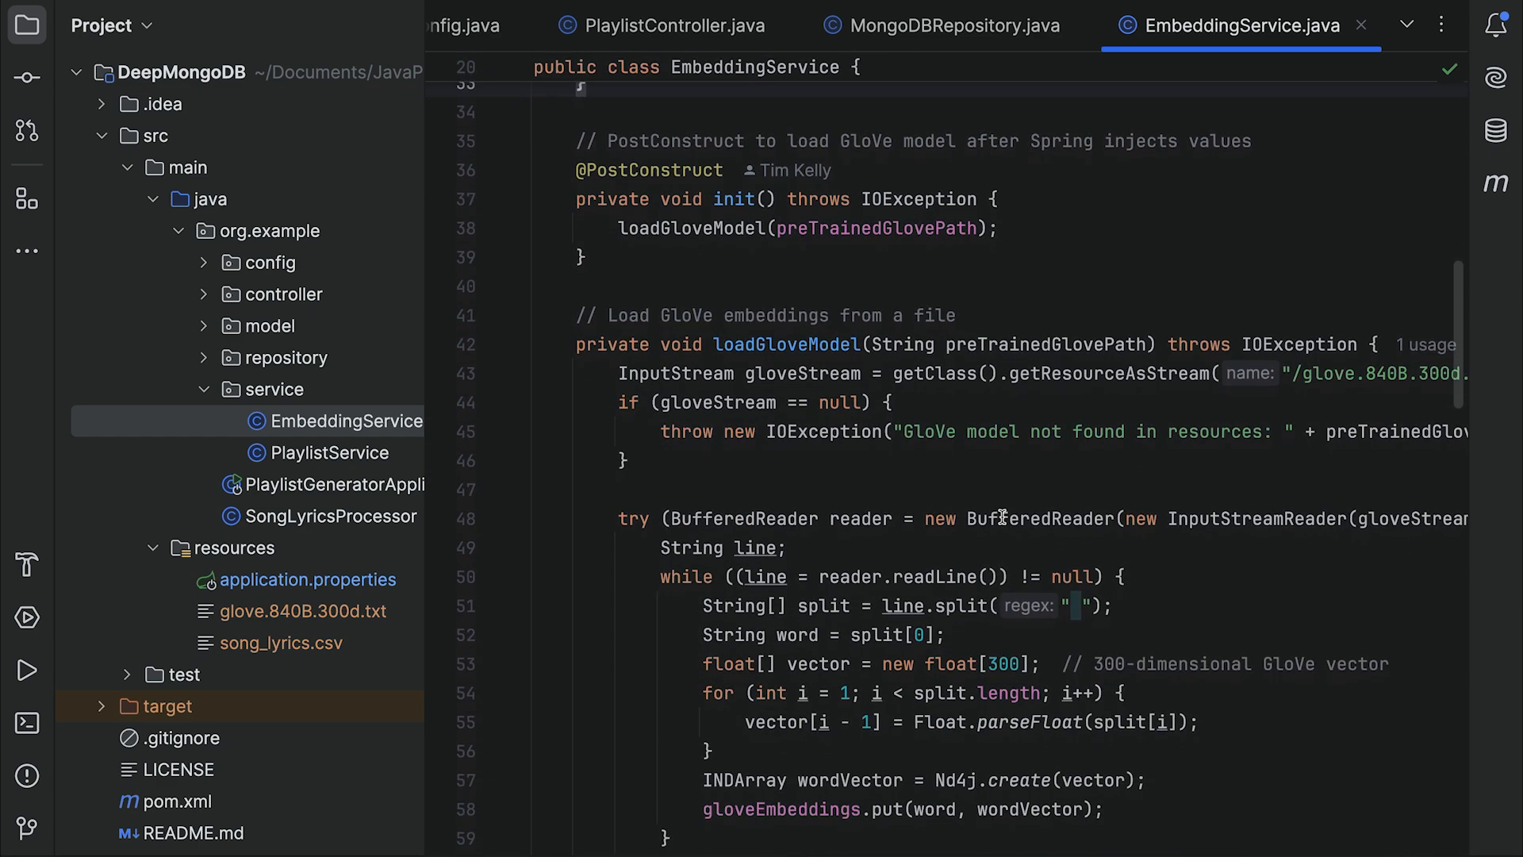
scroll(up, 3)
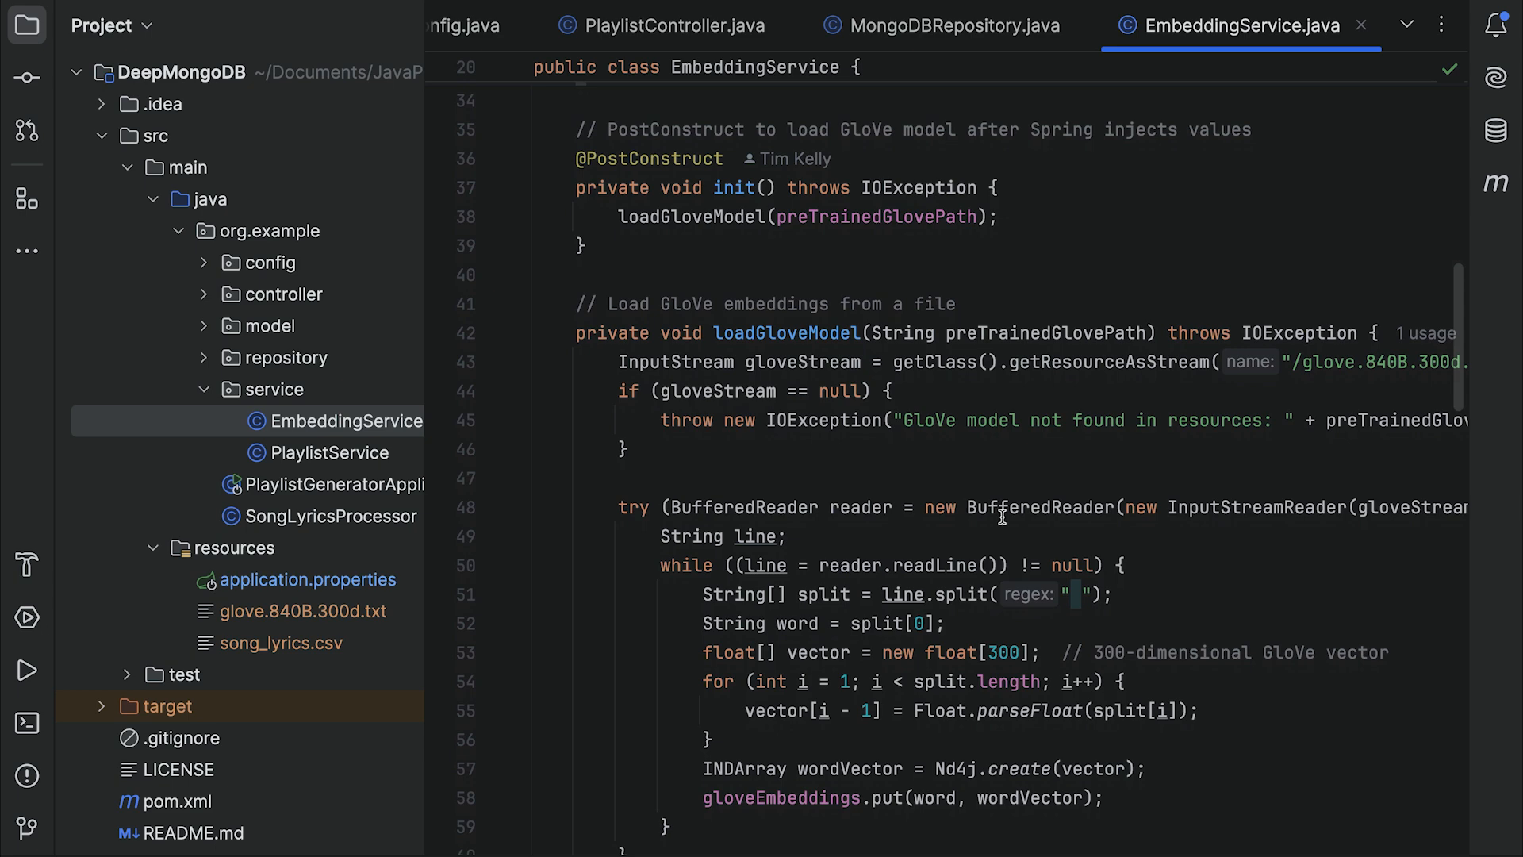
scroll(down, 3)
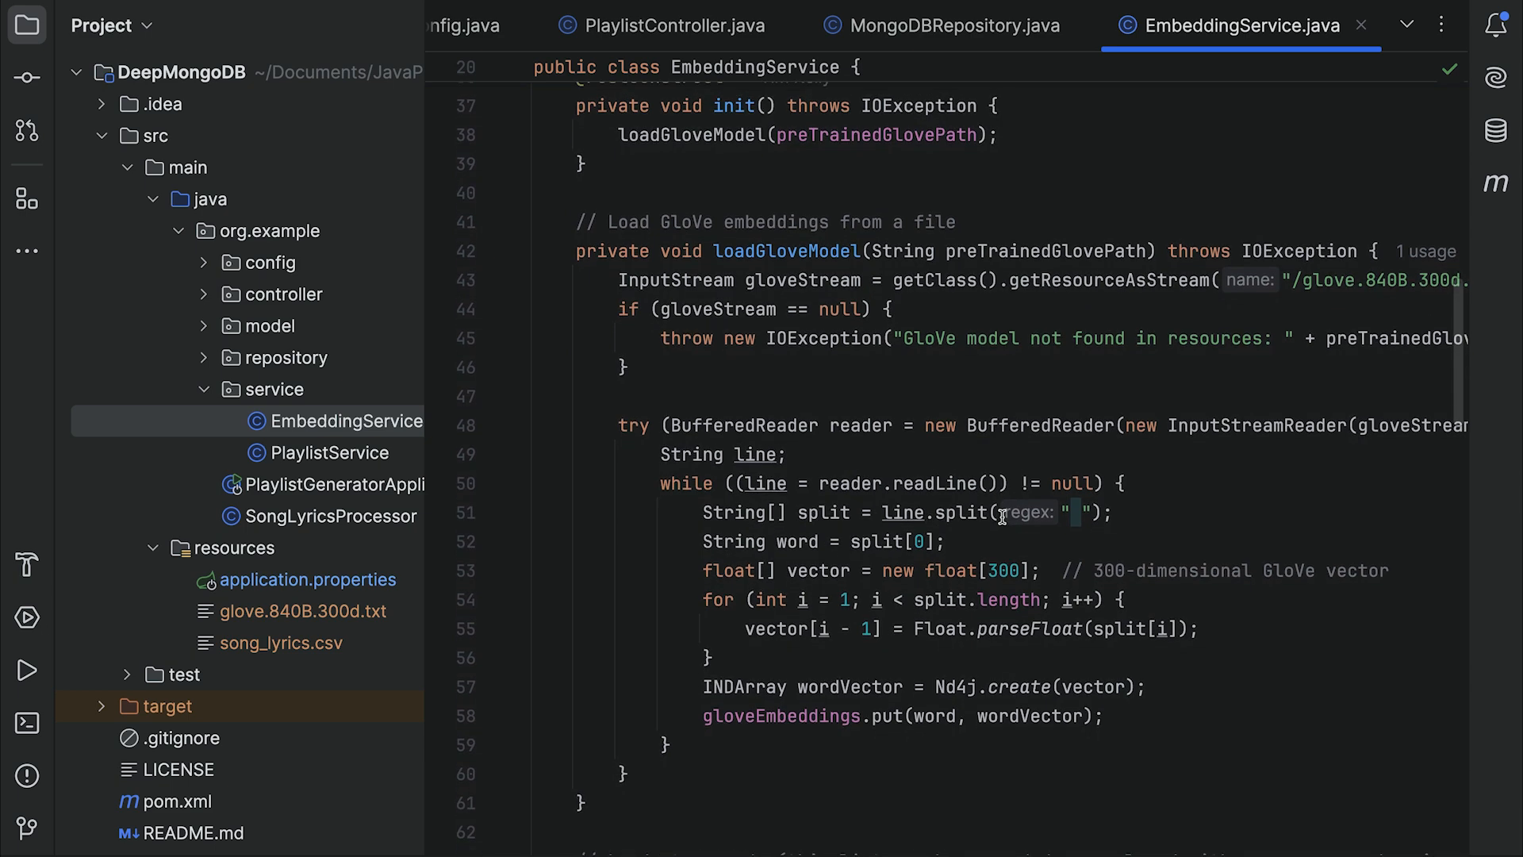
scroll(down, 3)
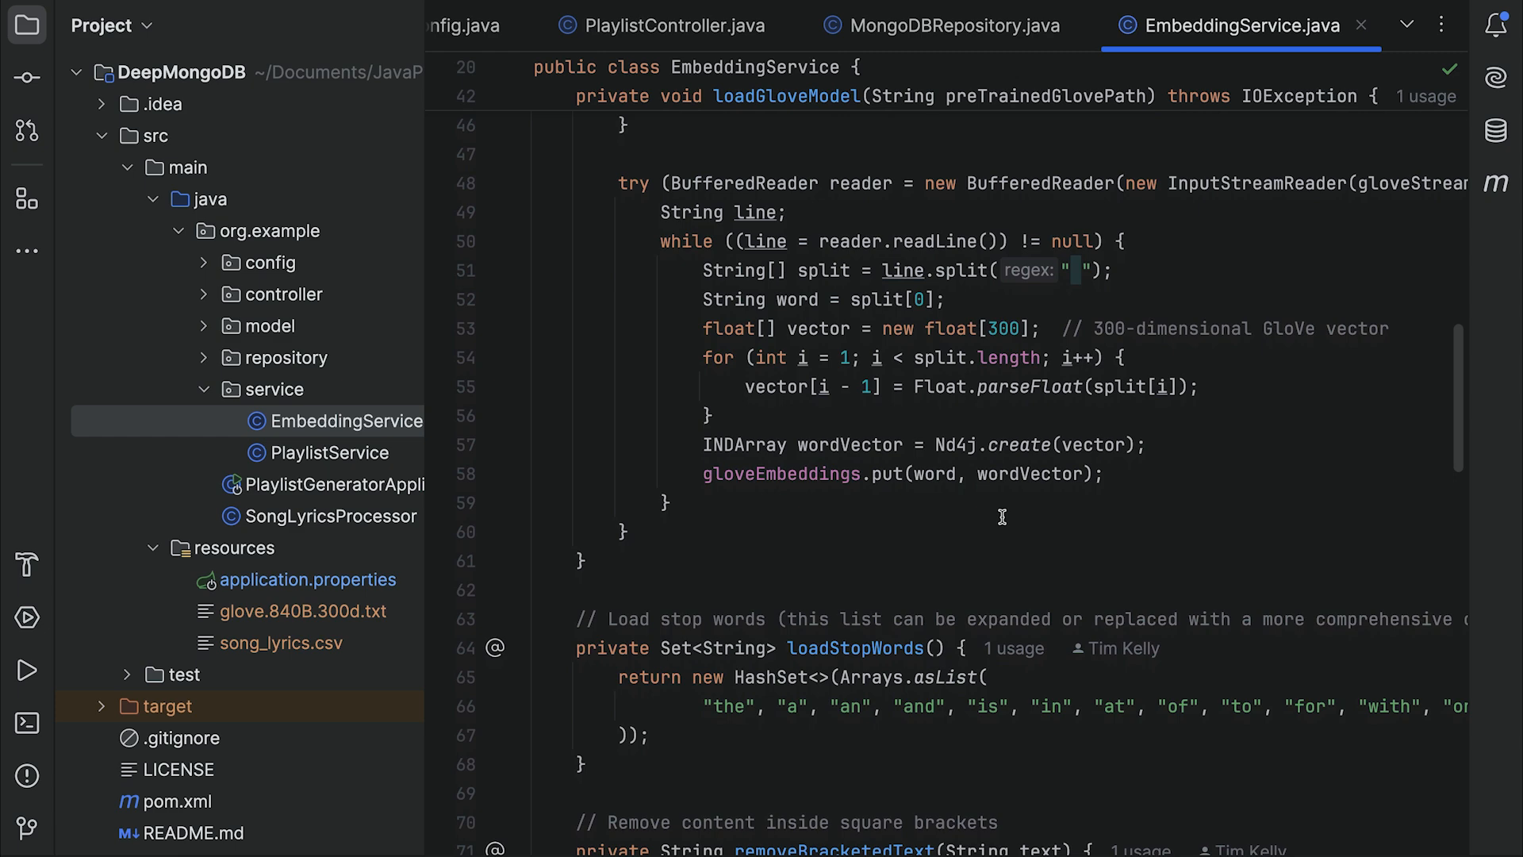
scroll(down, 3)
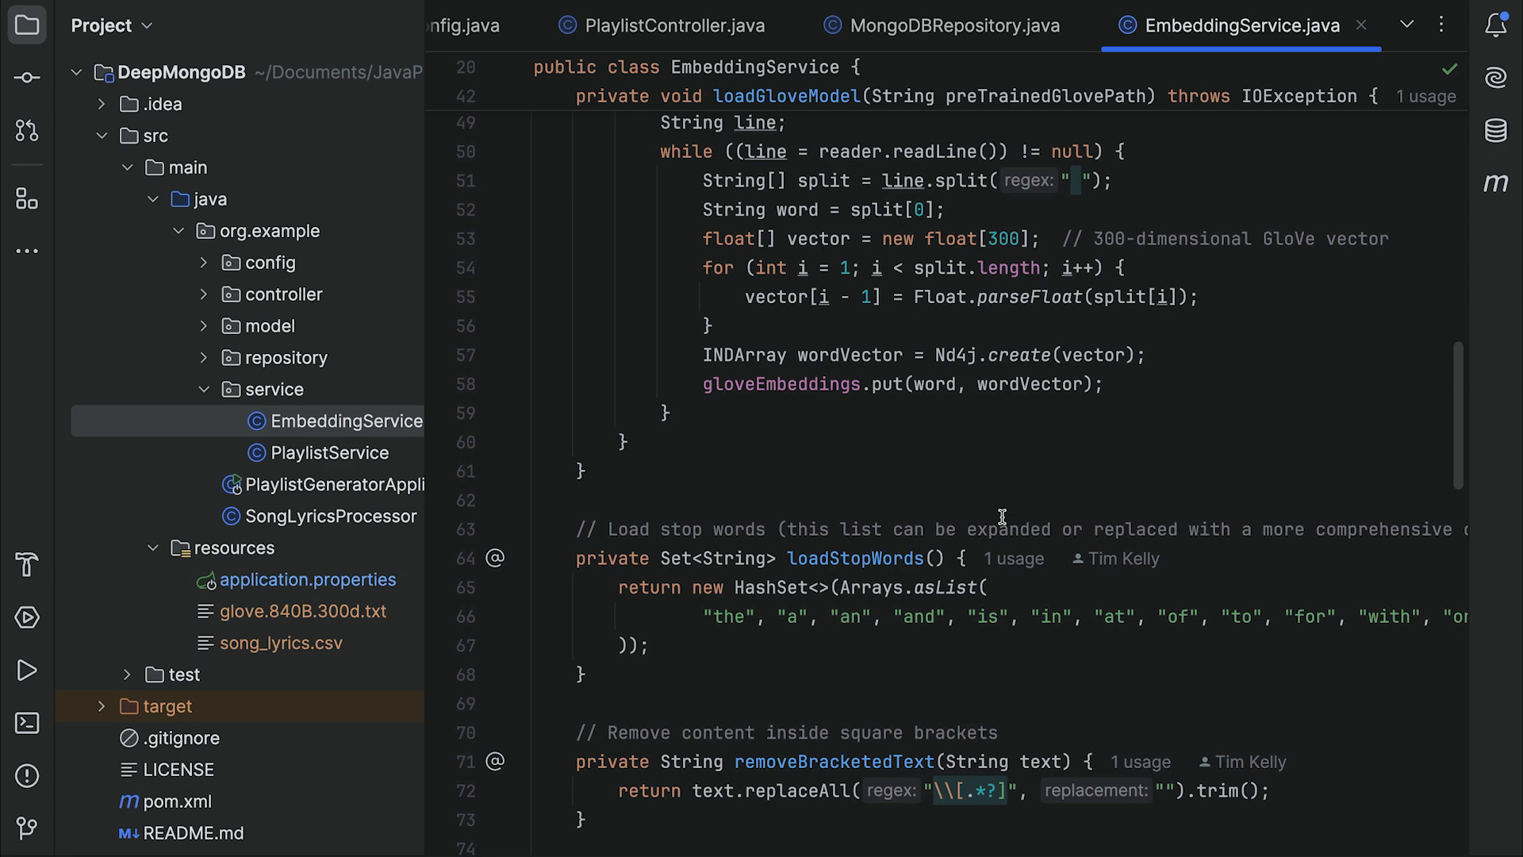
scroll(down, 3)
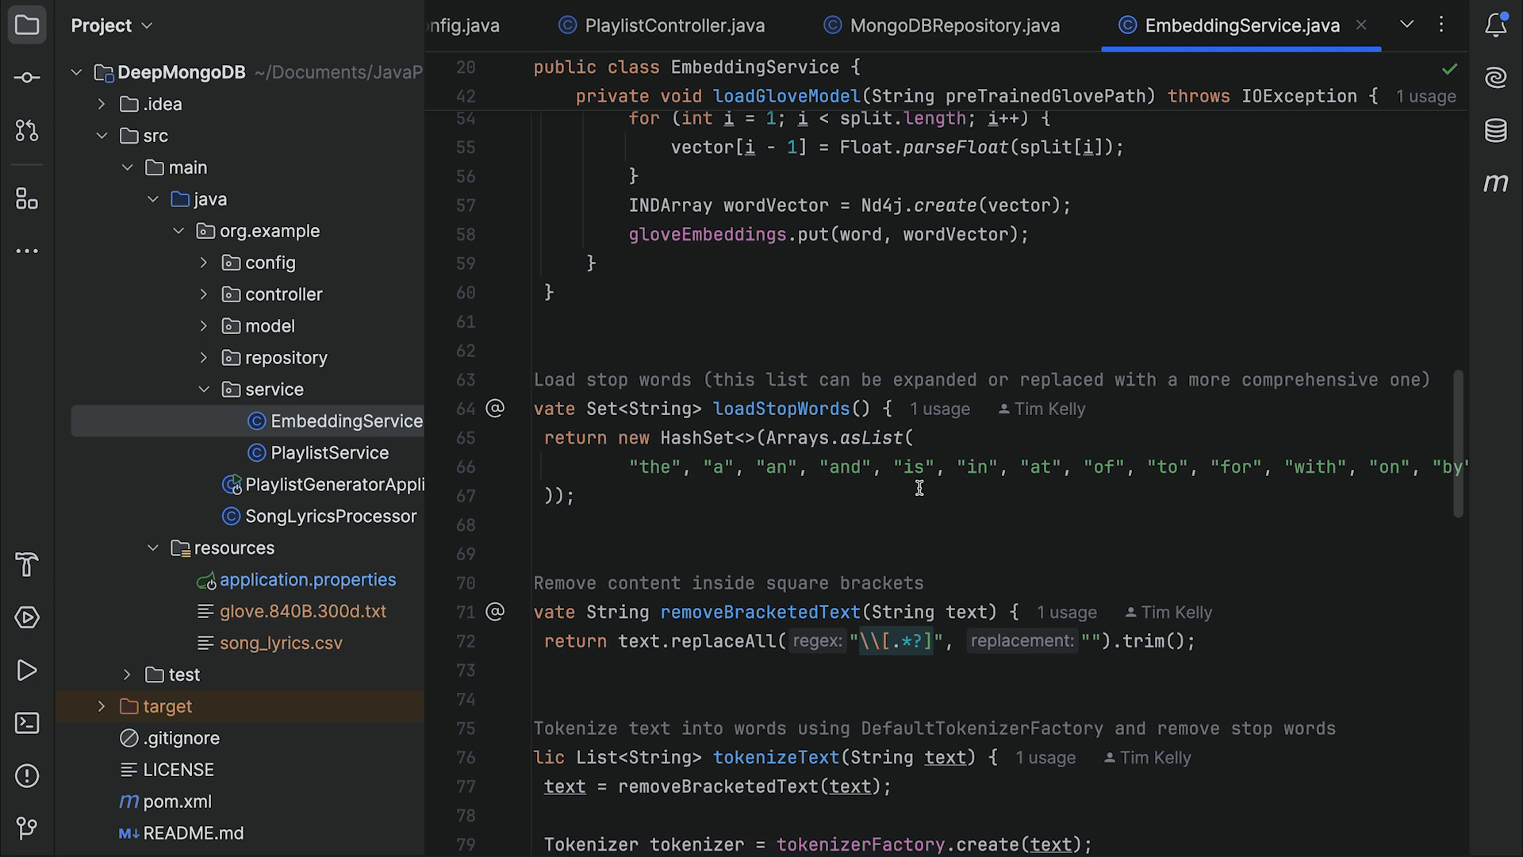
mouse_move(762, 453)
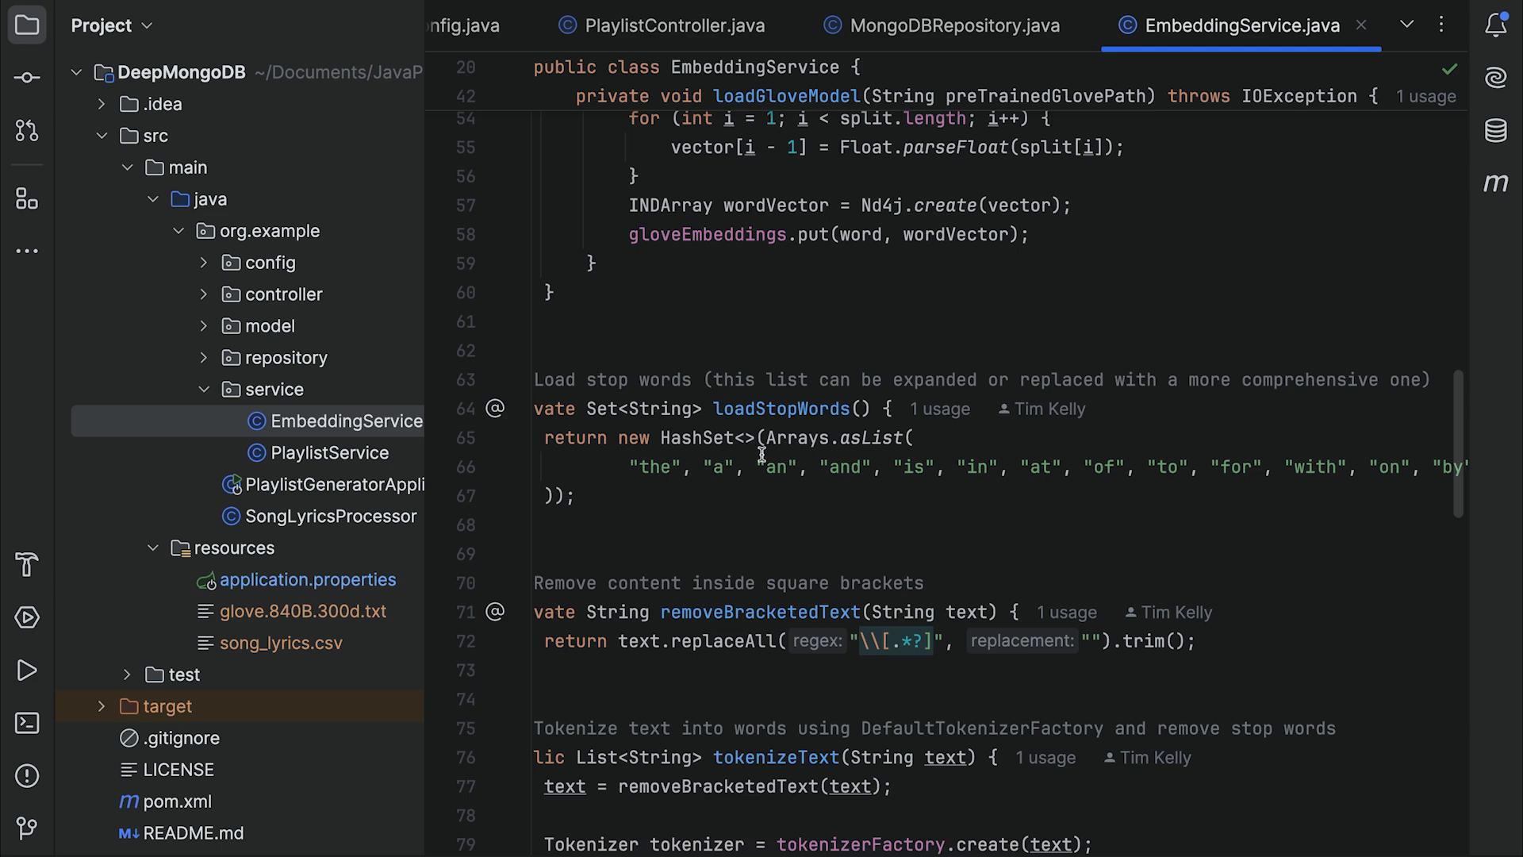
scroll(right, 3)
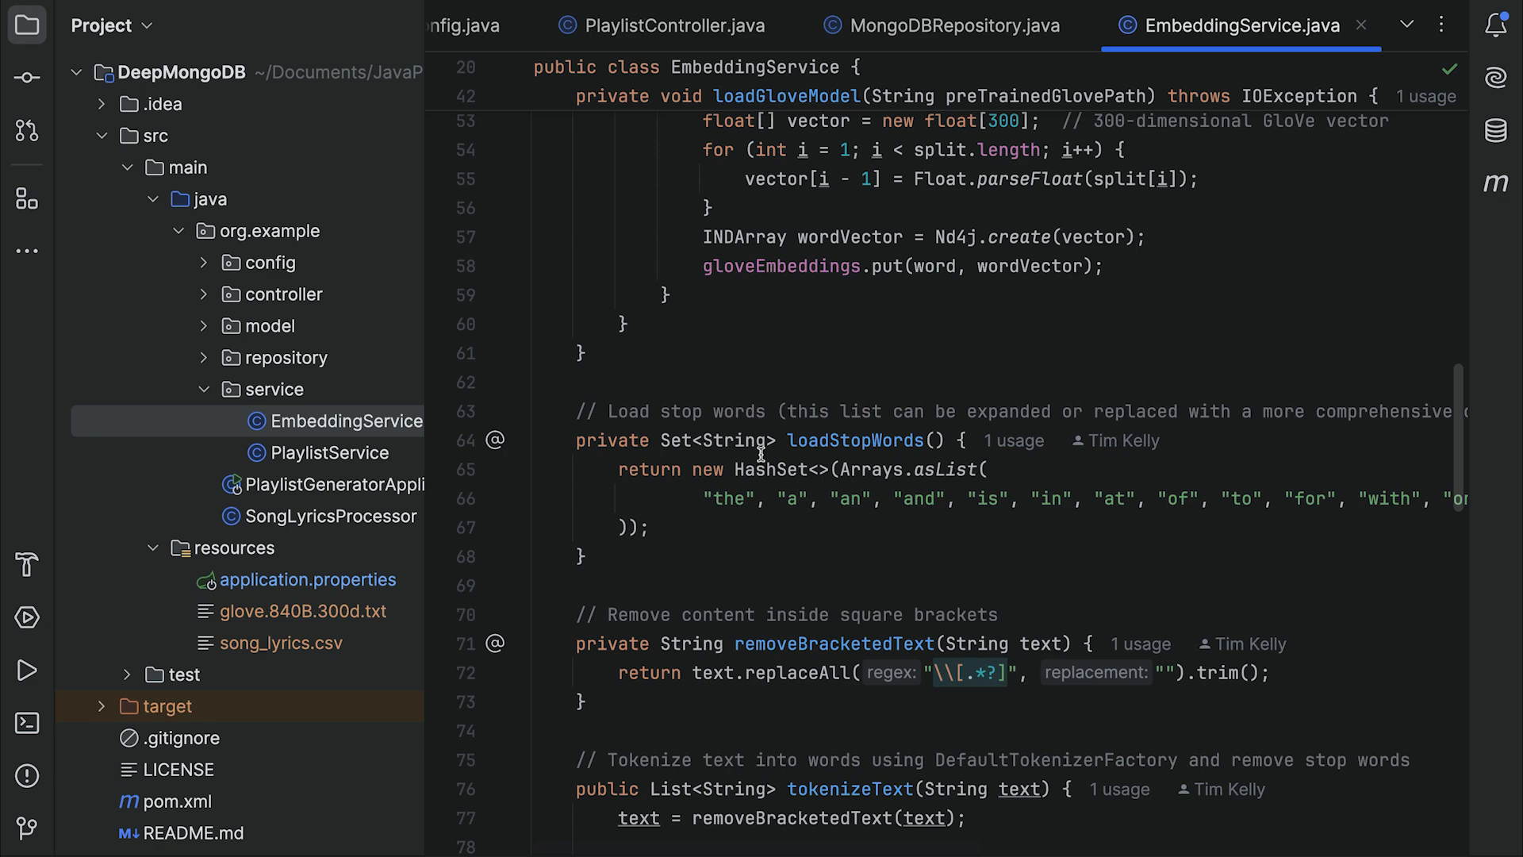
scroll(down, 3)
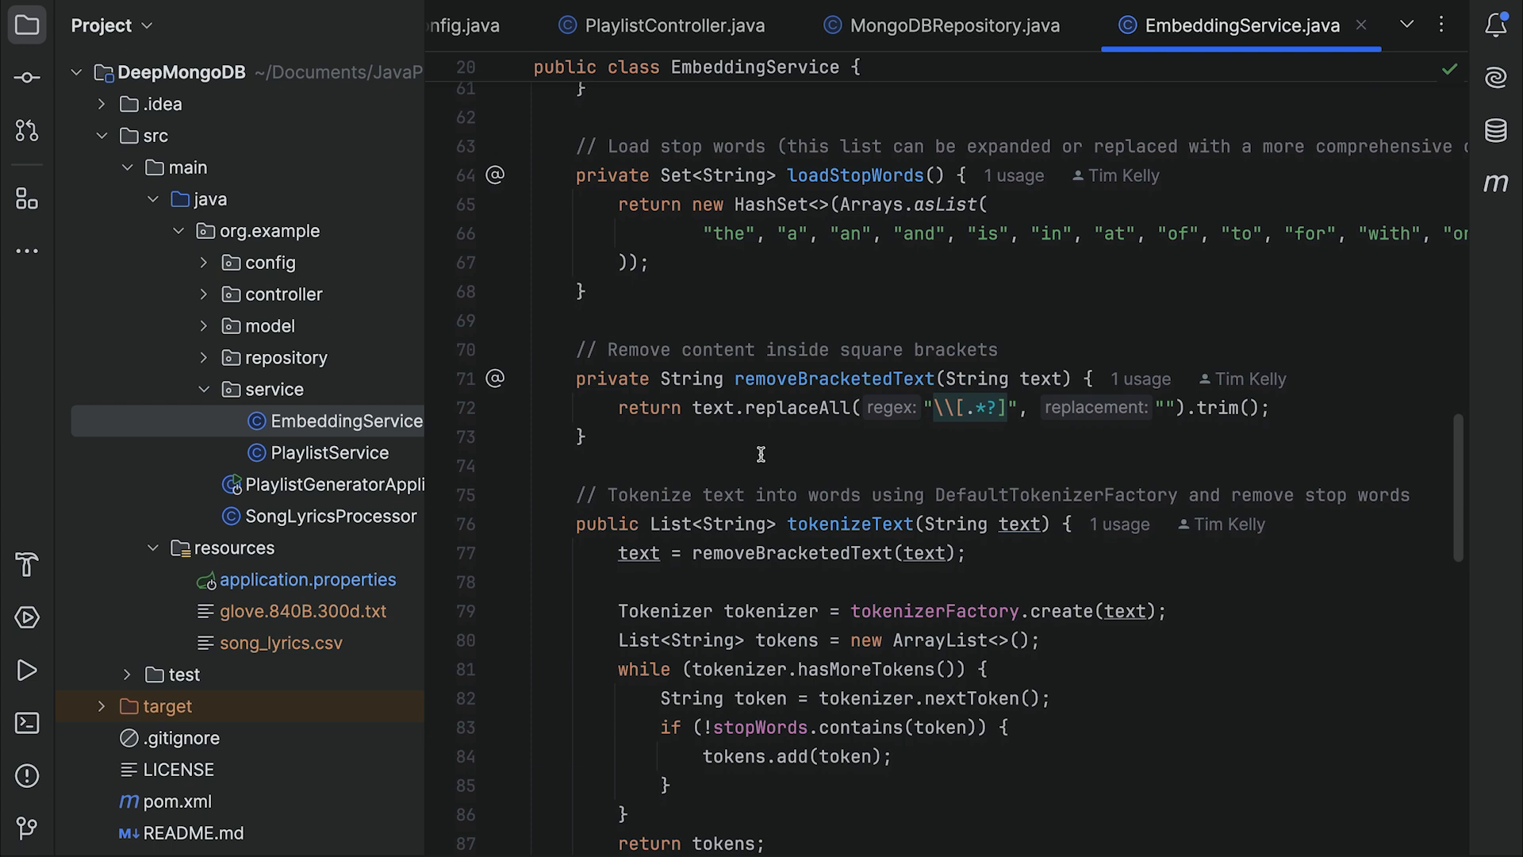
mouse_move(784, 459)
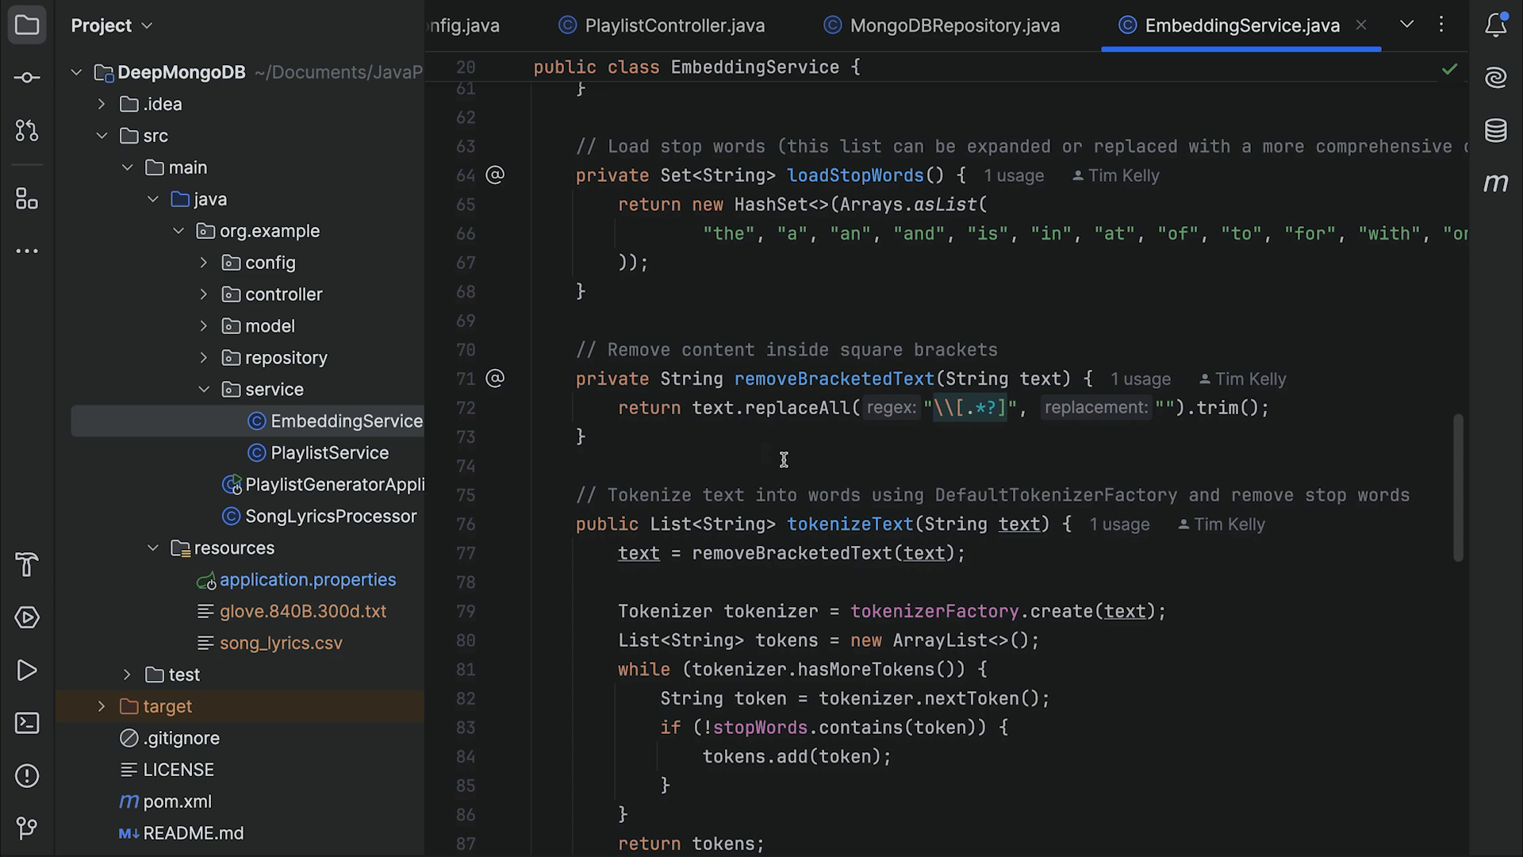
- Read EmbeddingService through embedText, then open PlaylistService's generatePlaylist method
scroll(down, 3)
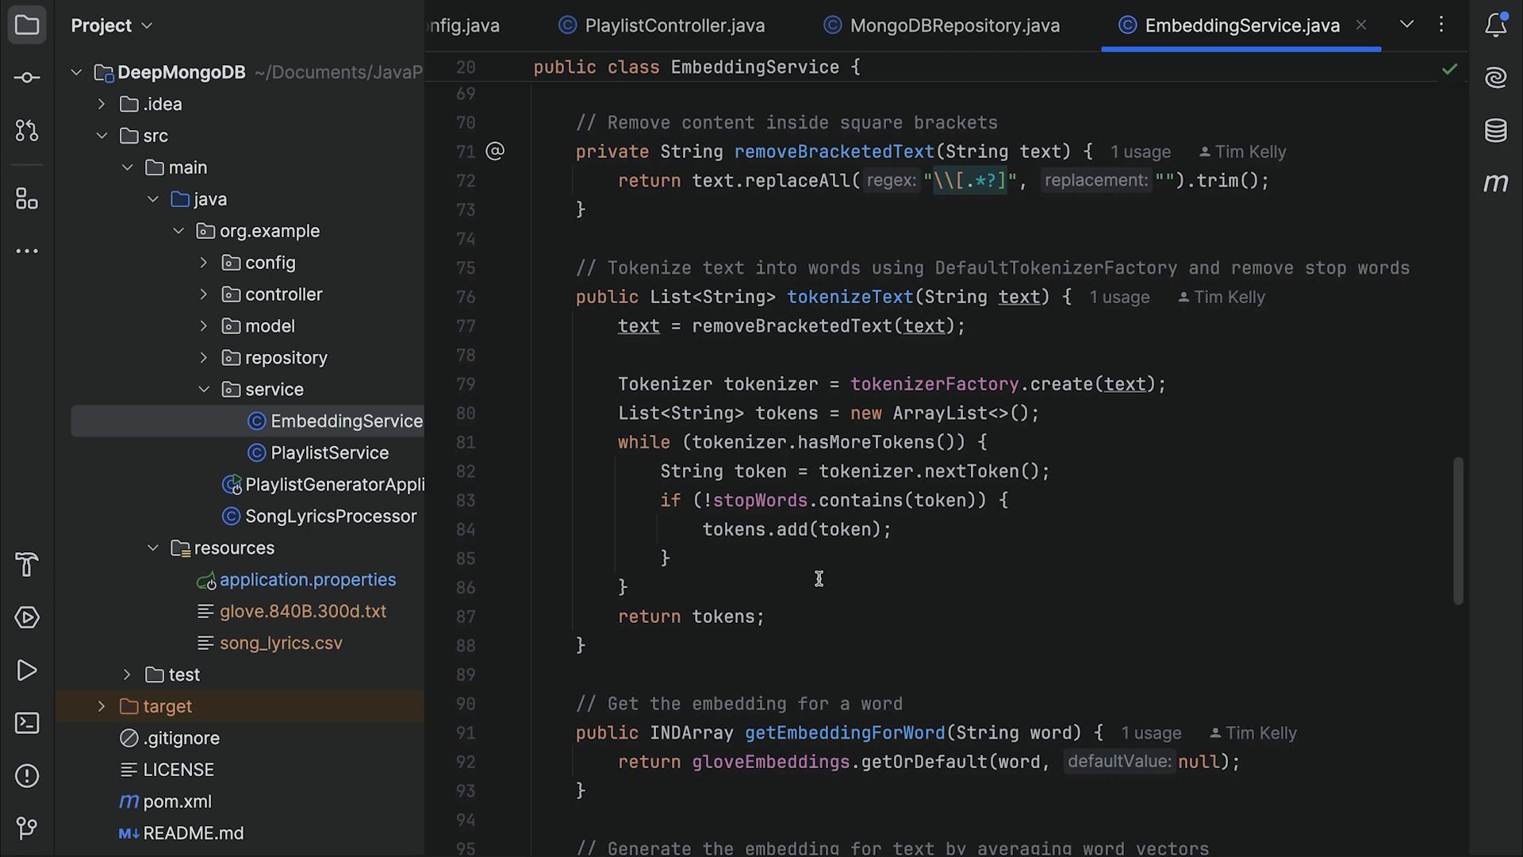
scroll(down, 3)
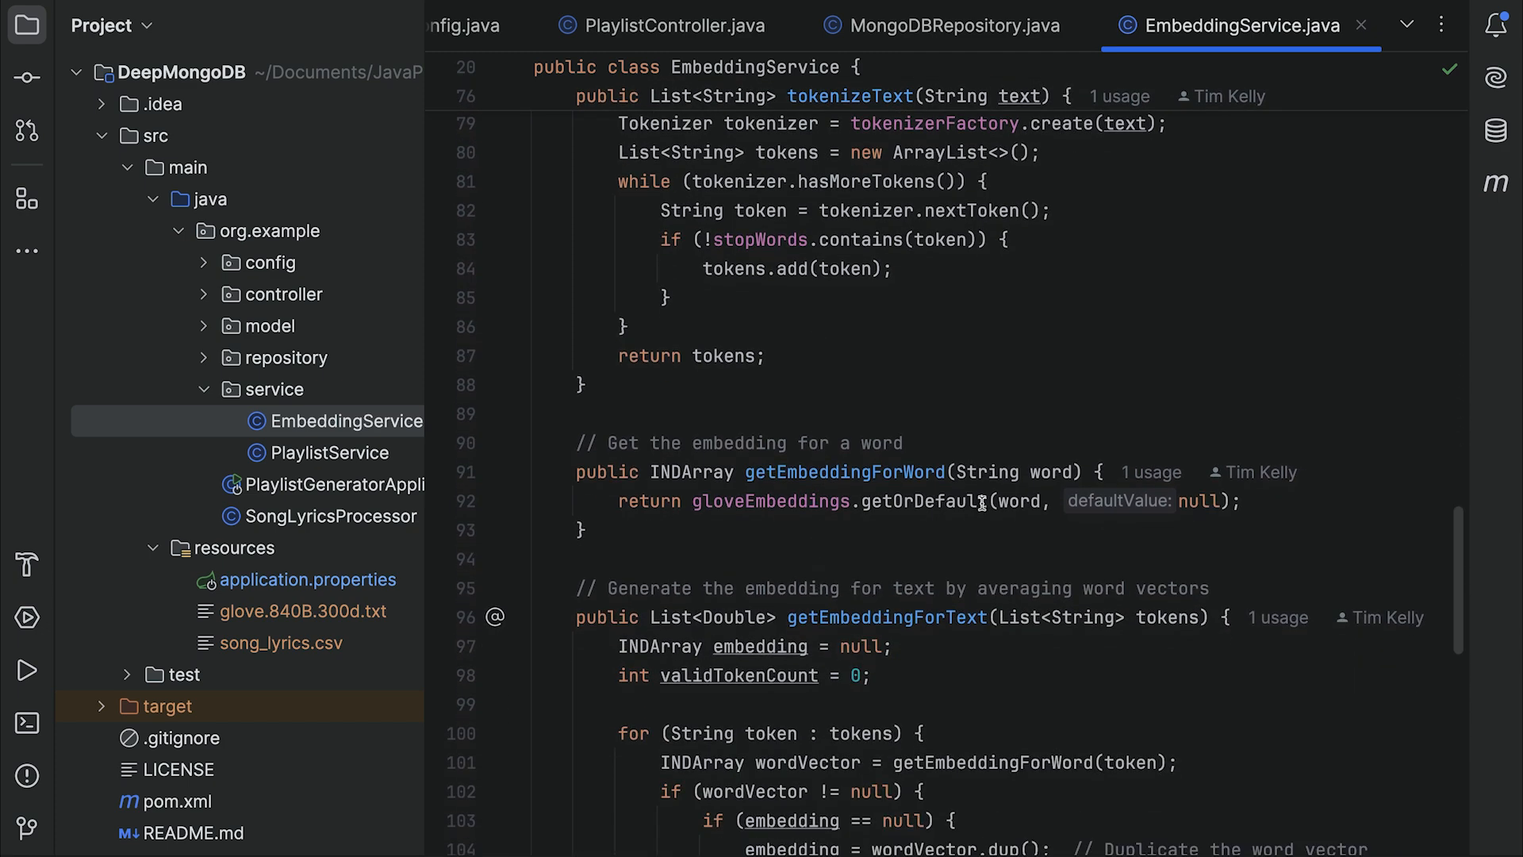
scroll(down, 3)
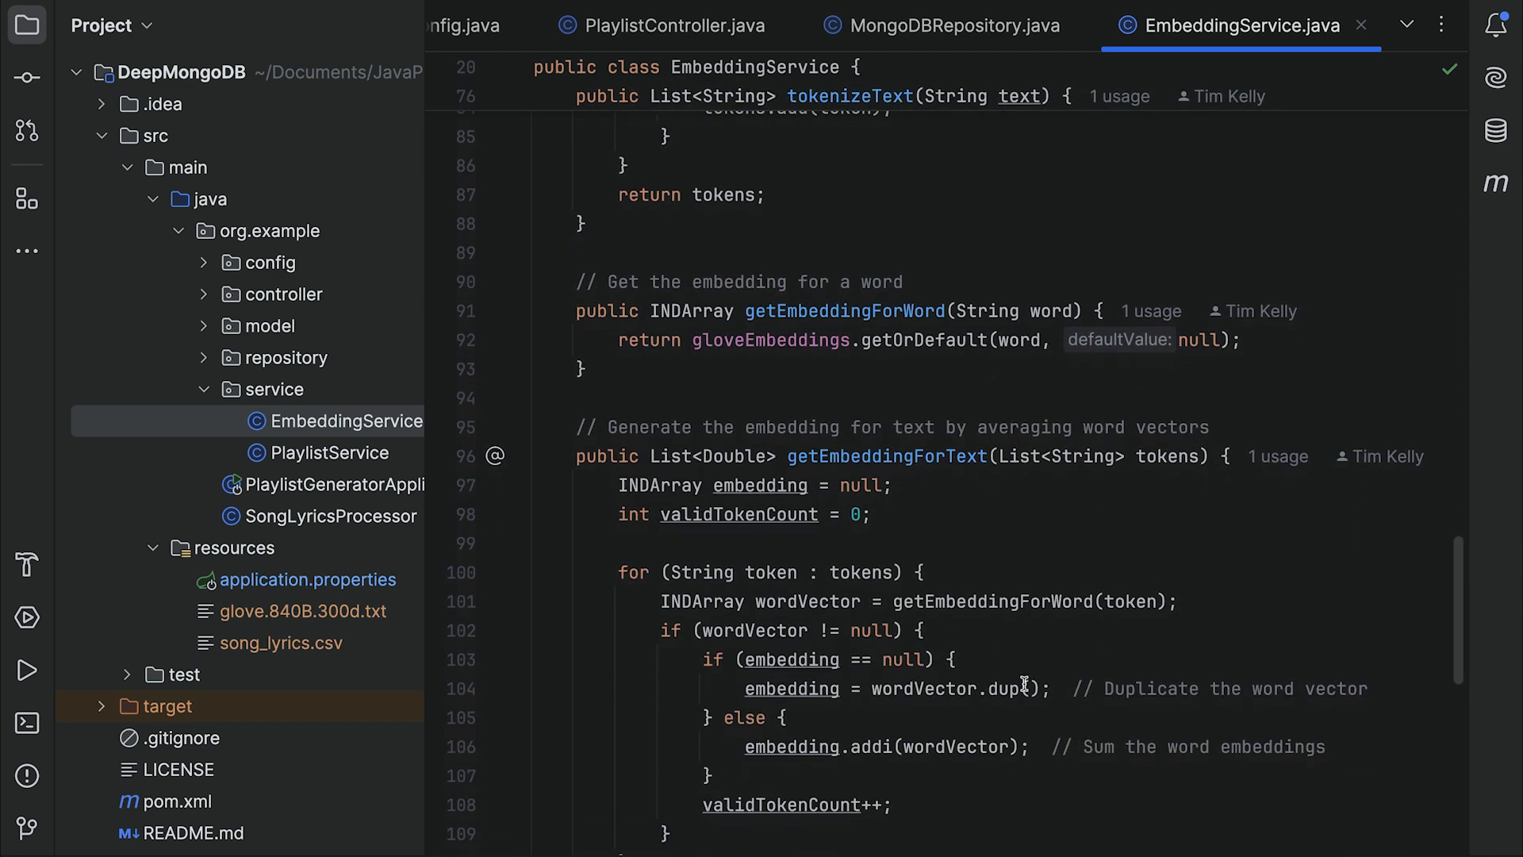
scroll(down, 3)
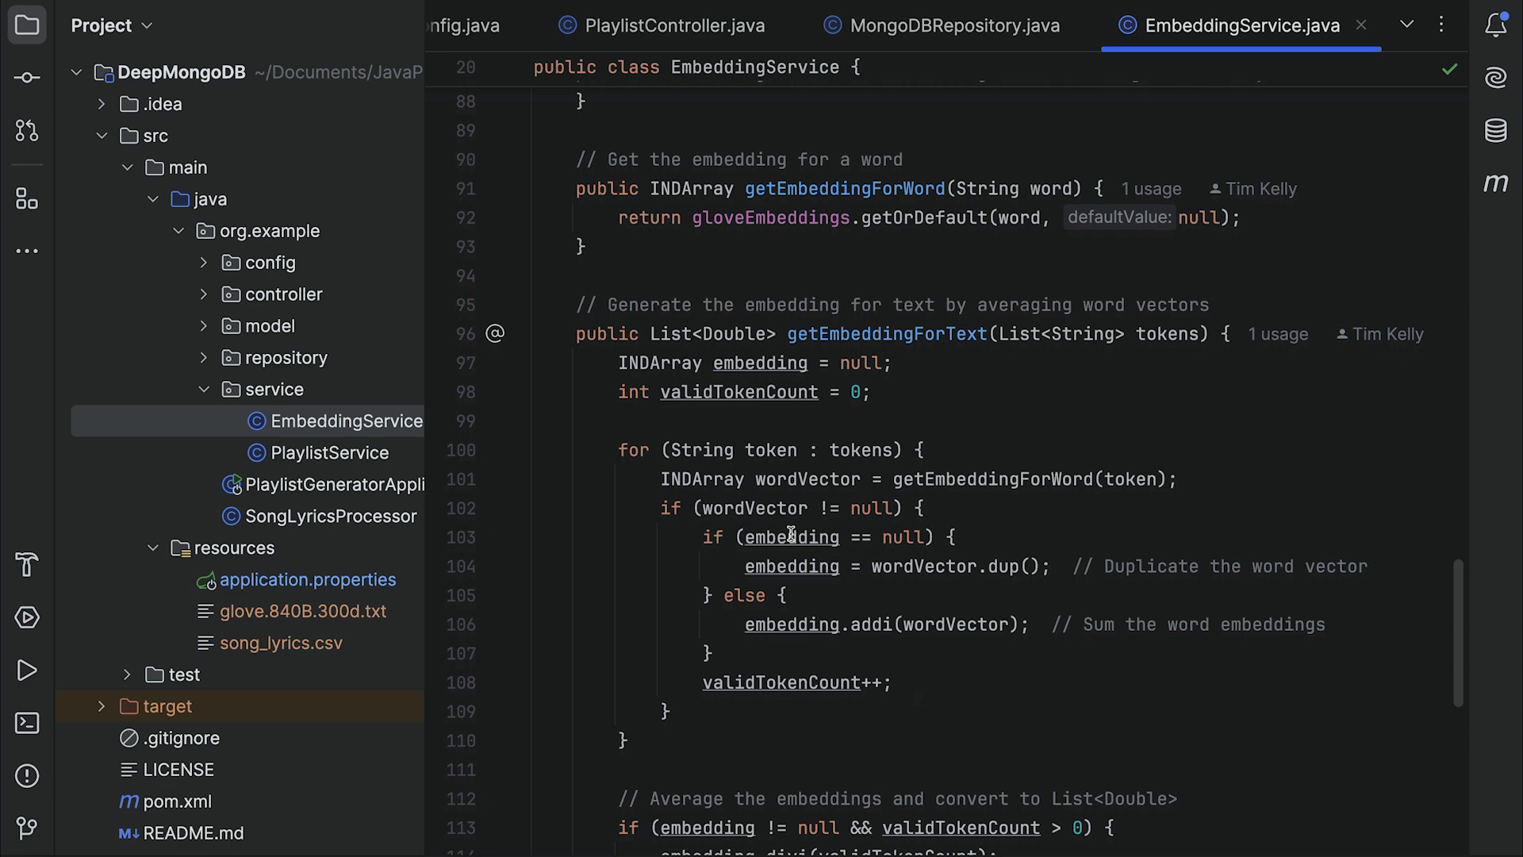
scroll(down, 3)
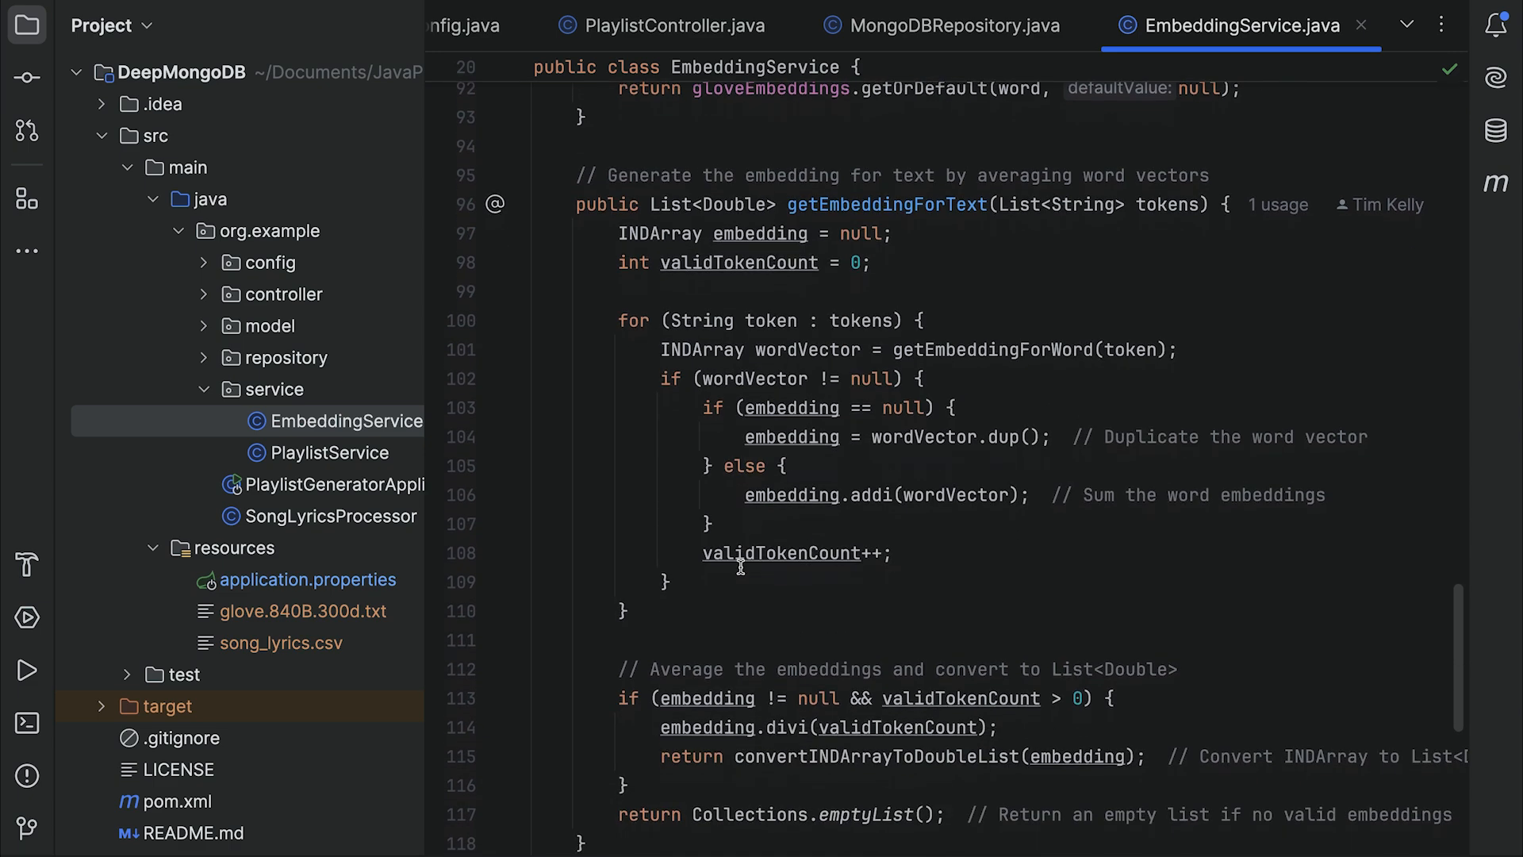
scroll(down, 3)
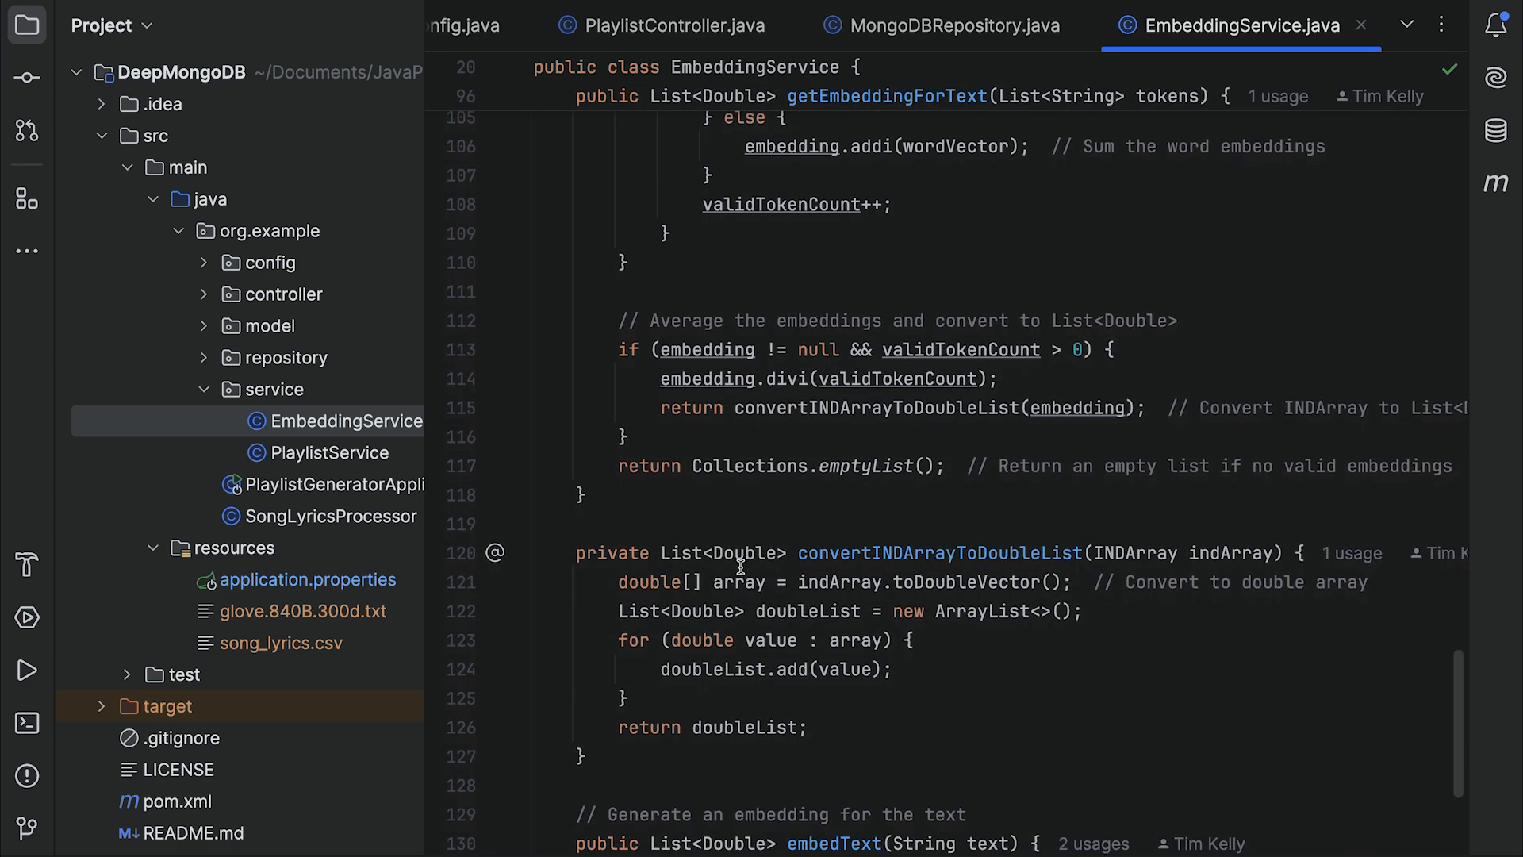
scroll(down, 3)
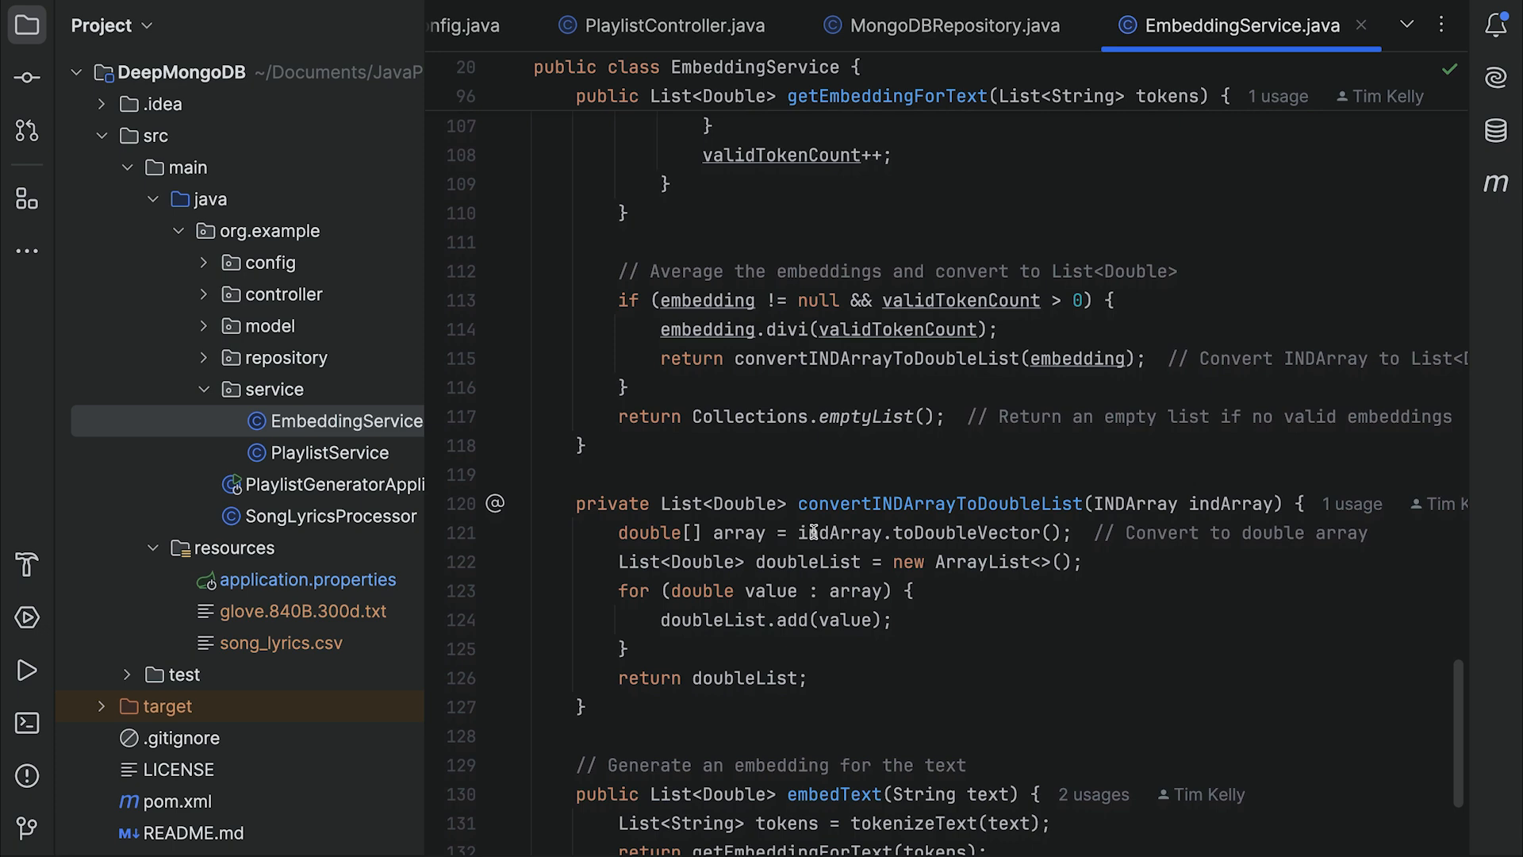
scroll(down, 3)
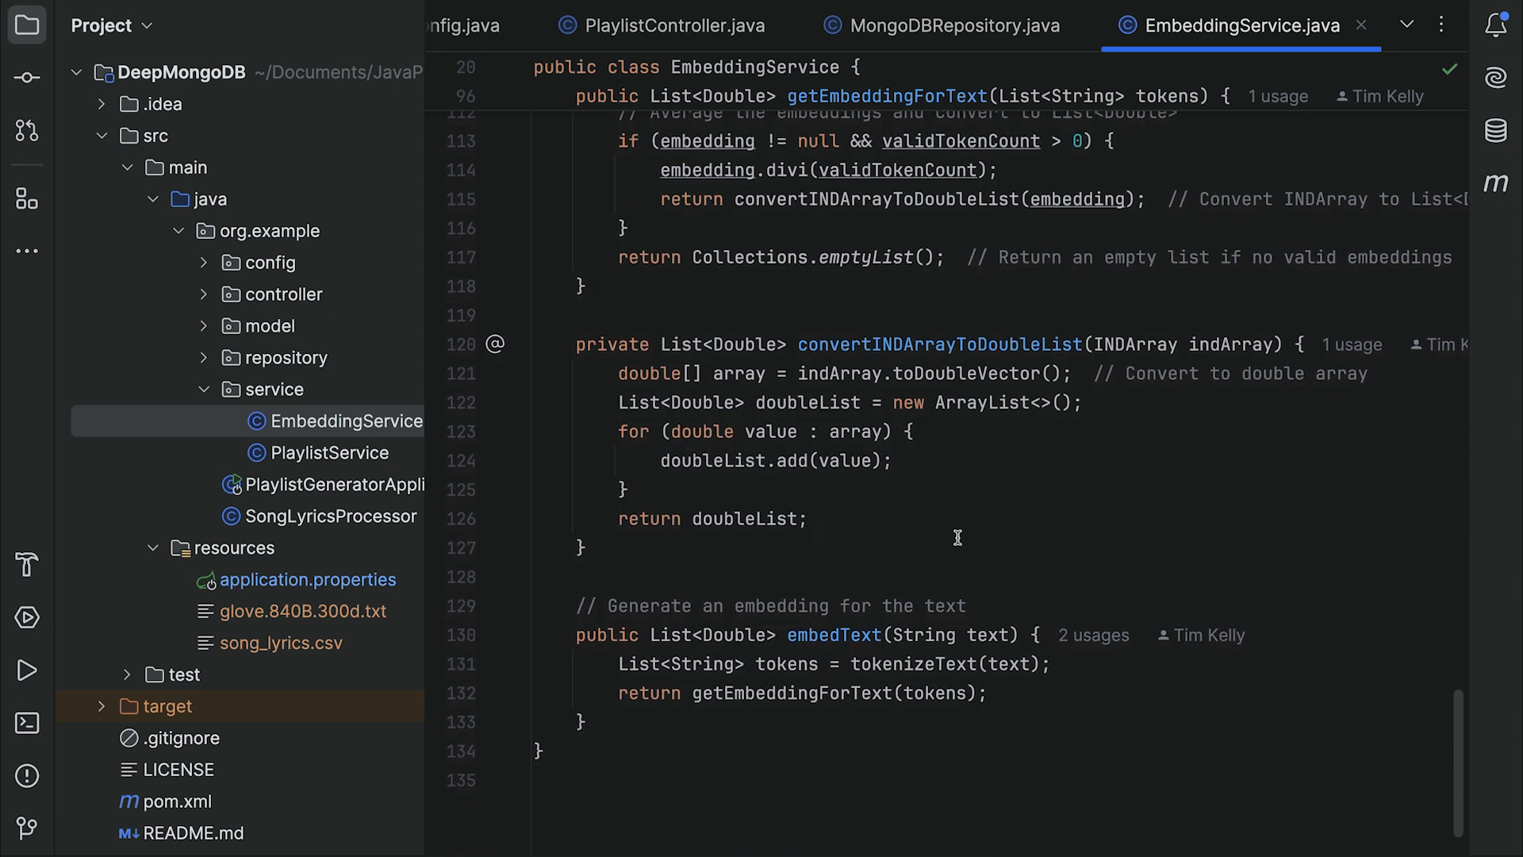
mouse_move(825, 622)
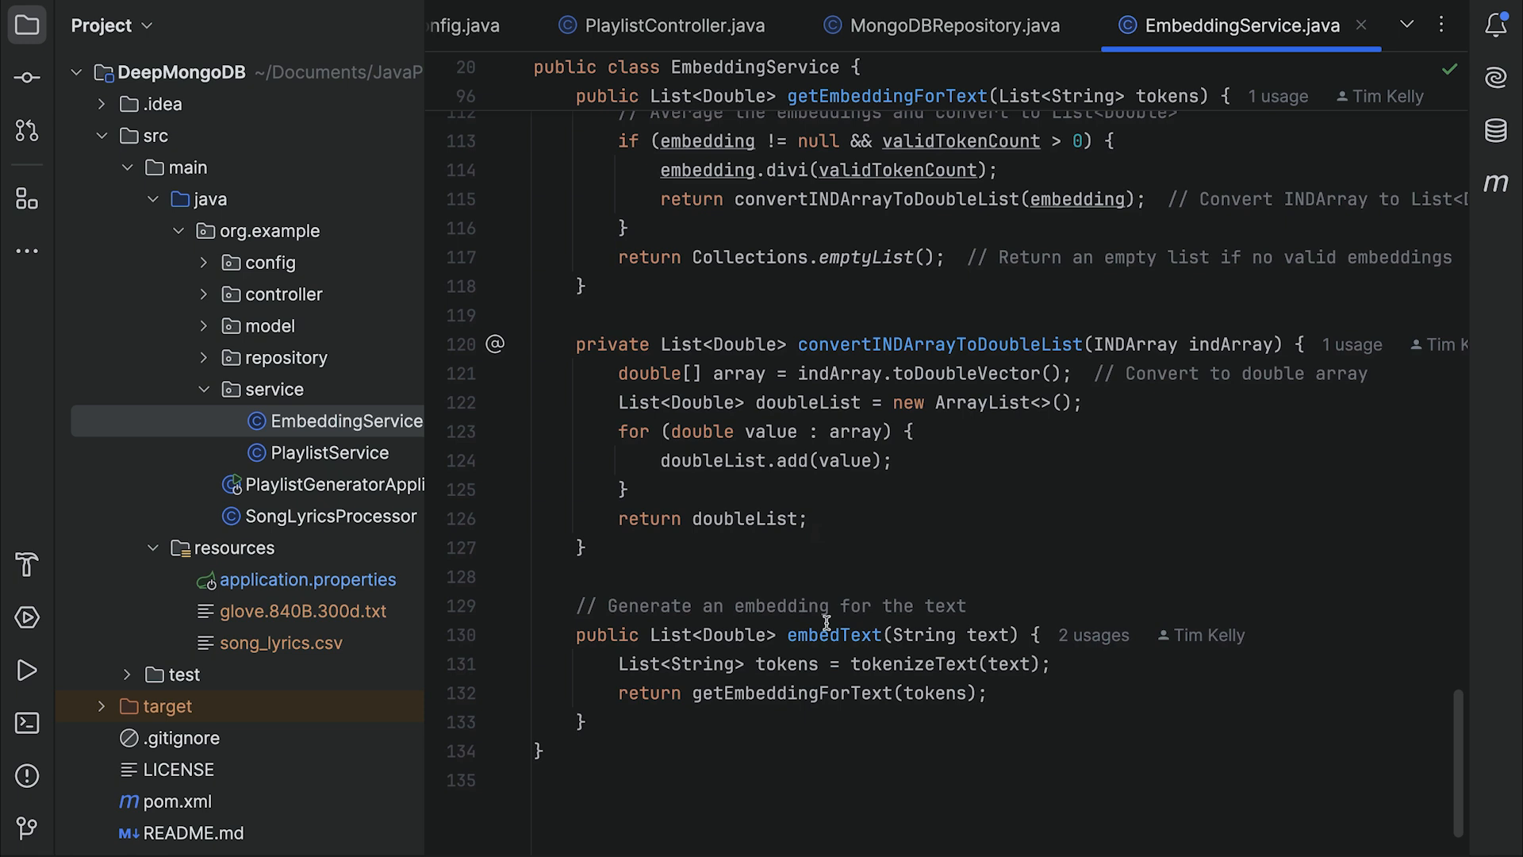
mouse_move(832, 635)
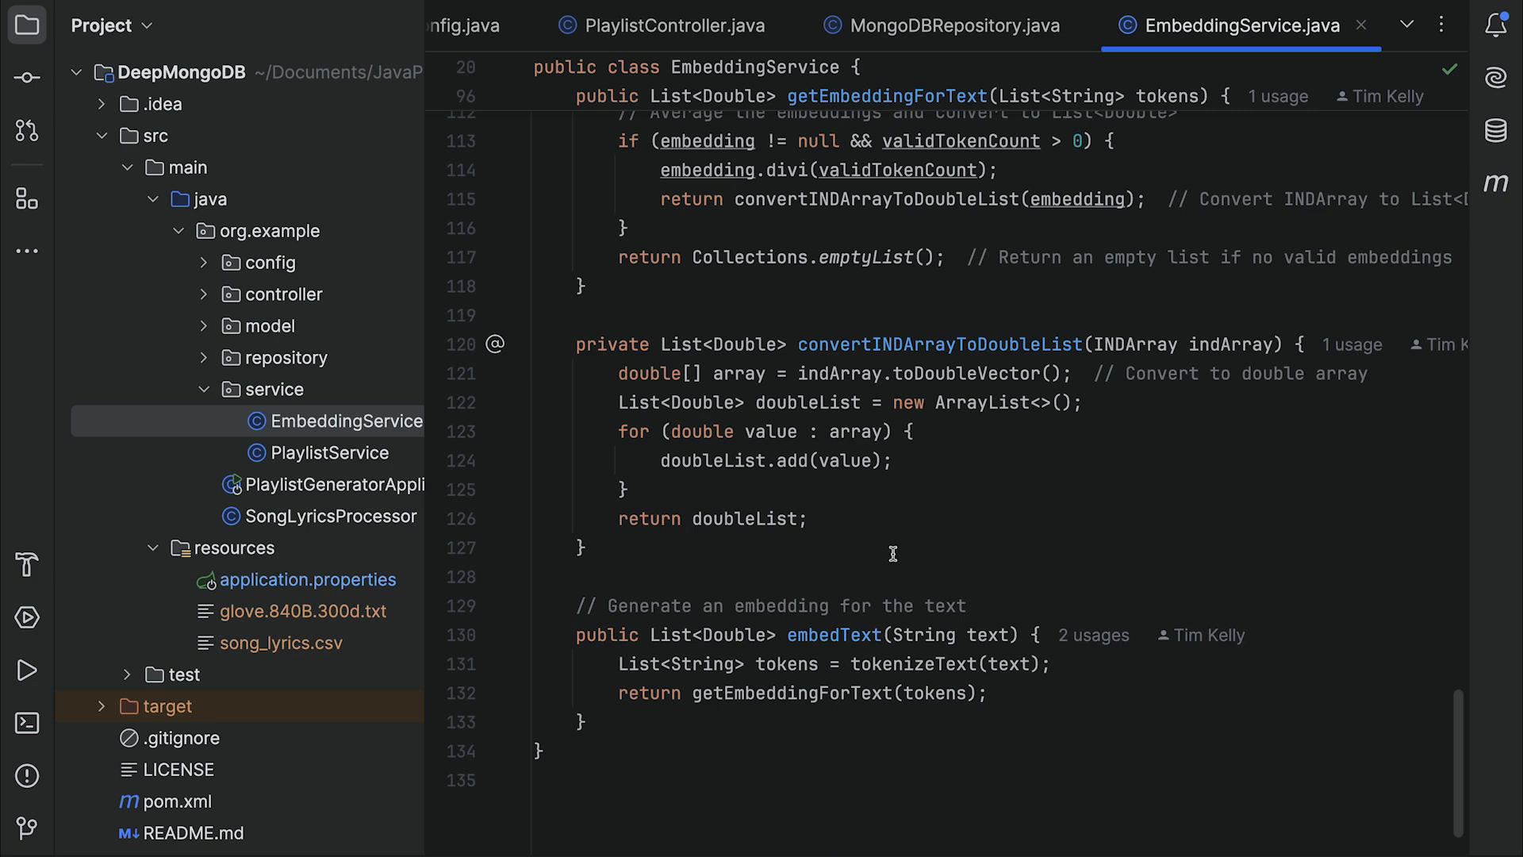
click(321, 453)
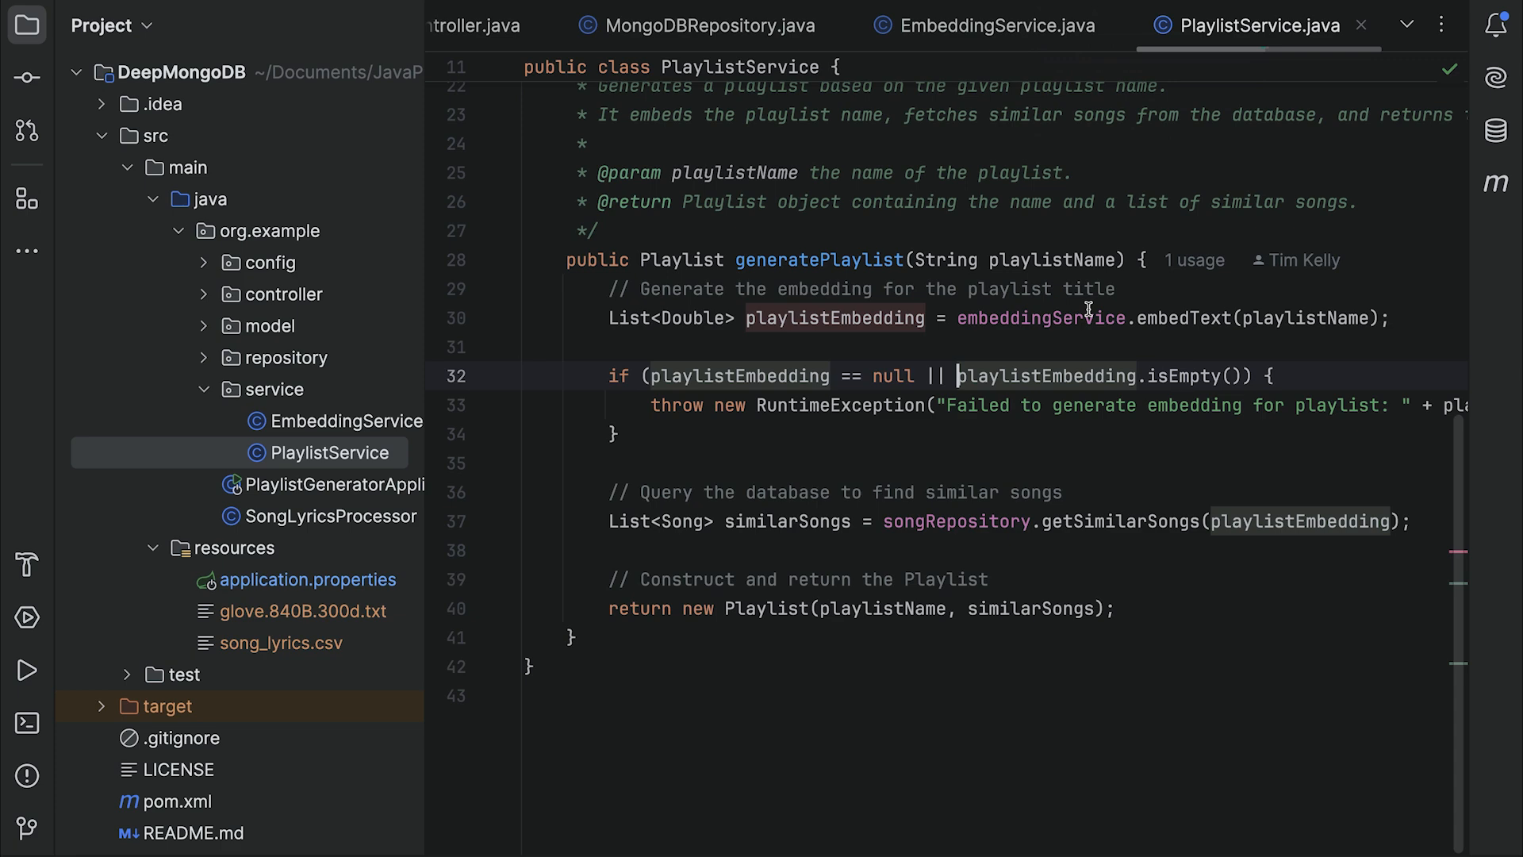
scroll(up, 3)
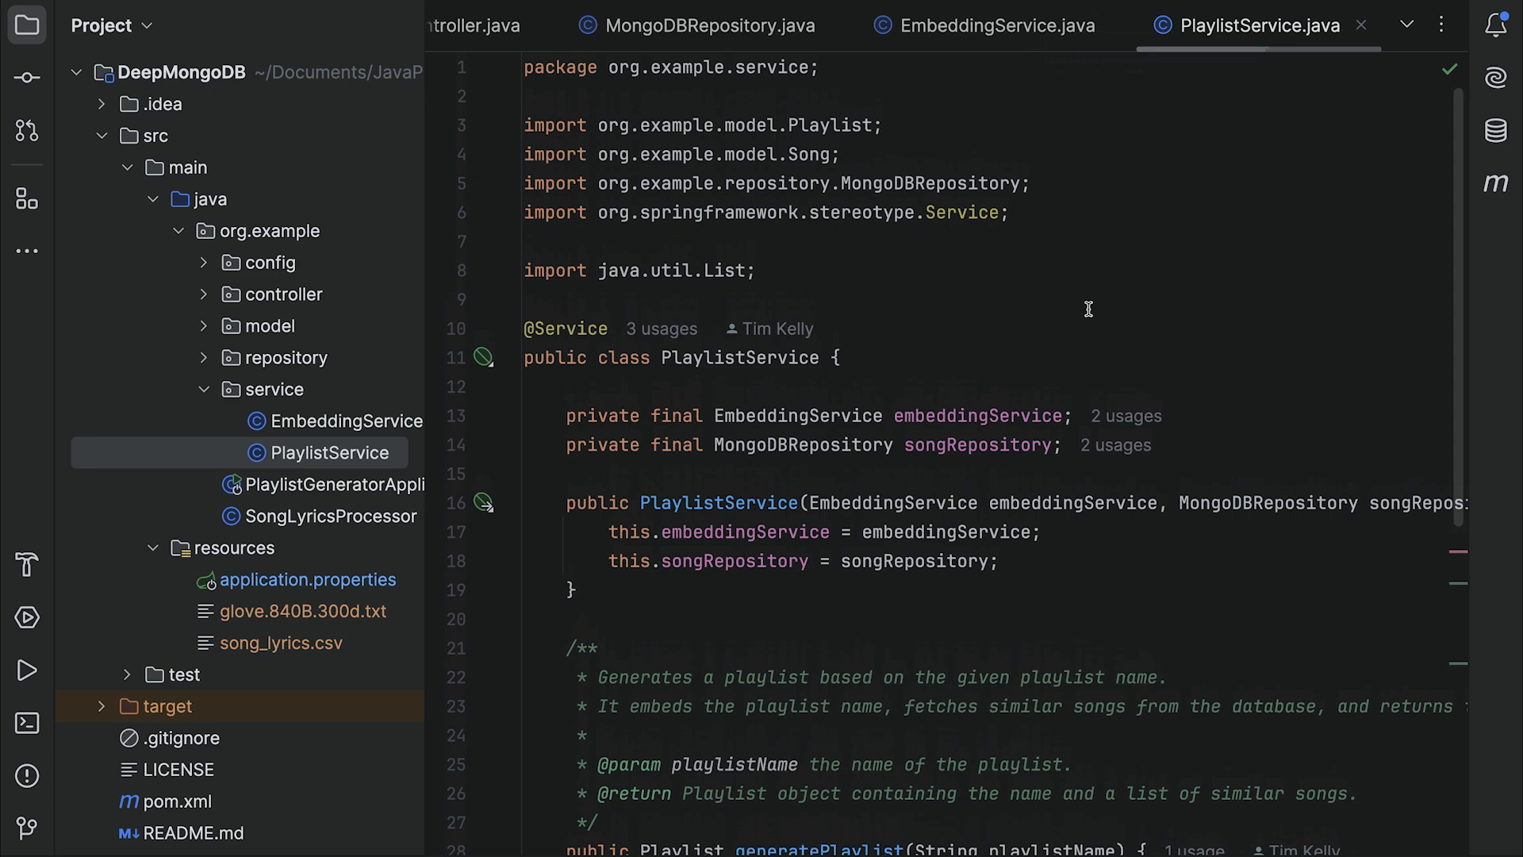
scroll(down, 3)
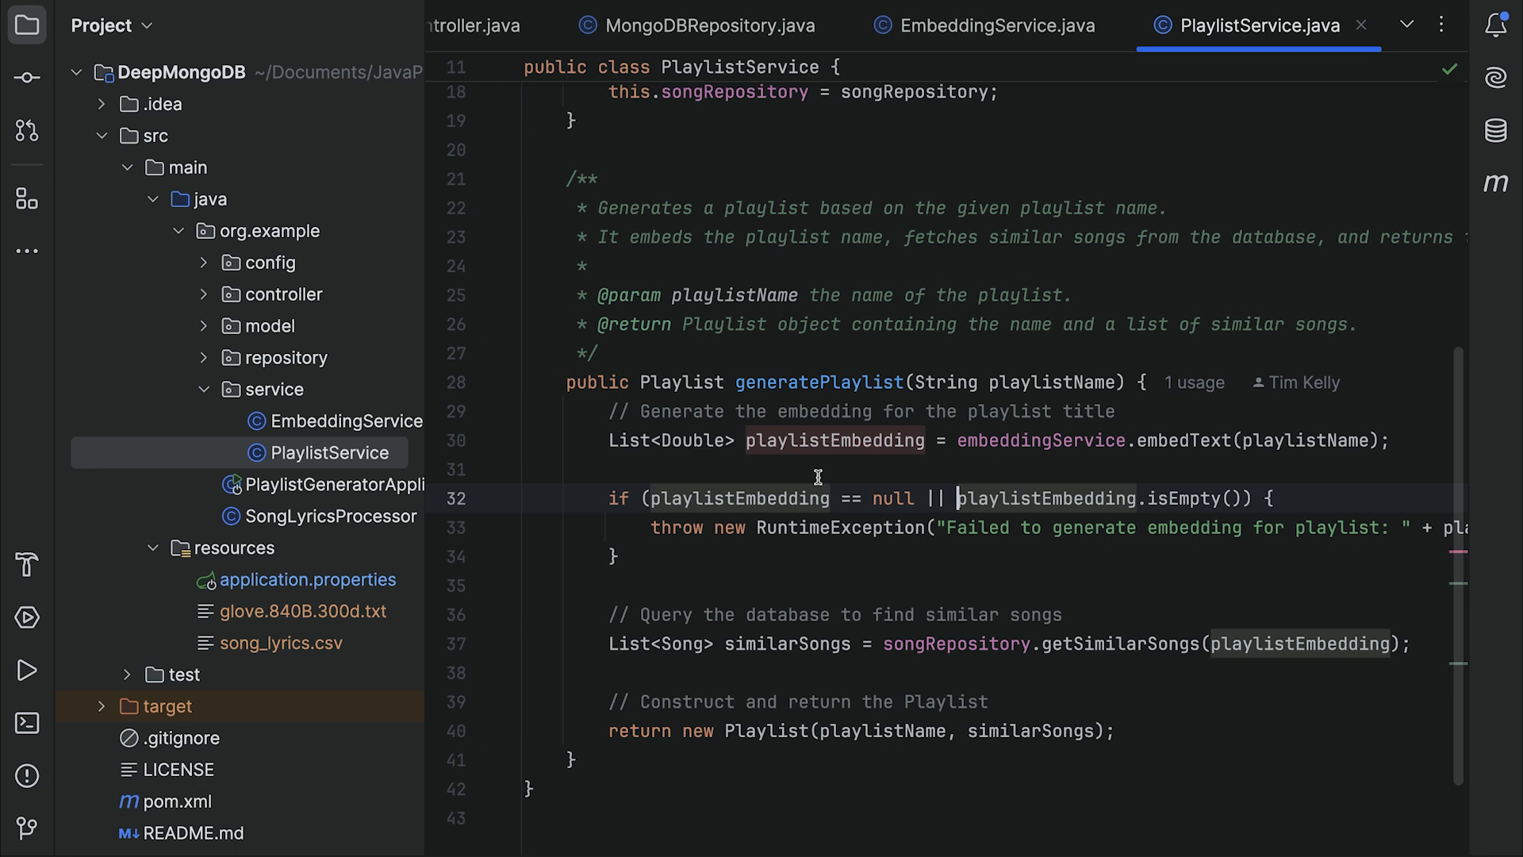
scroll(up, 3)
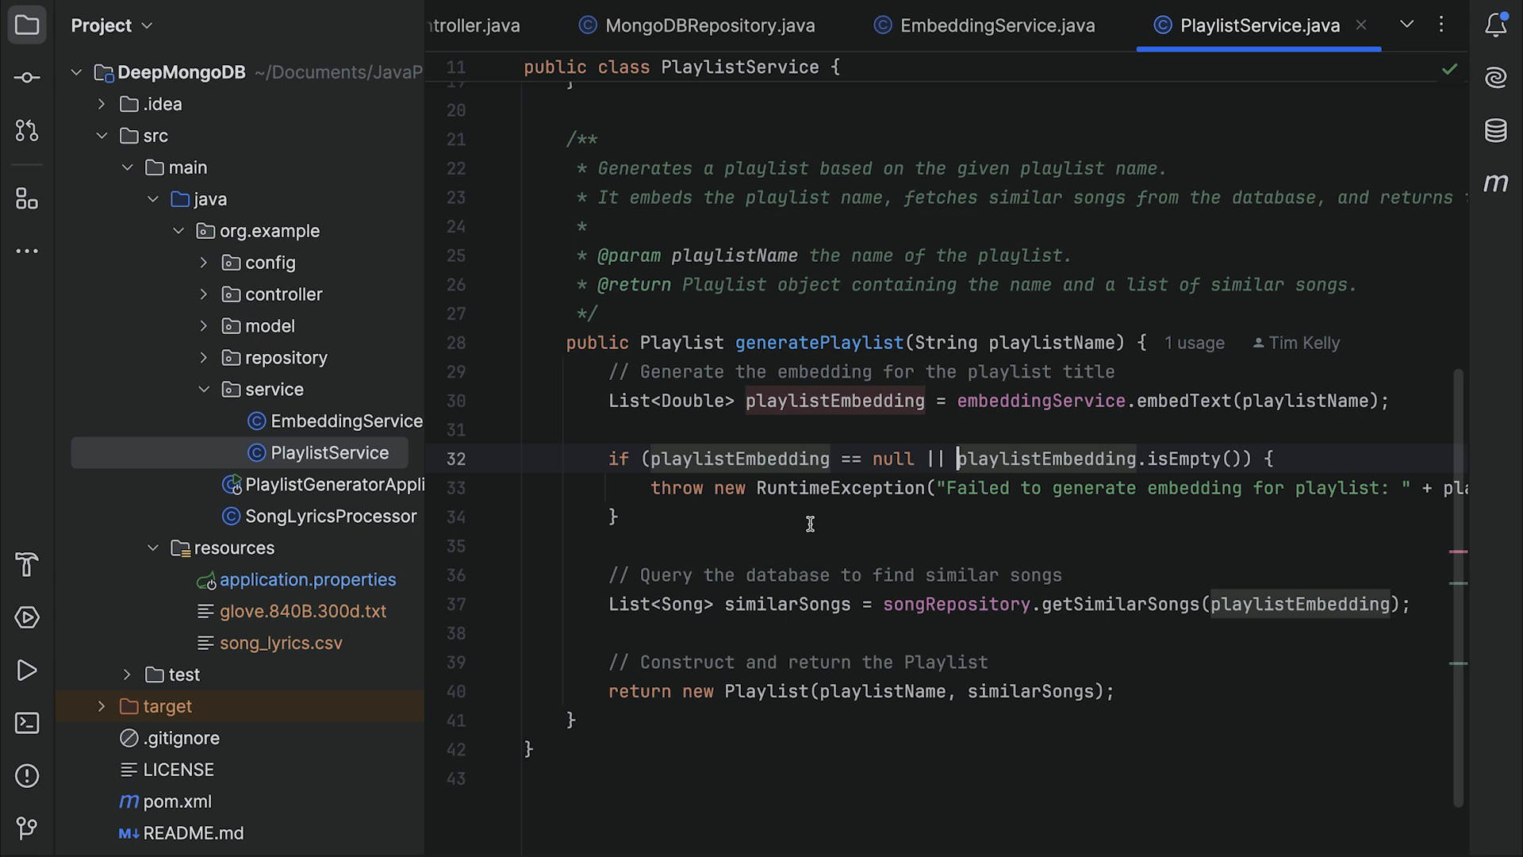
scroll(up, 3)
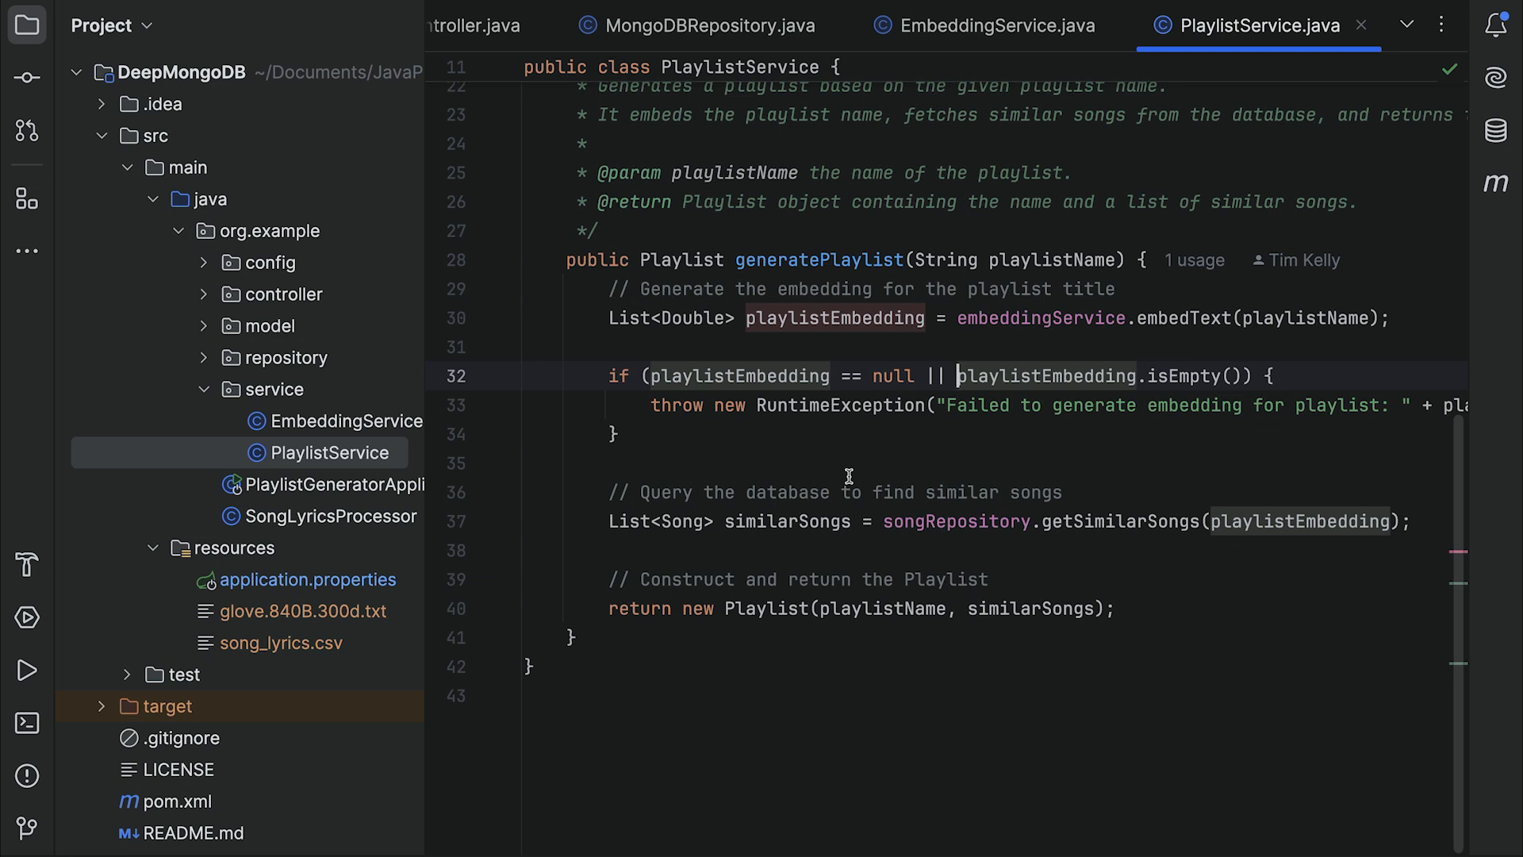
mouse_move(718, 551)
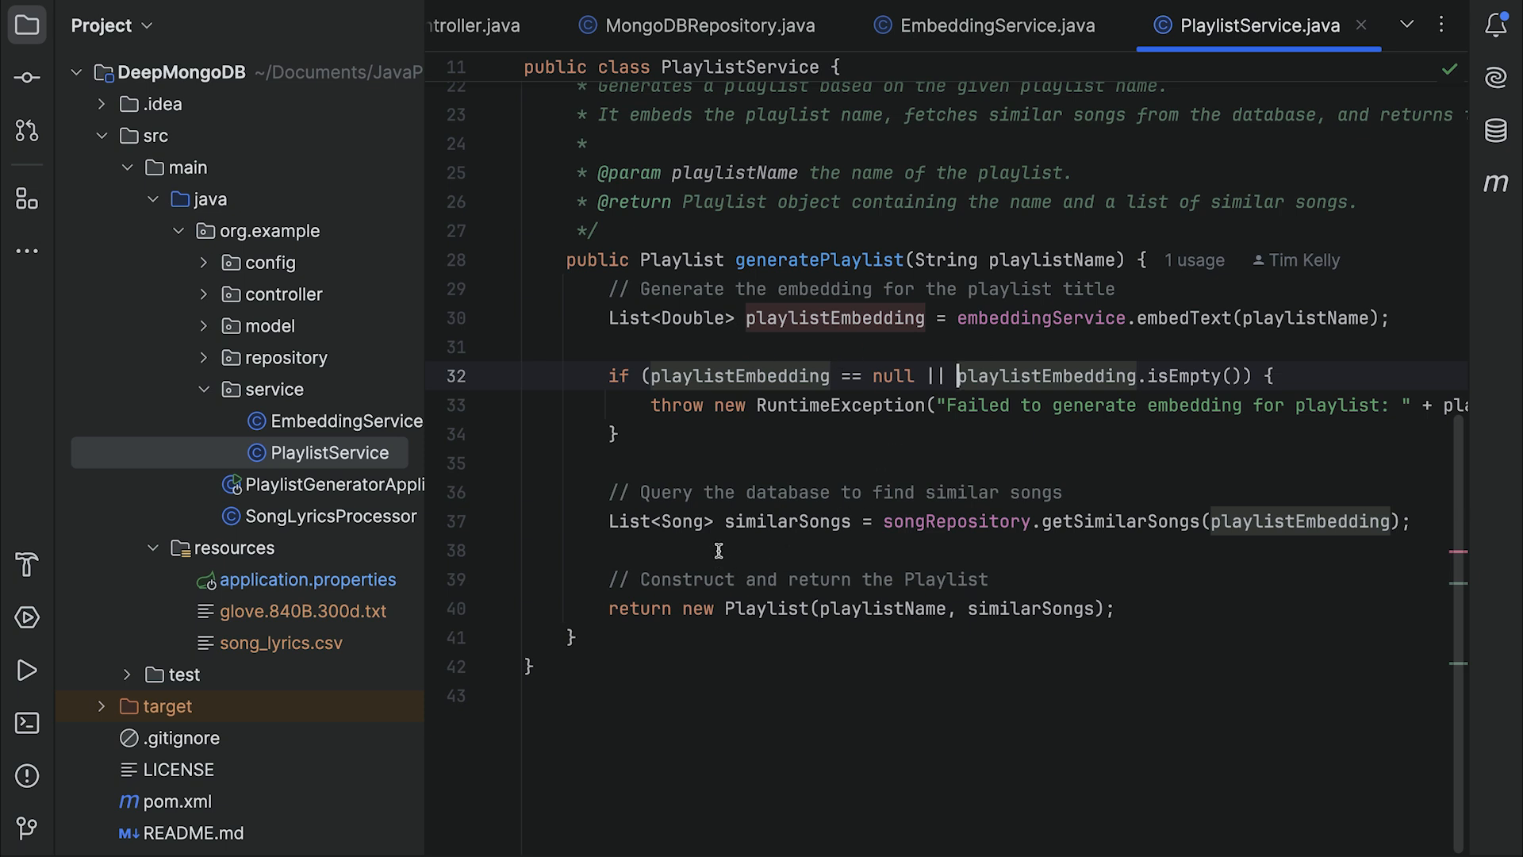
mouse_move(834, 542)
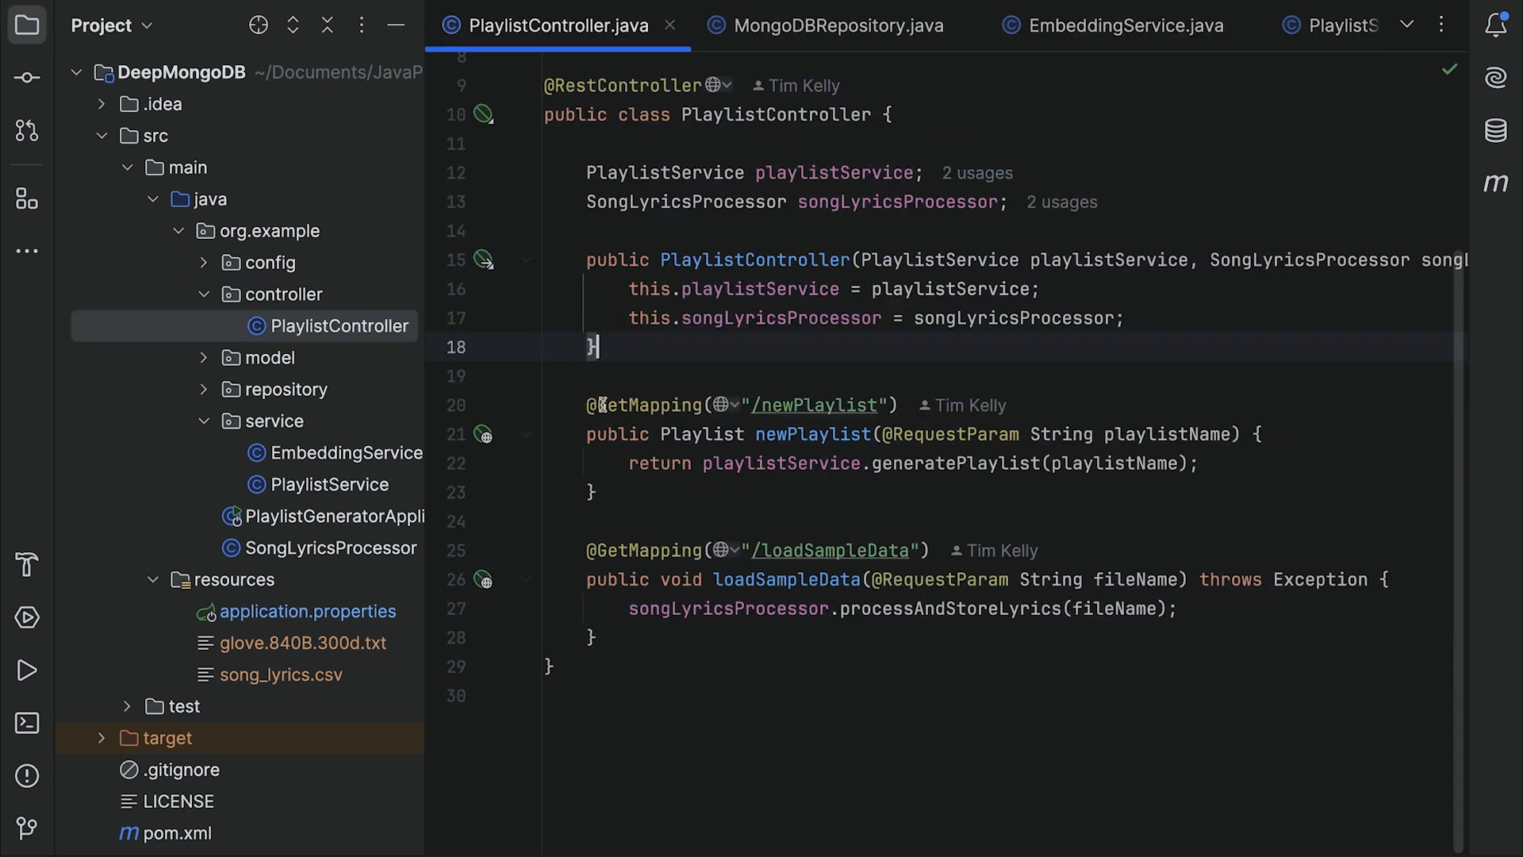
- Review PlaylistController's newPlaylist and loadSampleData endpoints, then bring up the terminal
scroll(up, 3)
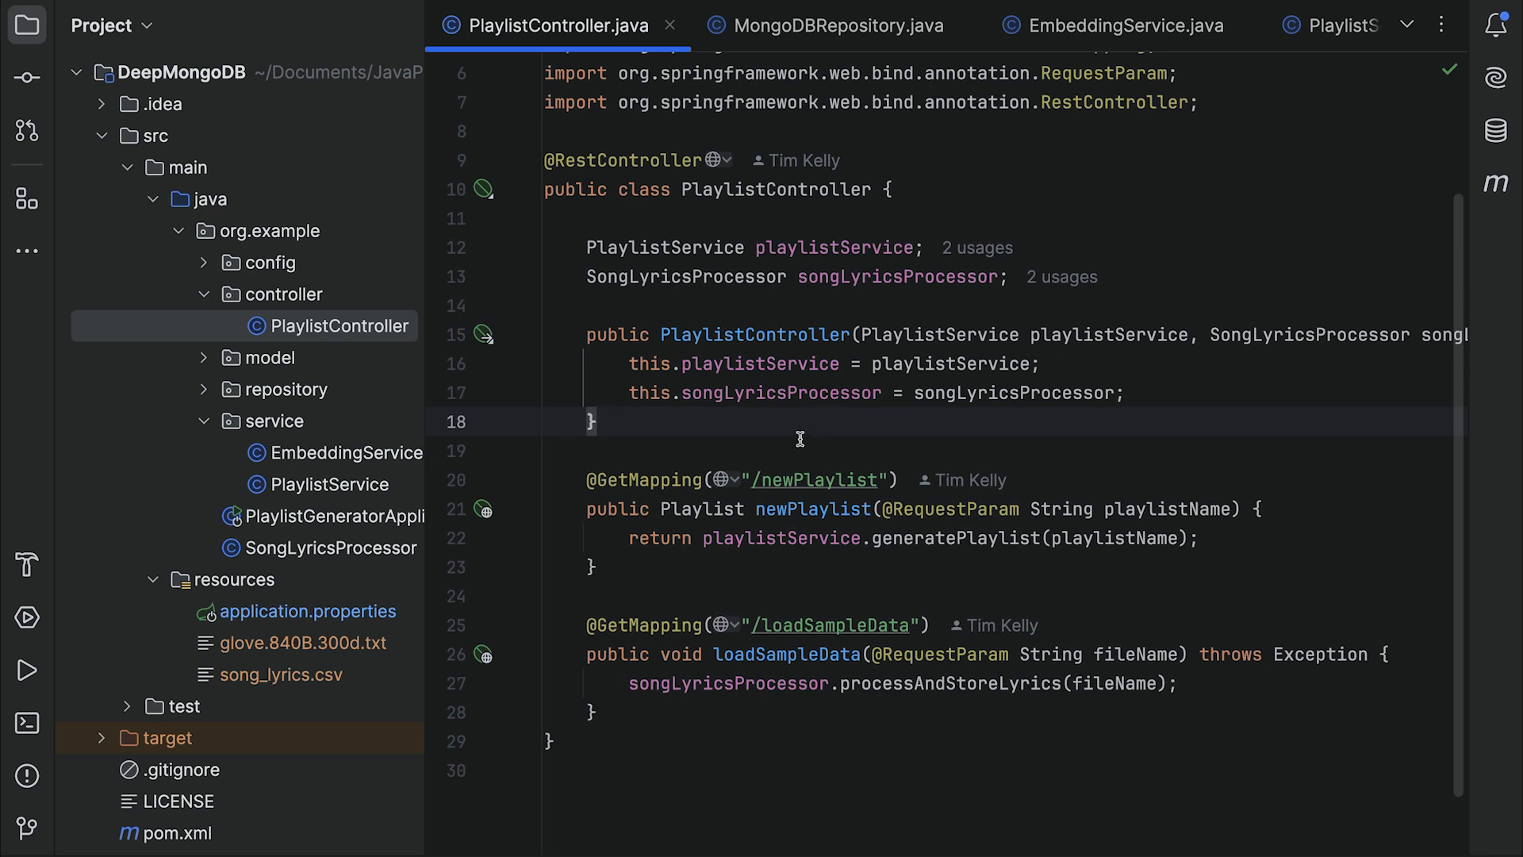
mouse_move(844, 641)
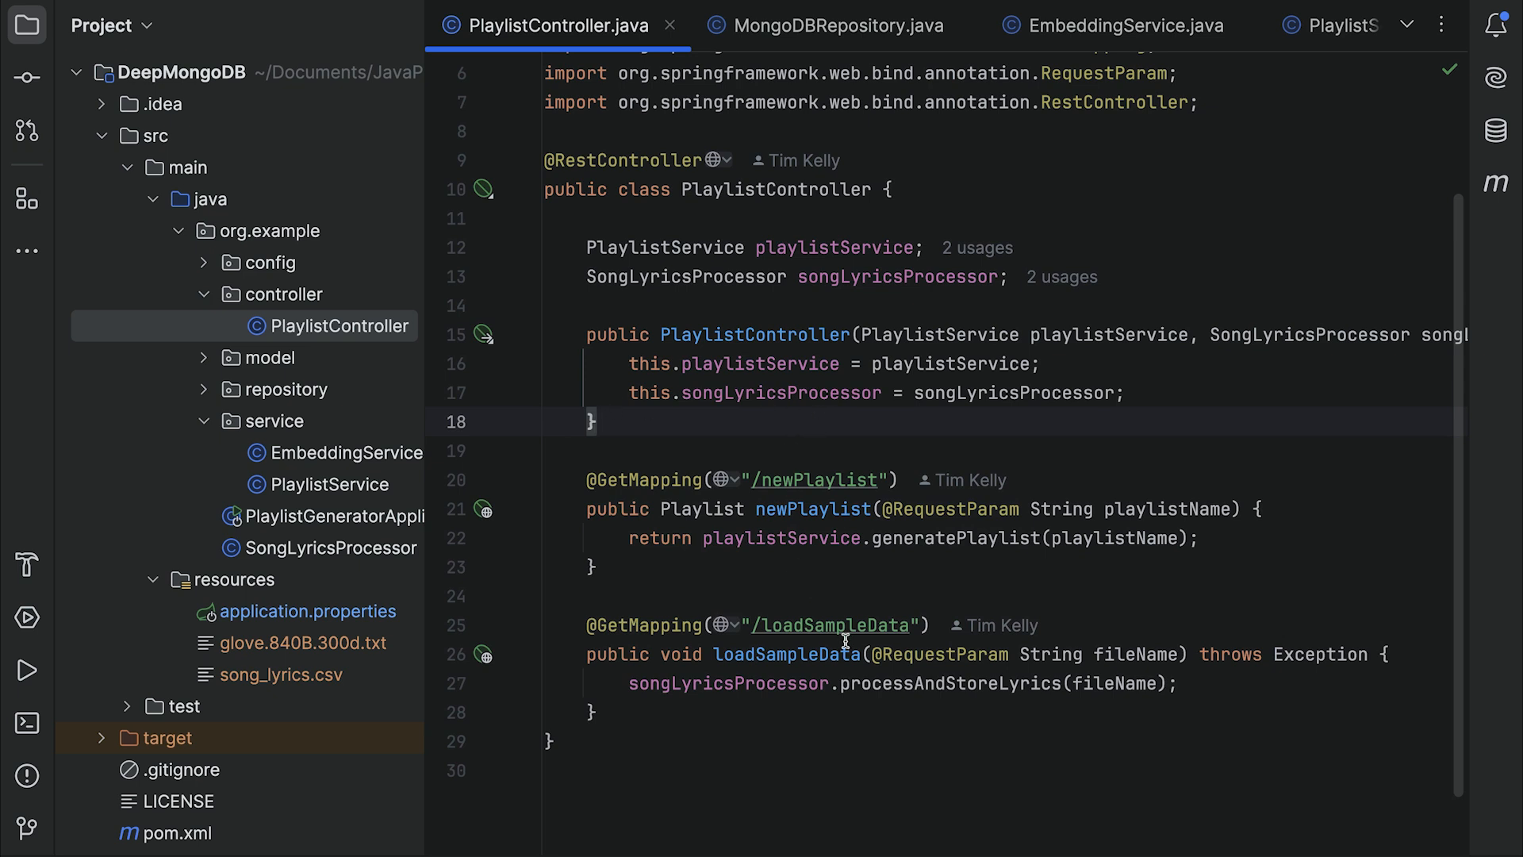
mouse_move(797, 573)
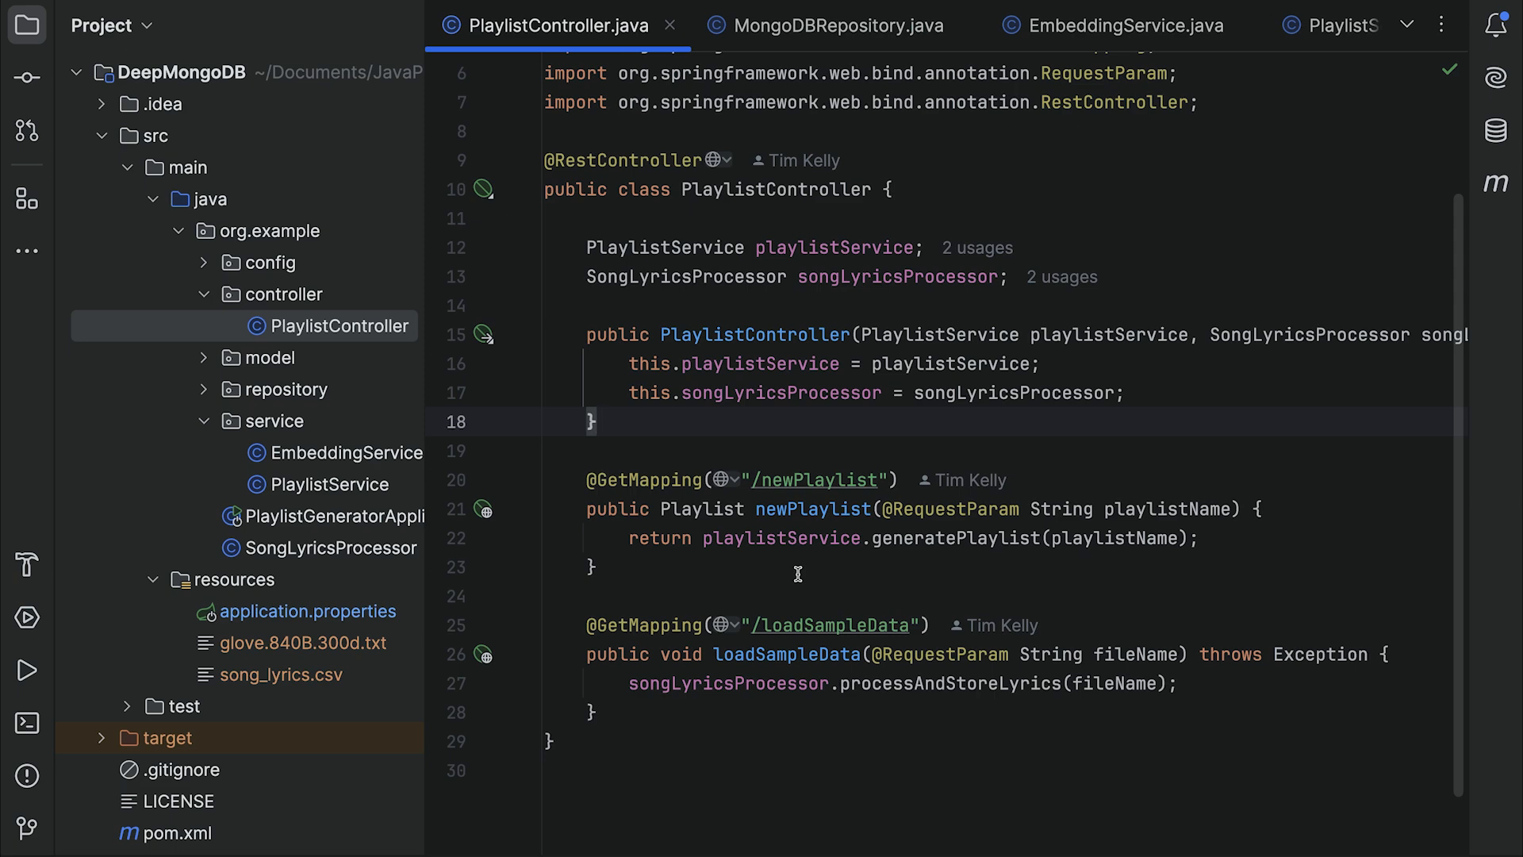
click(27, 723)
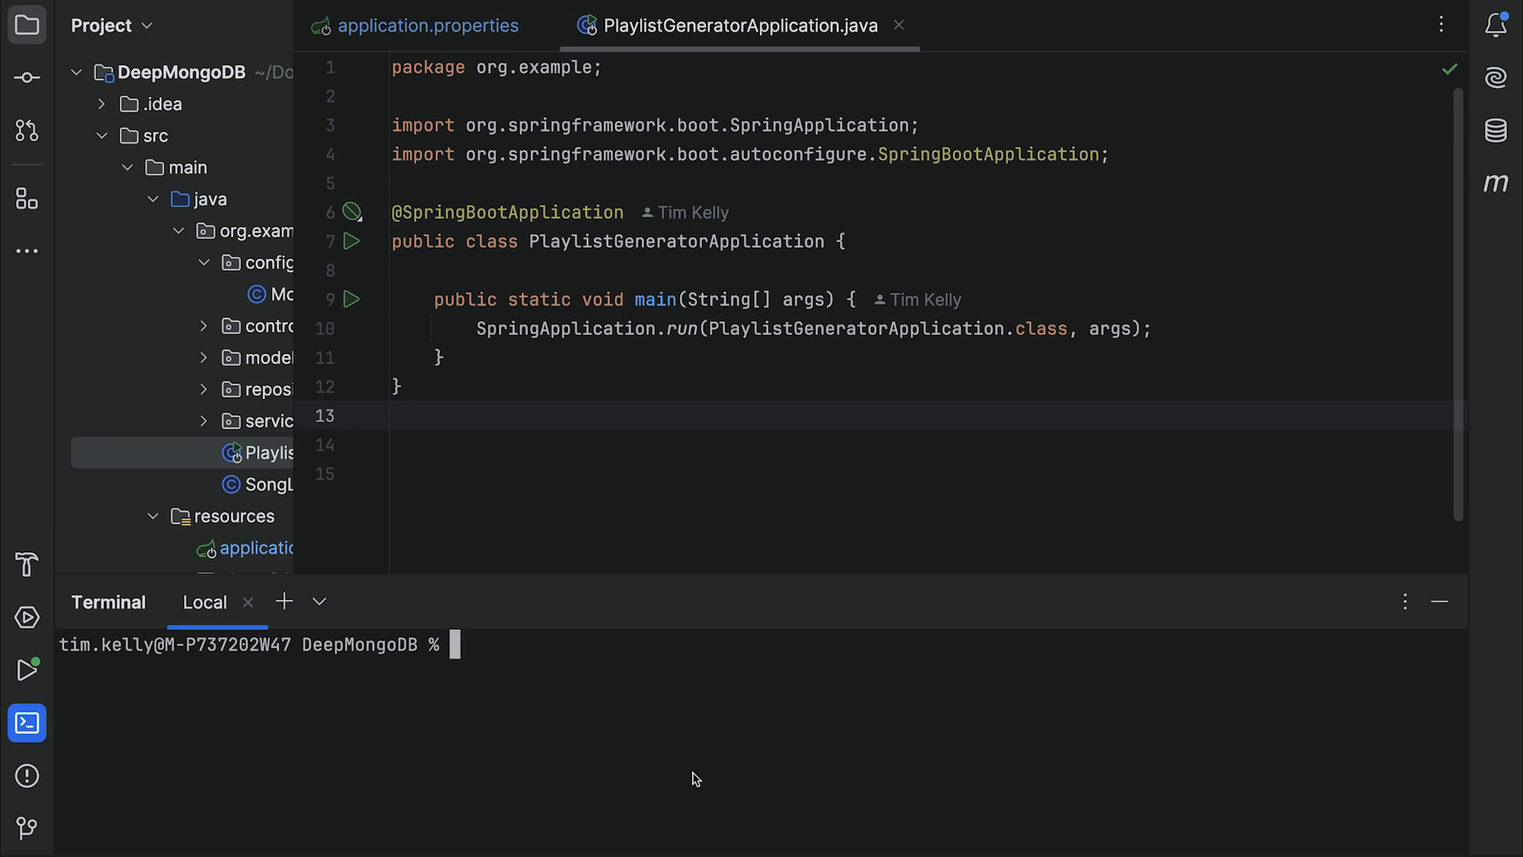
text(curl -X GET "http://localhost:8080/loadSampleData?fileName=song_lyrics.csv")
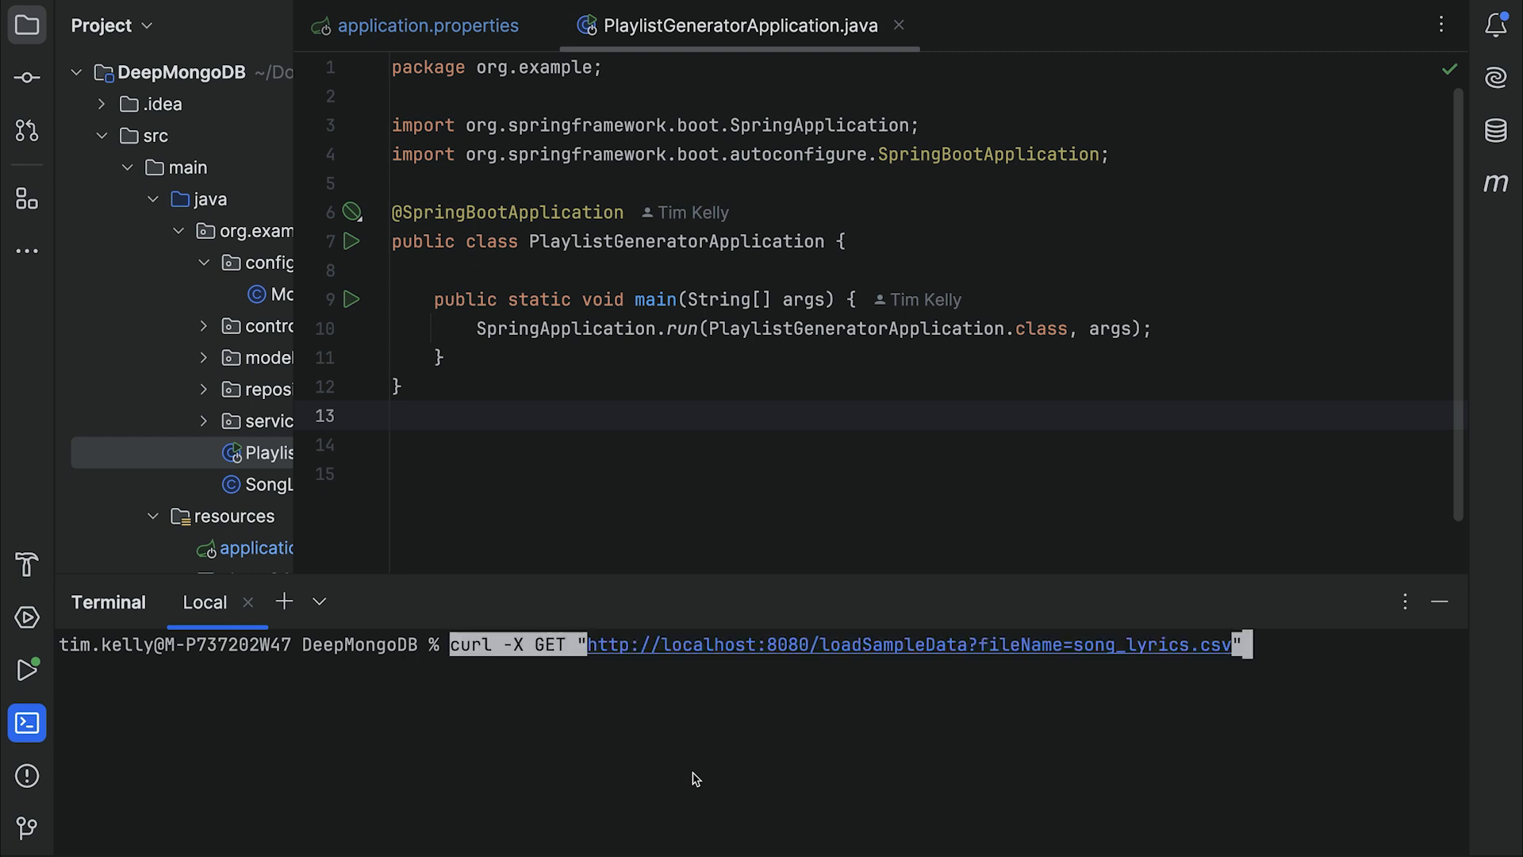
mouse_move(1307, 661)
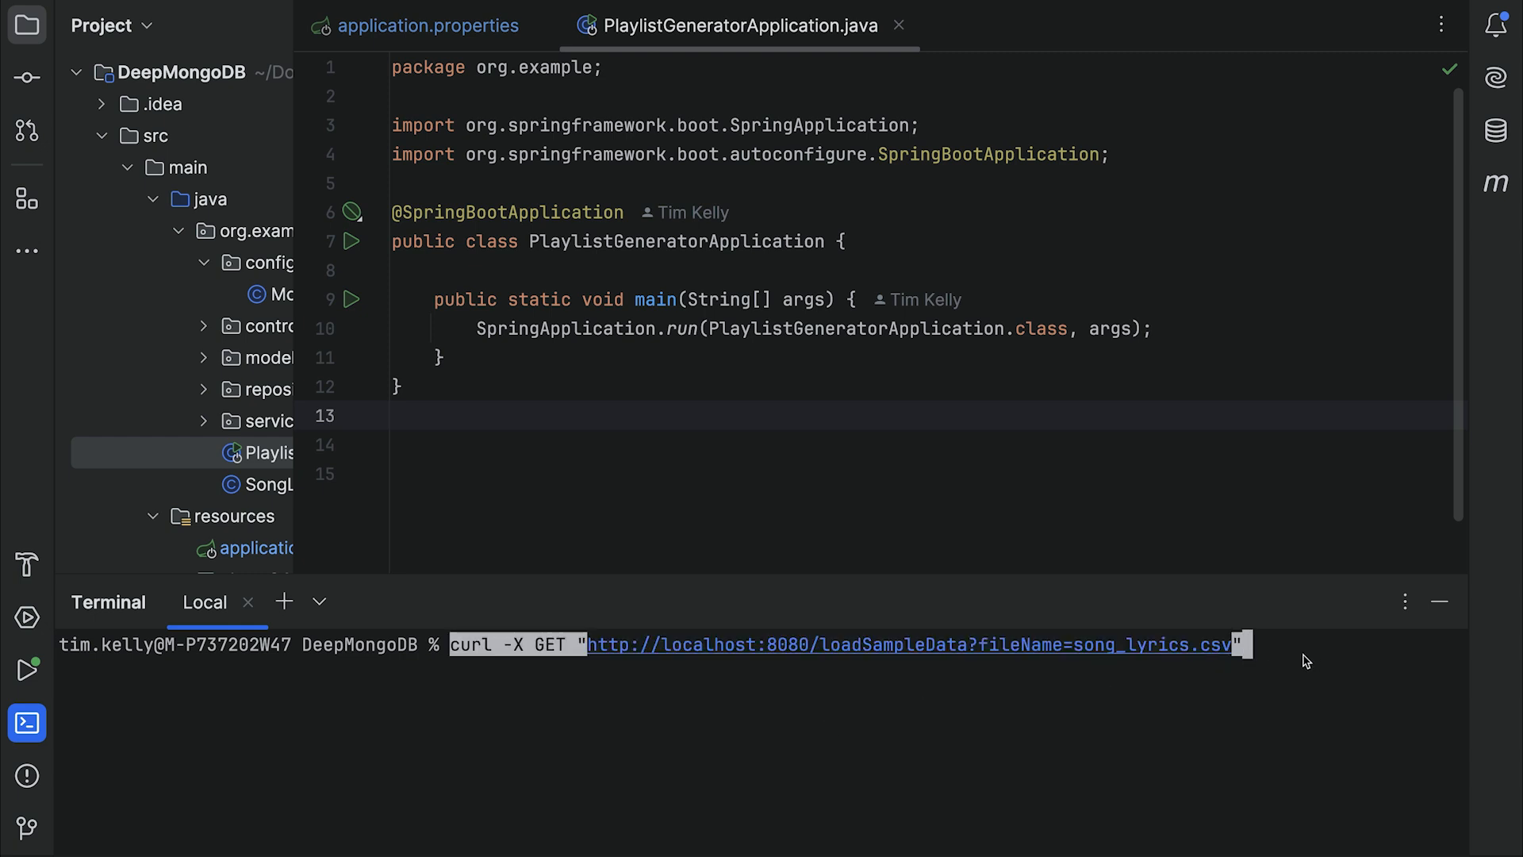
mouse_move(925, 668)
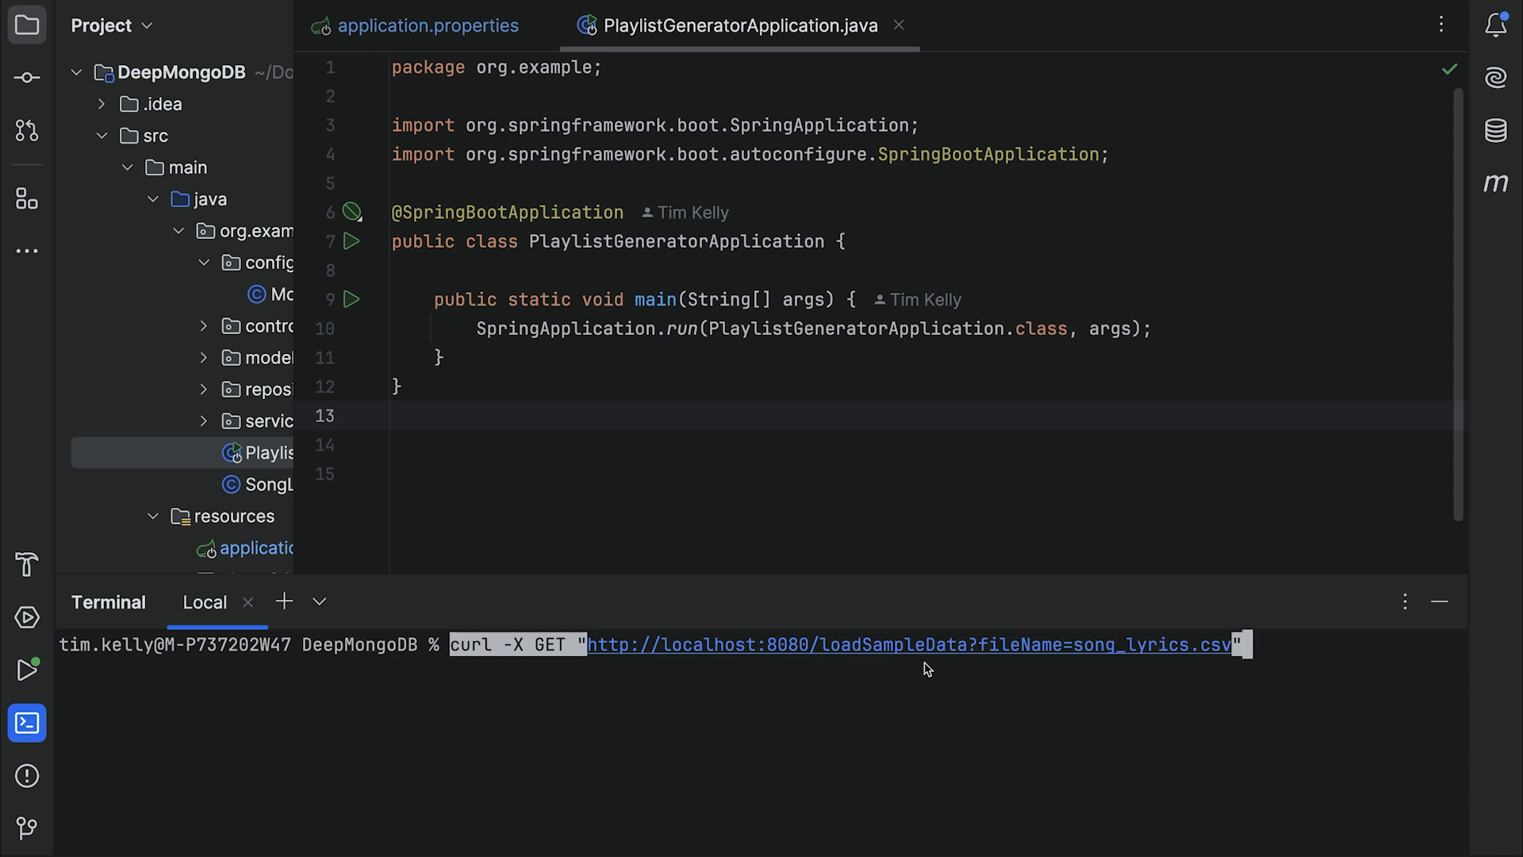
mouse_move(1286, 668)
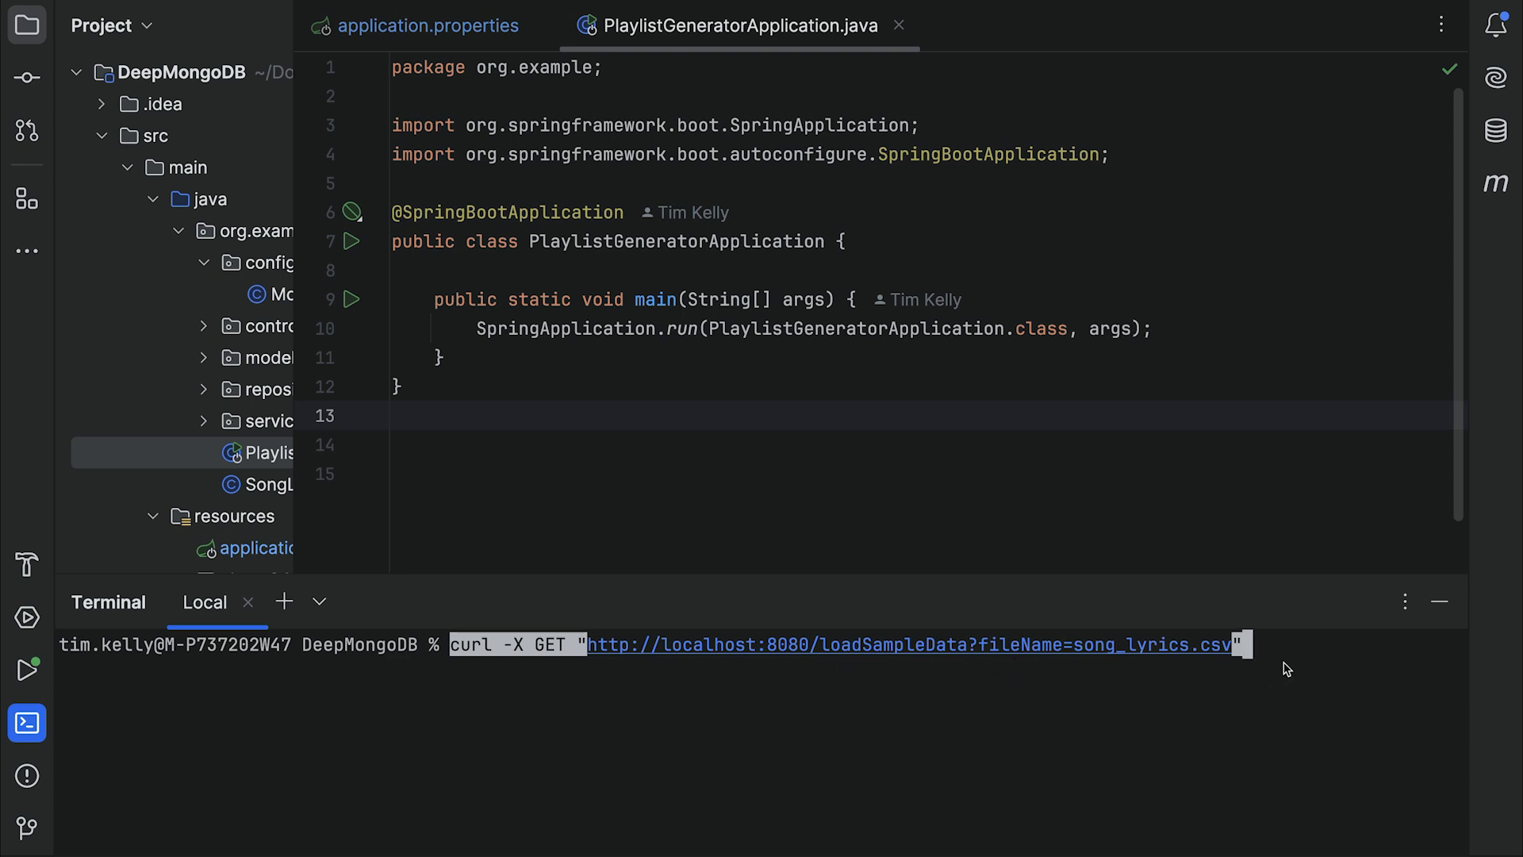
mouse_move(649, 536)
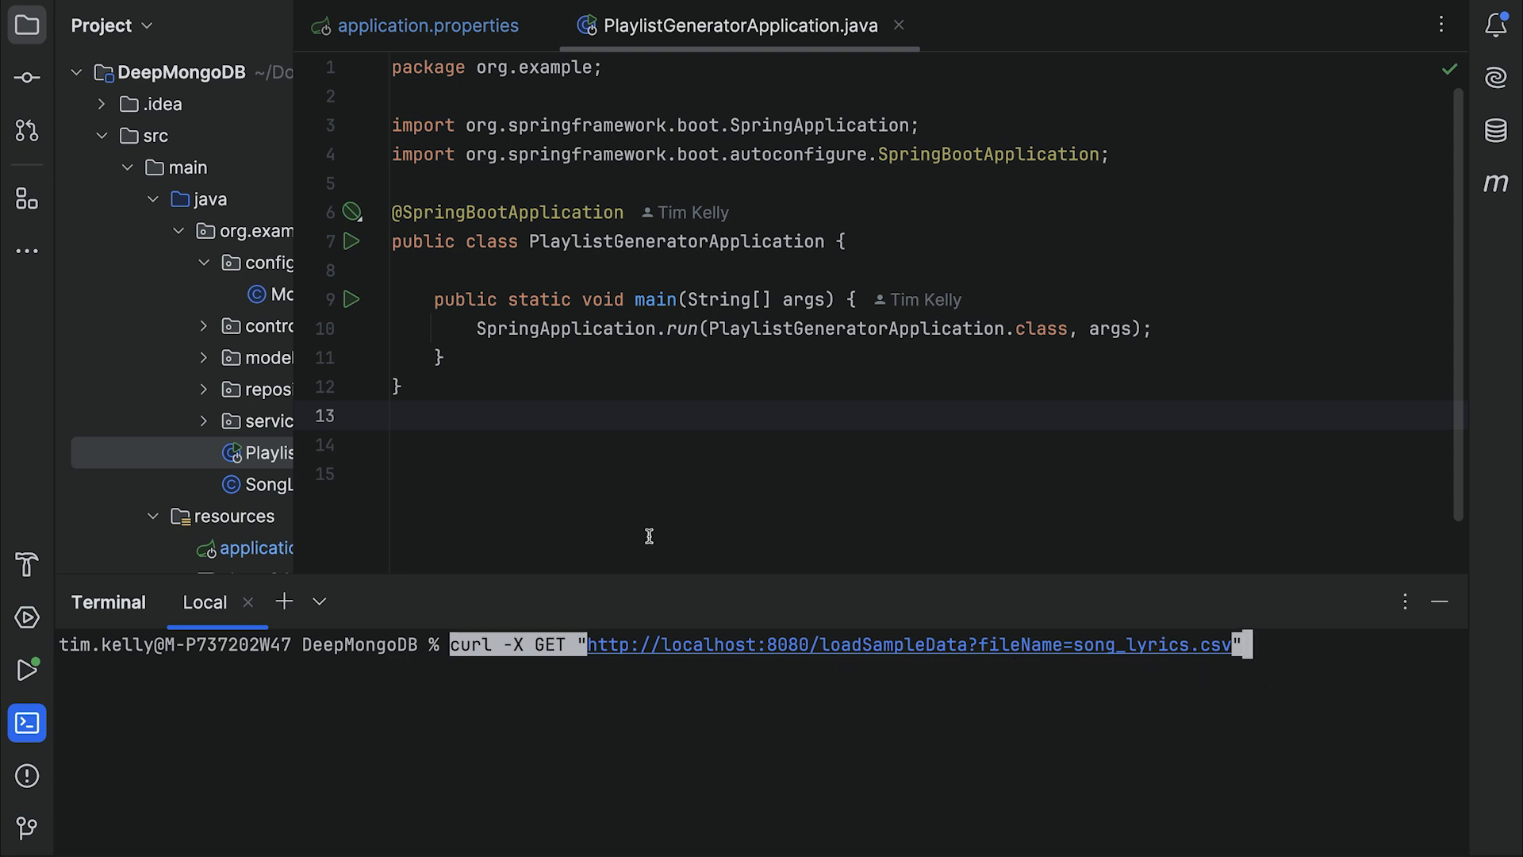
mouse_move(1258, 682)
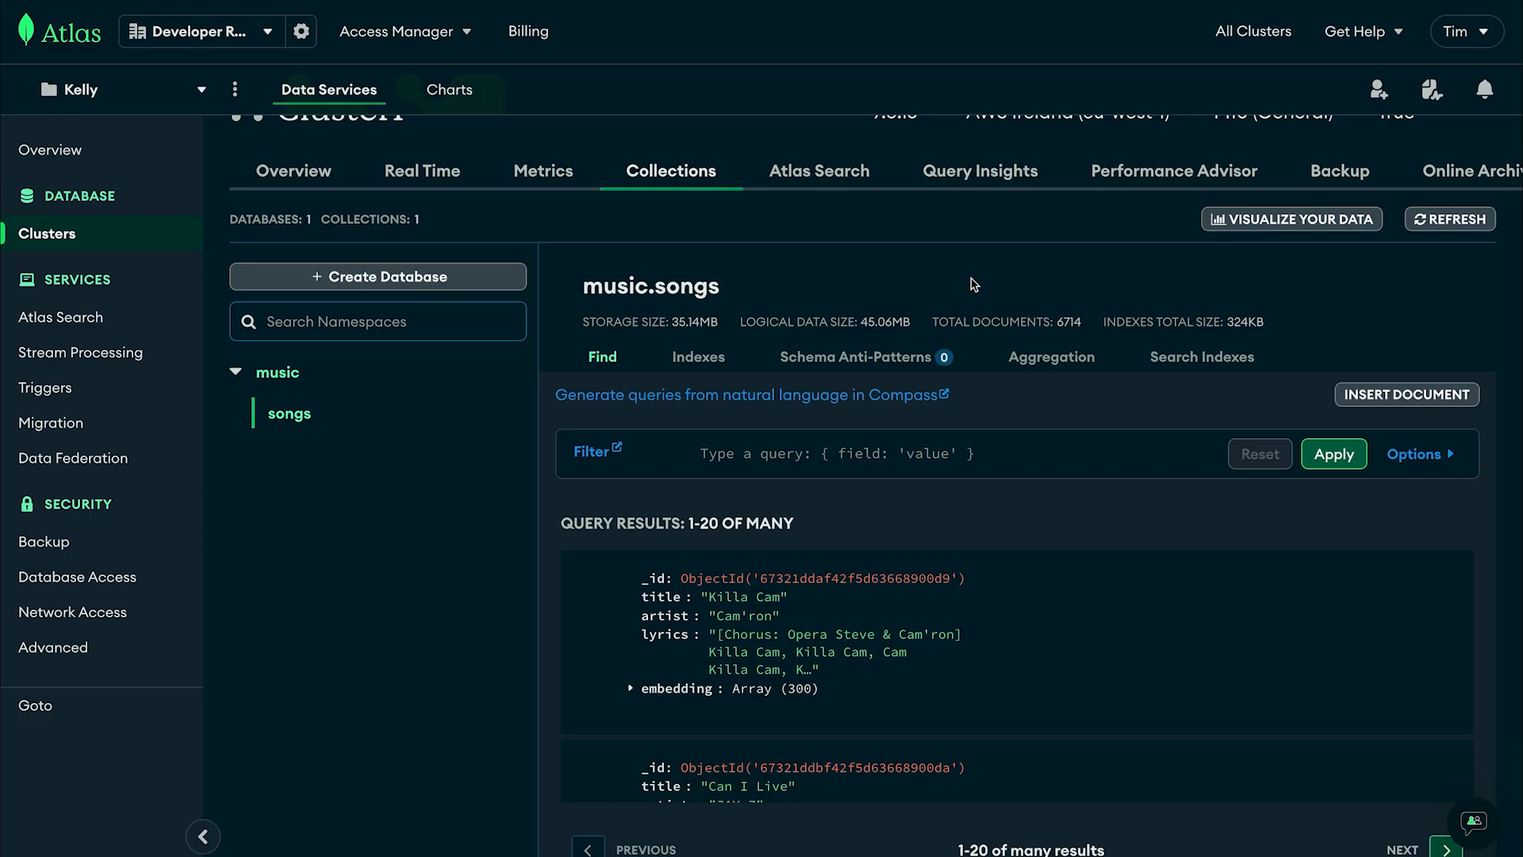
mouse_move(367, 414)
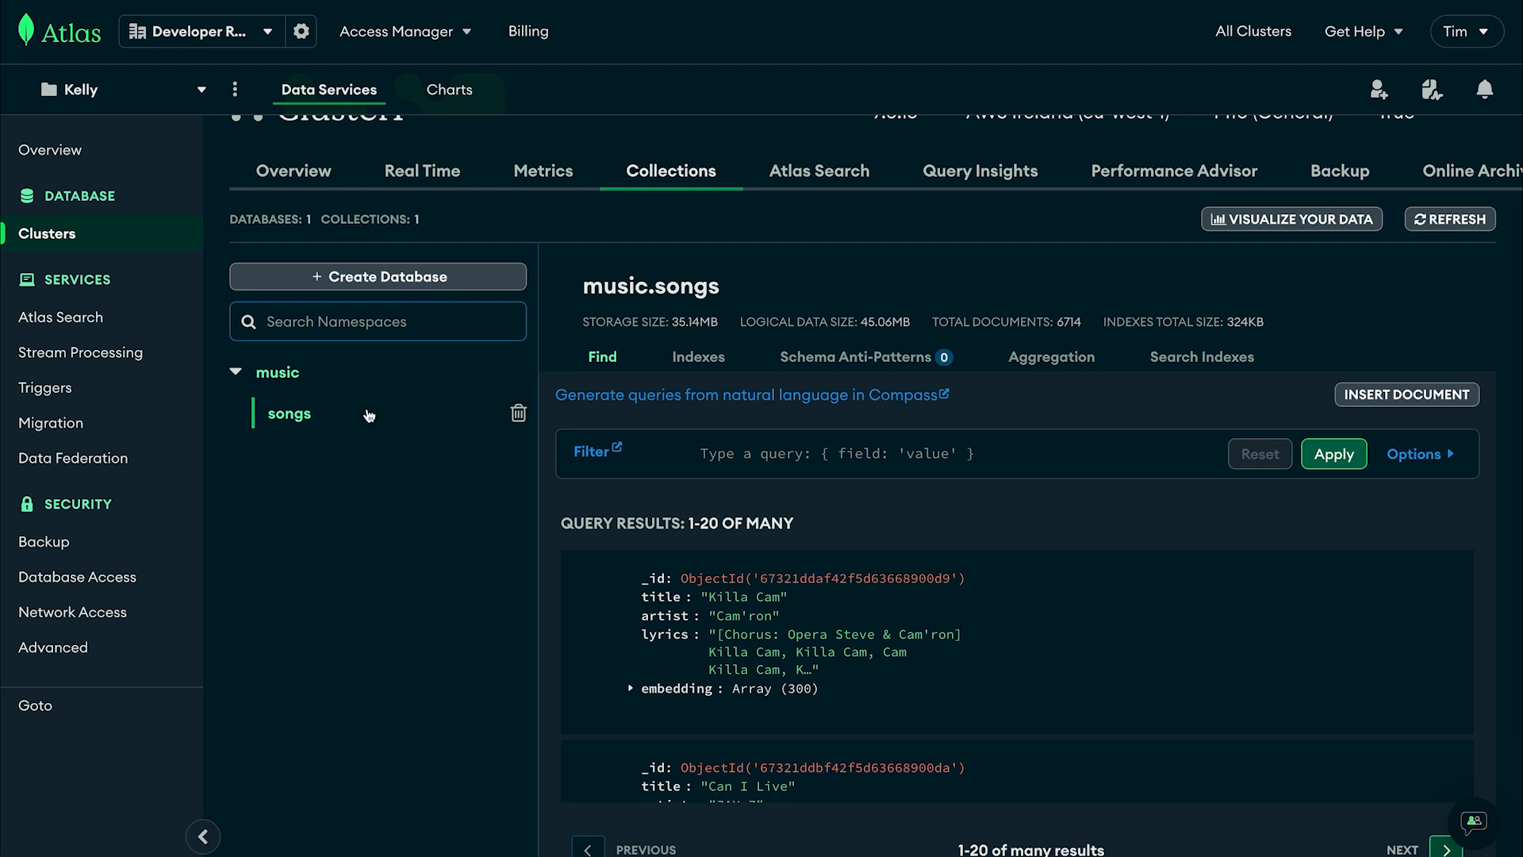
mouse_move(320, 377)
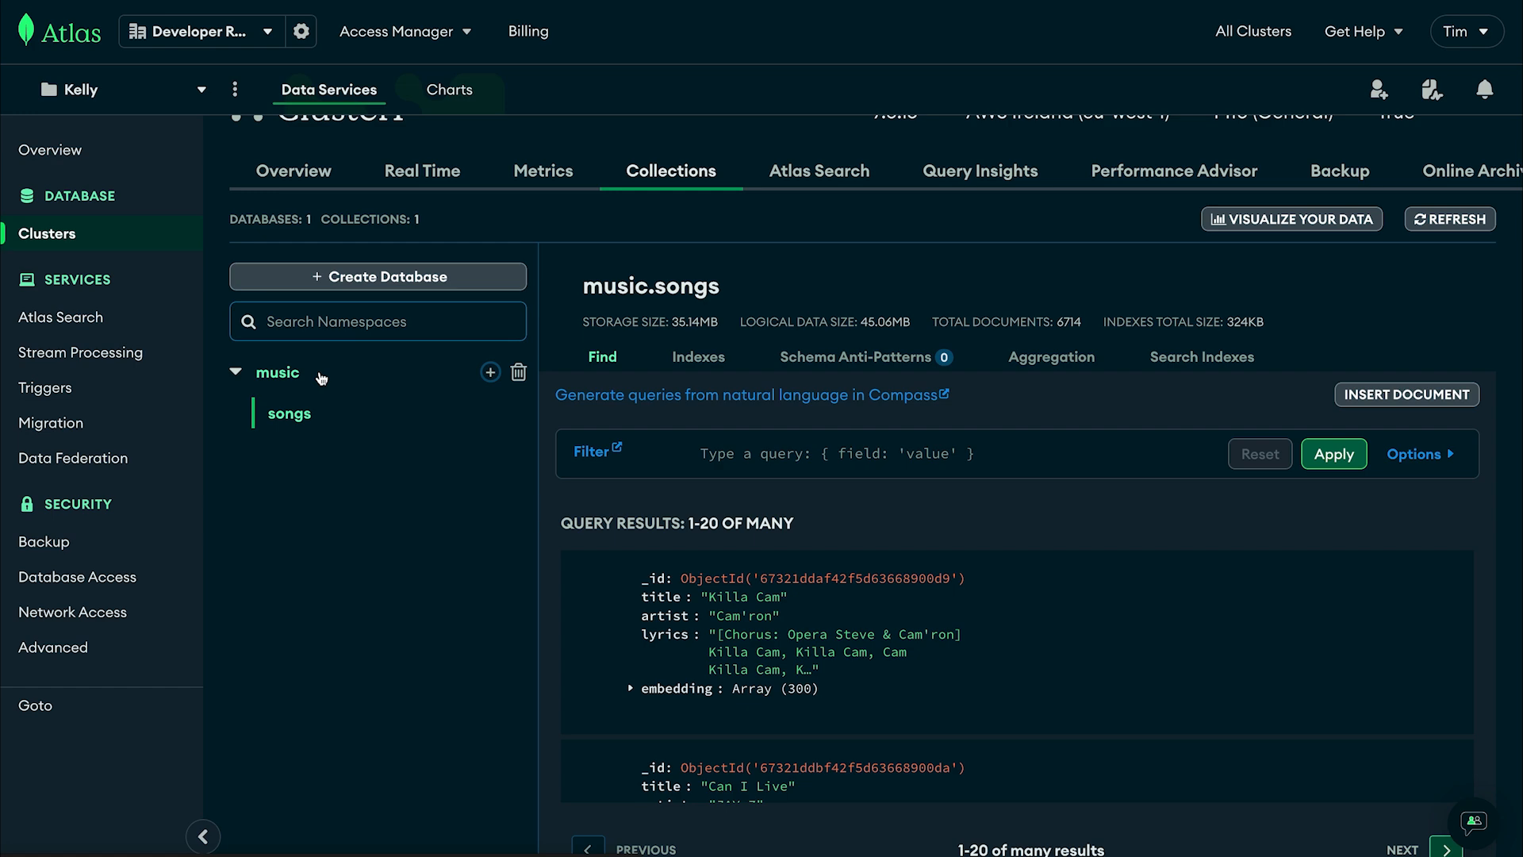
mouse_move(1215, 338)
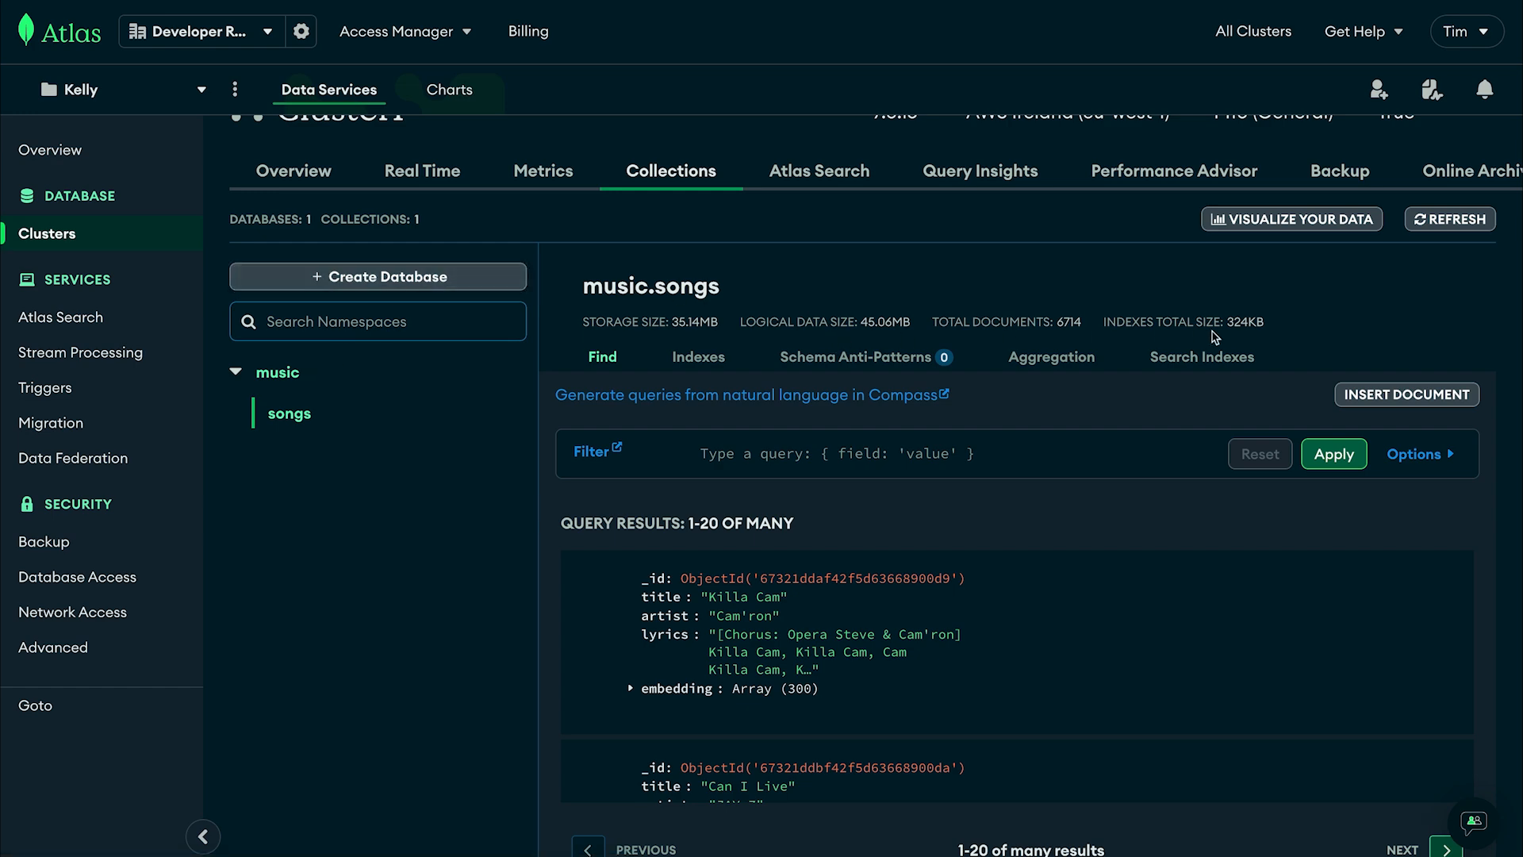
mouse_move(1202, 356)
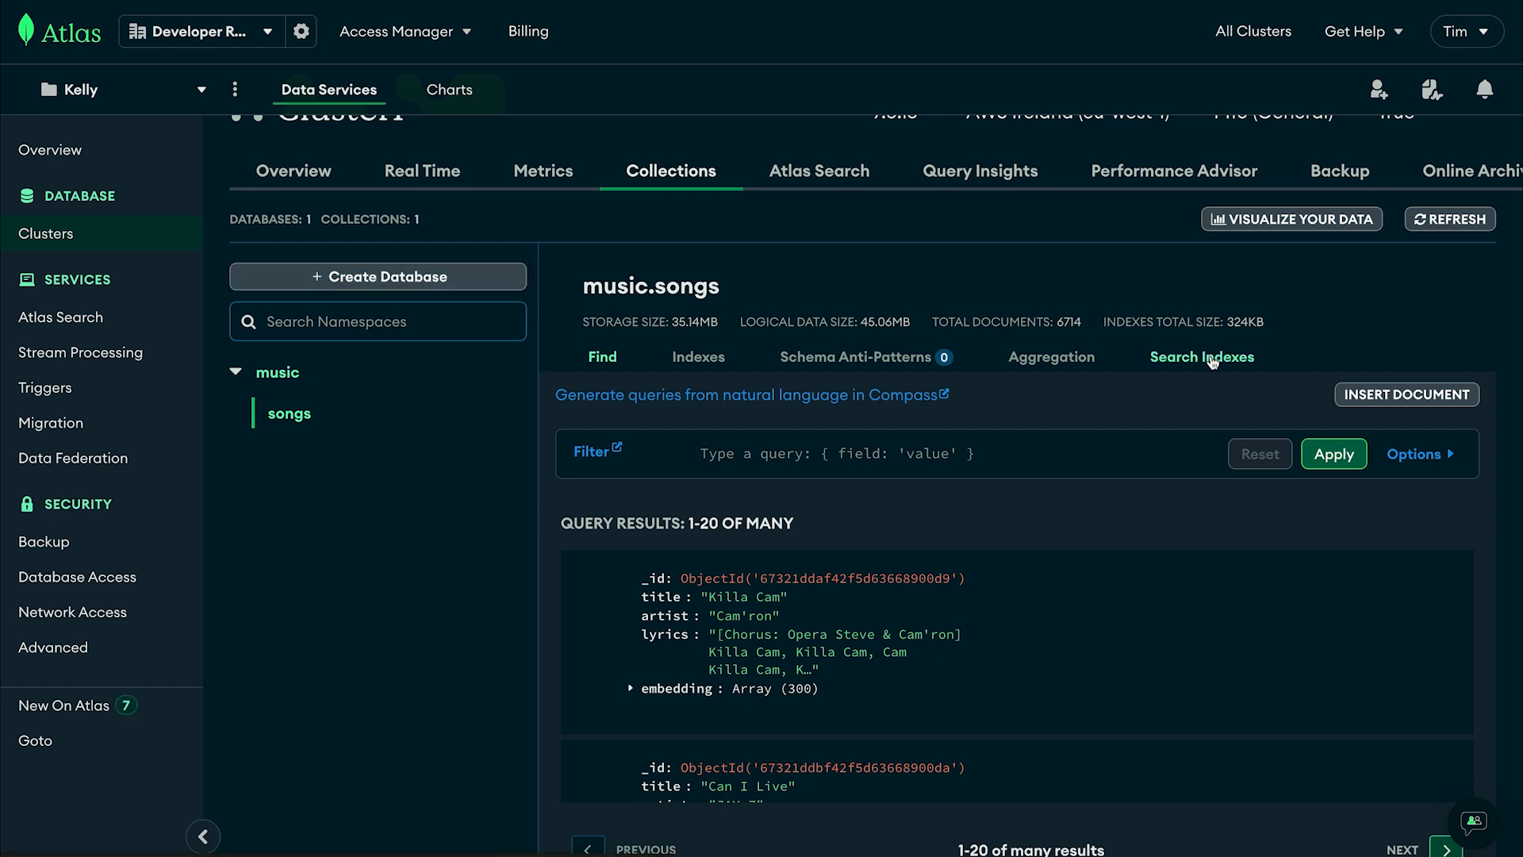
- Move from the 6,714 music.songs documents to the collection's Search Indexes
click(819, 170)
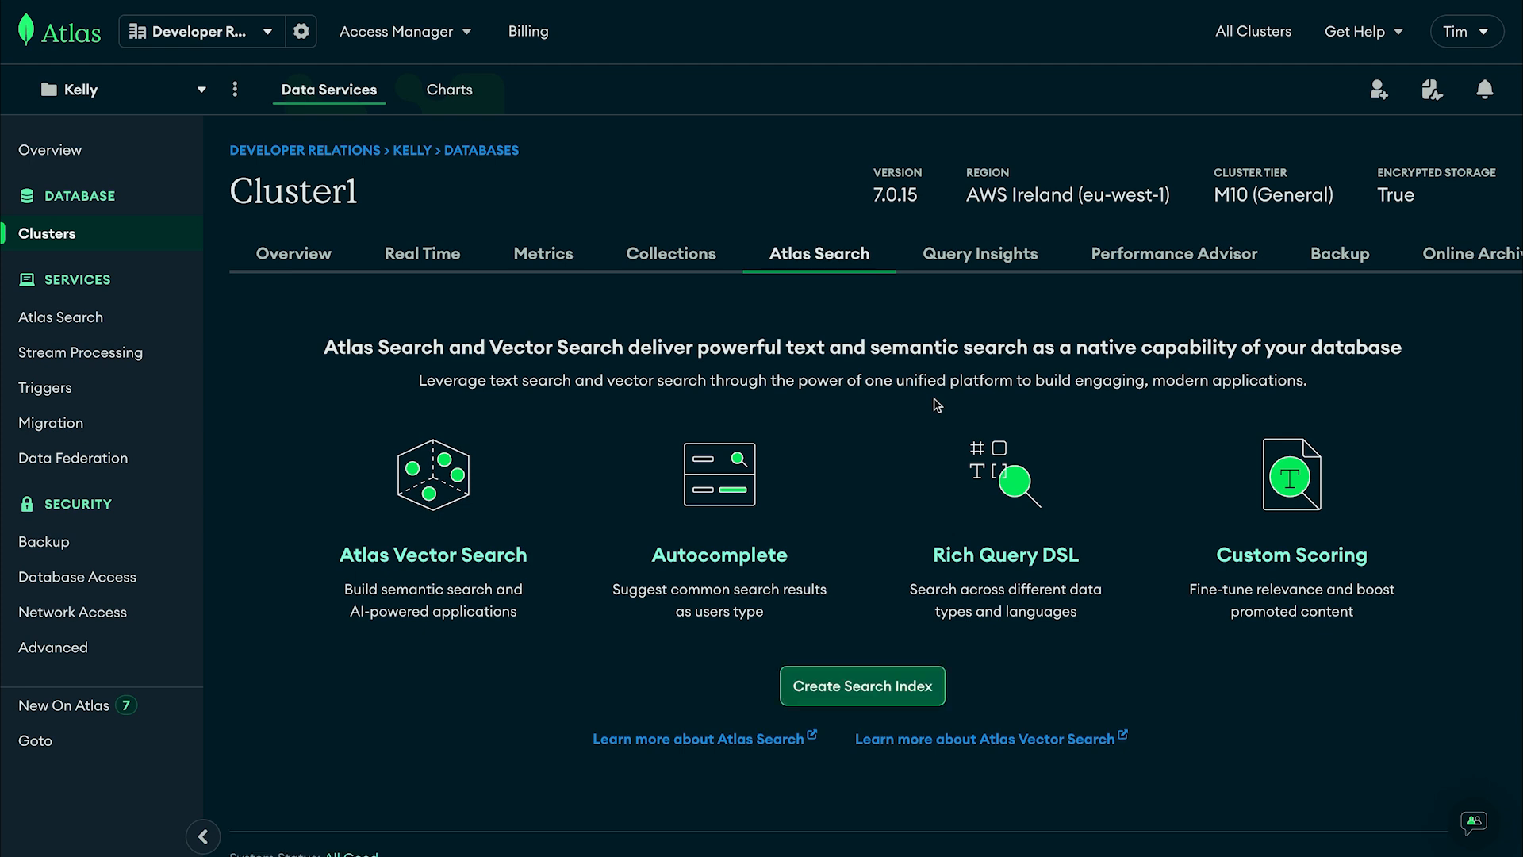
mouse_move(894, 572)
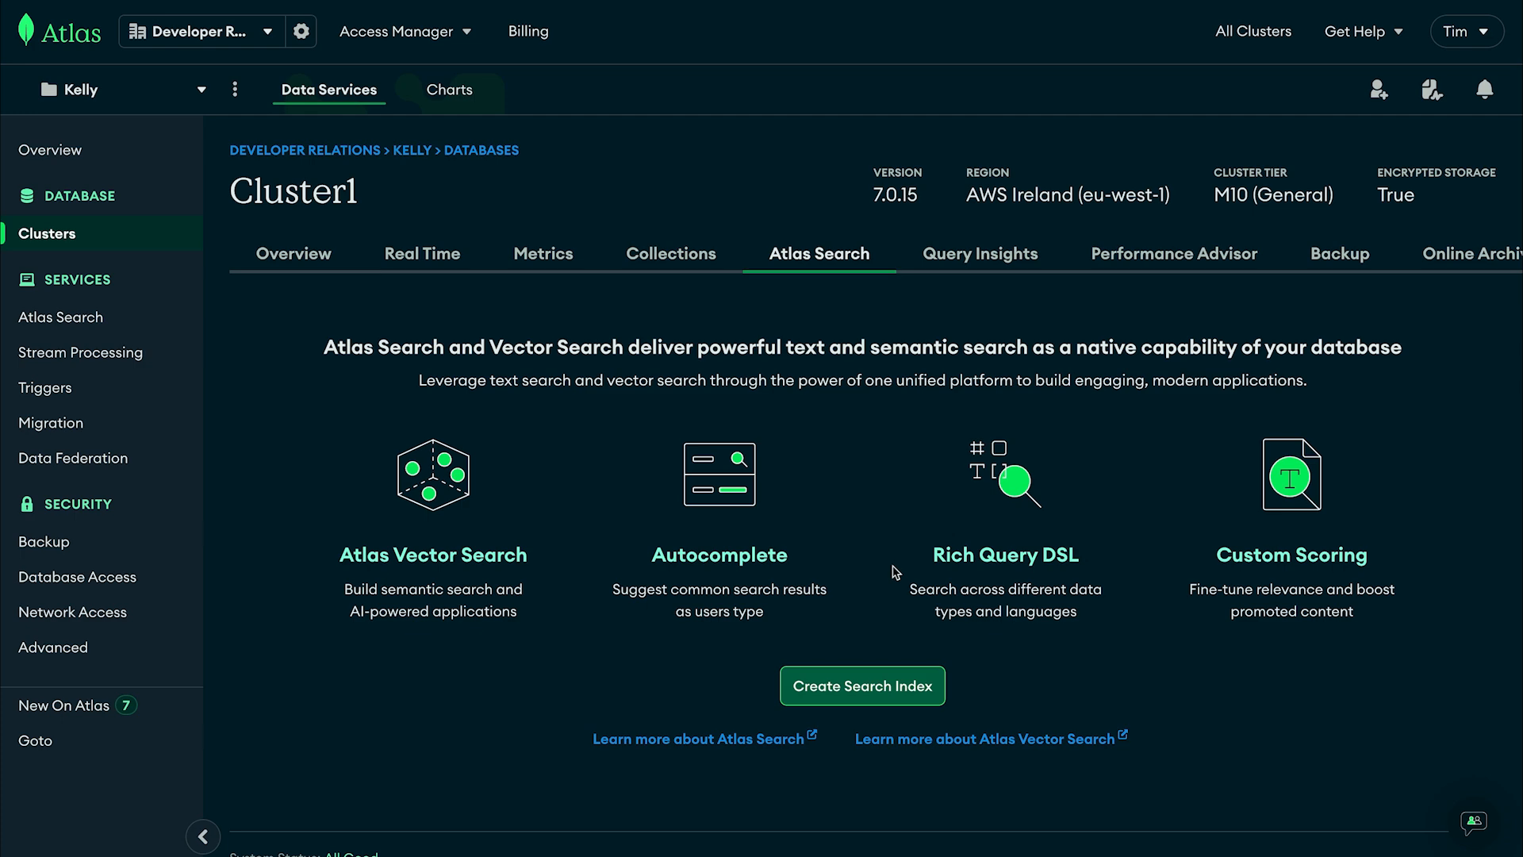
- Launch the Create a Search Index wizard for Cluster1
click(862, 685)
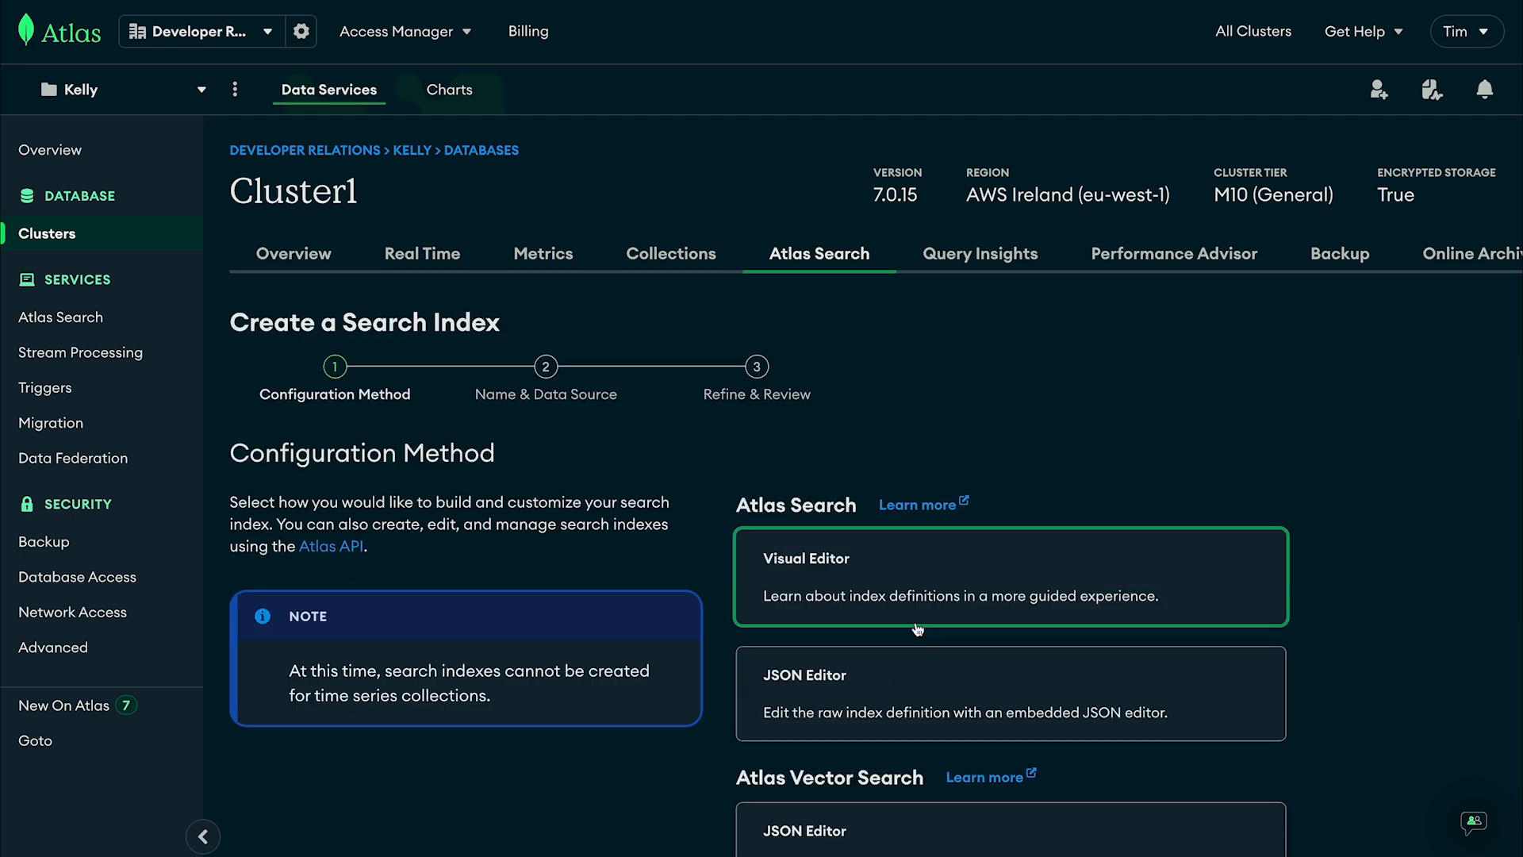
- Choose Atlas Vector Search with the JSON Editor and continue to the index definition
scroll(down, 3)
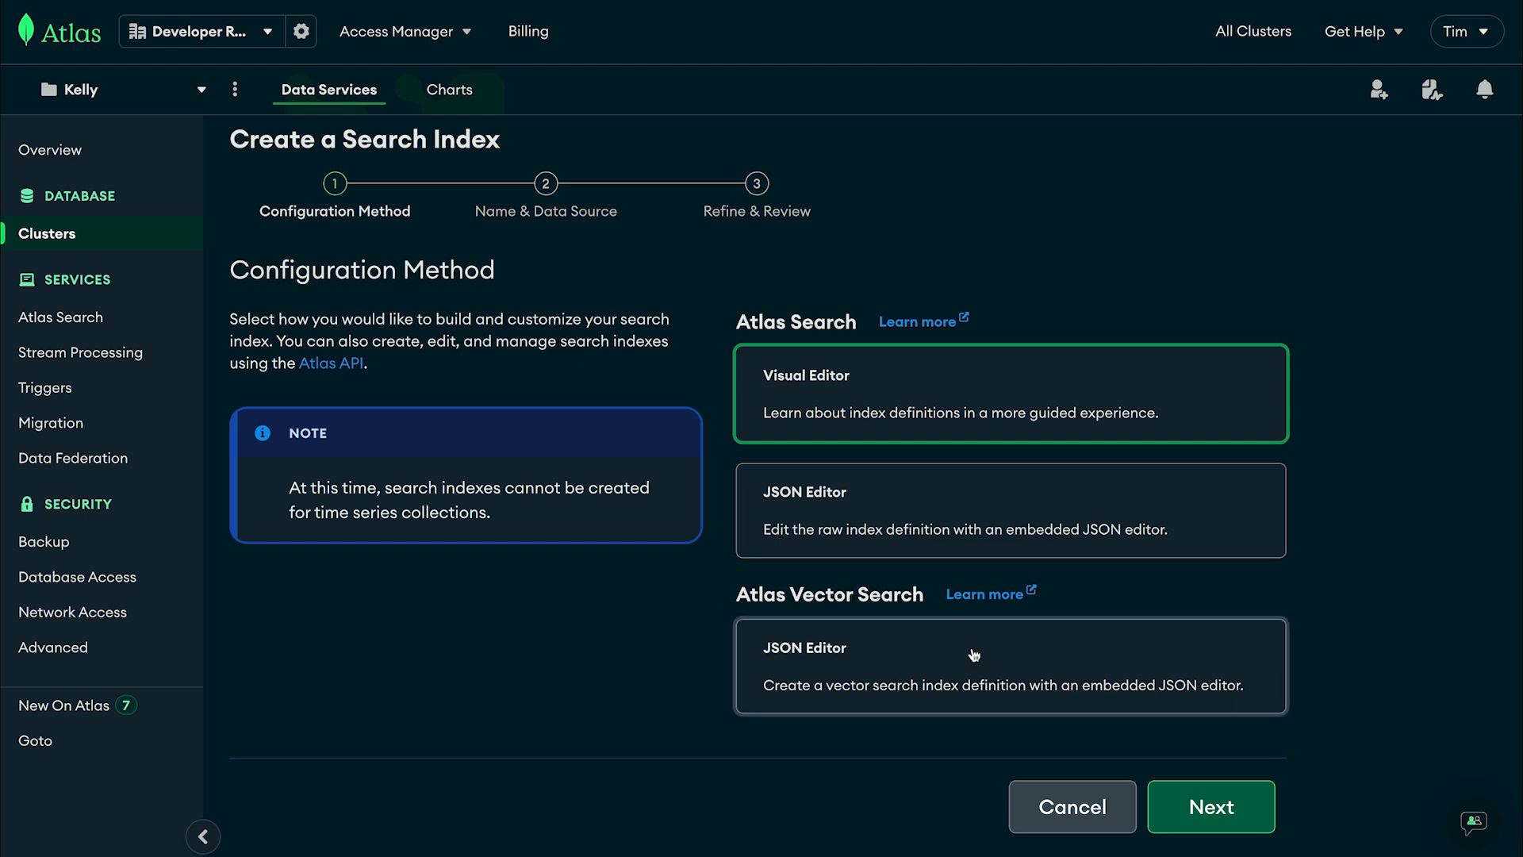
click(1010, 666)
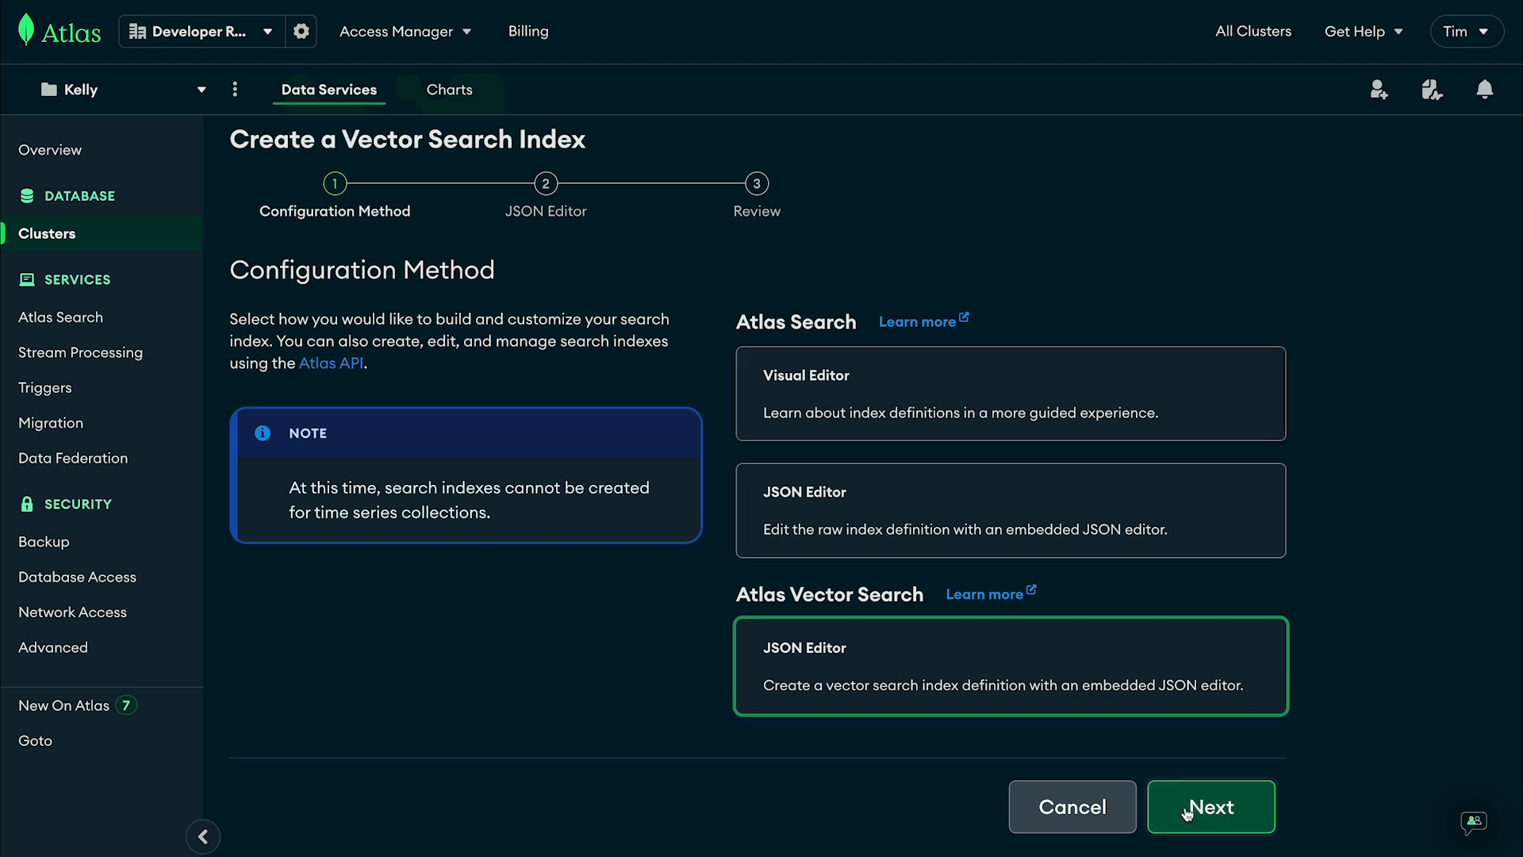
click(1210, 806)
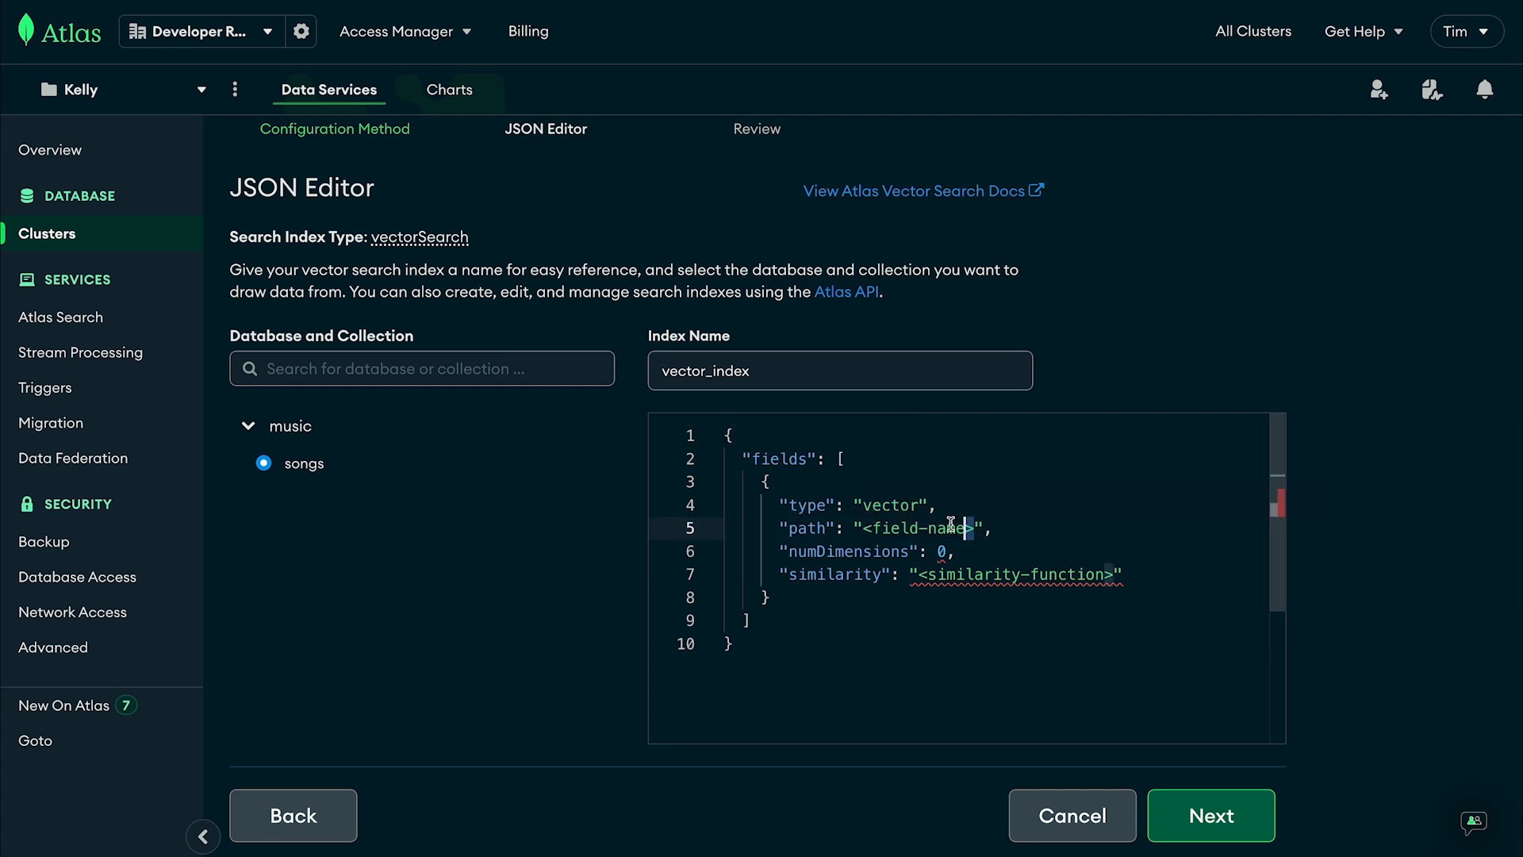
- Set the index path to embedding, numDimensions to 300 and similarity to dotProduct
text(embe)
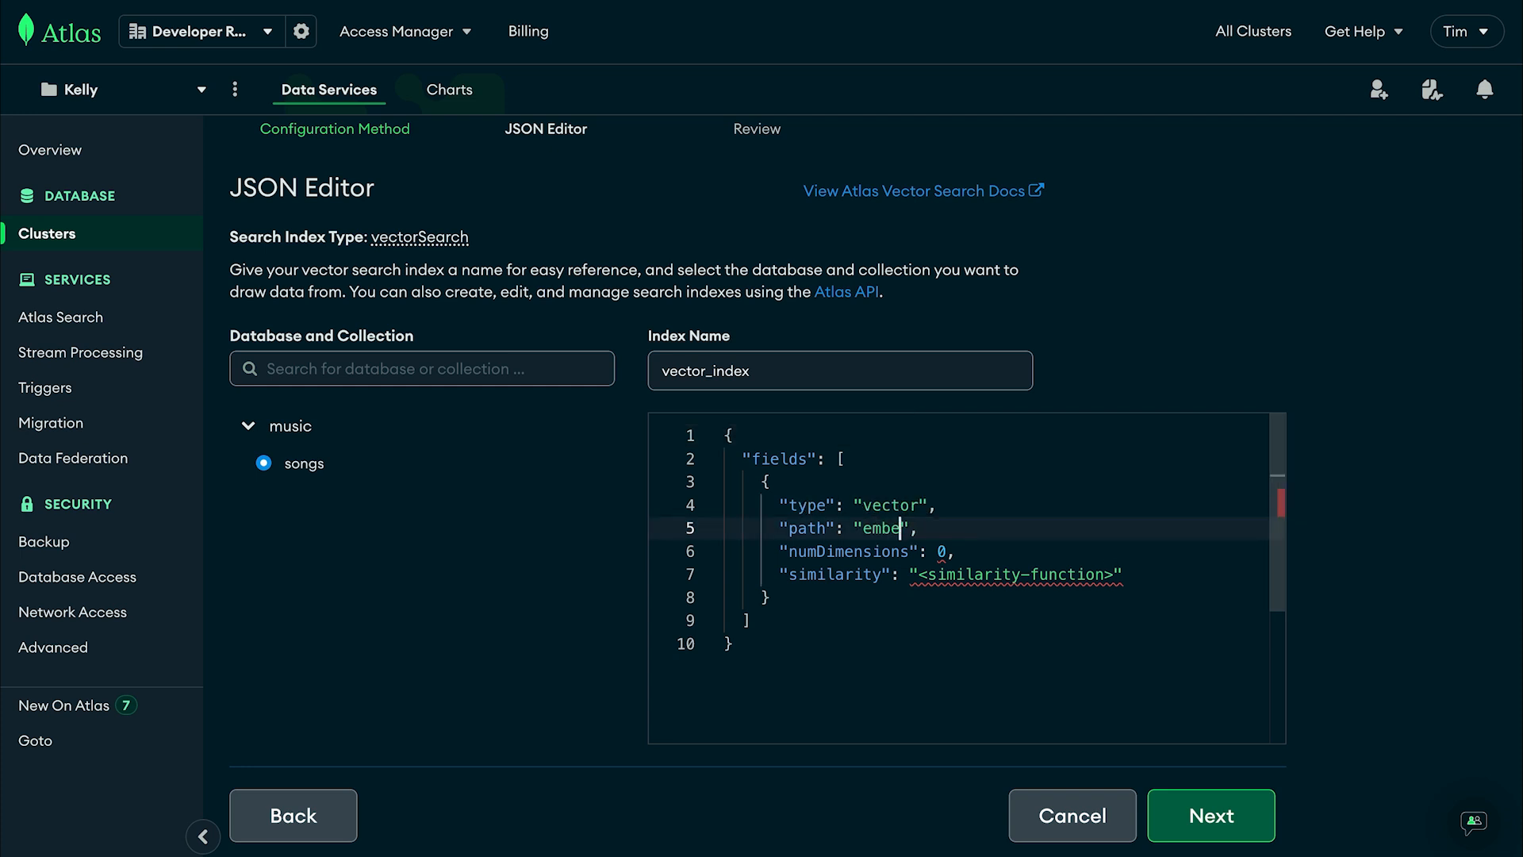
mouse_move(938, 550)
text(dding)
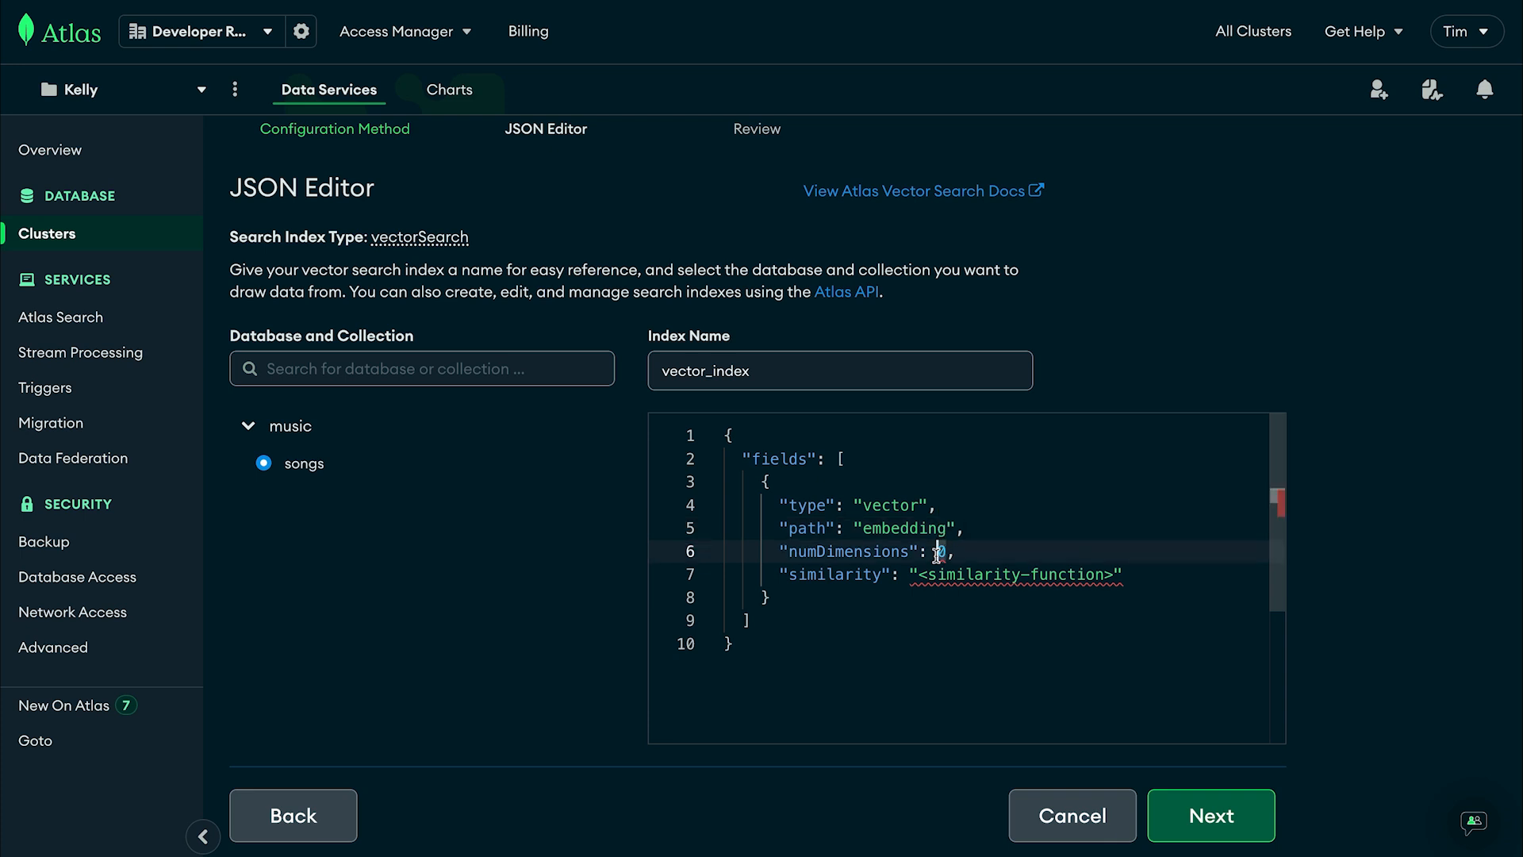
text(300)
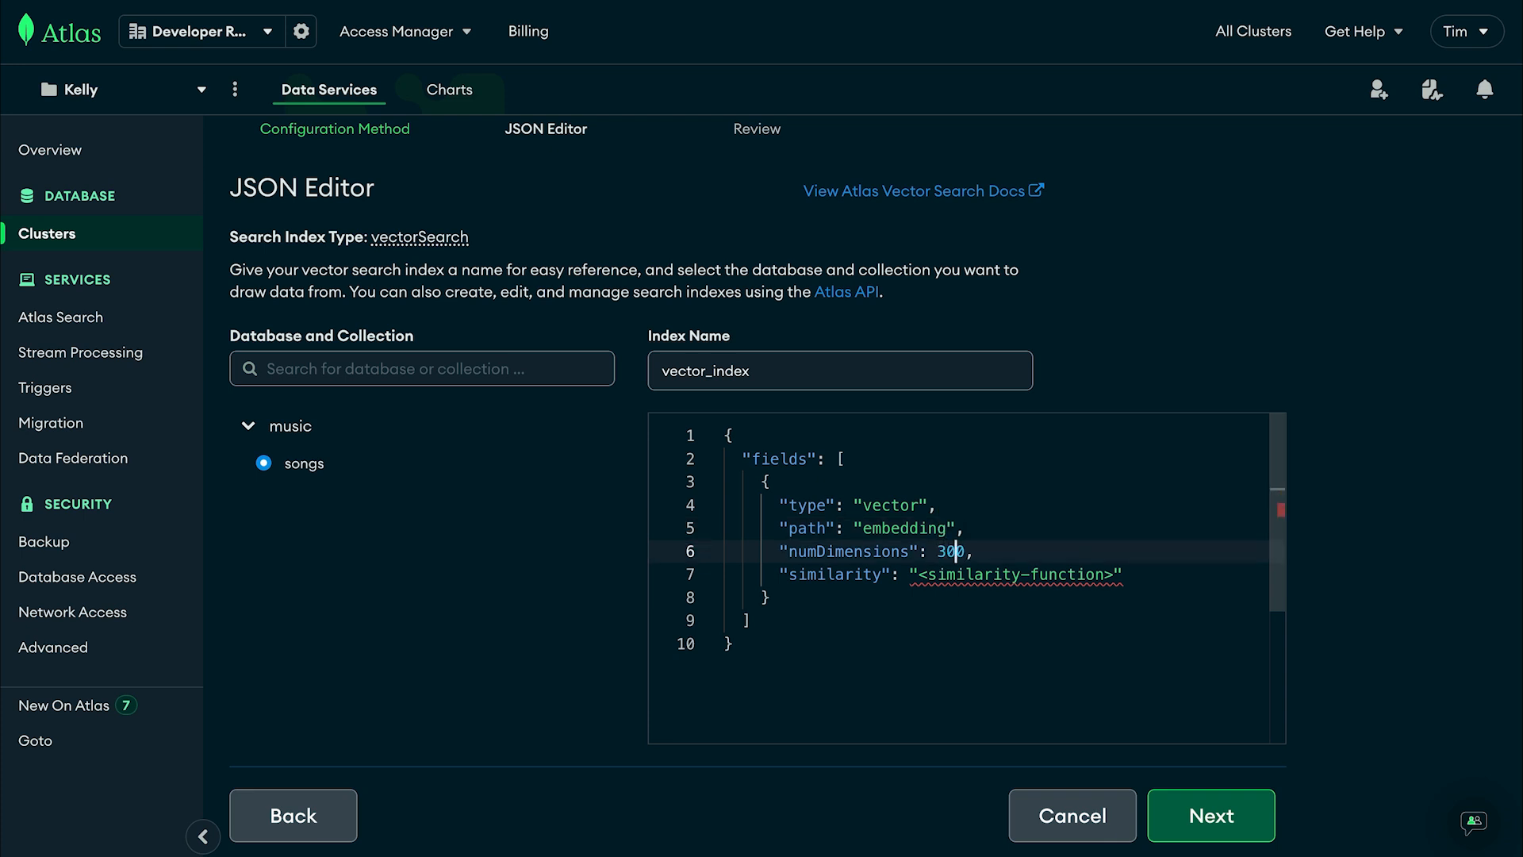
mouse_move(1109, 577)
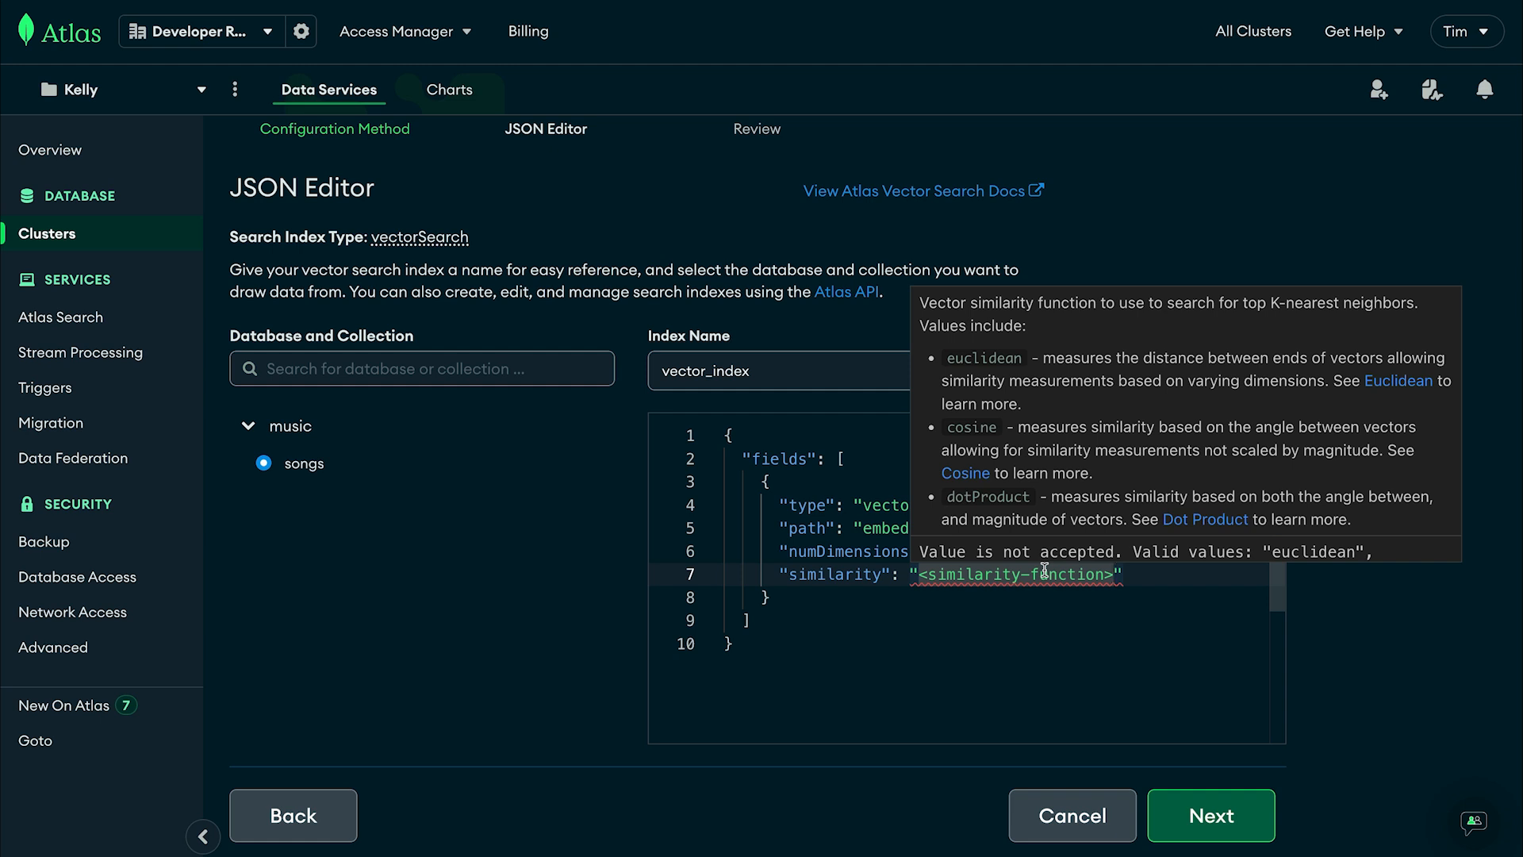
mouse_move(1107, 577)
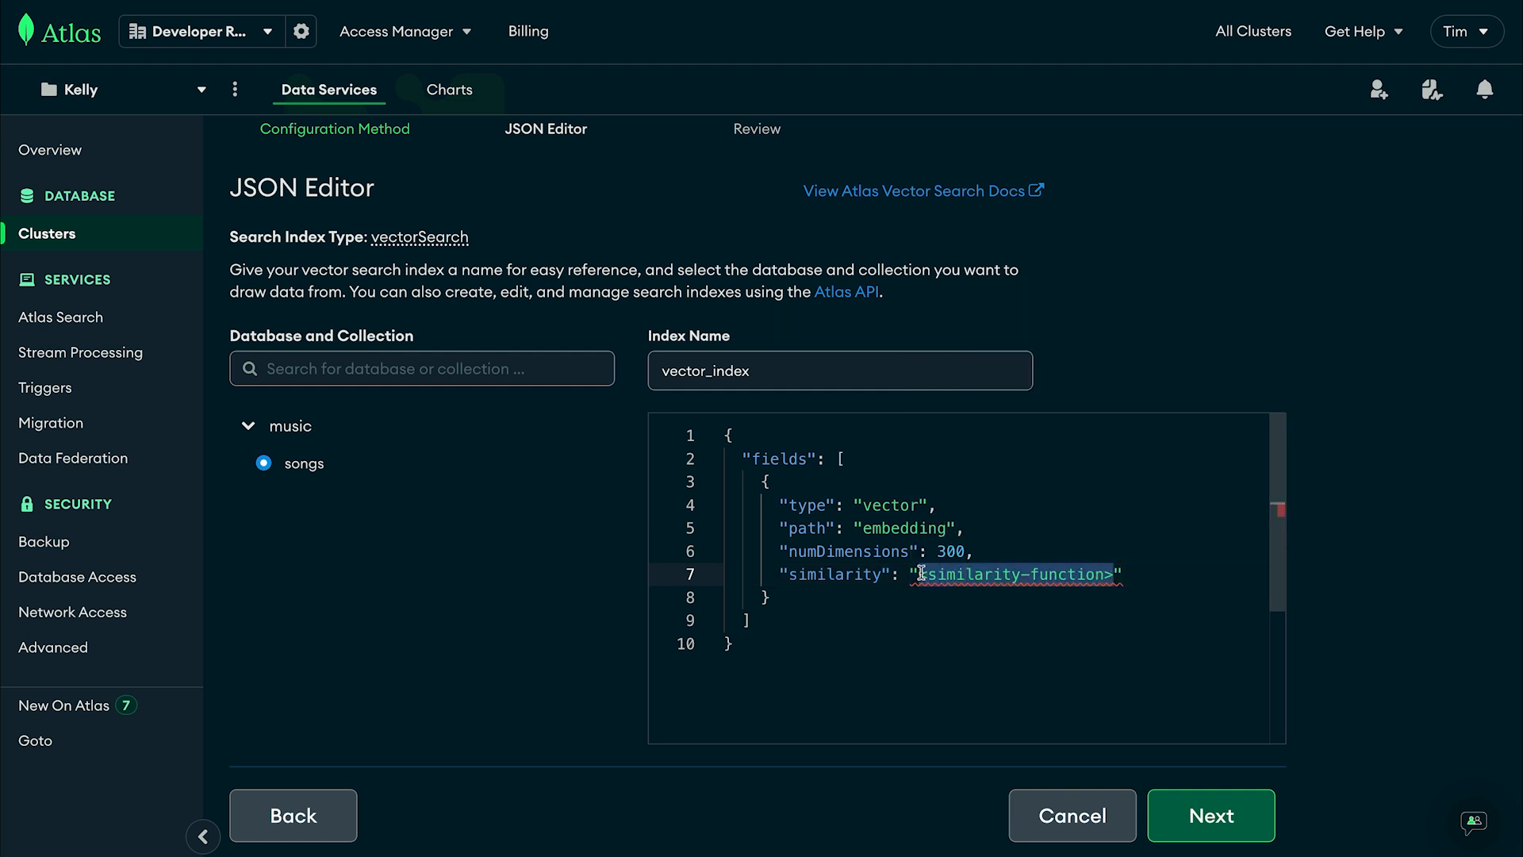
text(dotprod")
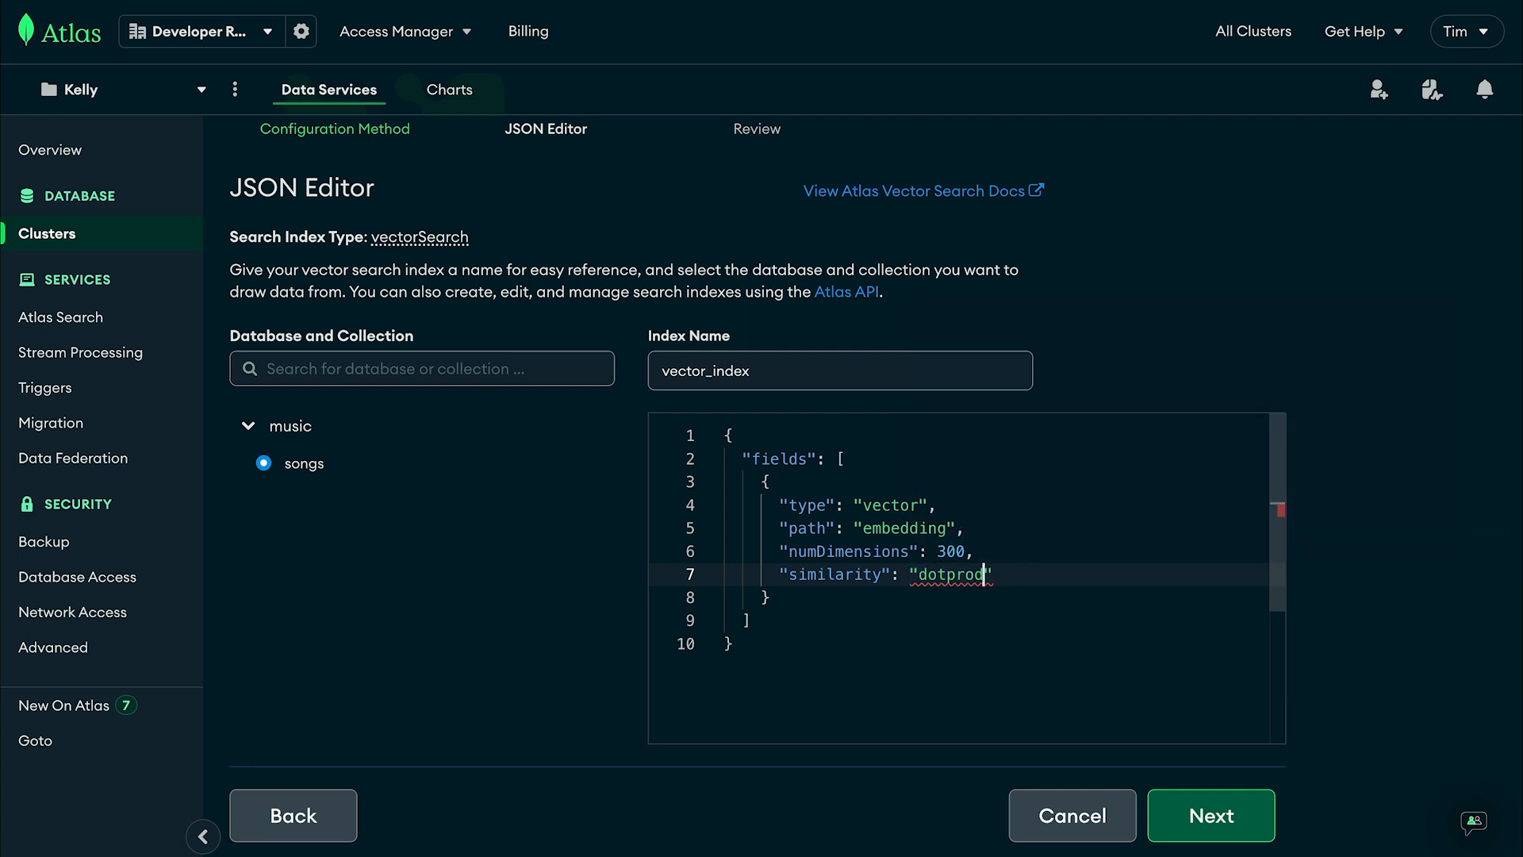
text(uct)
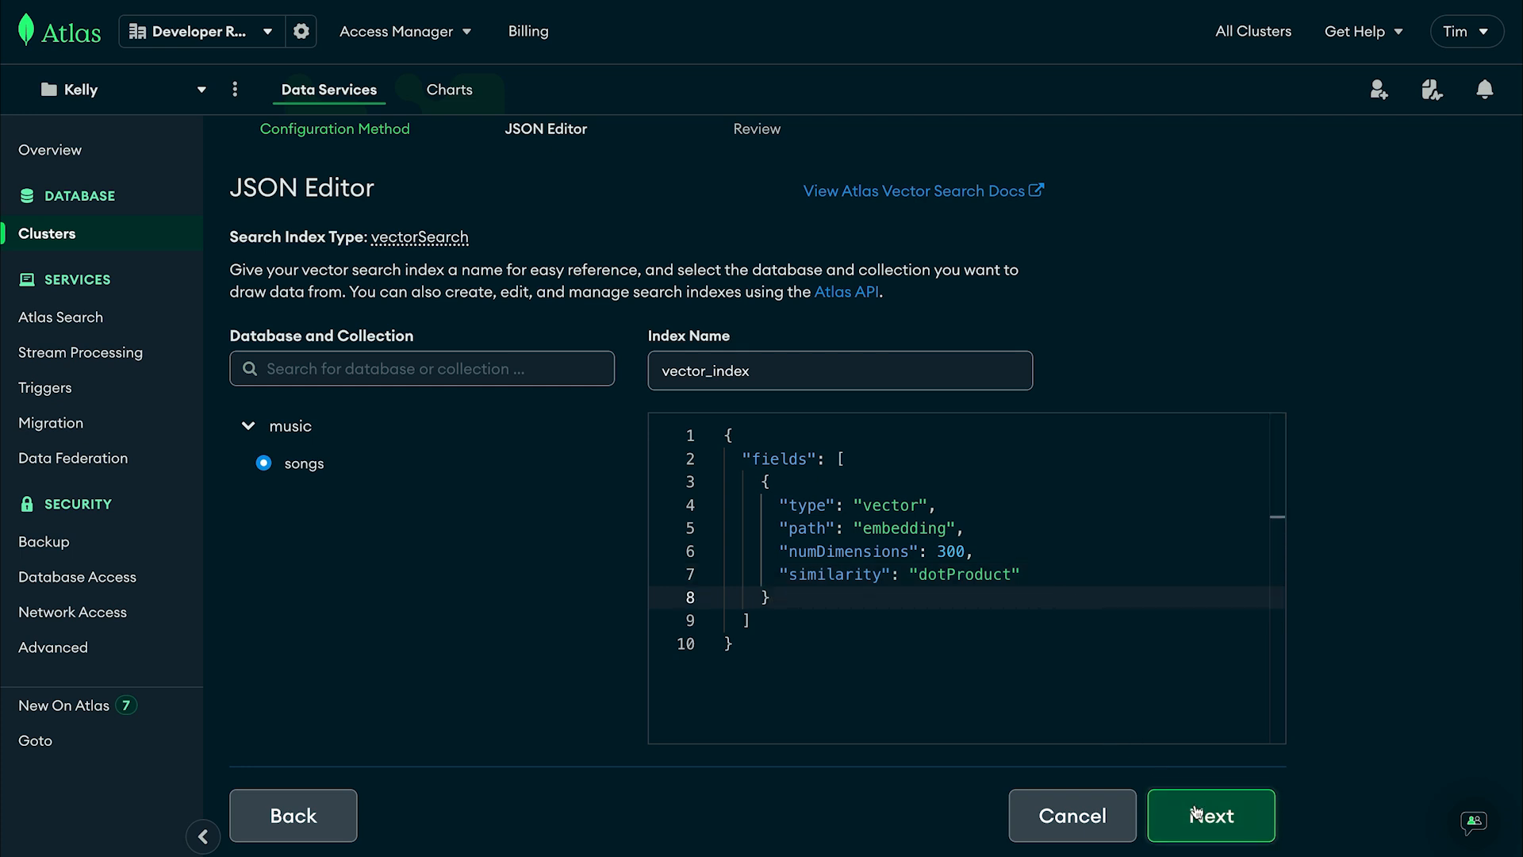
- Review the vector_index definition for music.songs and create the Vector Search Index
click(1210, 814)
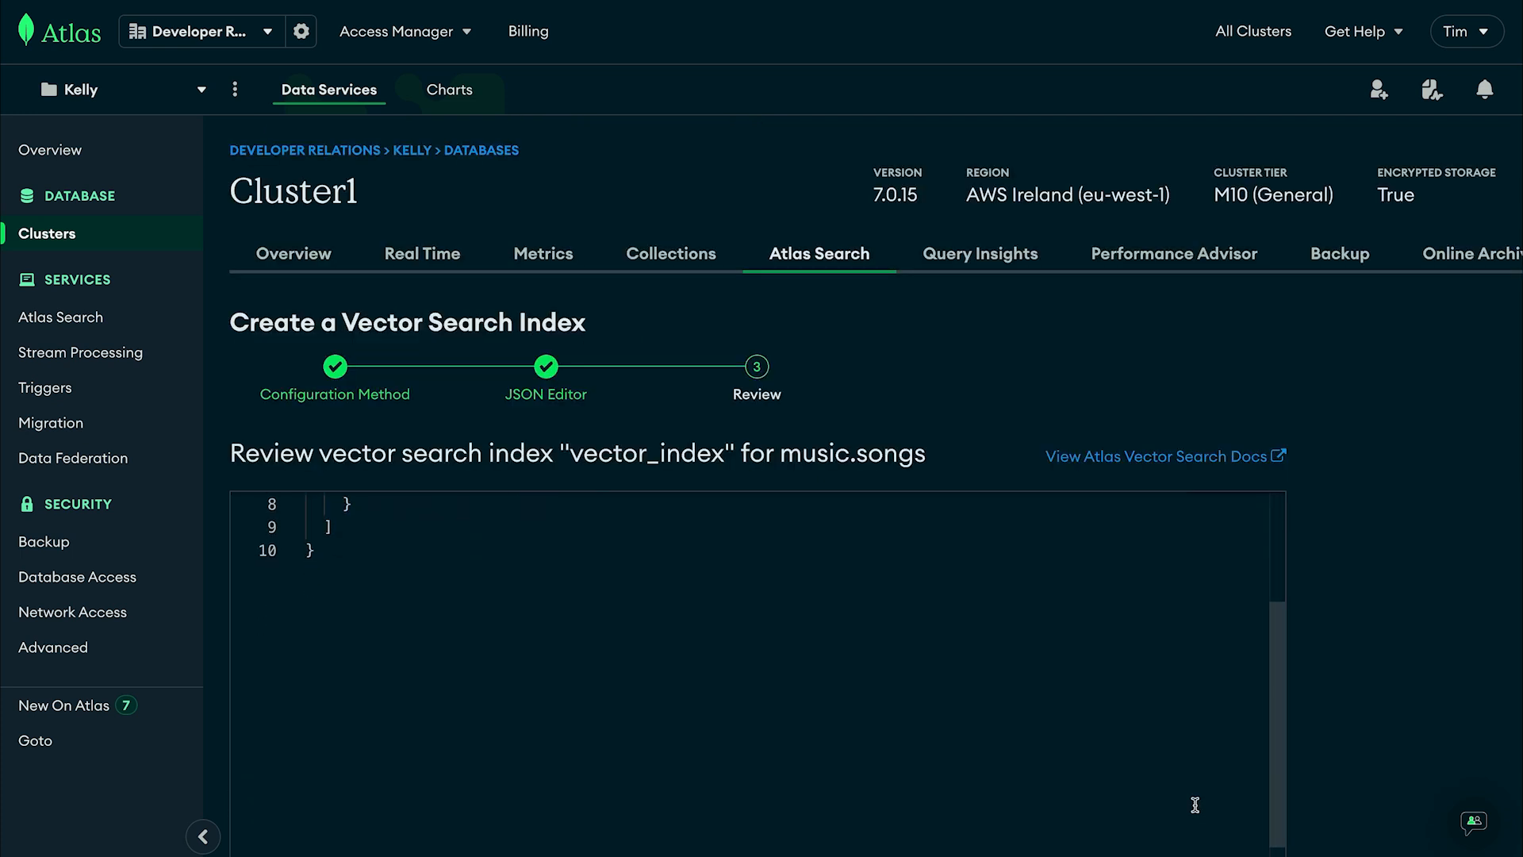
scroll(down, 3)
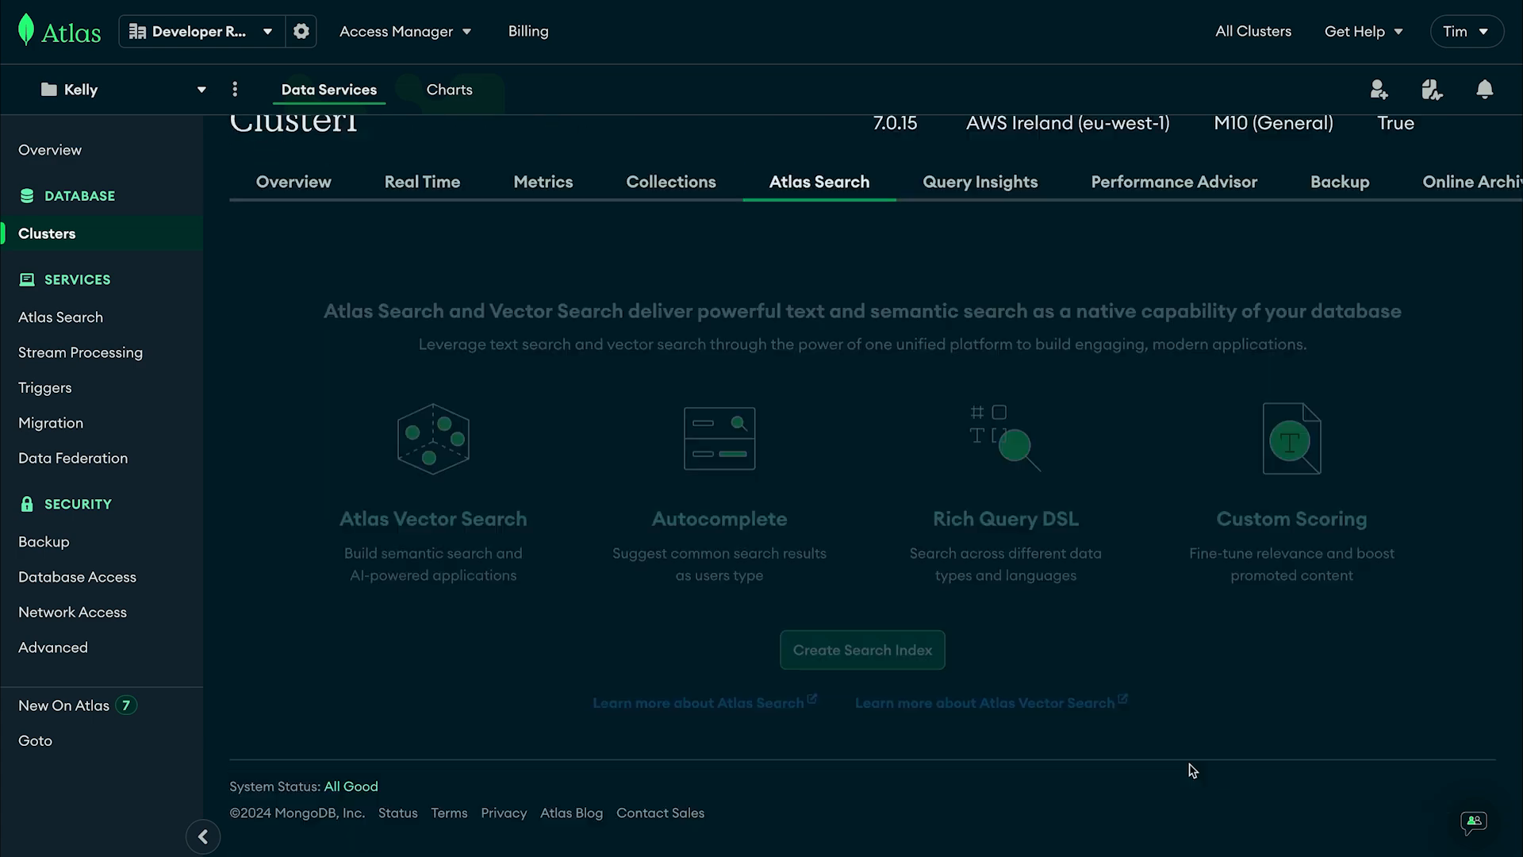
click(861, 649)
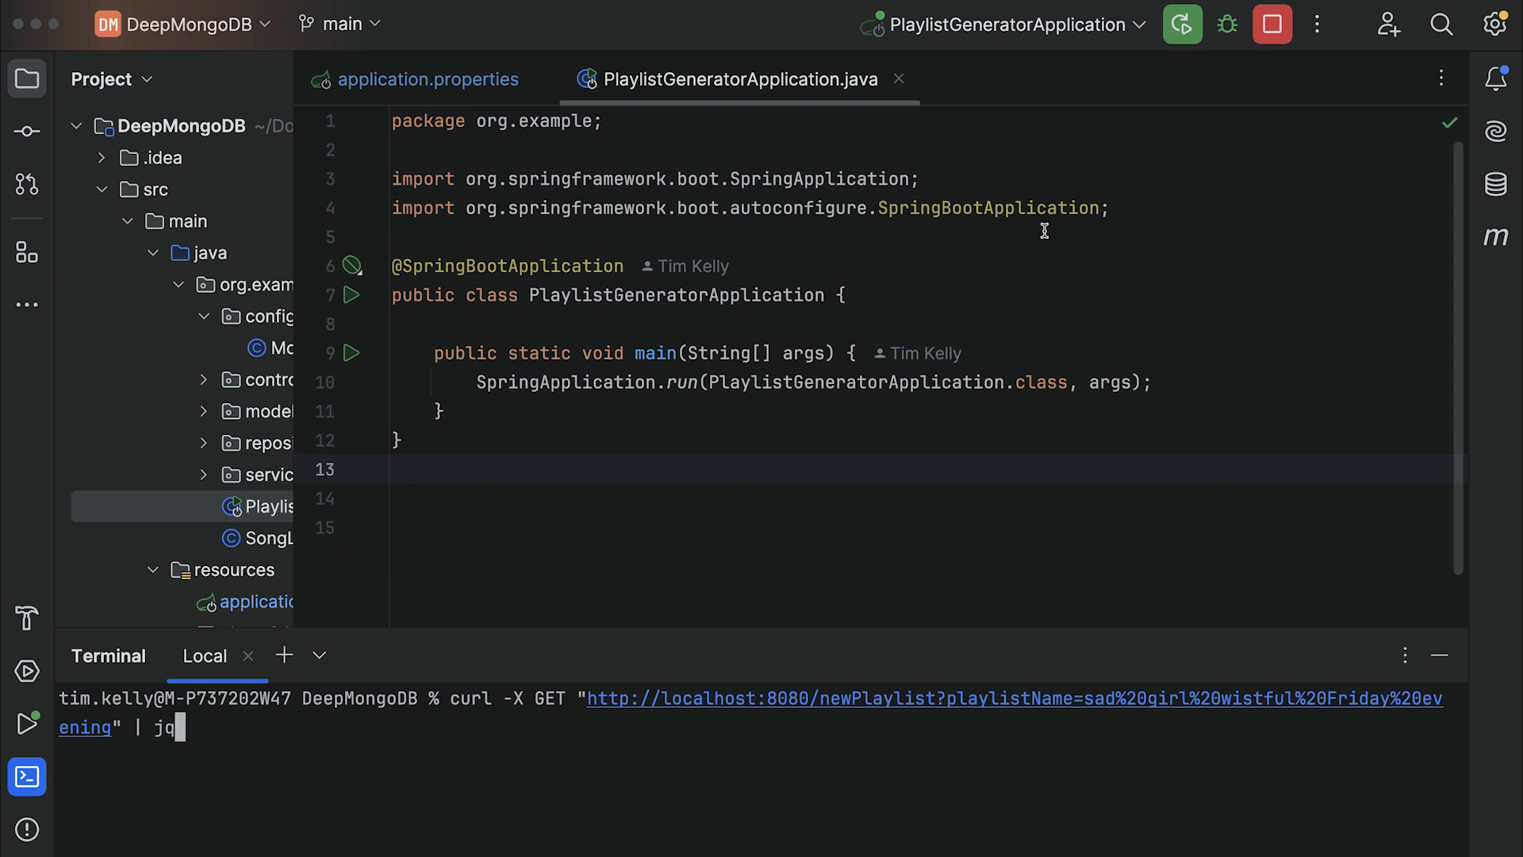
mouse_move(1116, 356)
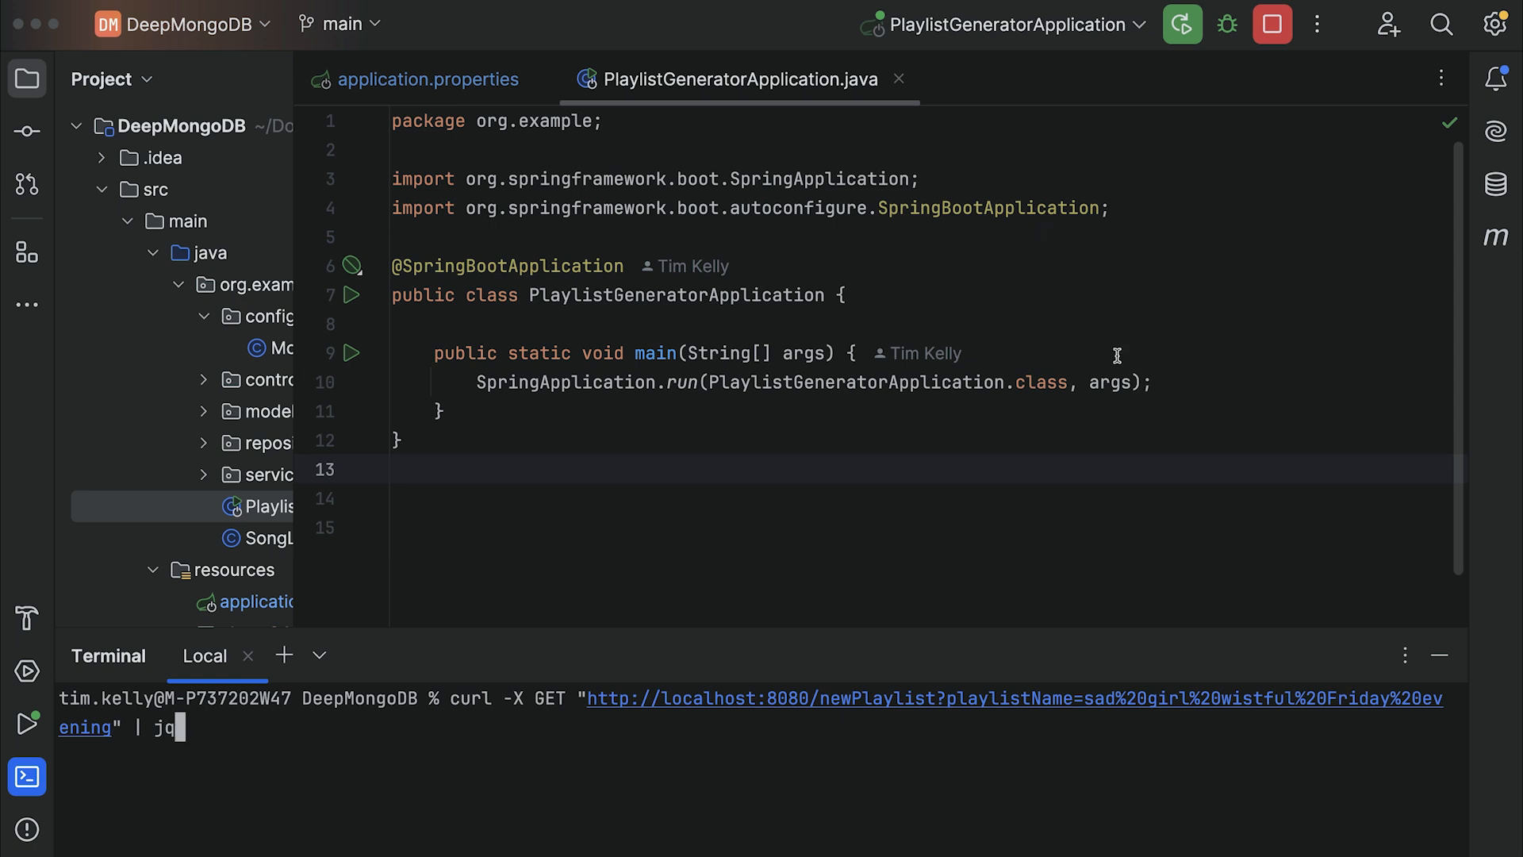
mouse_move(1111, 774)
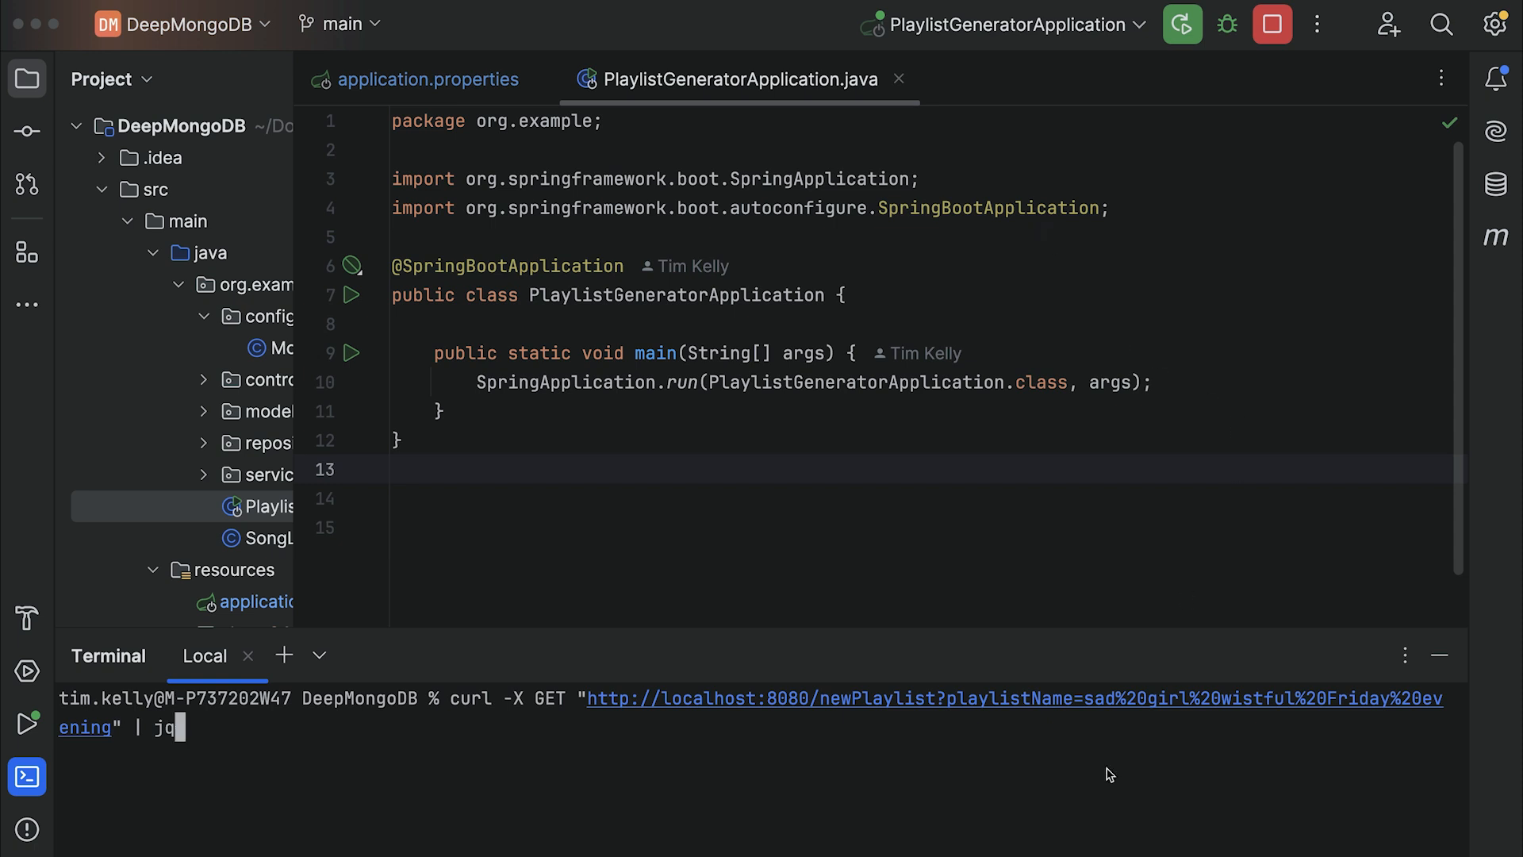
mouse_move(1276, 721)
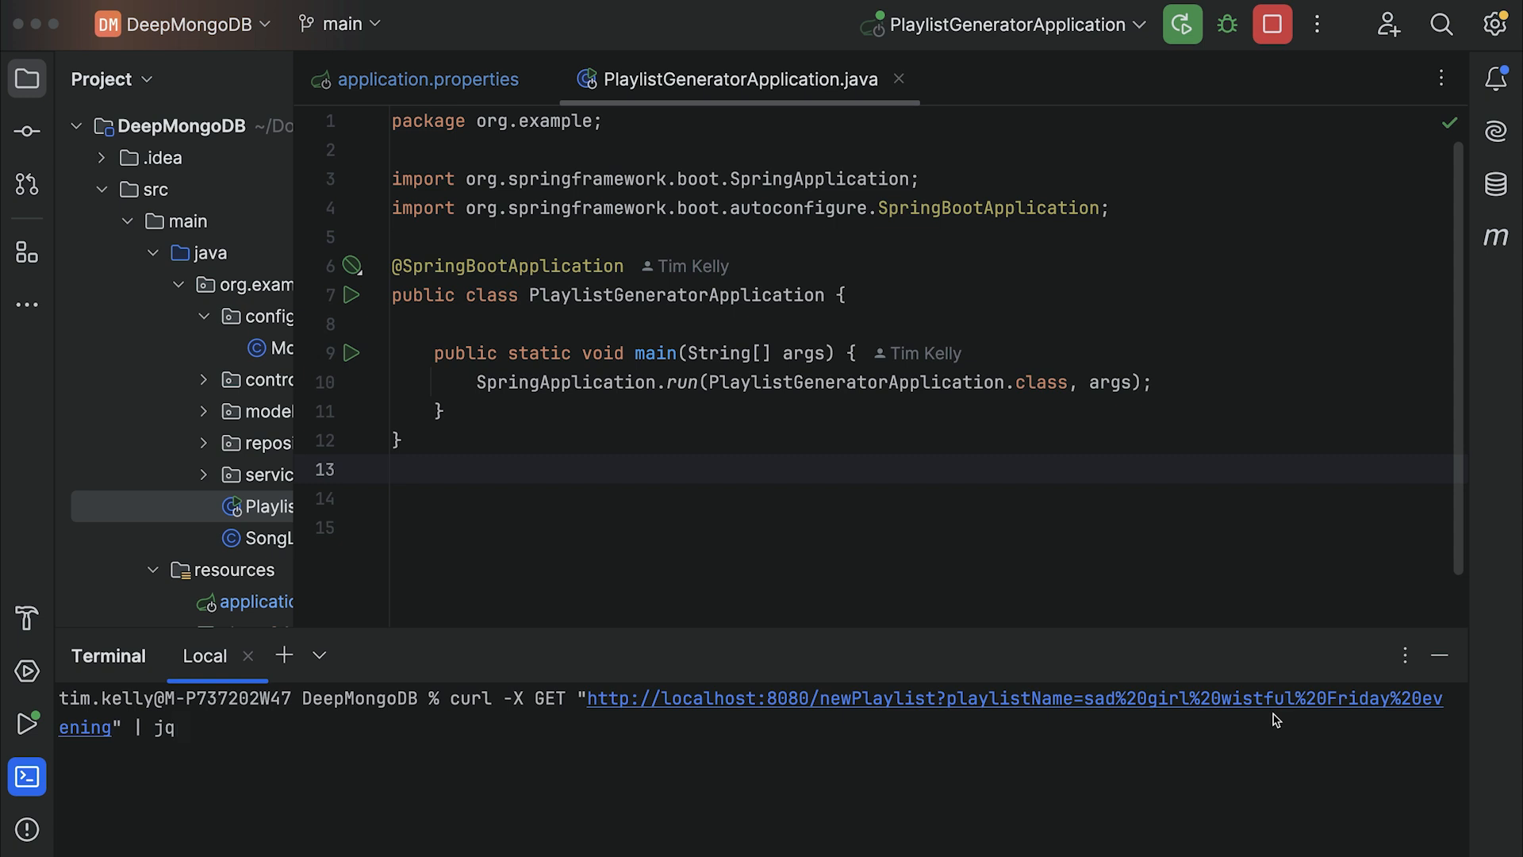
mouse_move(168, 760)
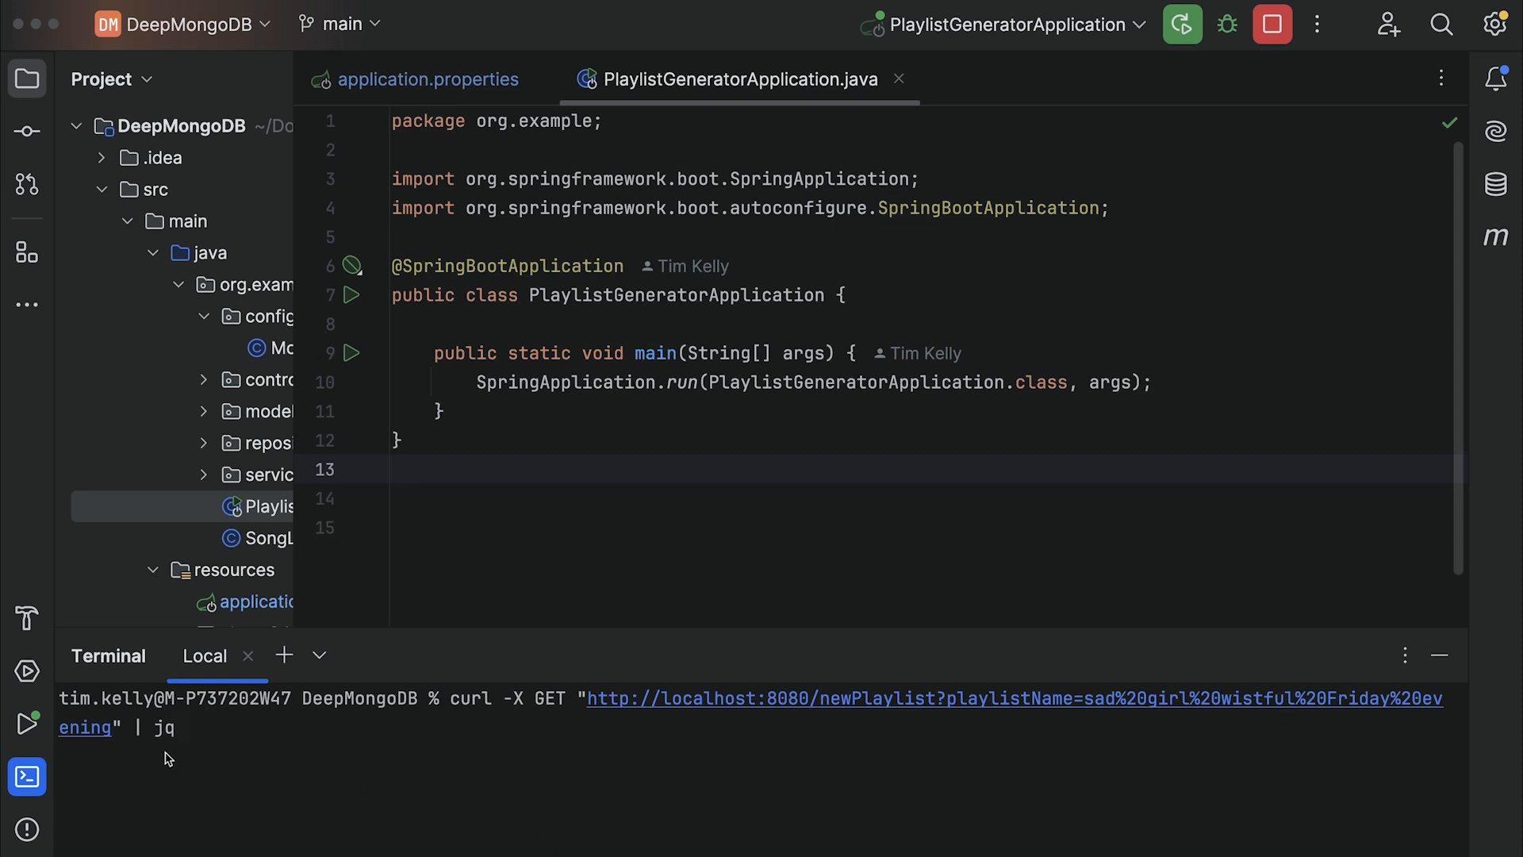
mouse_move(233, 730)
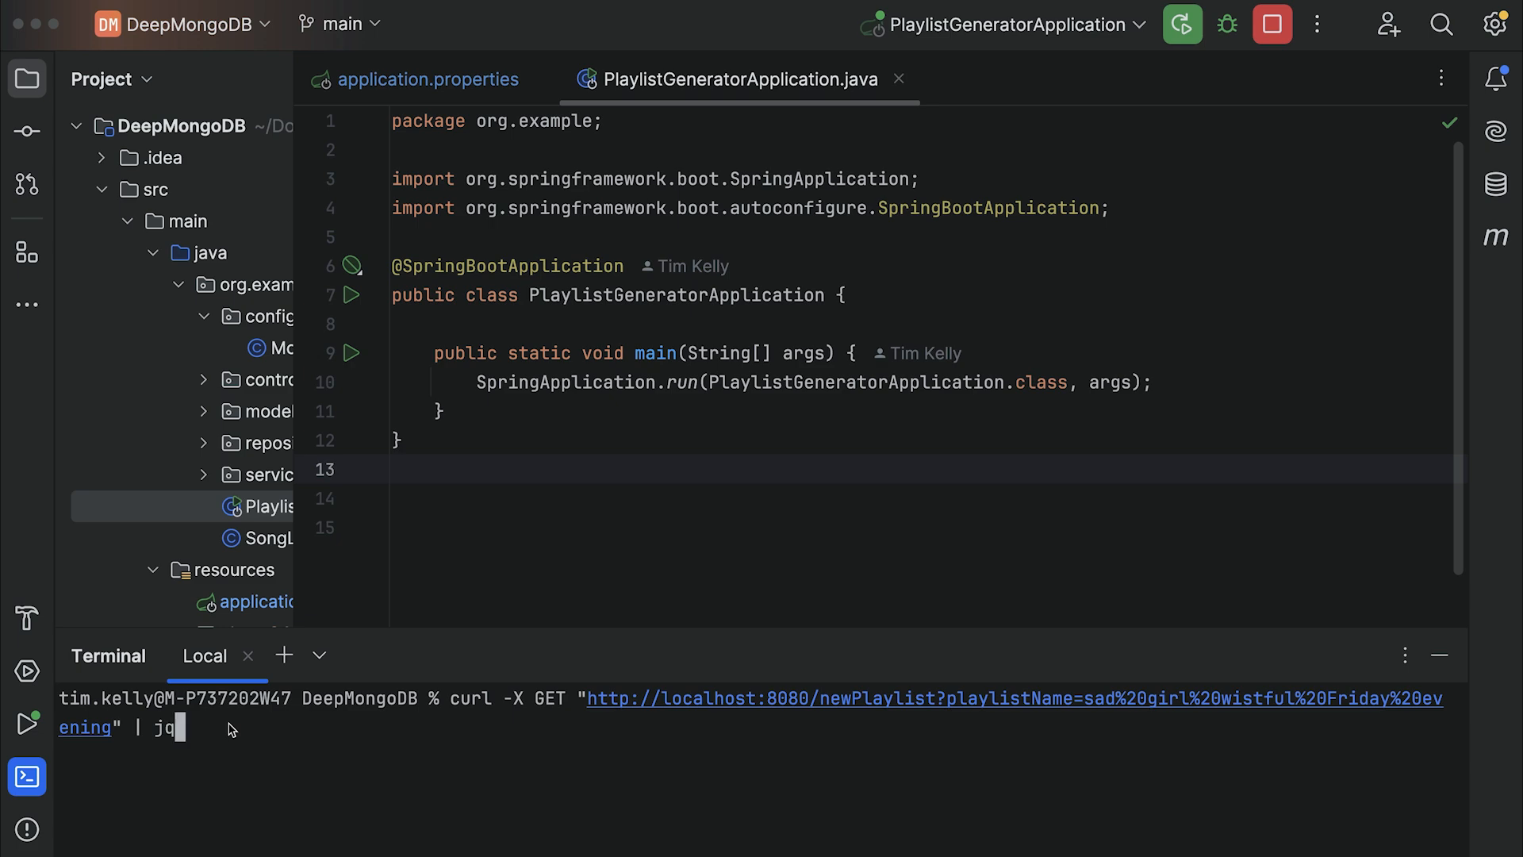
- Run the newPlaylist curl request and browse the returned songs with lyrics and embeddings
key(Return)
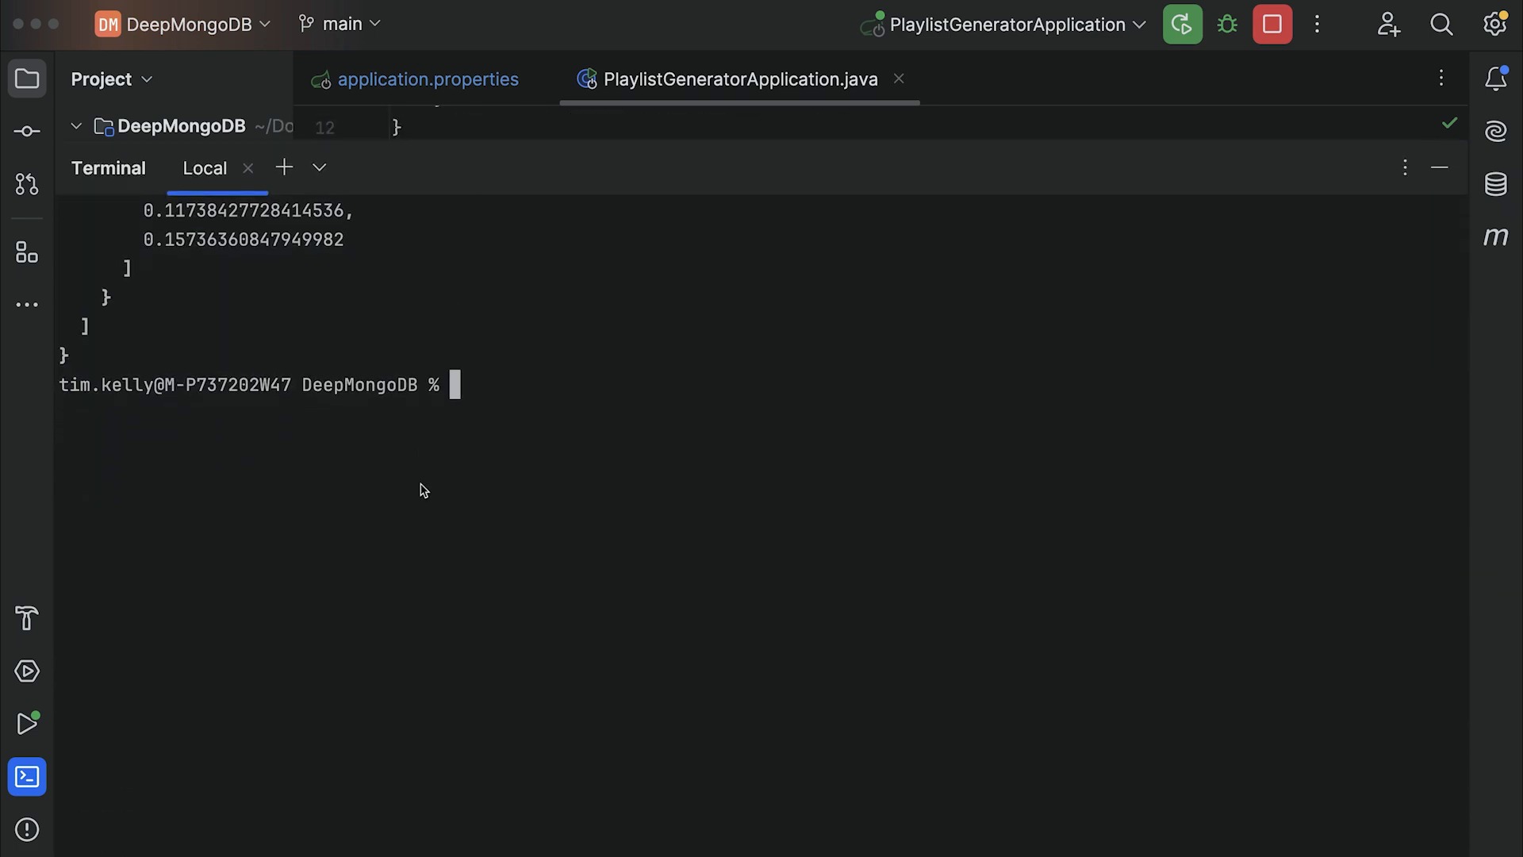
scroll(up, 3)
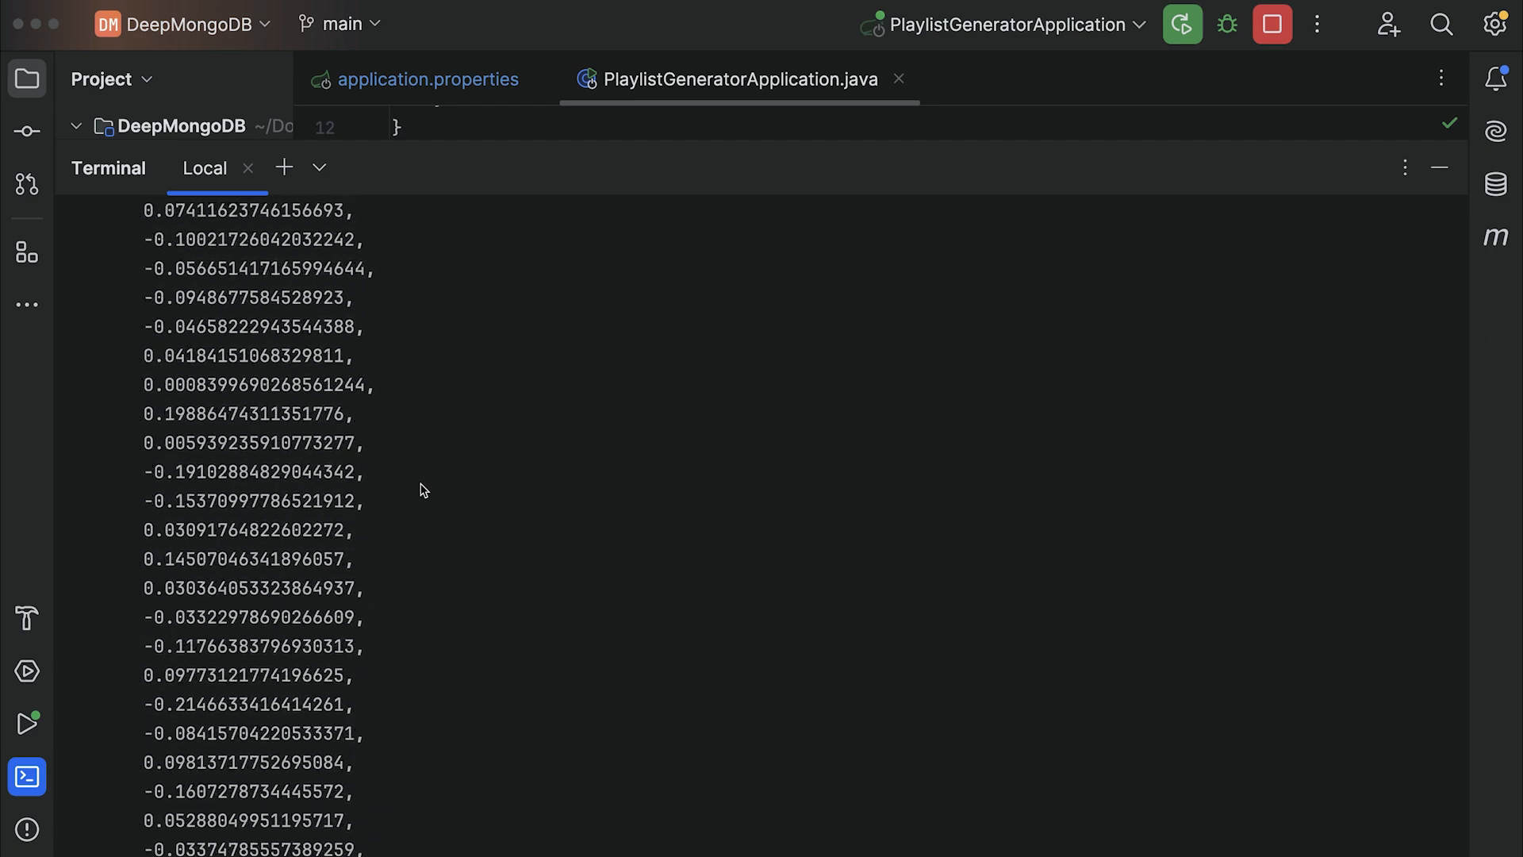
scroll(down, 3)
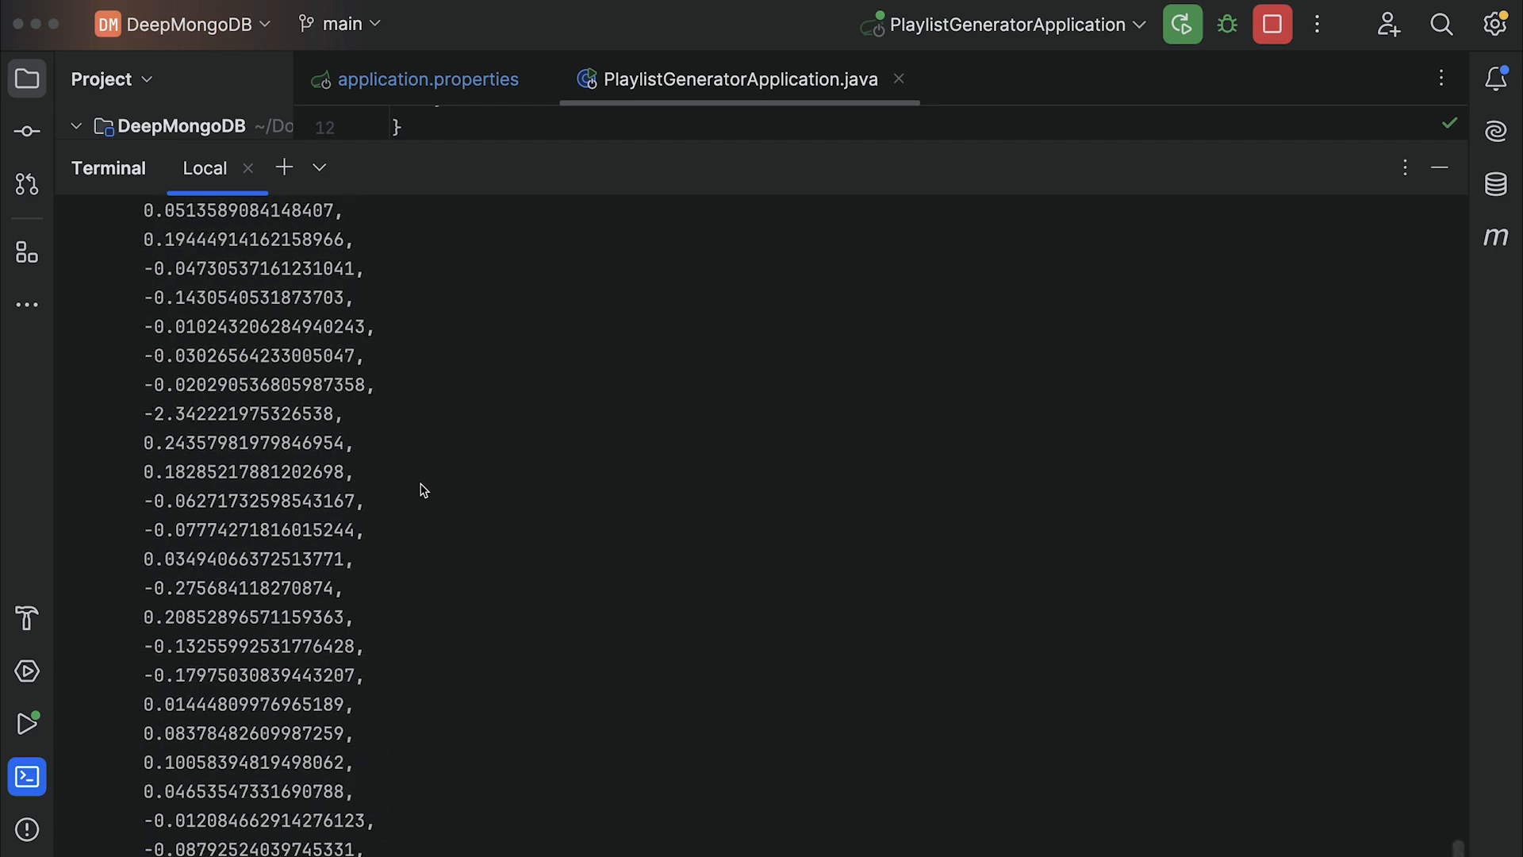
scroll(down, 3)
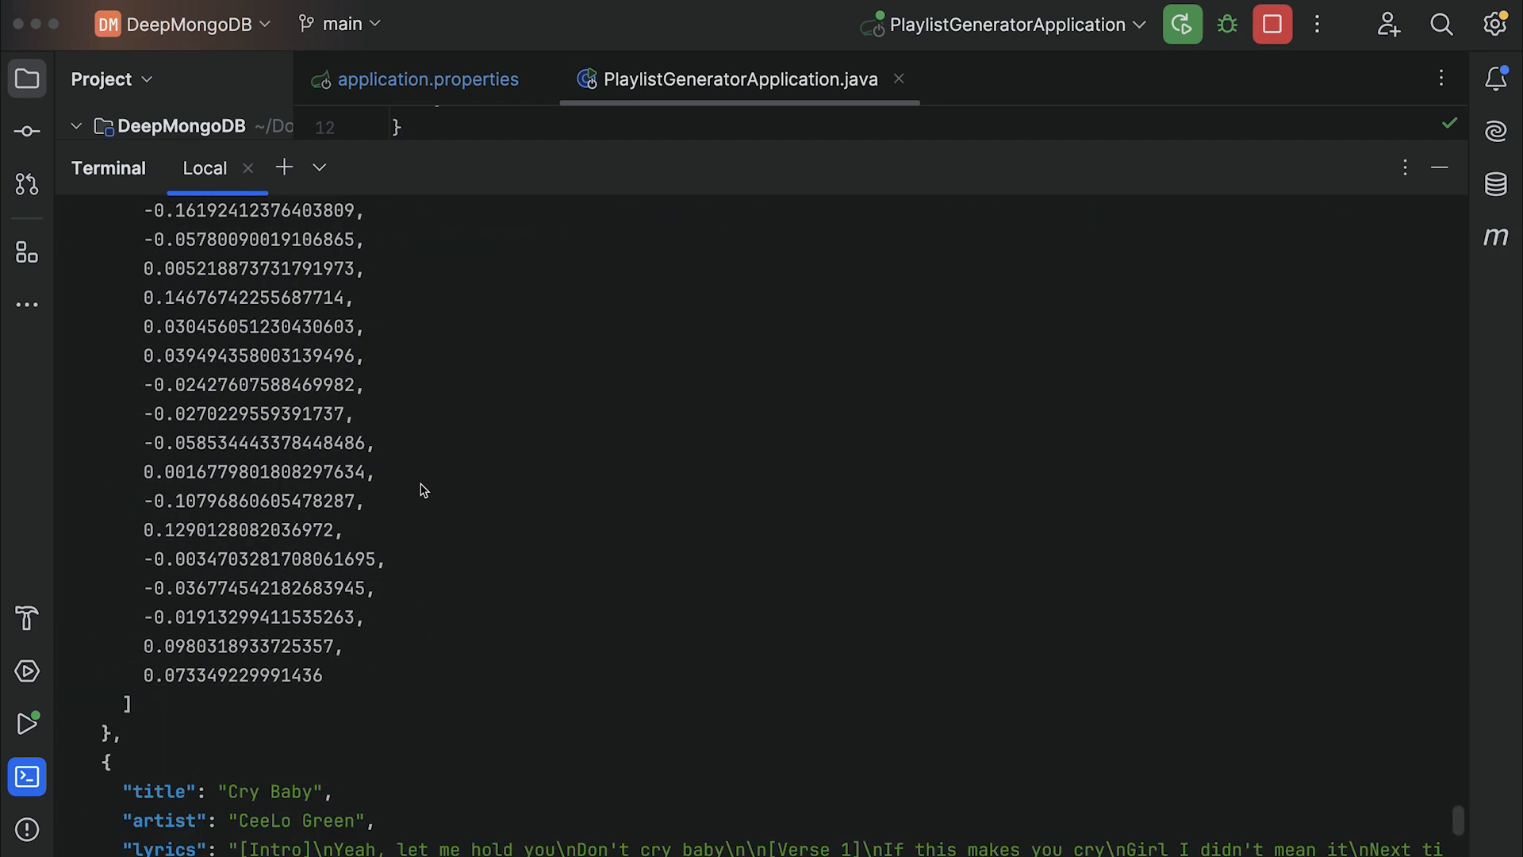
scroll(down, 3)
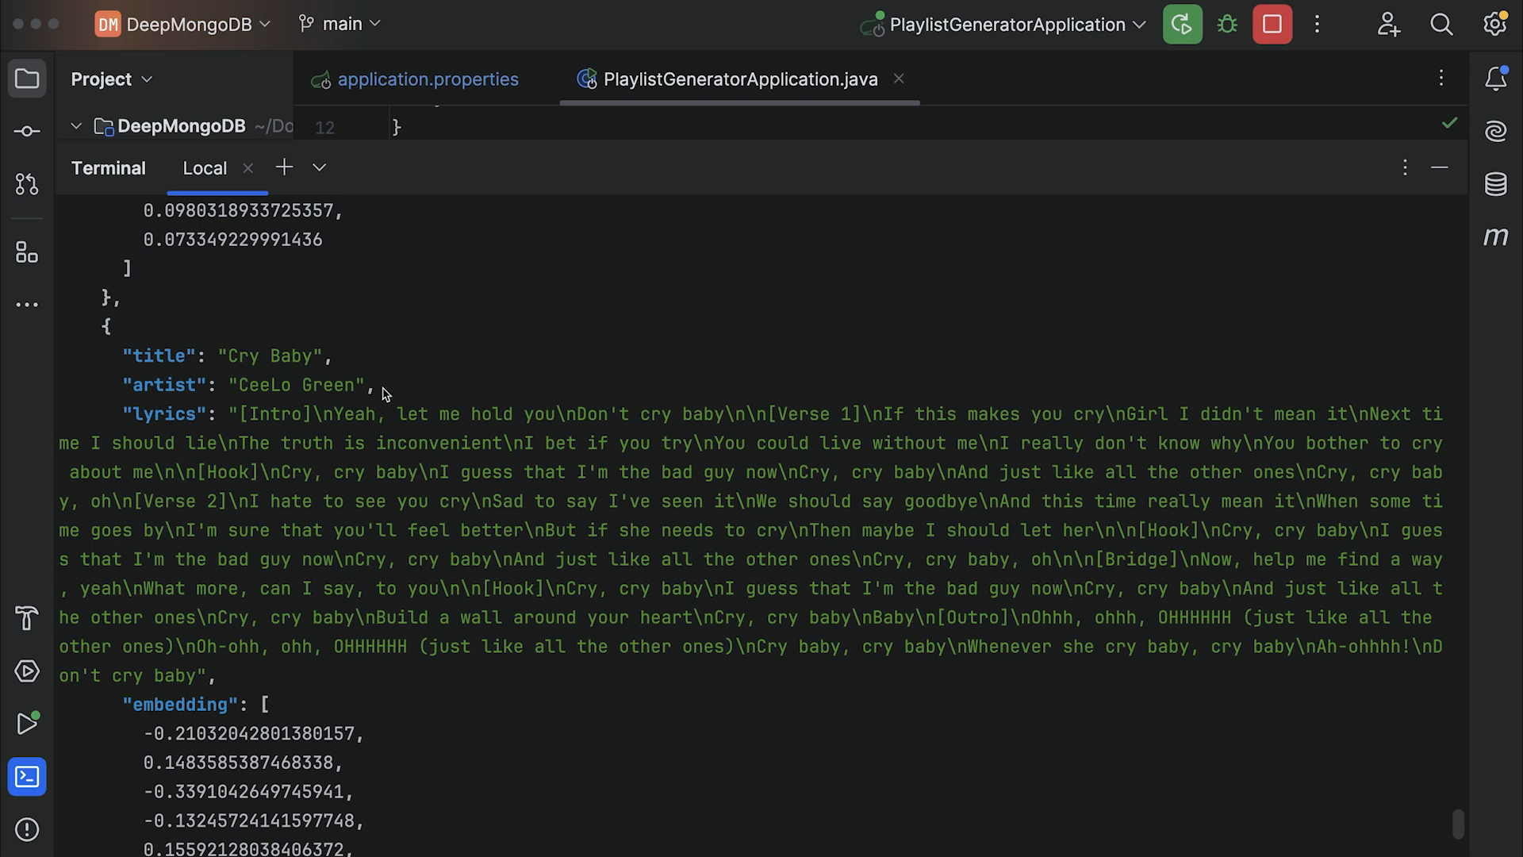
scroll(down, 3)
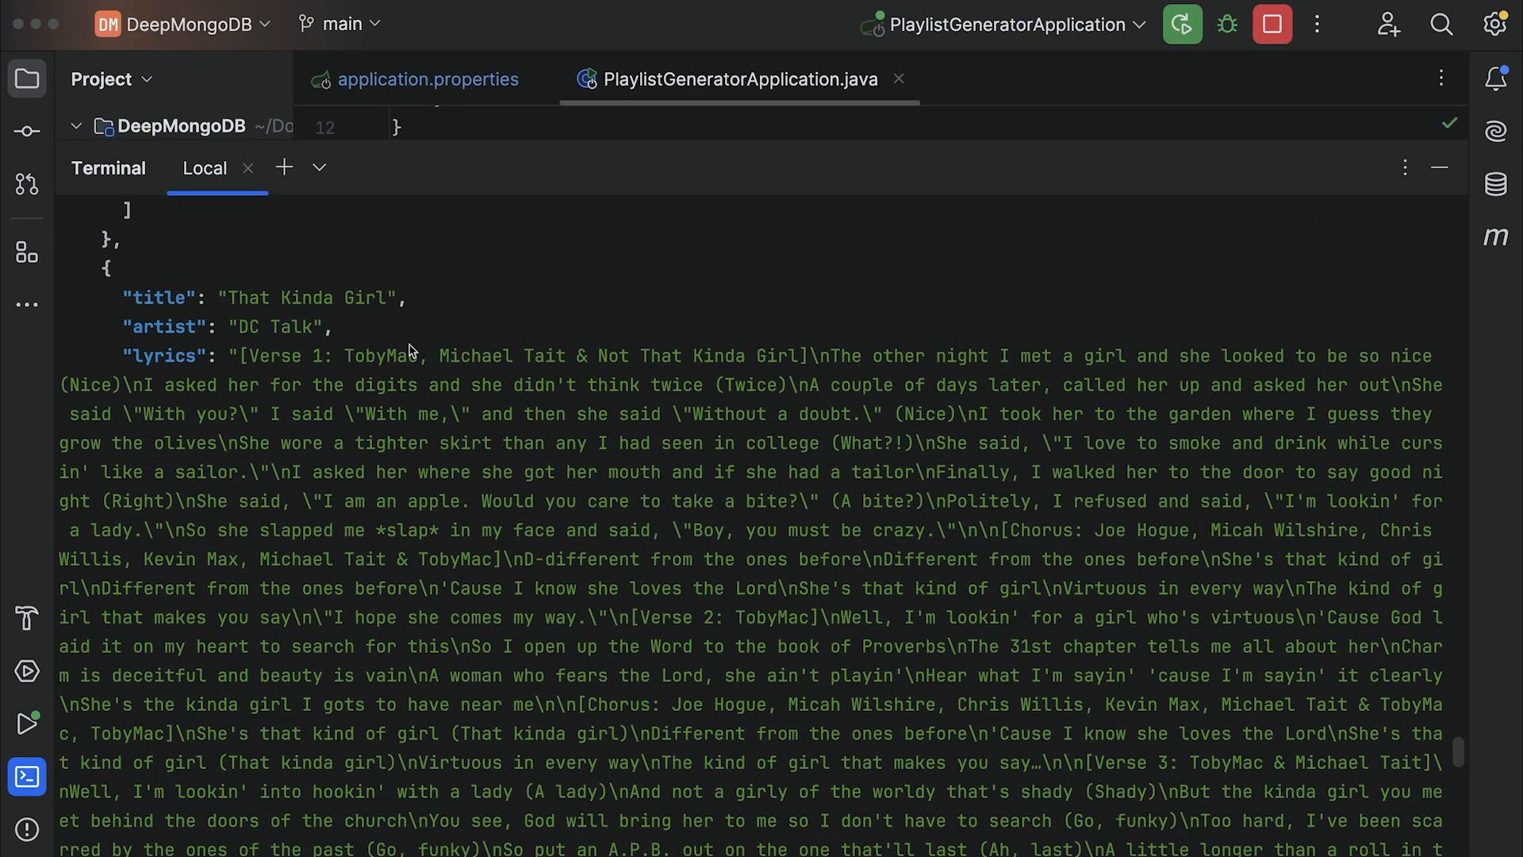
mouse_move(493, 419)
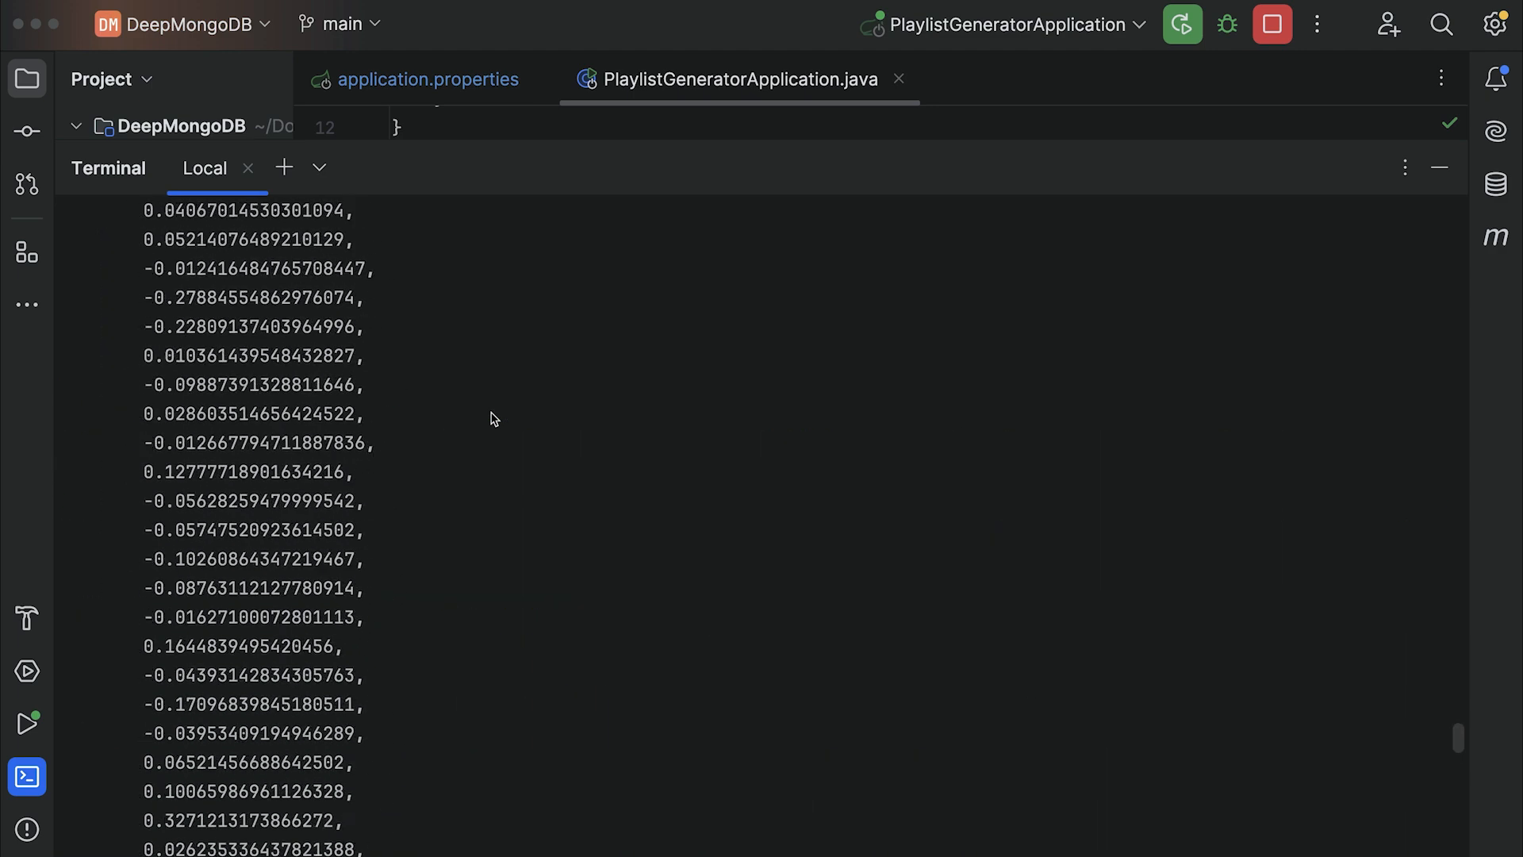
- Scroll the terminal to the 'sad girl wistful Friday evening' playlist name and 'When A Woman Loves'
scroll(down, 3)
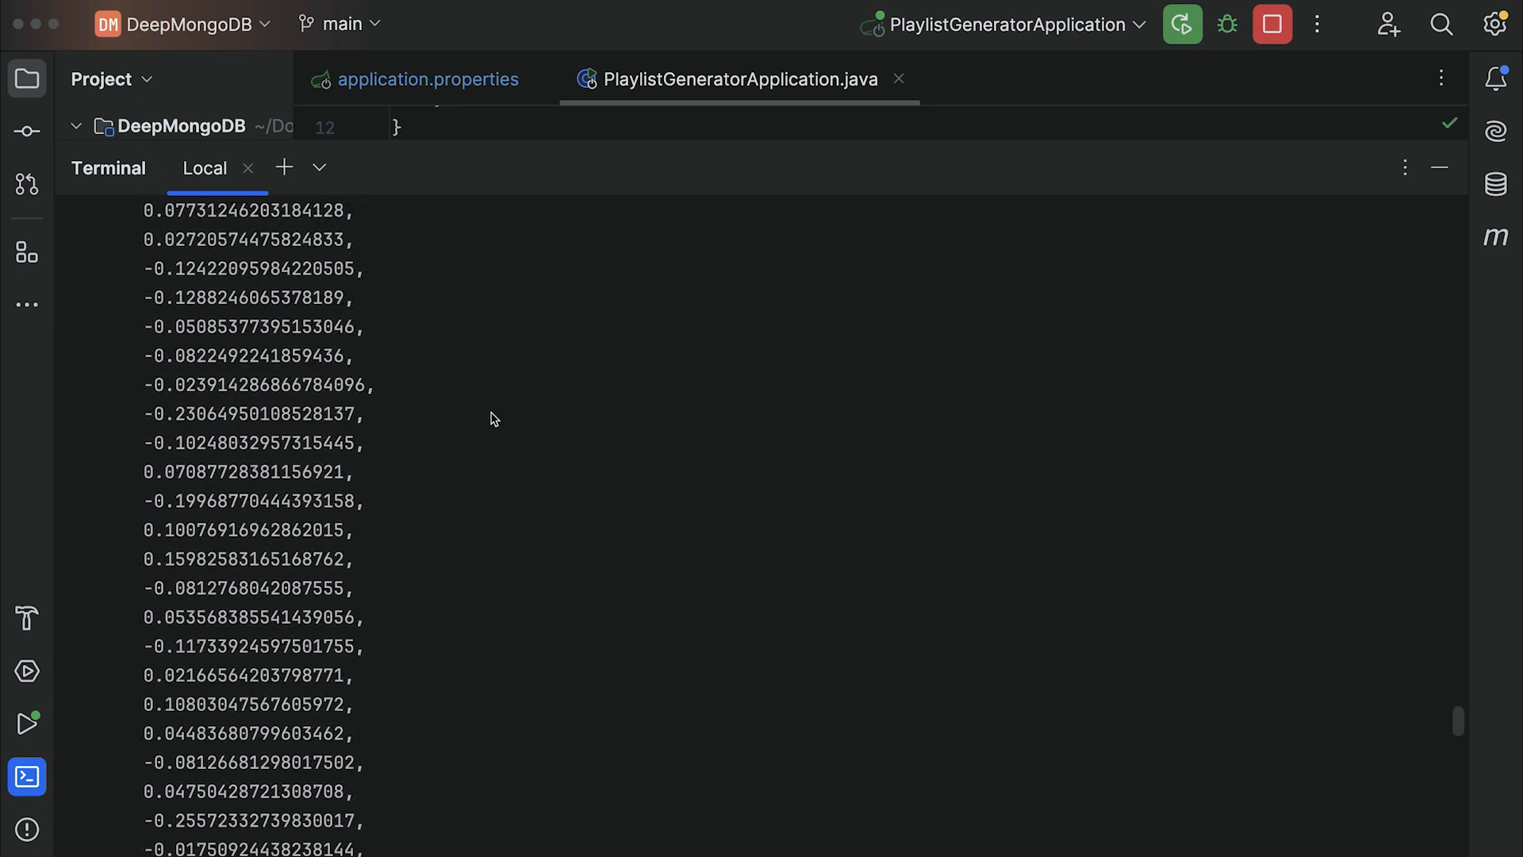
scroll(down, 3)
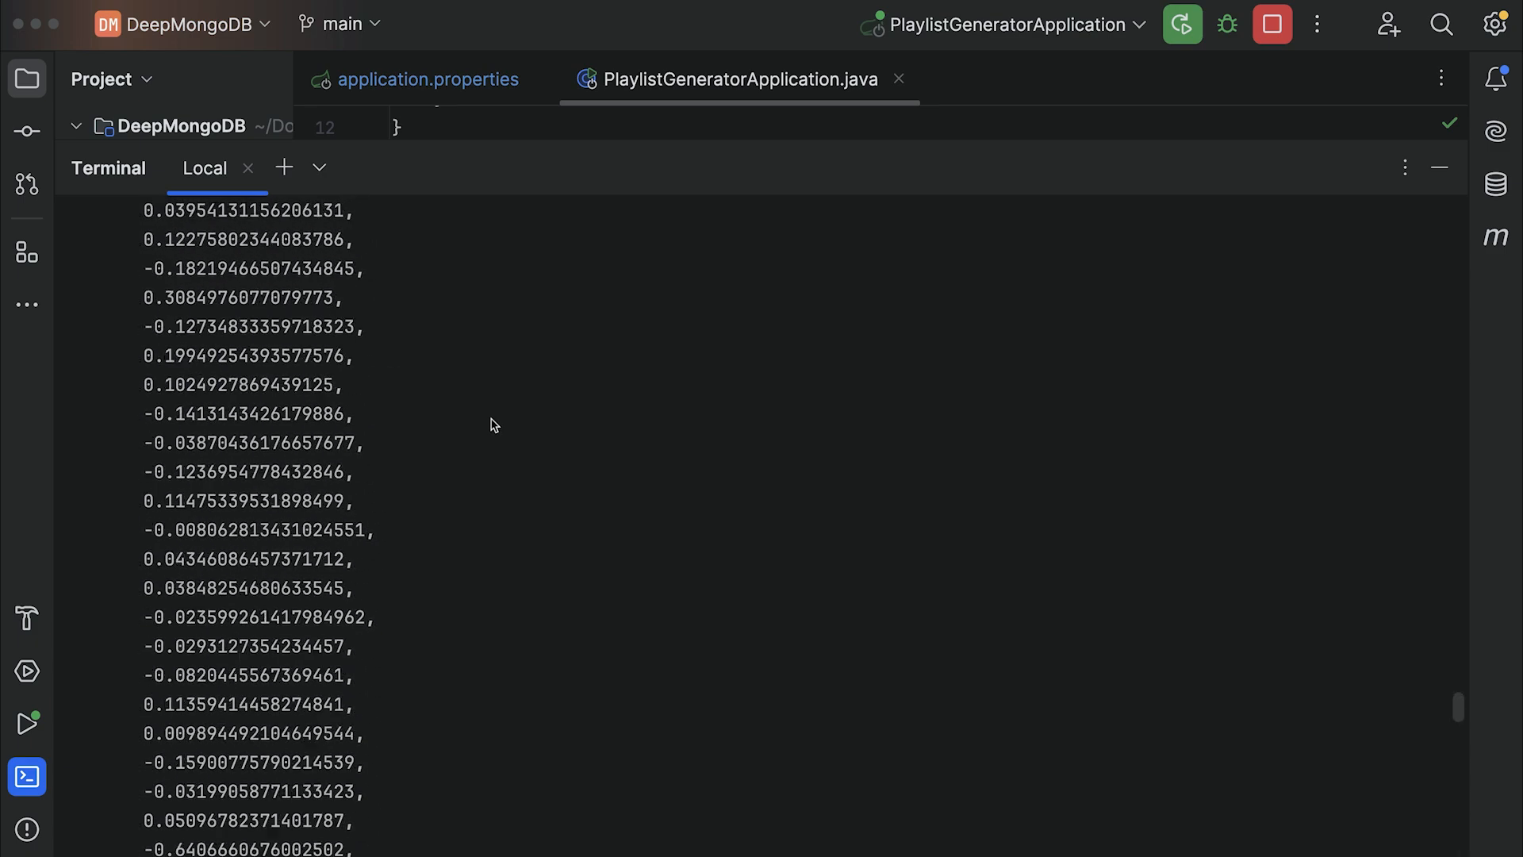
scroll(down, 3)
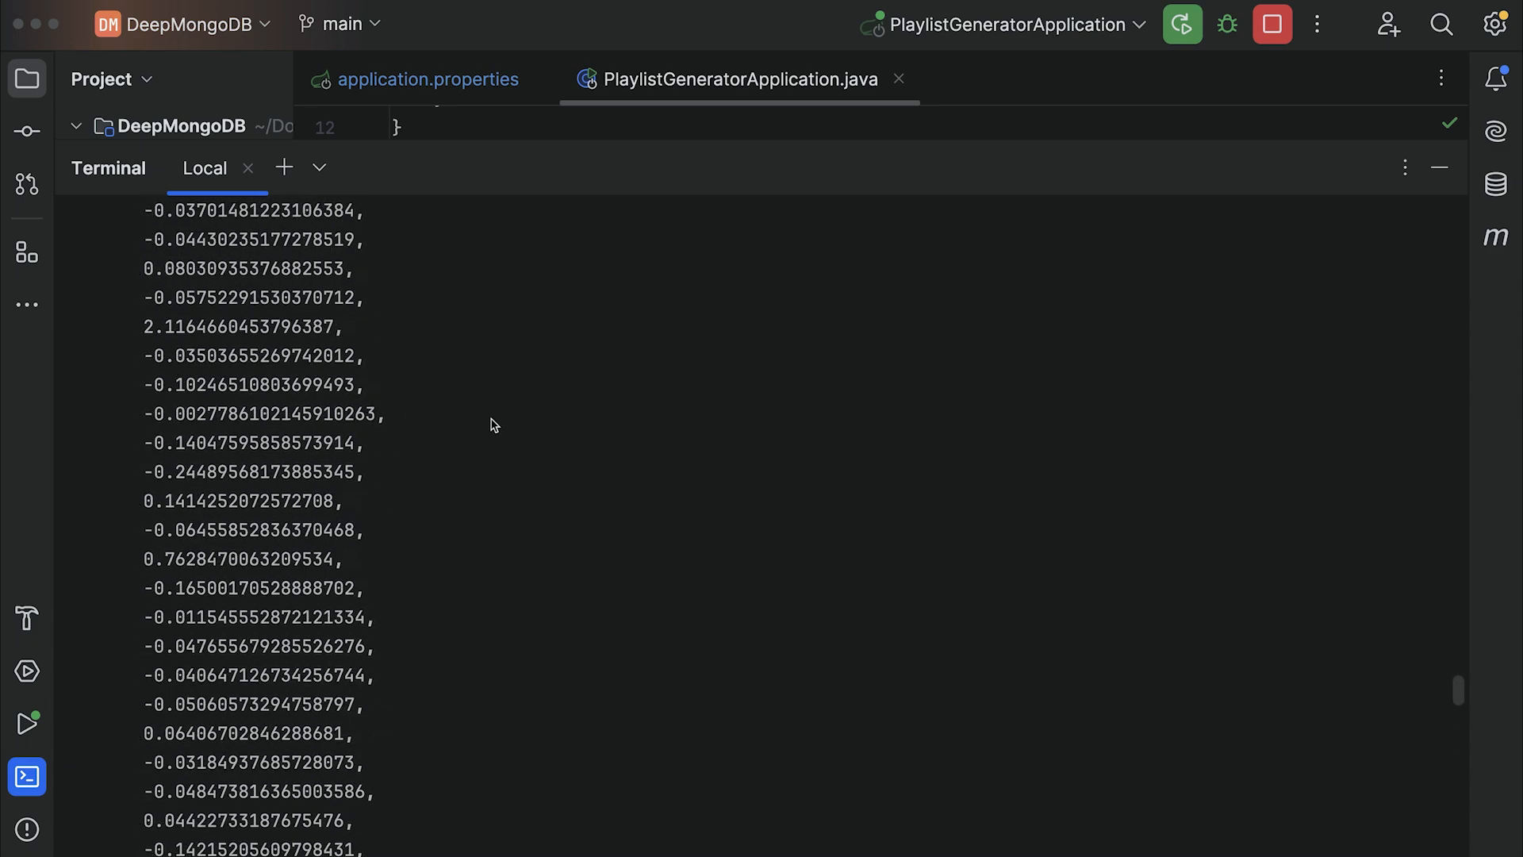
scroll(down, 3)
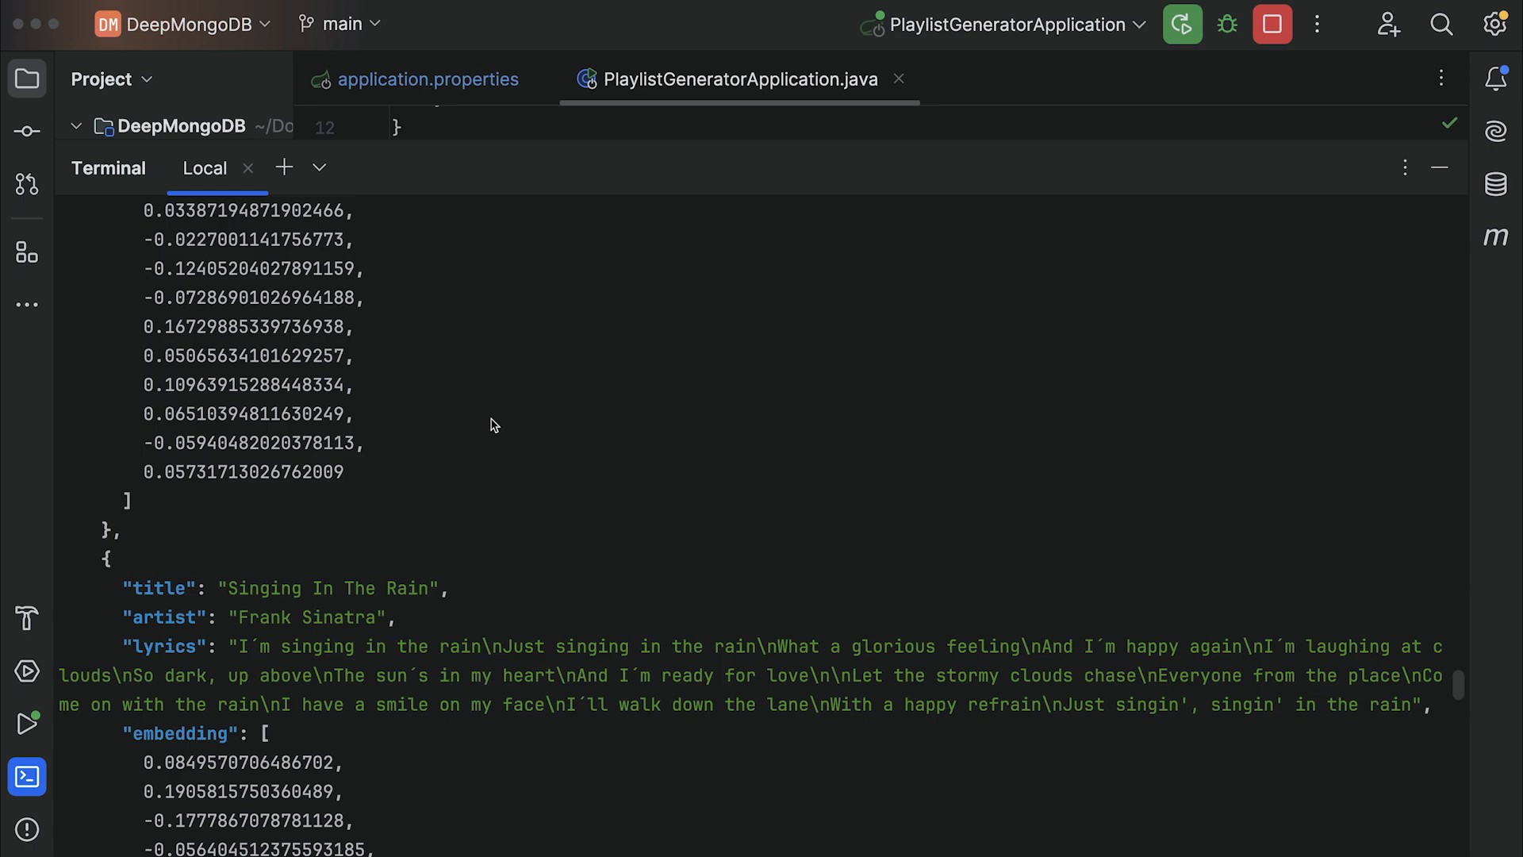
mouse_move(492, 531)
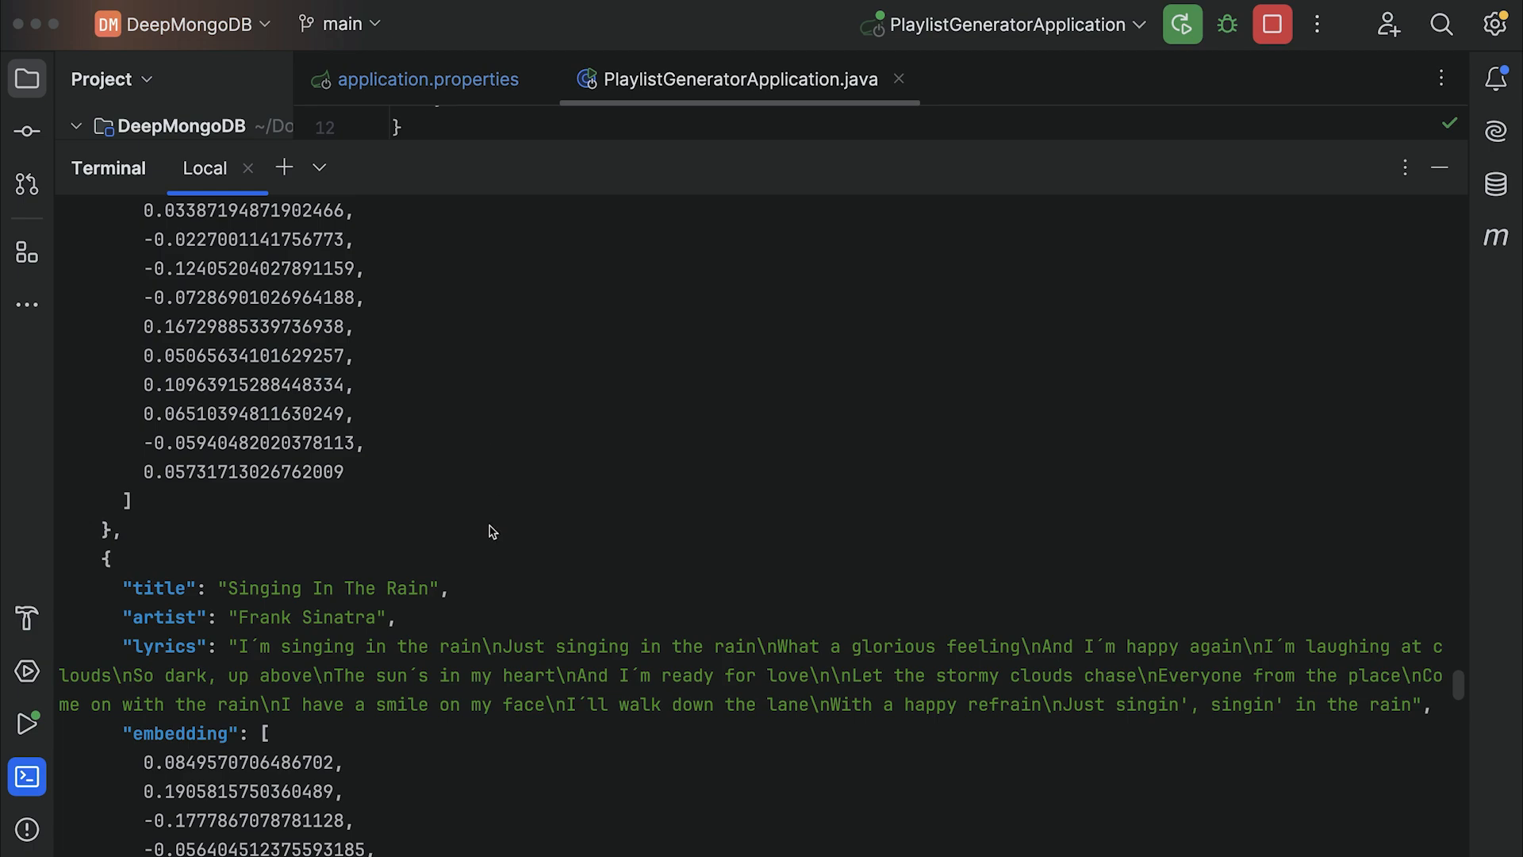
scroll(down, 3)
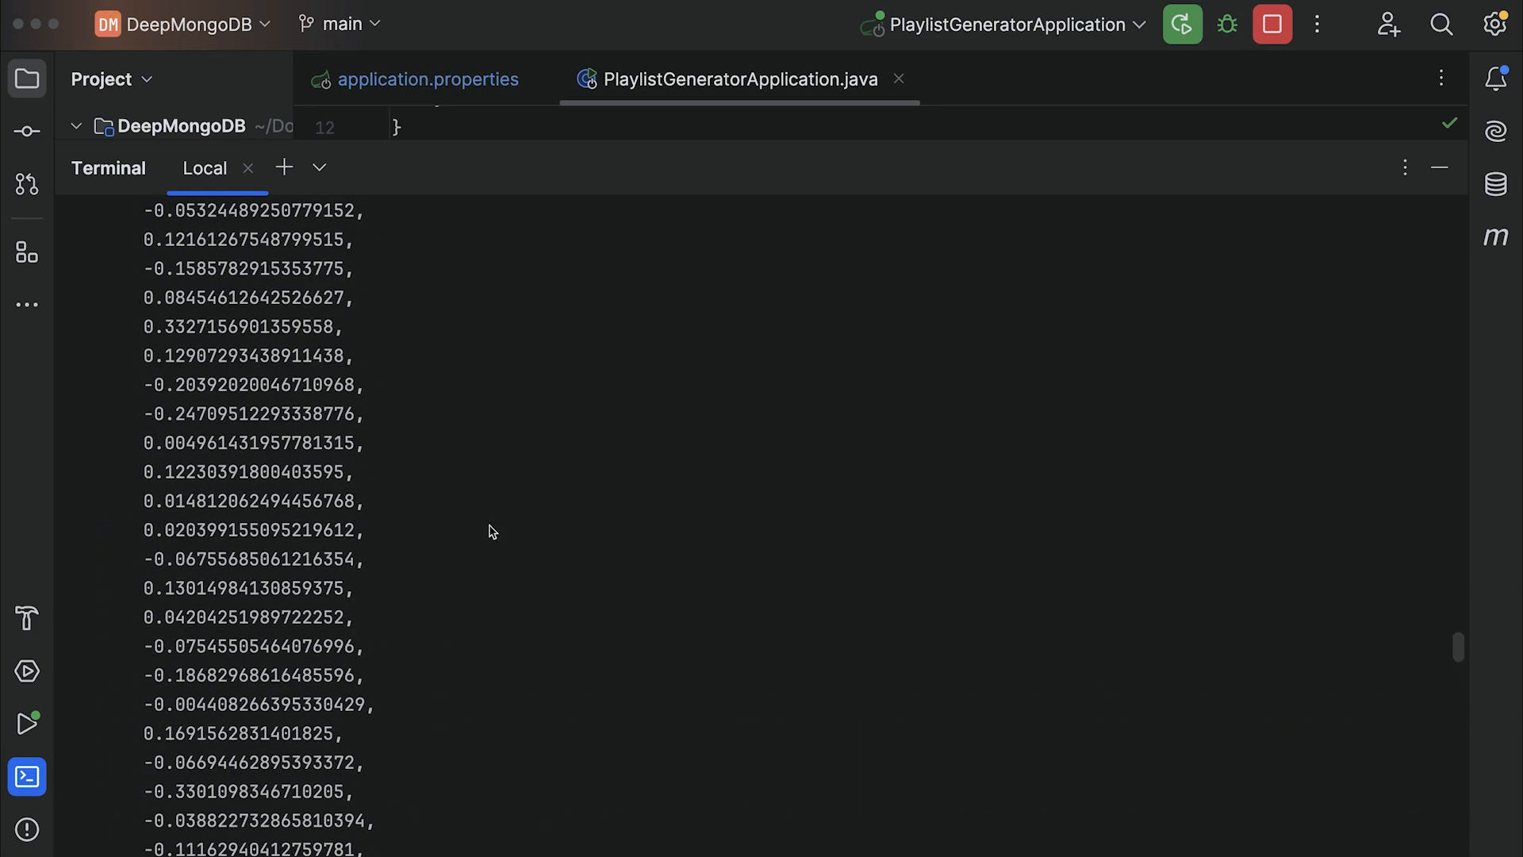
scroll(down, 3)
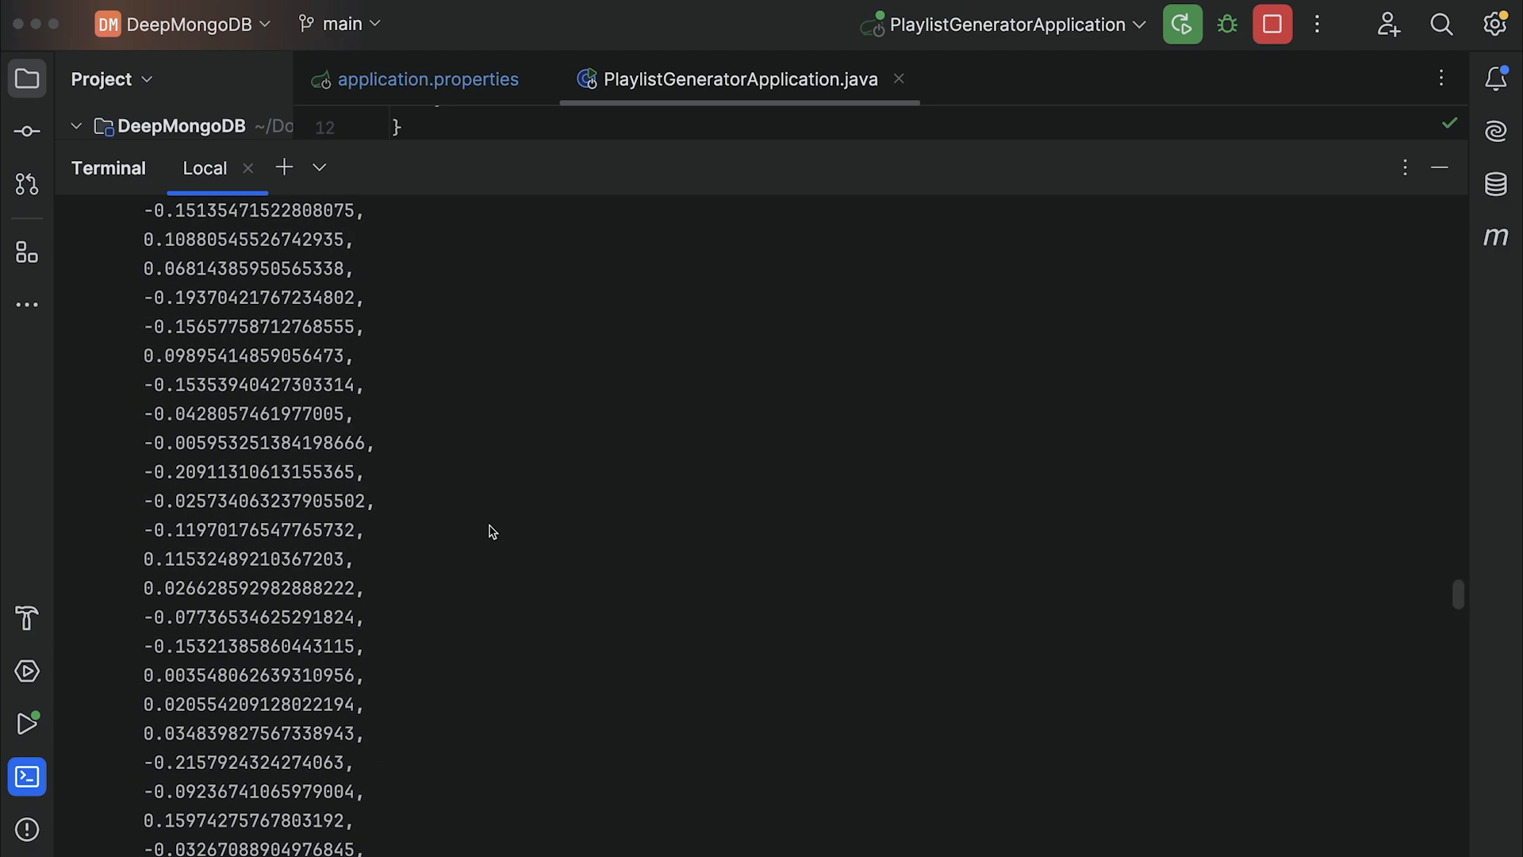
scroll(down, 3)
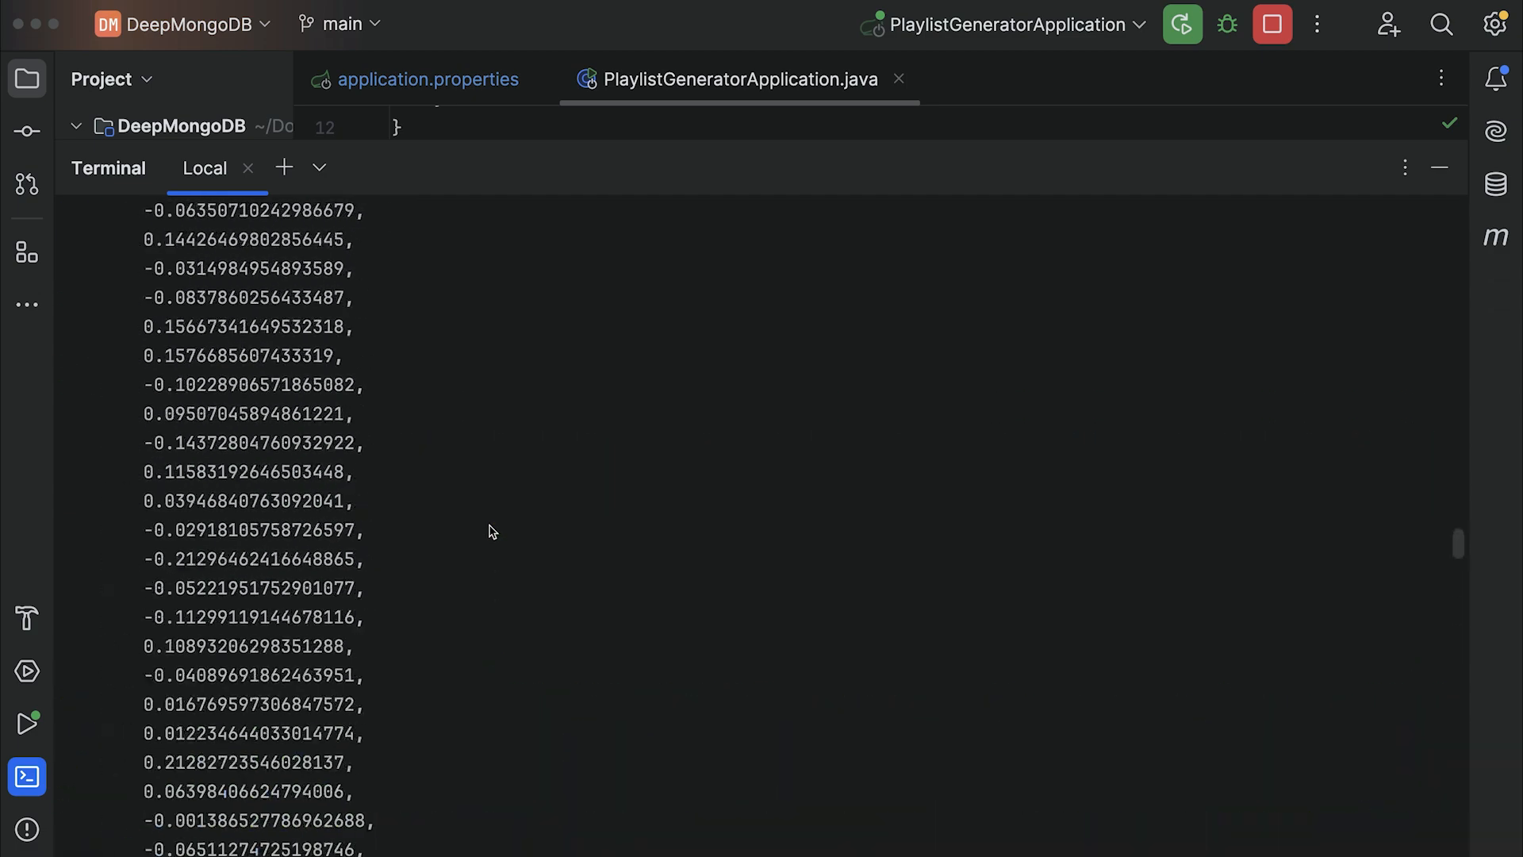
scroll(down, 3)
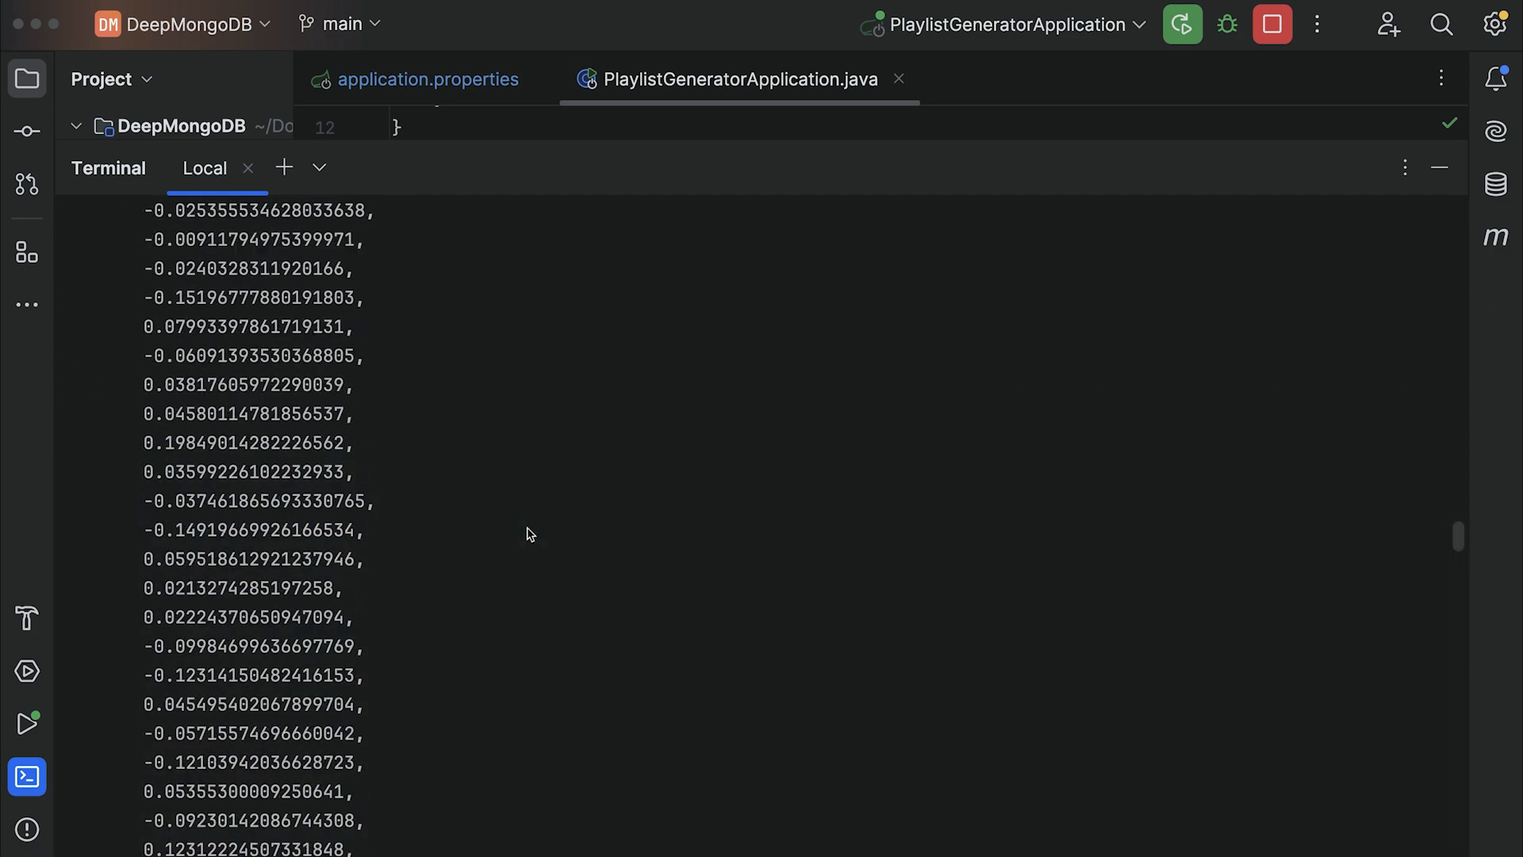
scroll(down, 3)
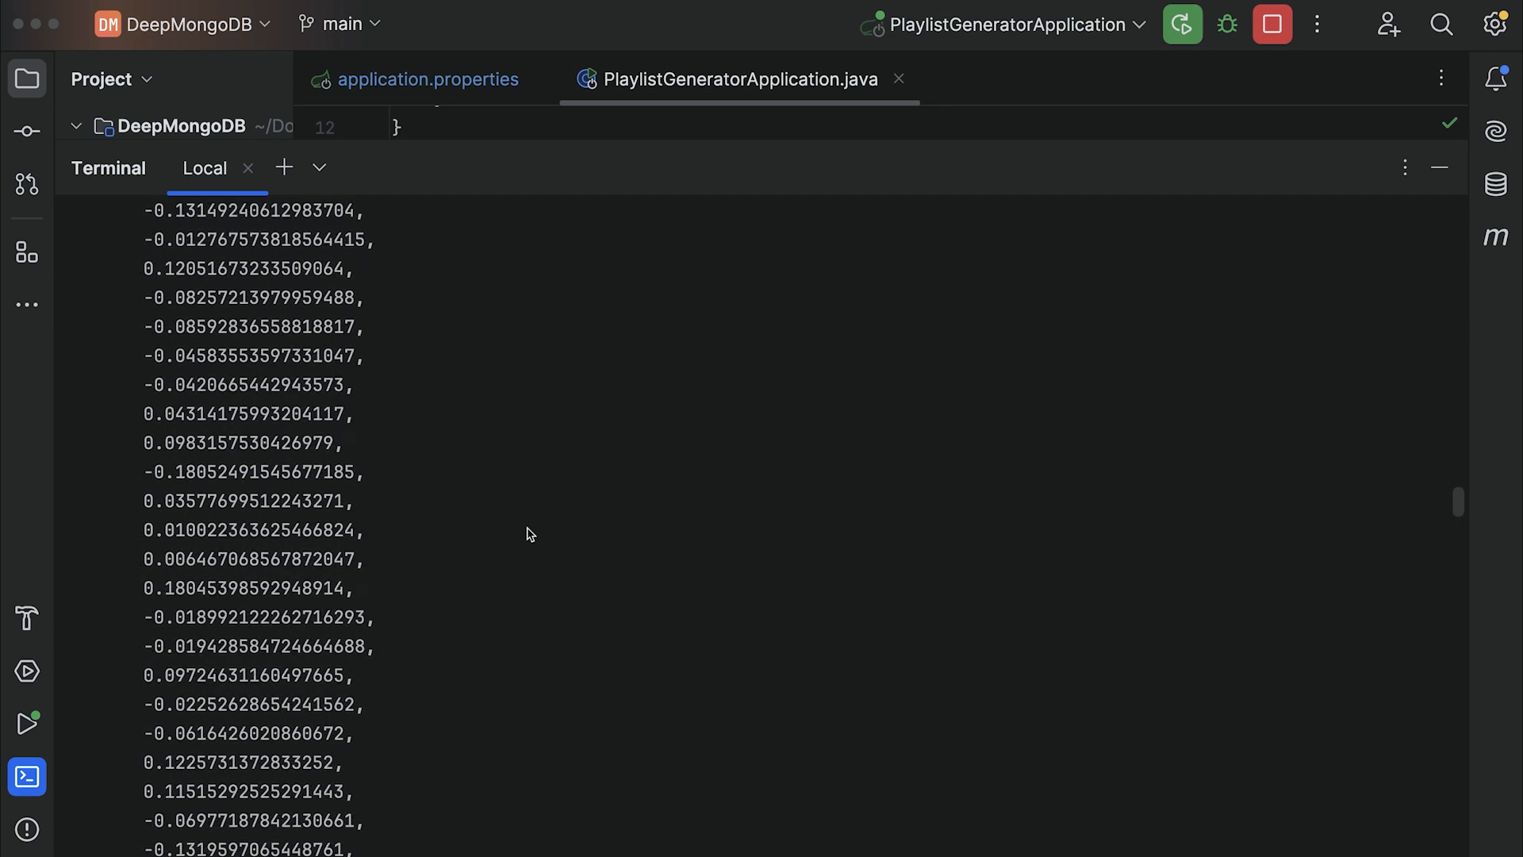
scroll(down, 3)
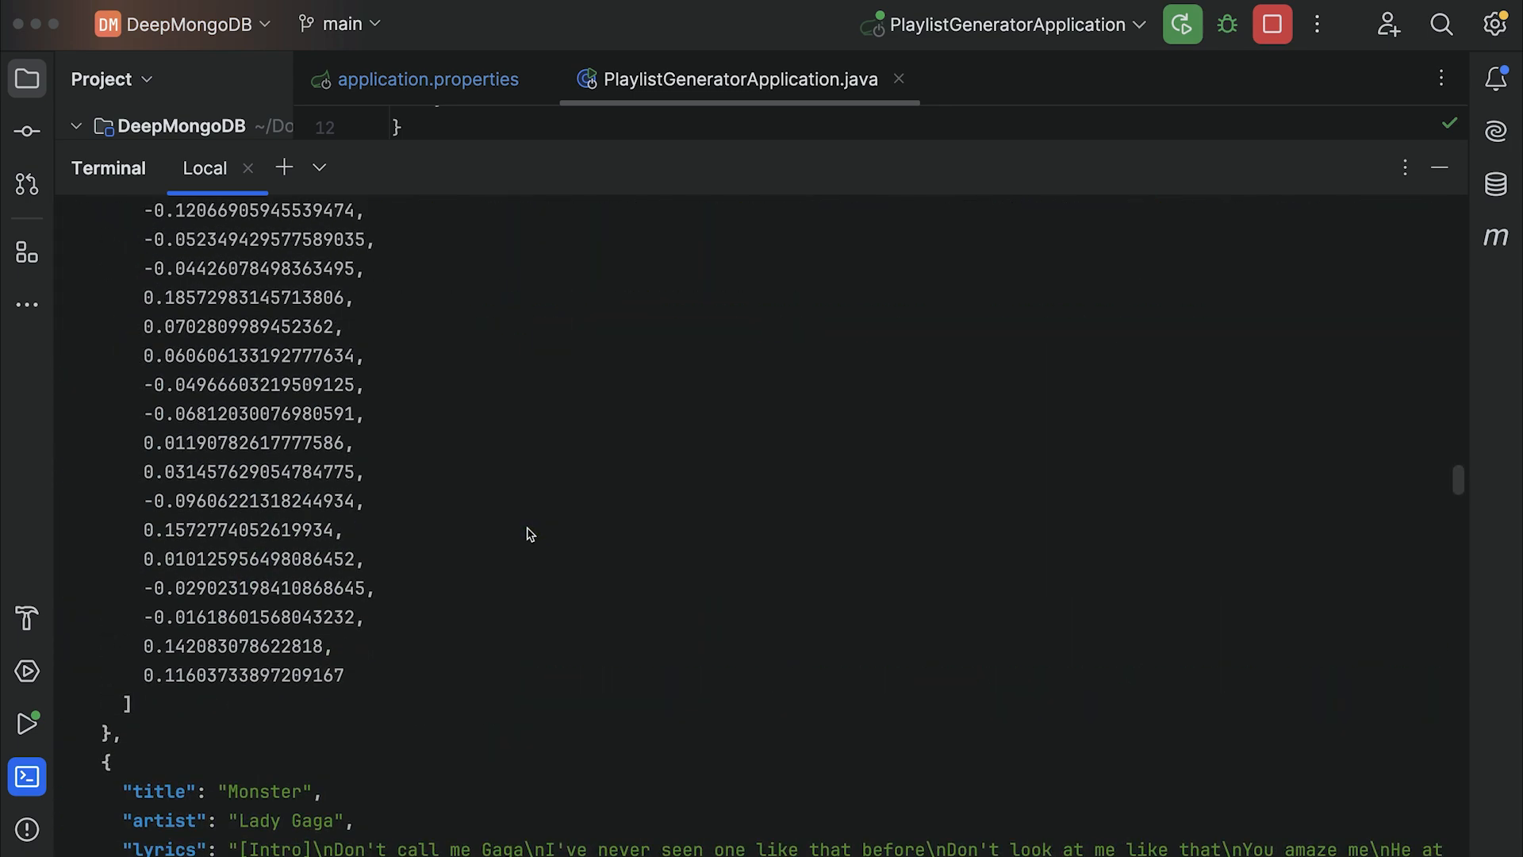
scroll(down, 3)
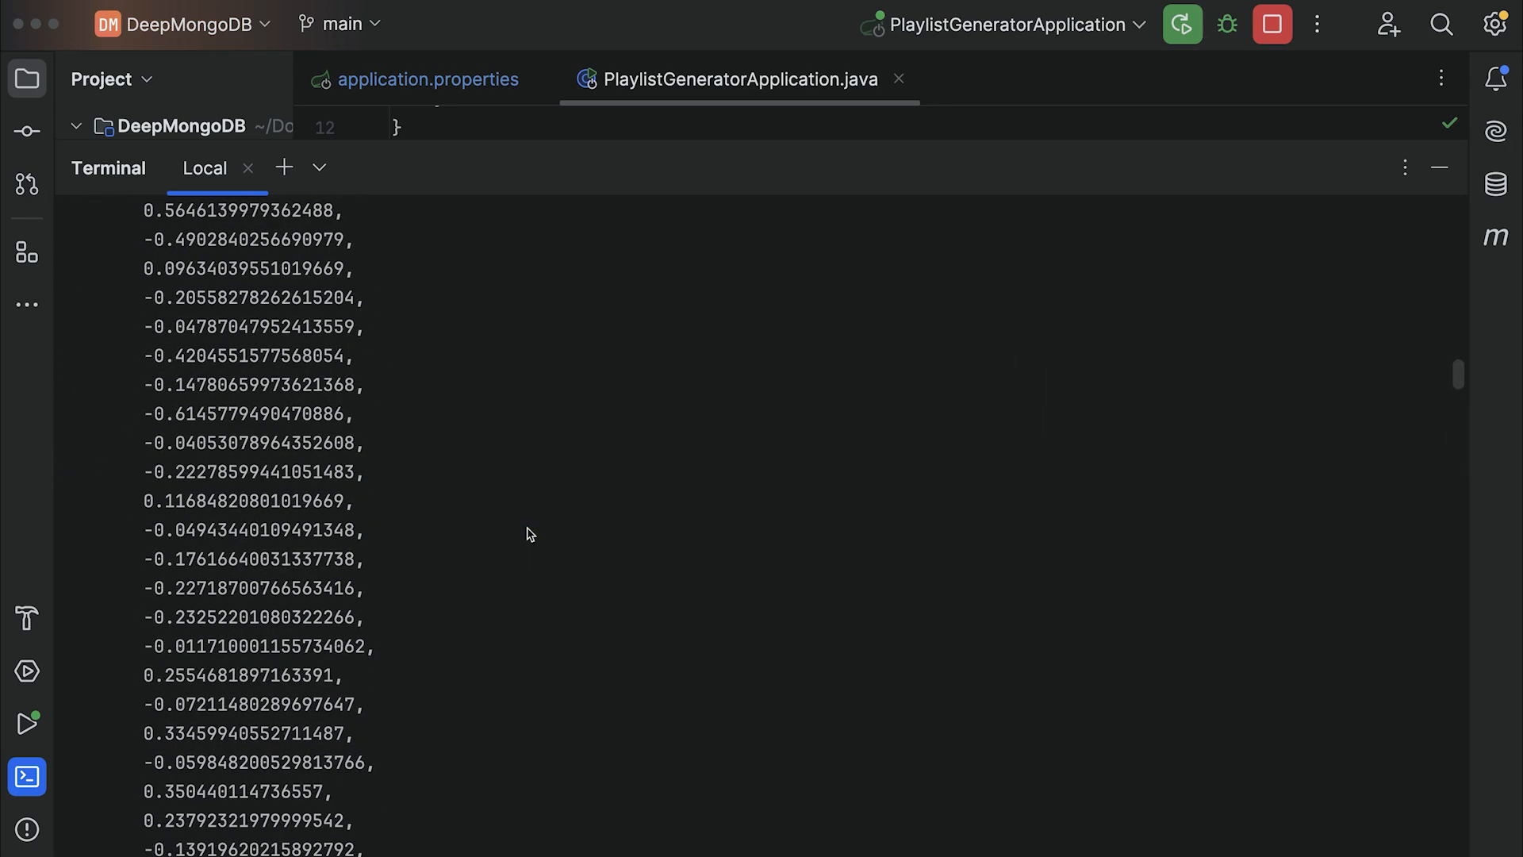
scroll(down, 3)
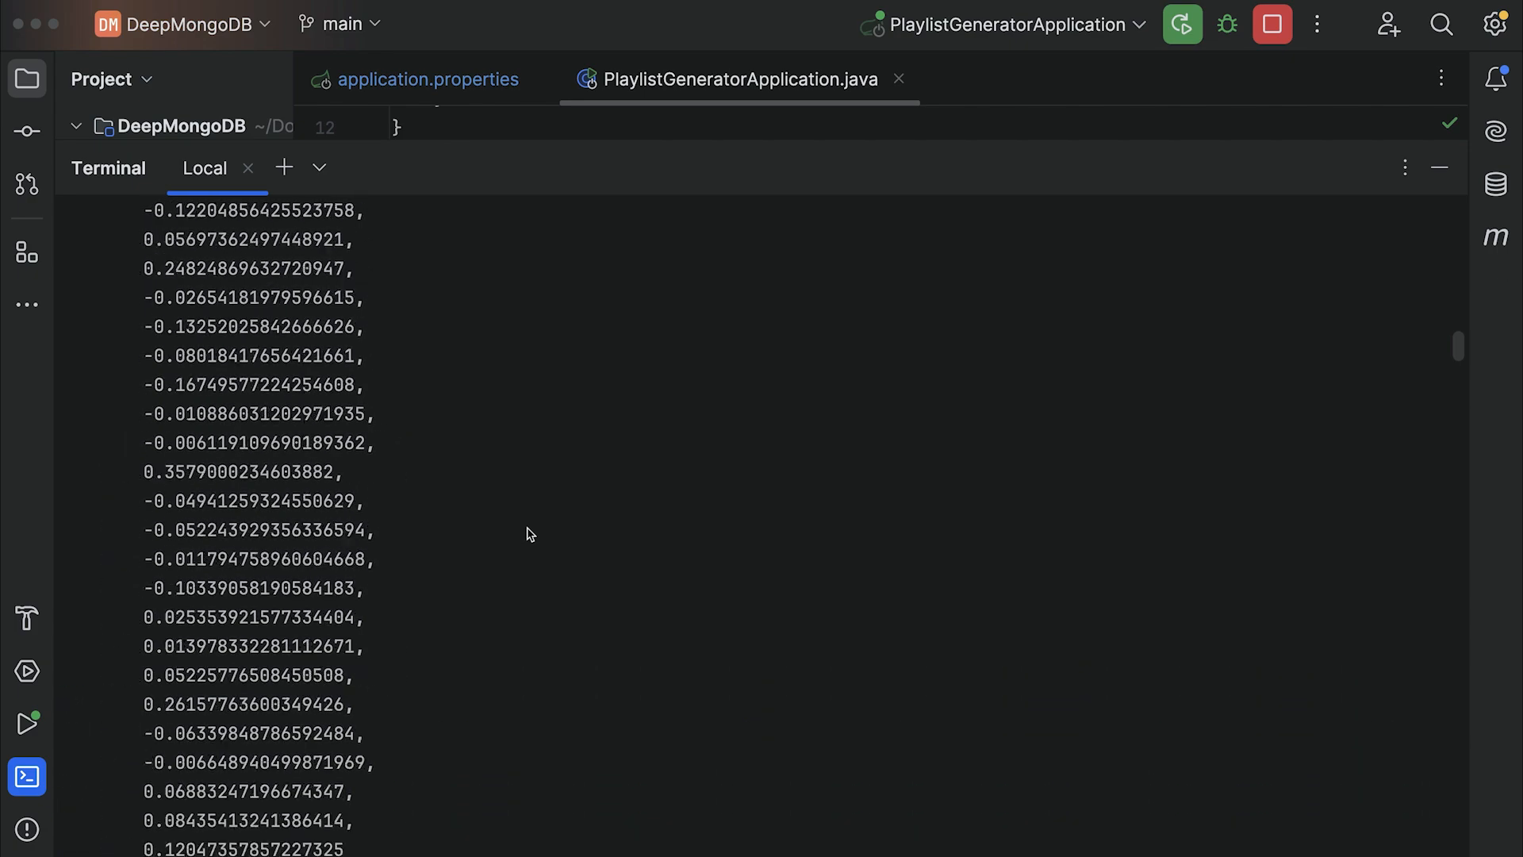
scroll(up, 3)
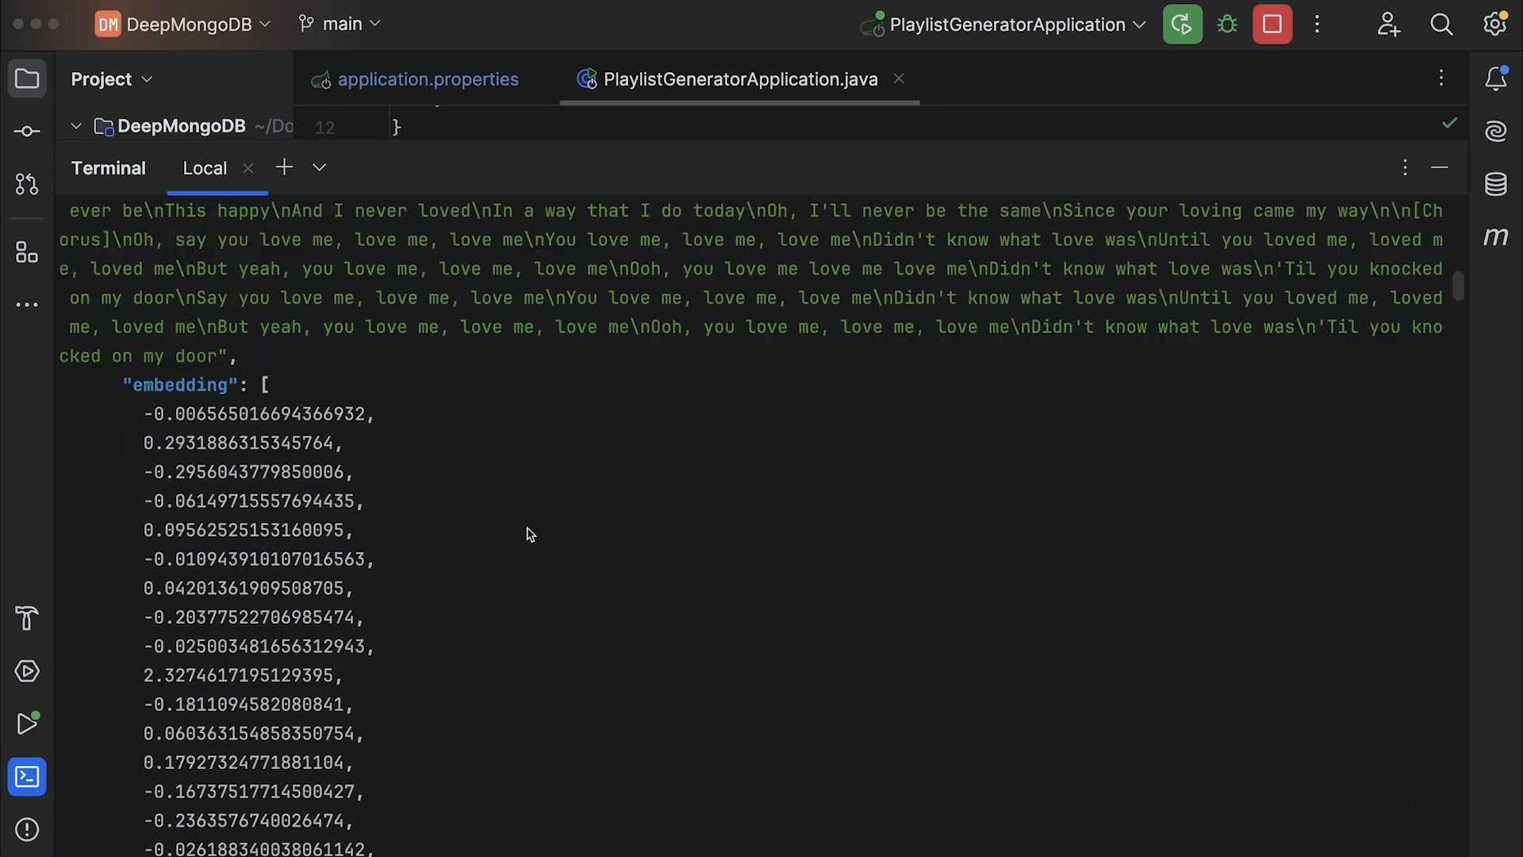
scroll(down, 3)
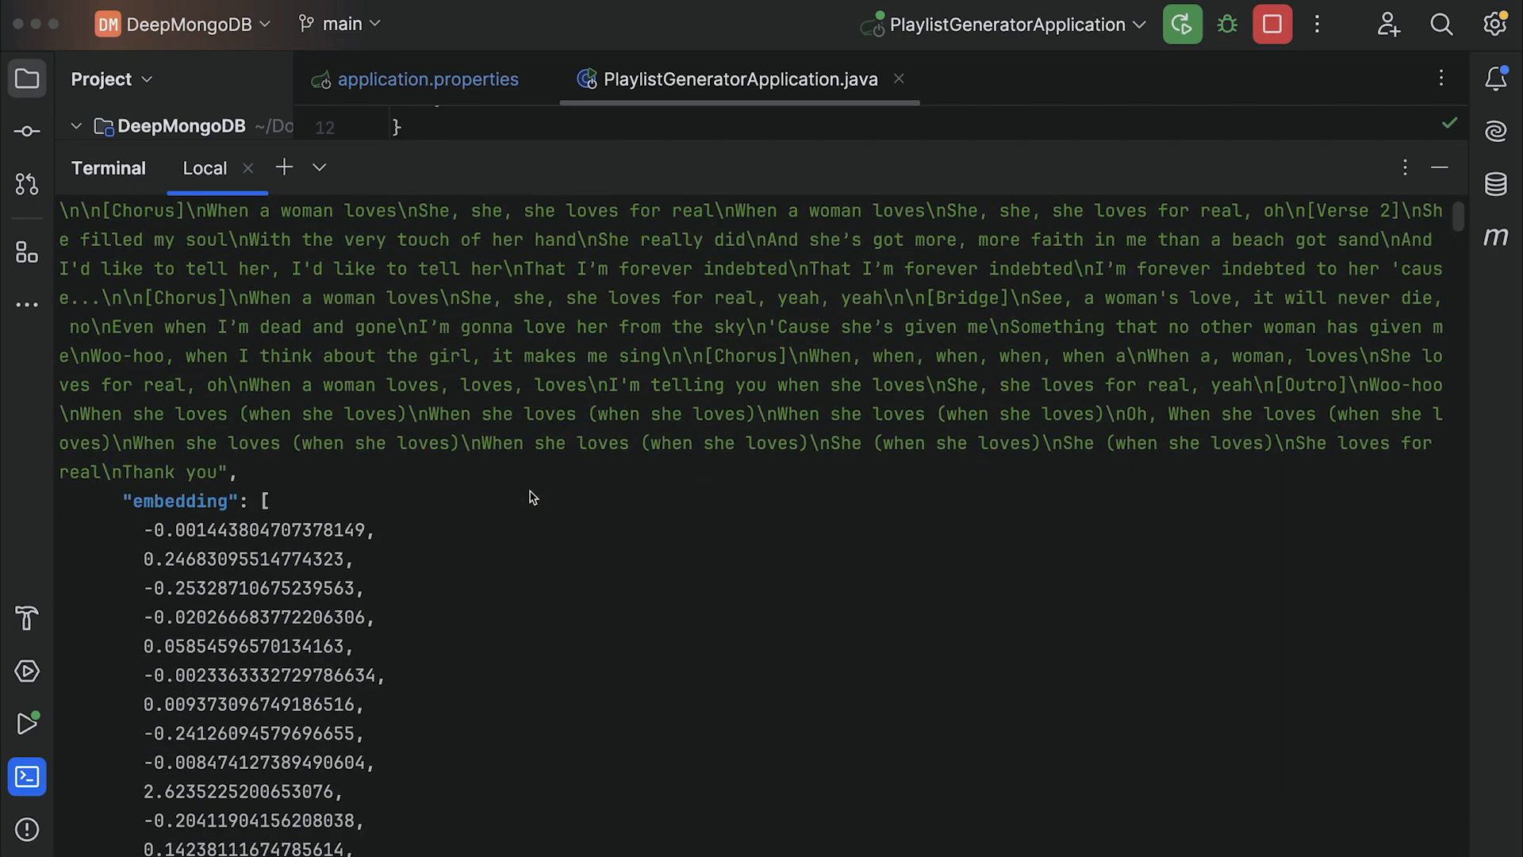
scroll(up, 3)
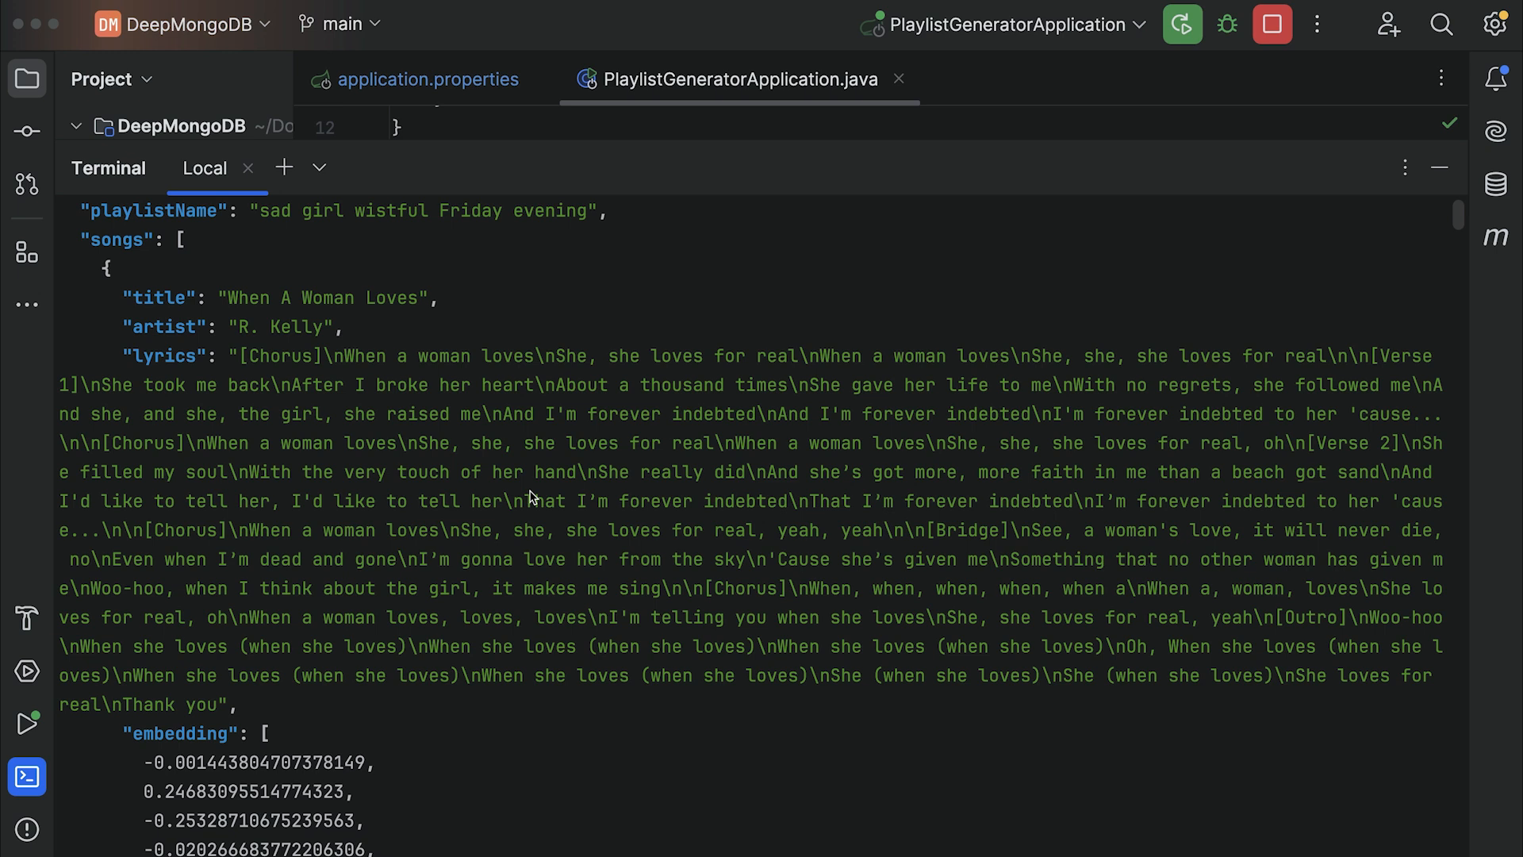